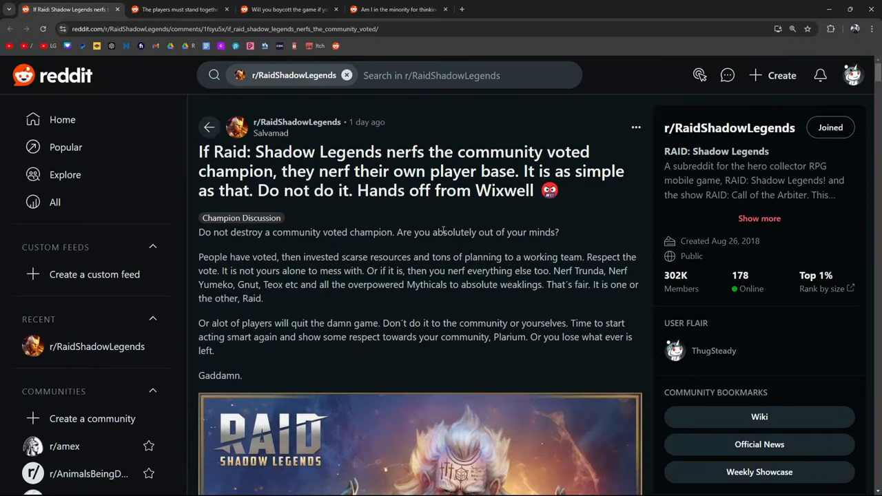
Step: Highlight the line about finding out about the planned Wixwell nerf
scroll(down, 3)
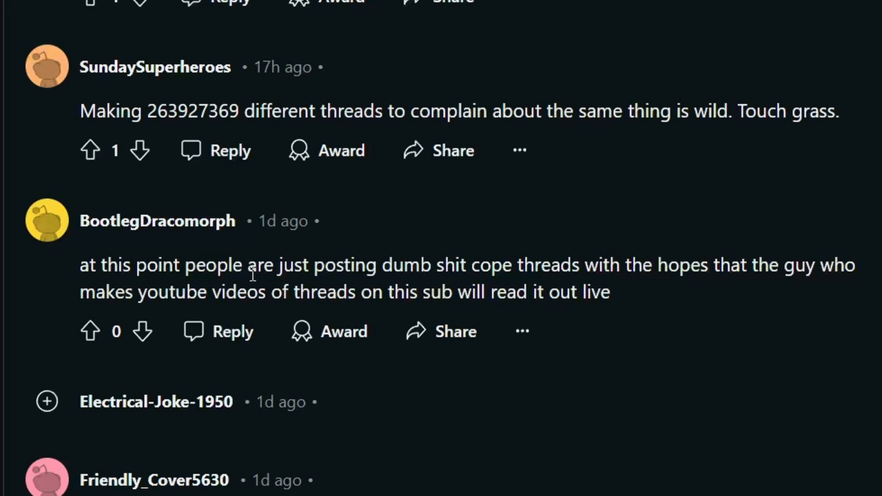
scroll(down, 3)
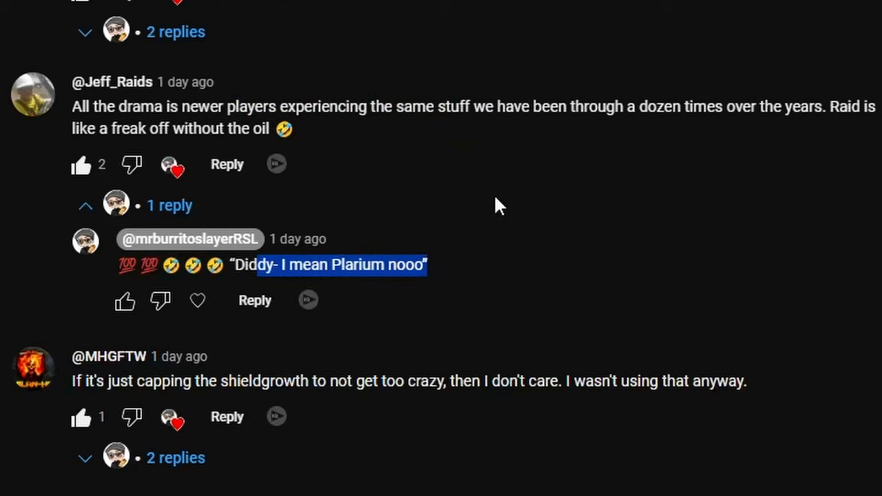
scroll(down, 3)
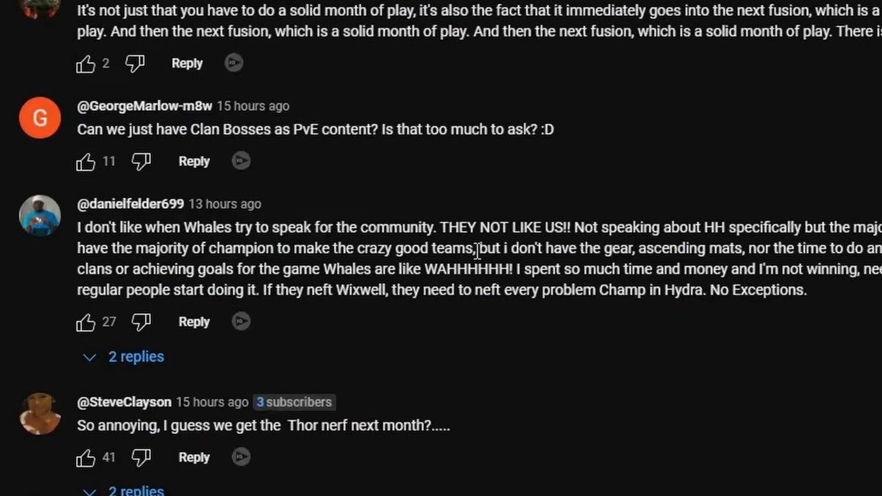
mouse_move(634, 222)
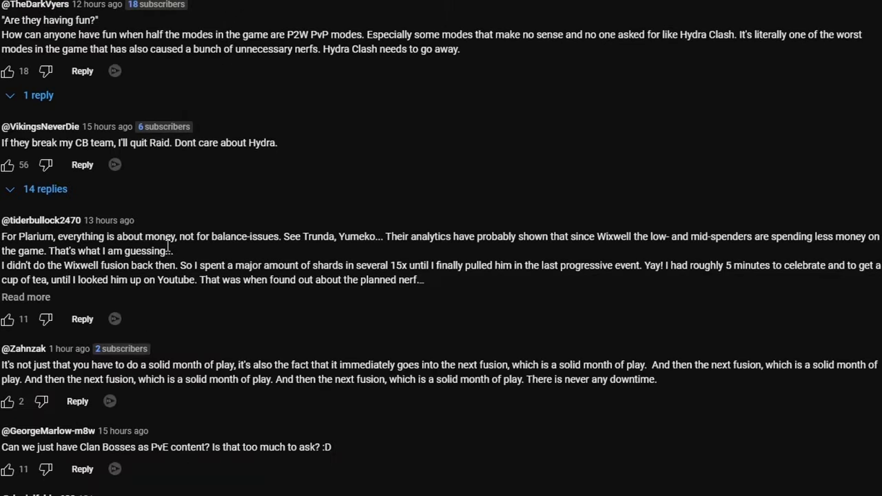
mouse_move(465, 282)
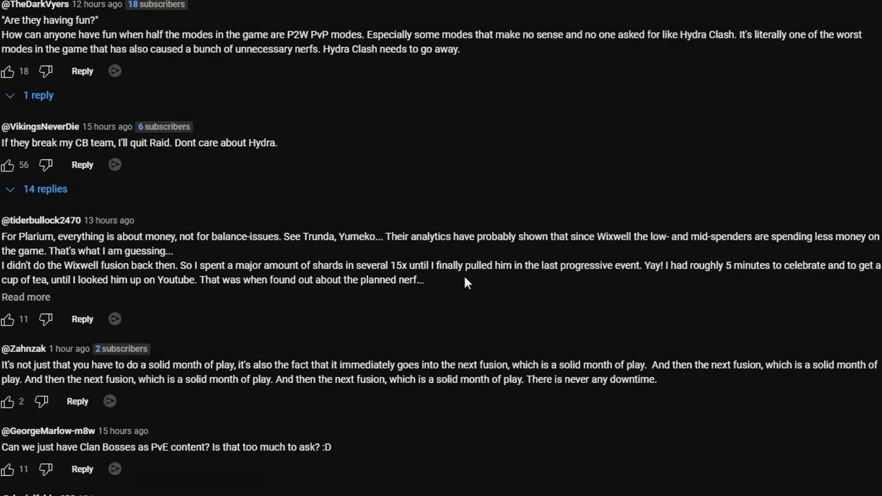
mouse_move(803, 272)
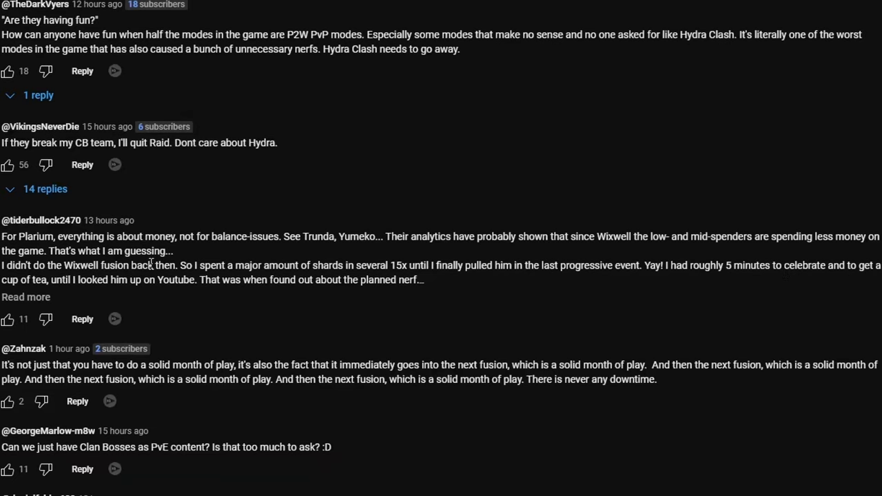
drag(263, 280, 420, 280)
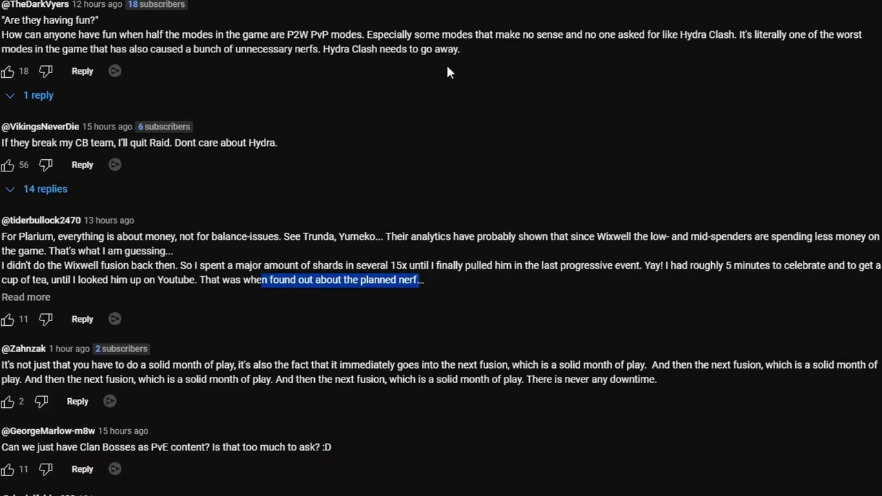
Step: Highlight the opening of the comment saying Demon Lord has no Clash
scroll(down, 3)
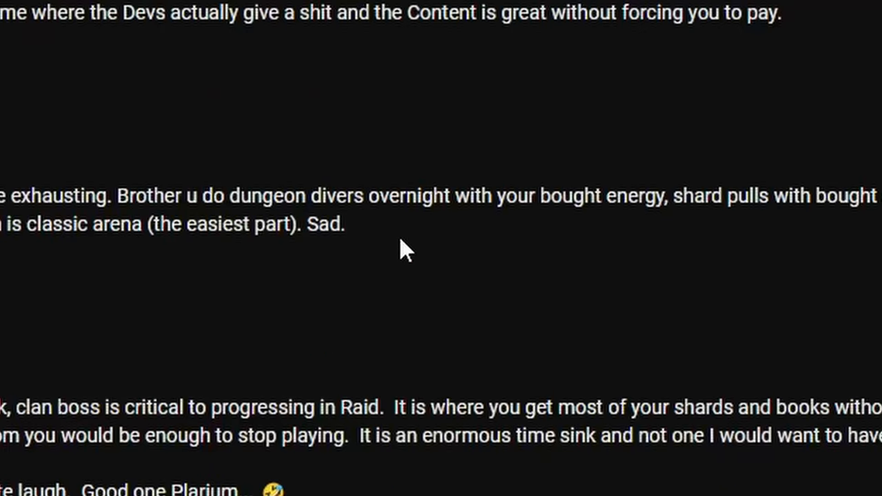
mouse_move(738, 210)
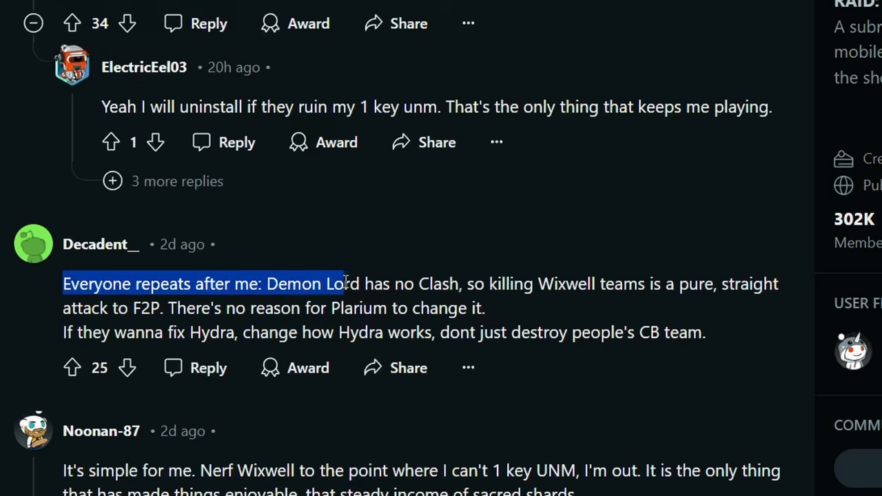
drag(345, 283, 513, 283)
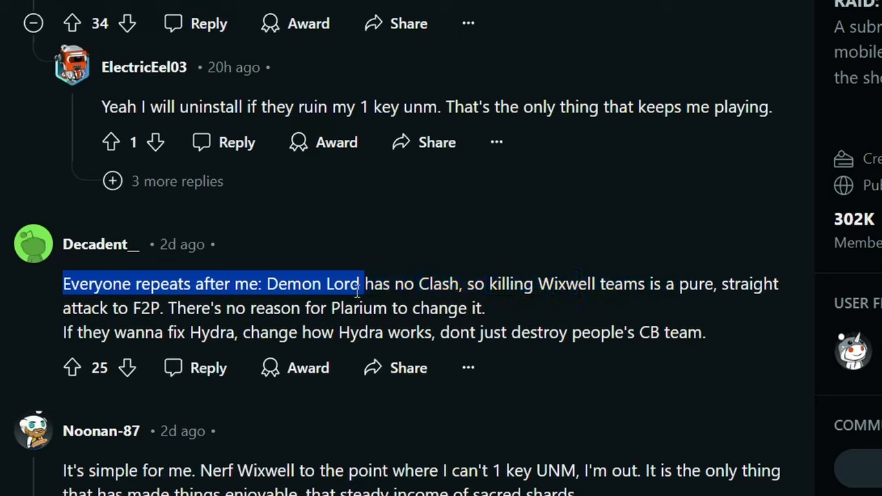
drag(359, 284, 164, 308)
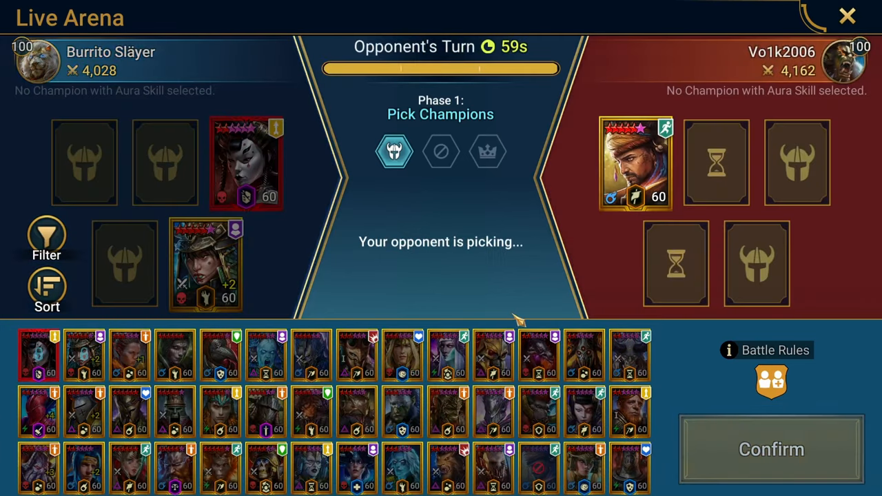
mouse_move(461, 306)
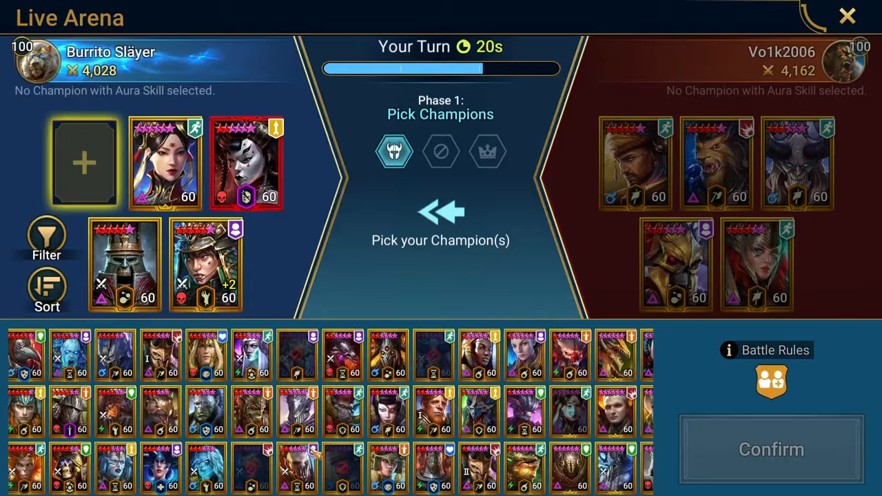
Step: Return to the YouTube Wixwell quit poll and scroll down through its comments
click(771, 450)
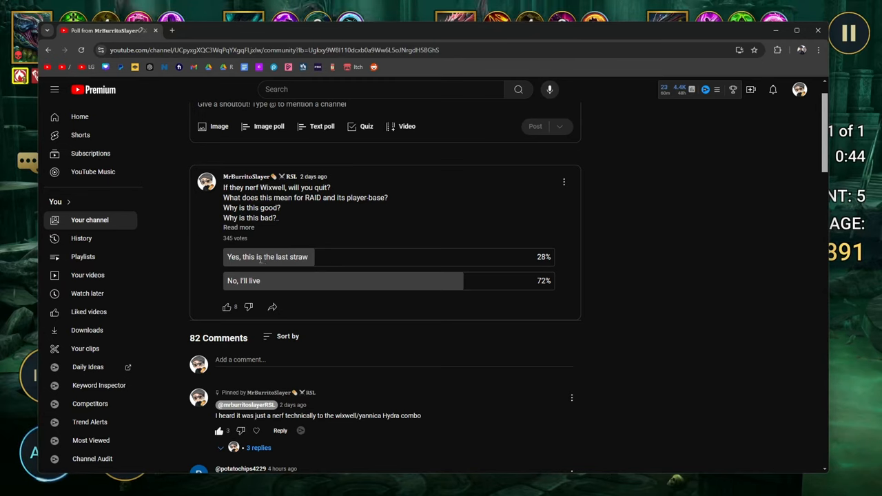
mouse_move(270, 290)
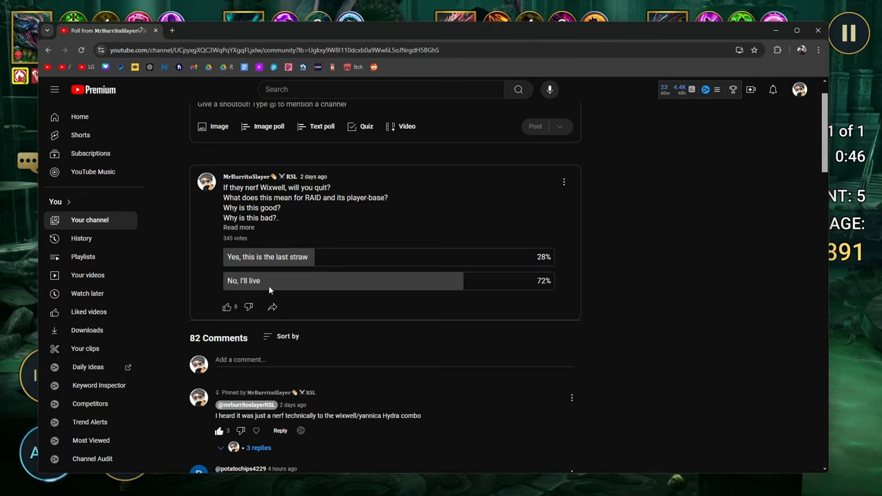
scroll(down, 3)
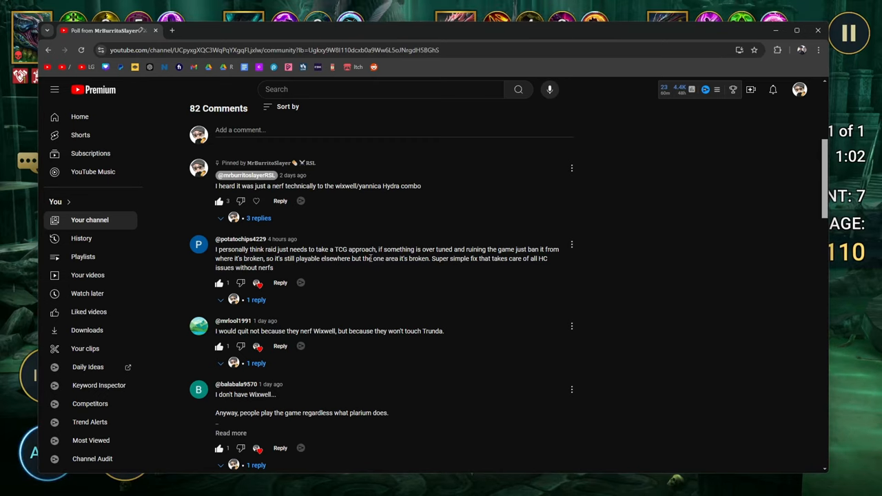
mouse_move(618, 259)
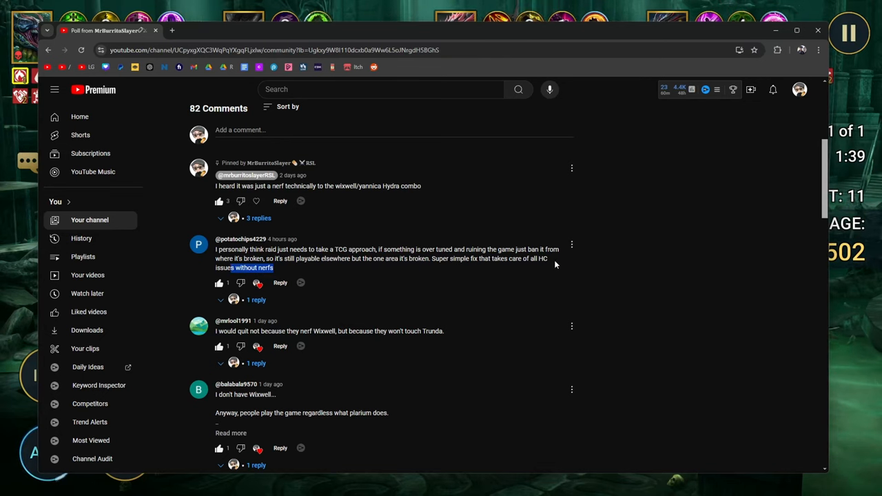
scroll(down, 3)
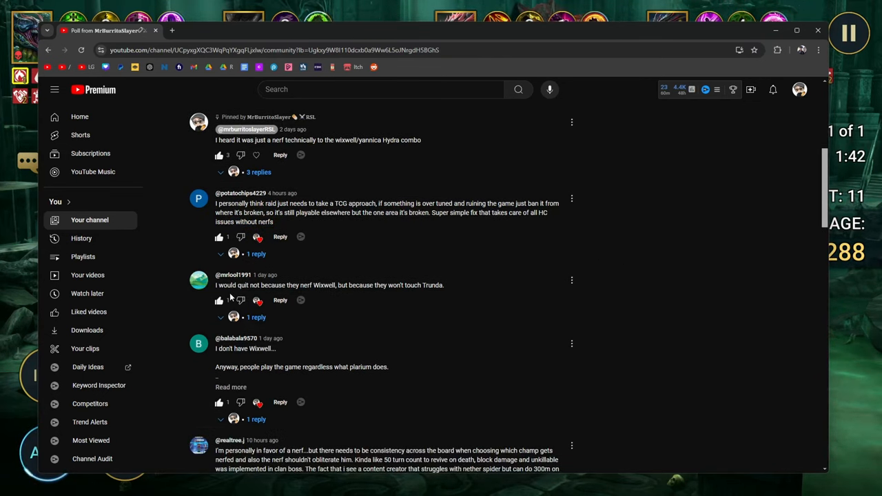
mouse_move(370, 297)
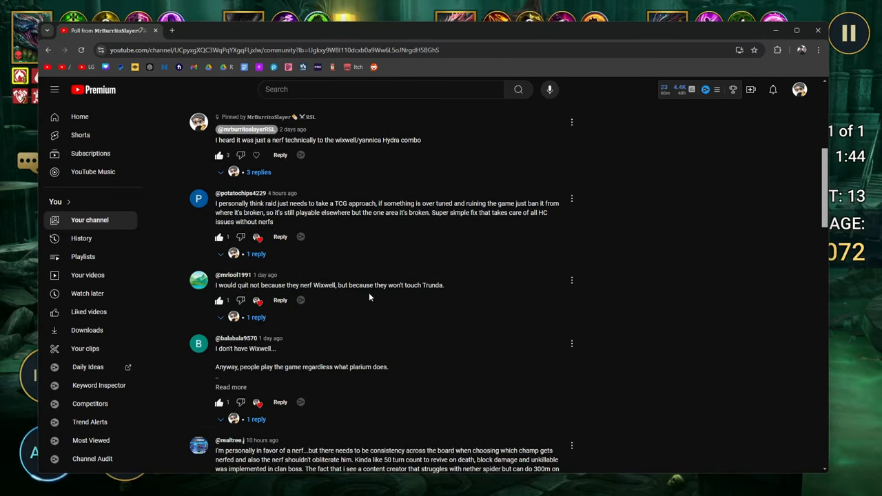
scroll(down, 3)
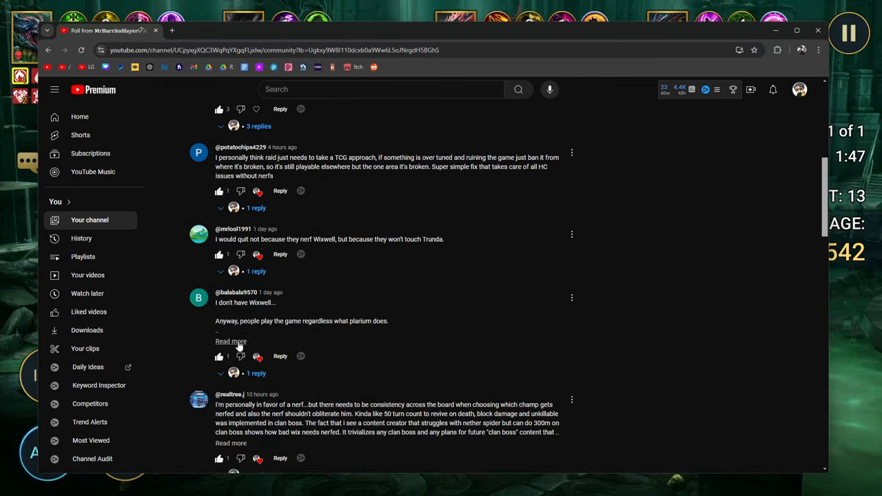
Step: Expand the comment saying there's much more than Wixwell, then keep reading
click(231, 341)
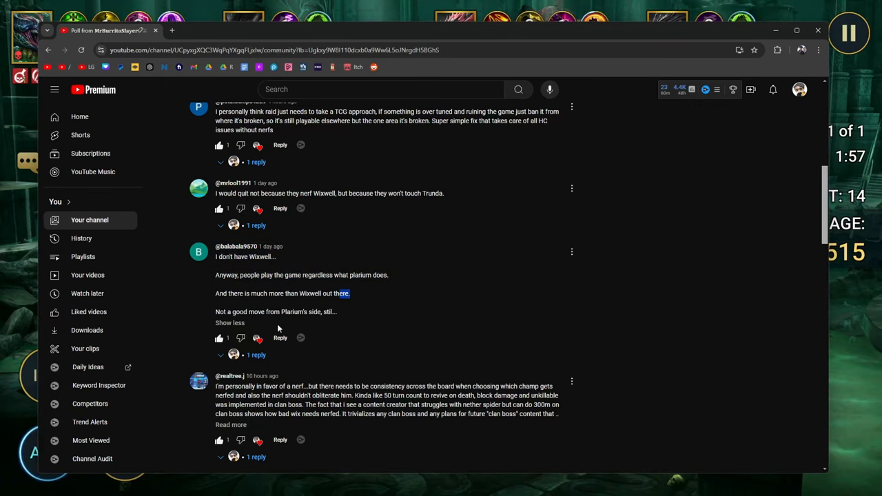
scroll(down, 3)
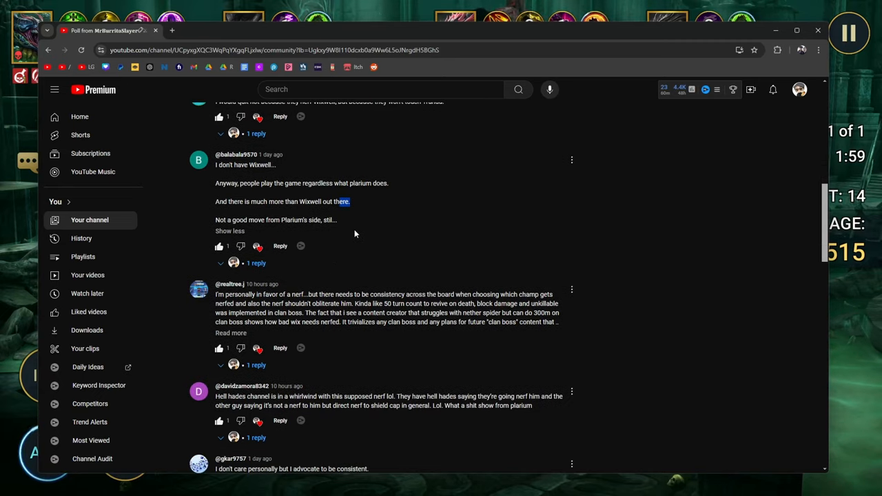
scroll(down, 3)
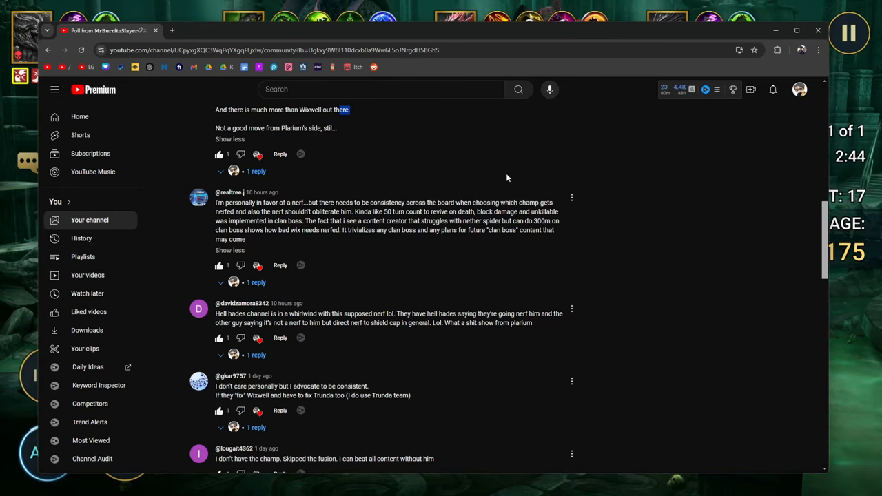
Step: Scroll the poll comments down to the one about skipping the fusion
scroll(down, 3)
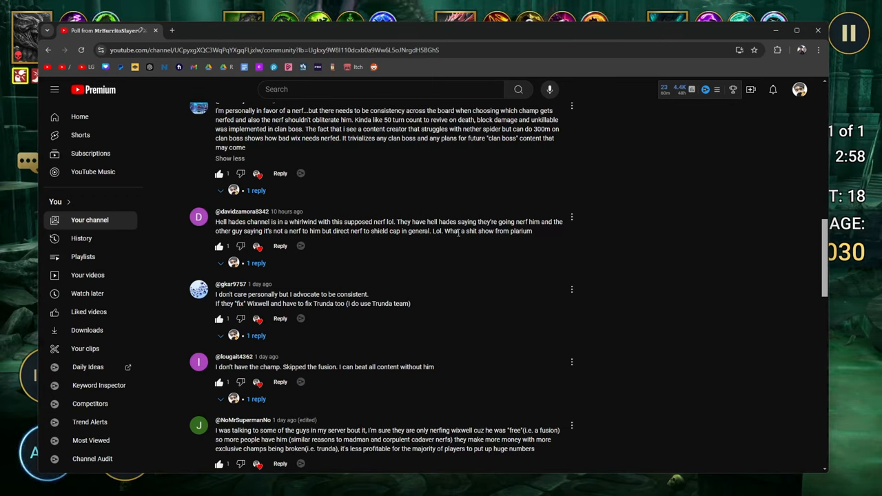
mouse_move(297, 255)
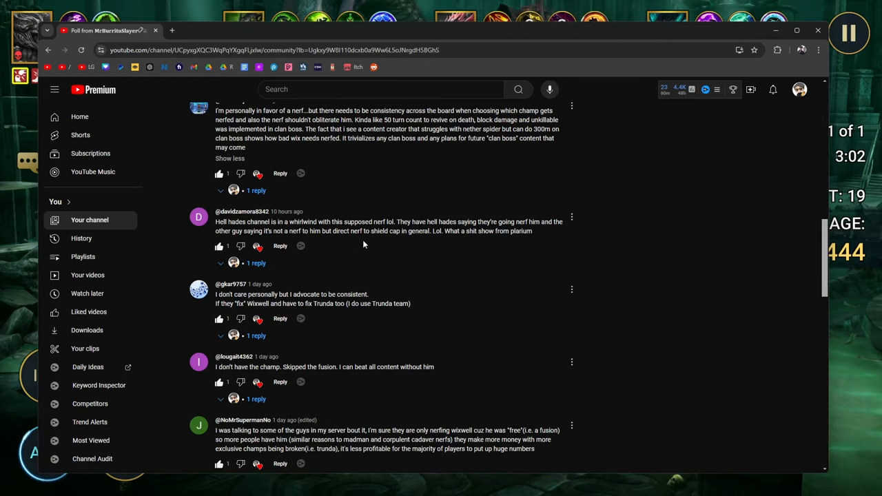
mouse_move(521, 244)
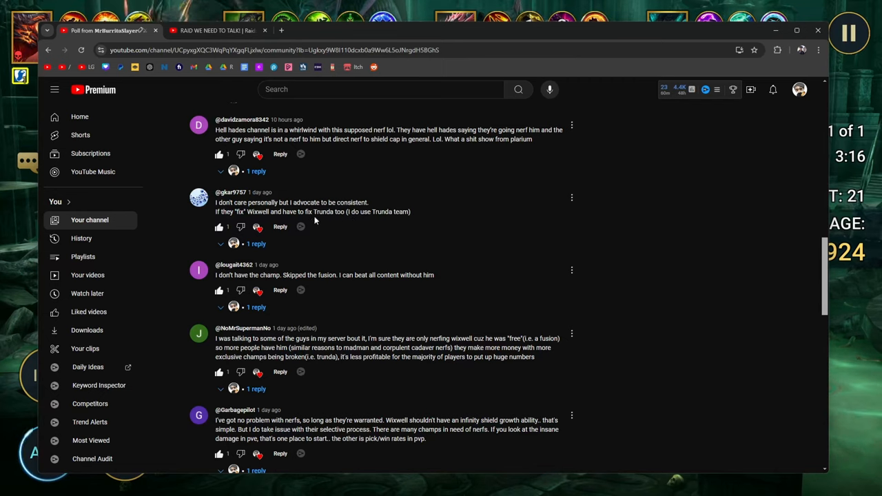
mouse_move(393, 223)
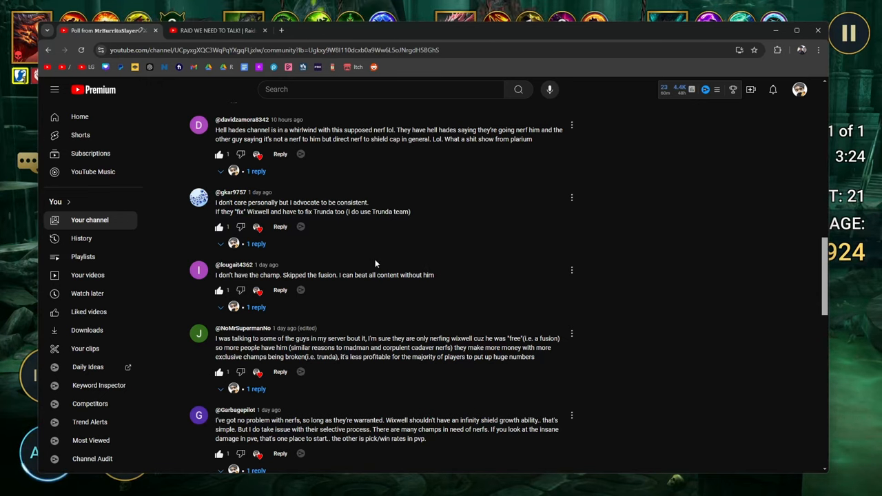
scroll(down, 3)
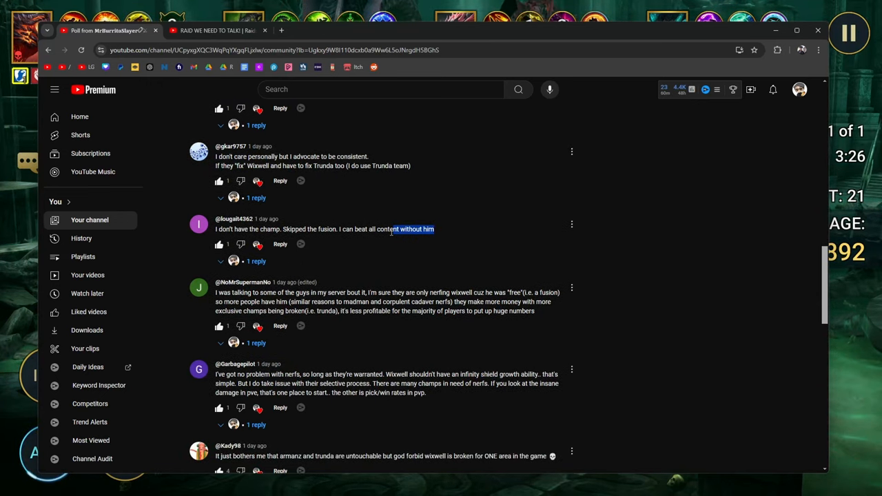
scroll(down, 3)
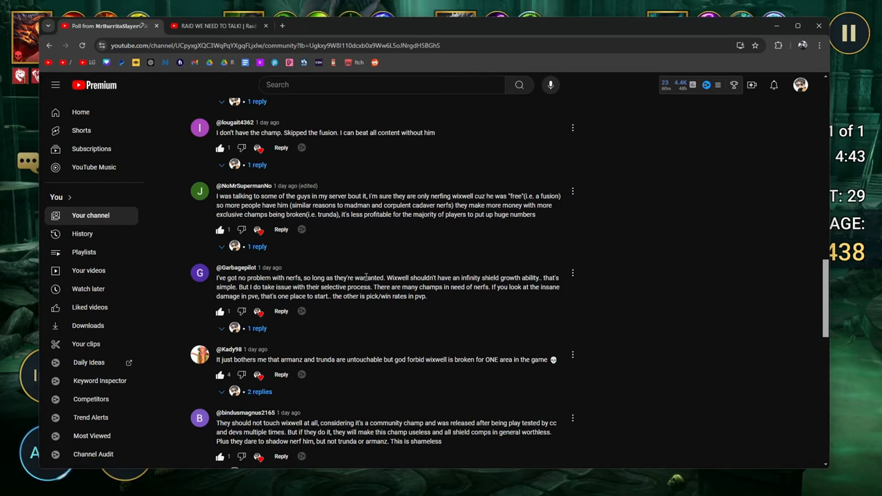
Step: Highlight 'should've been fixed a long time ago' in the exploit-team comment
scroll(down, 3)
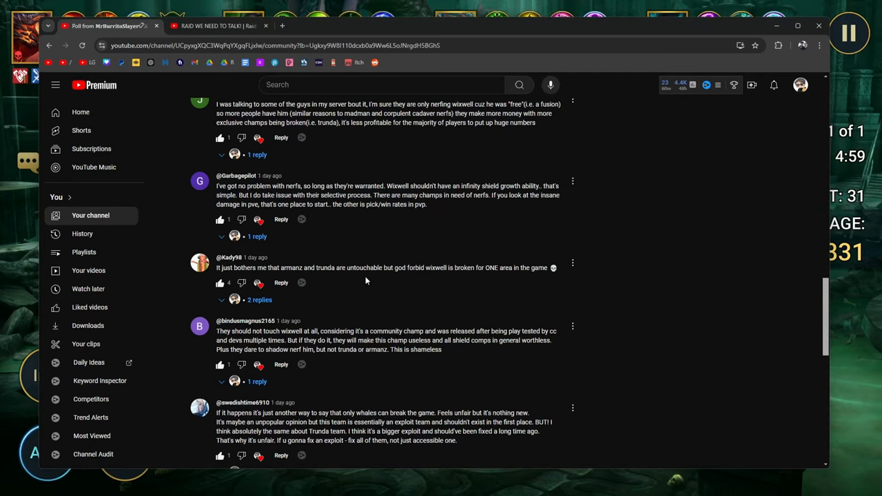
mouse_move(373, 266)
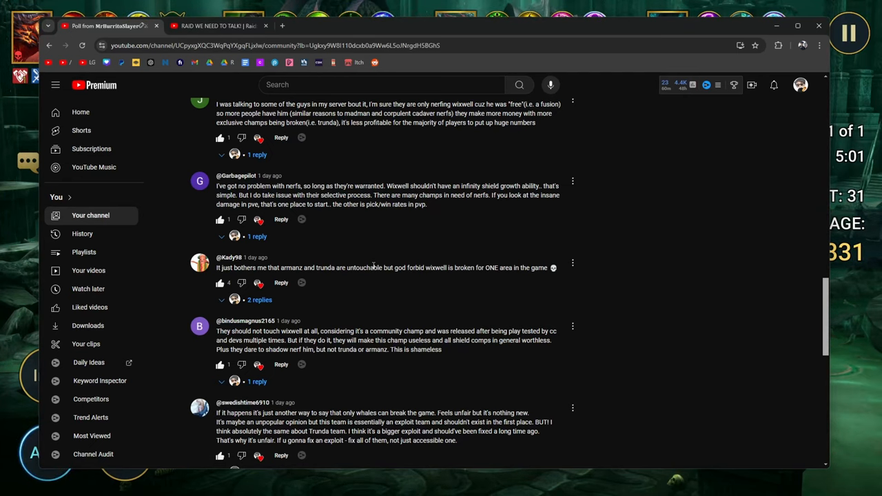
scroll(down, 3)
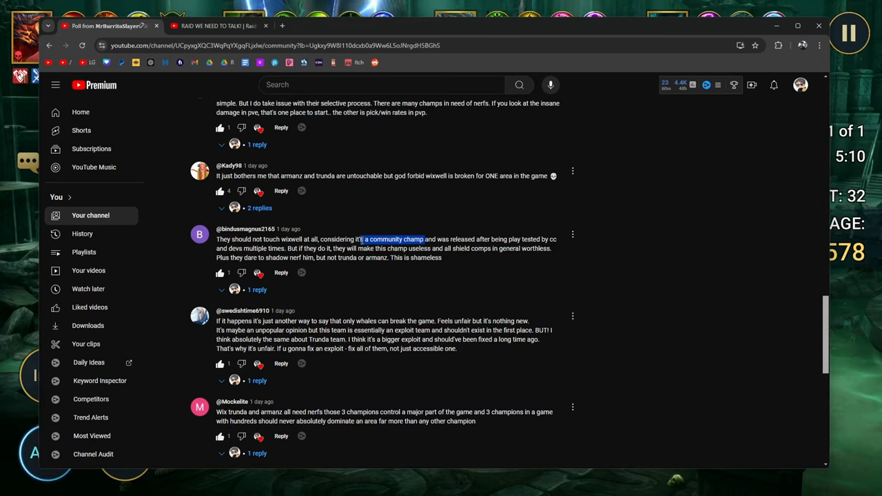
mouse_move(558, 250)
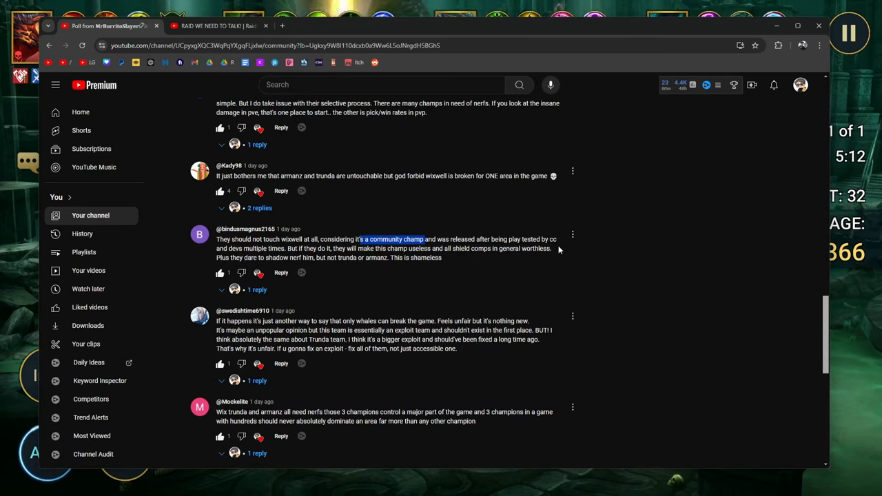
mouse_move(602, 241)
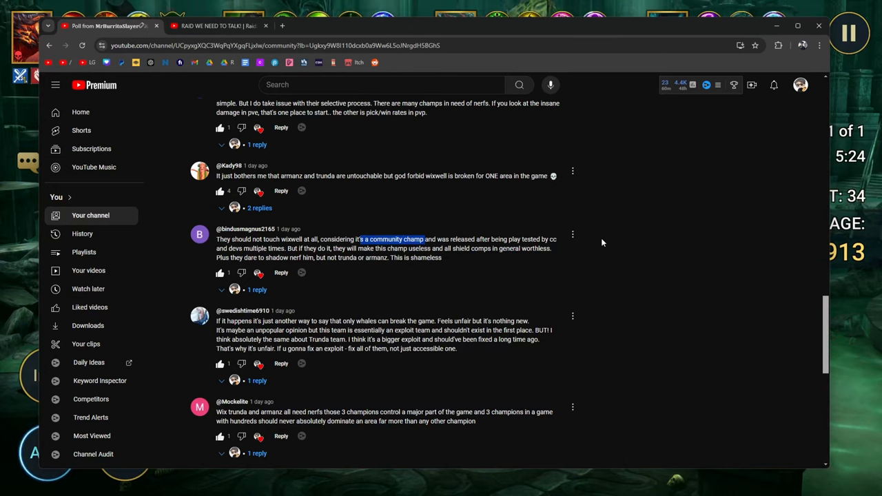
scroll(down, 3)
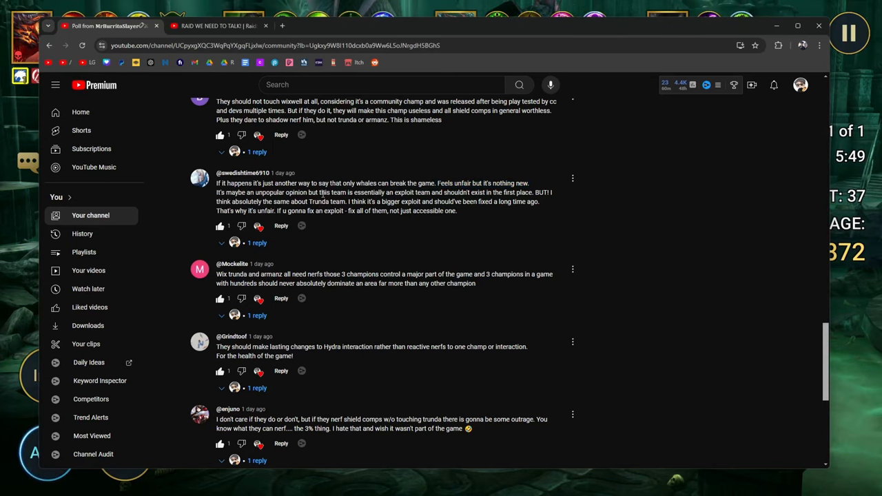
drag(321, 192, 461, 192)
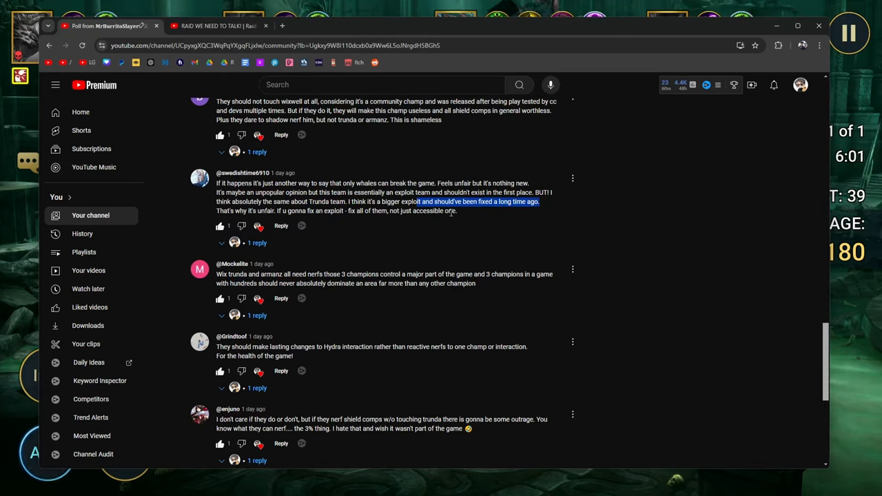
mouse_move(355, 221)
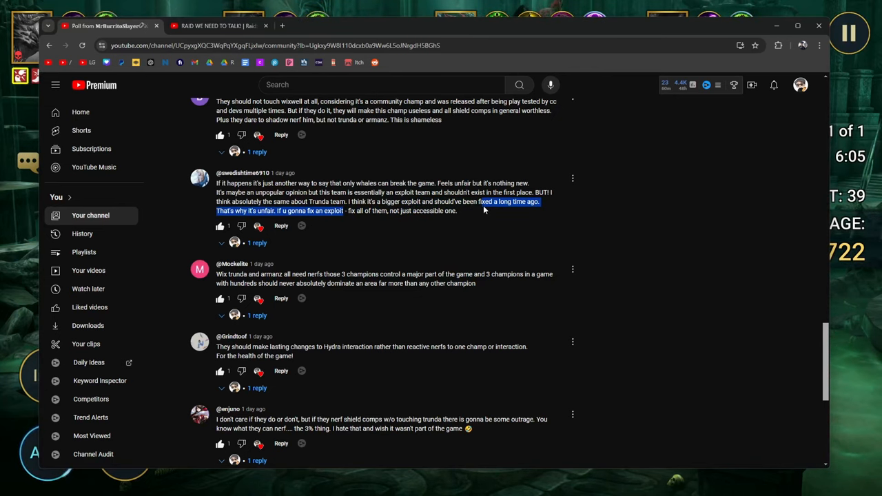
Step: Scroll past the exploit-team comment to the next reactions
scroll(down, 3)
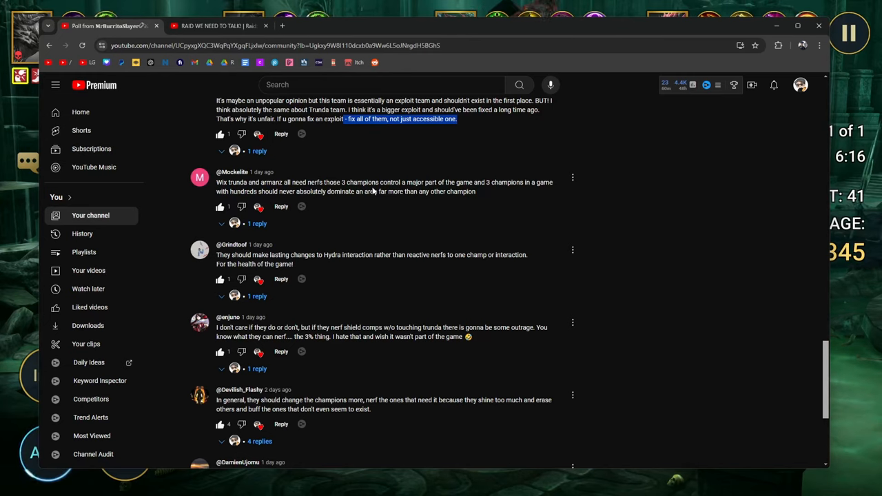
mouse_move(455, 208)
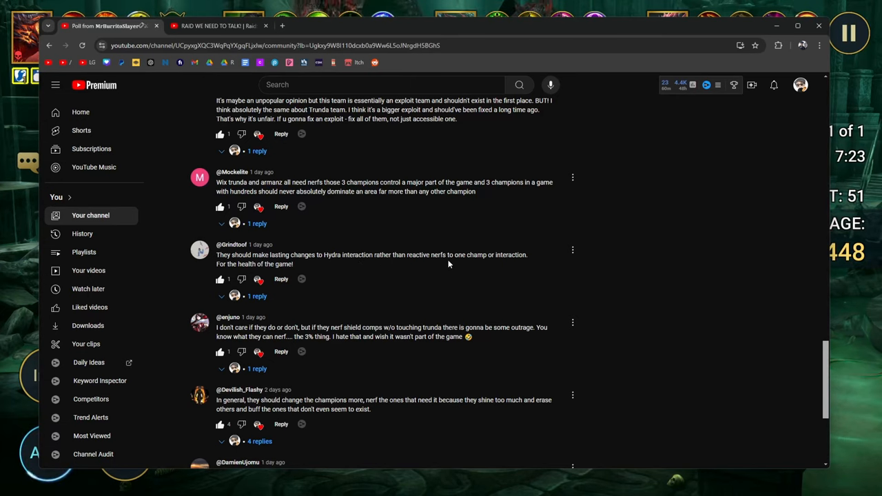
mouse_move(517, 221)
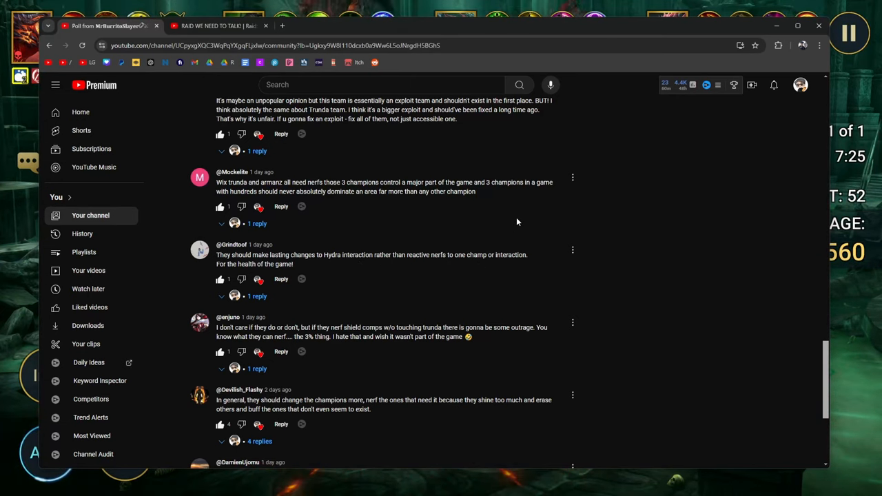
Step: Highlight, then clear, the quote predicting outrage over shield comps and Trunda
scroll(down, 3)
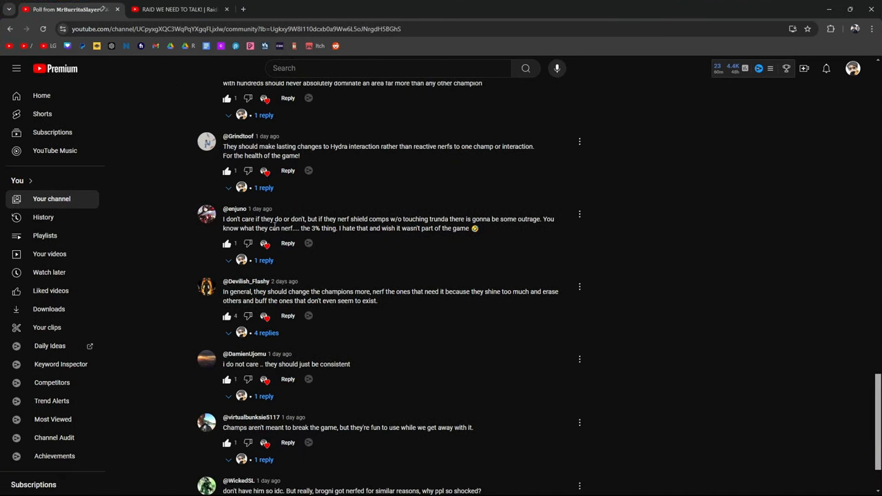
mouse_move(367, 199)
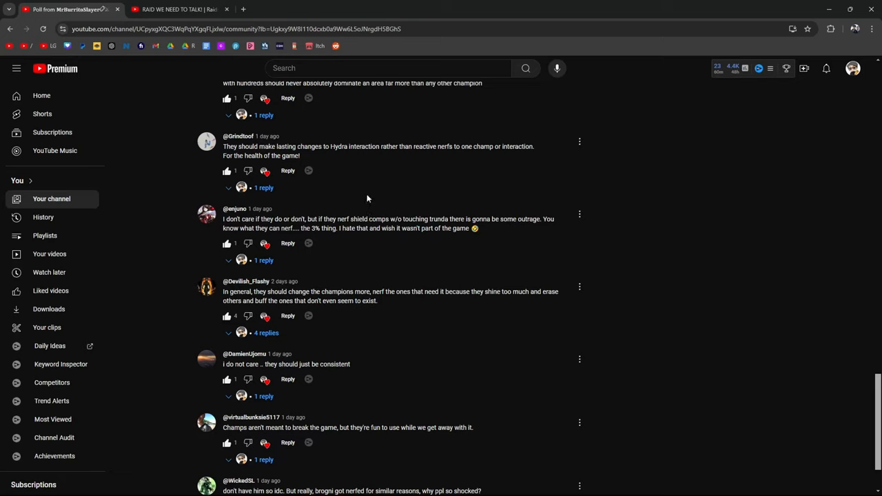
mouse_move(494, 228)
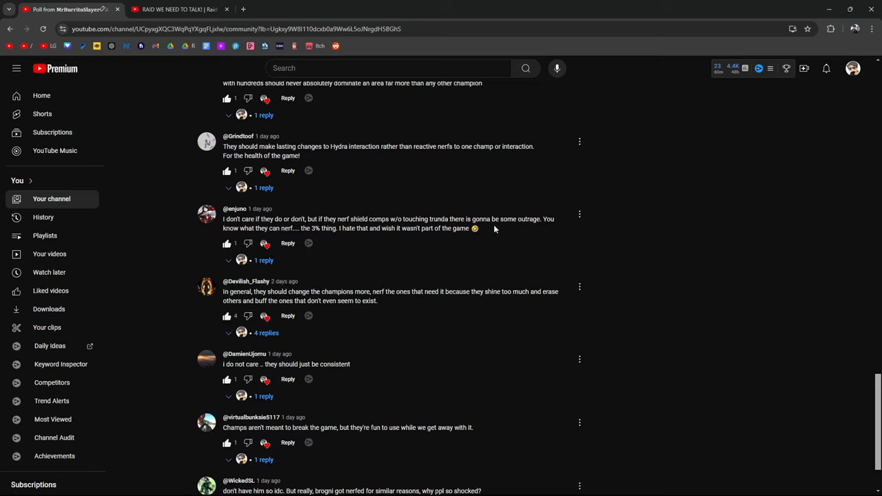
mouse_move(282, 239)
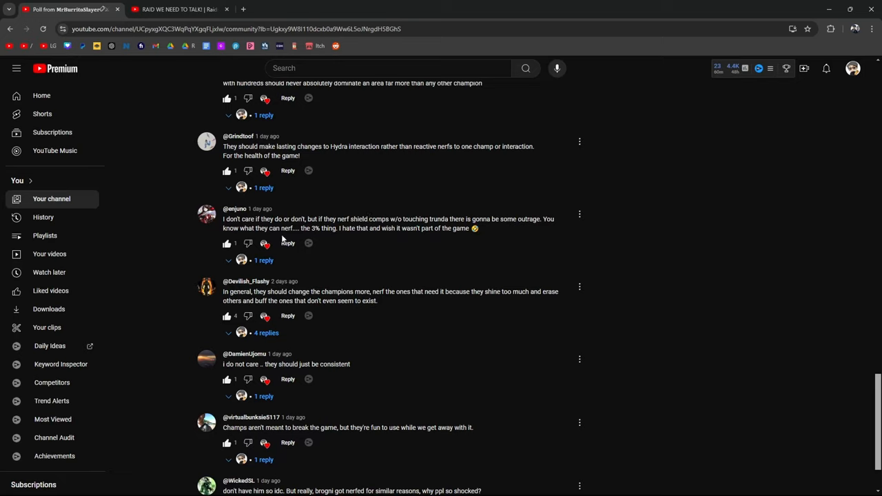
mouse_move(376, 240)
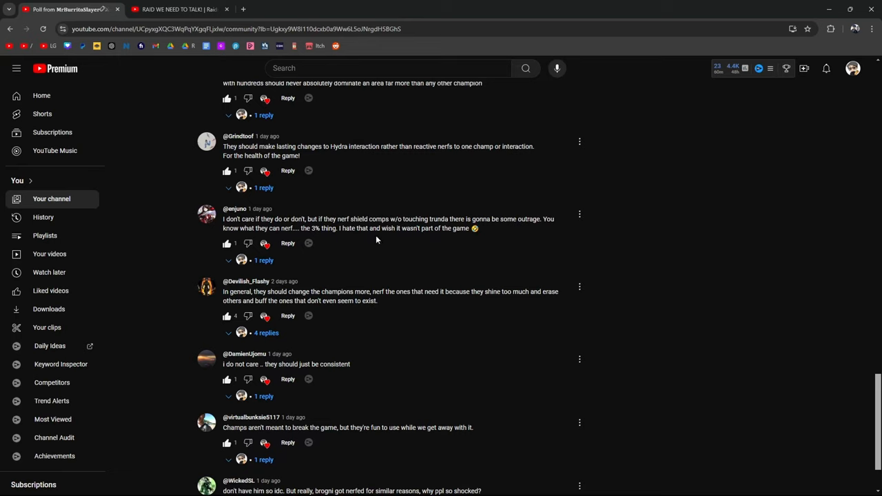
drag(306, 219, 337, 229)
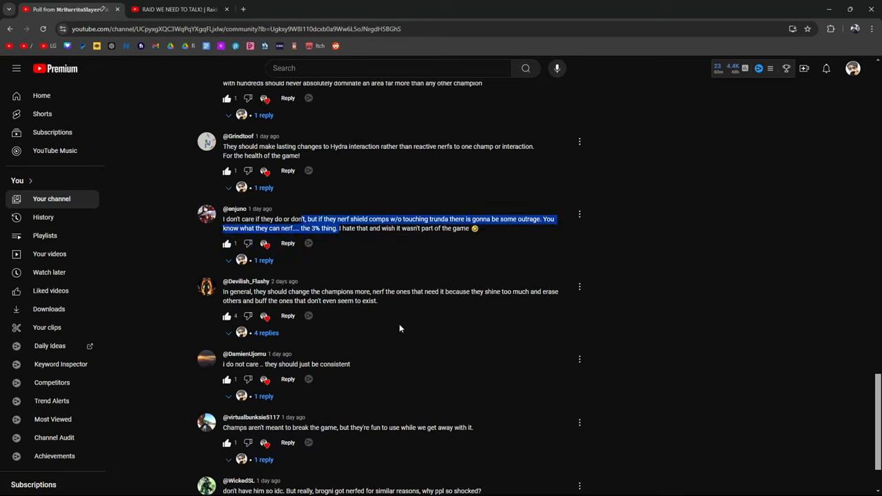
mouse_move(407, 318)
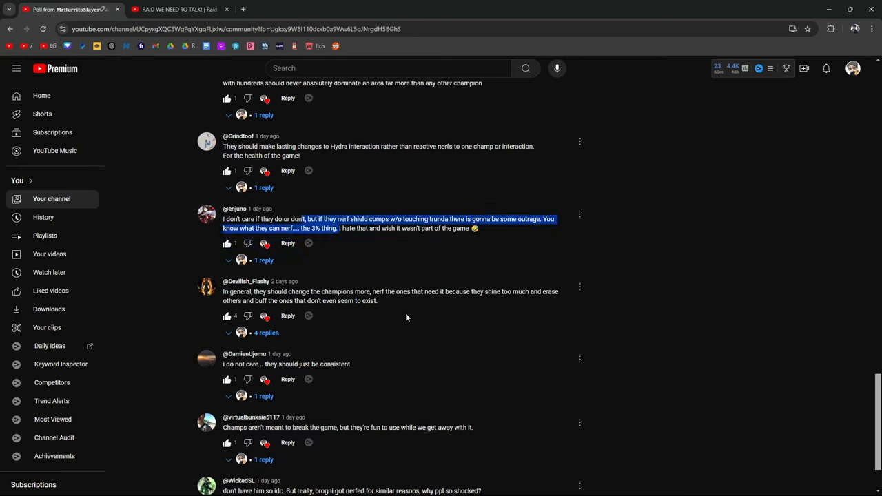
click(406, 317)
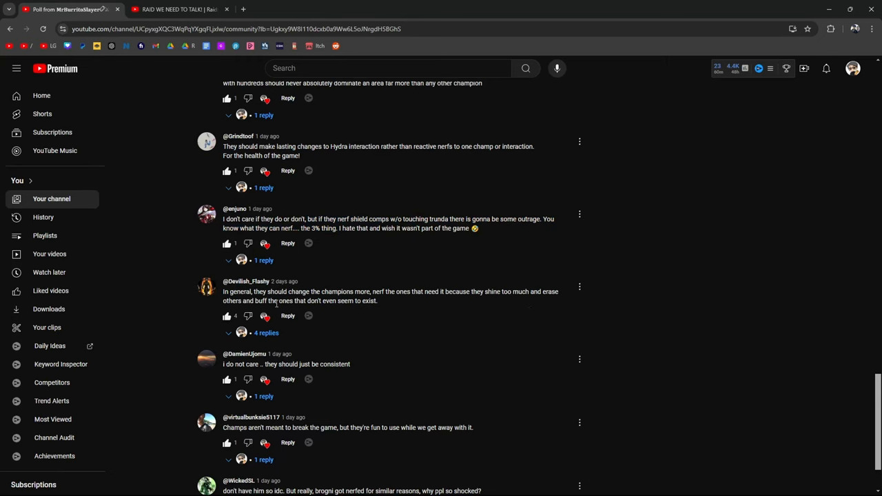
Step: Highlight the brogni-nerf comment asking why people are so shocked
scroll(down, 3)
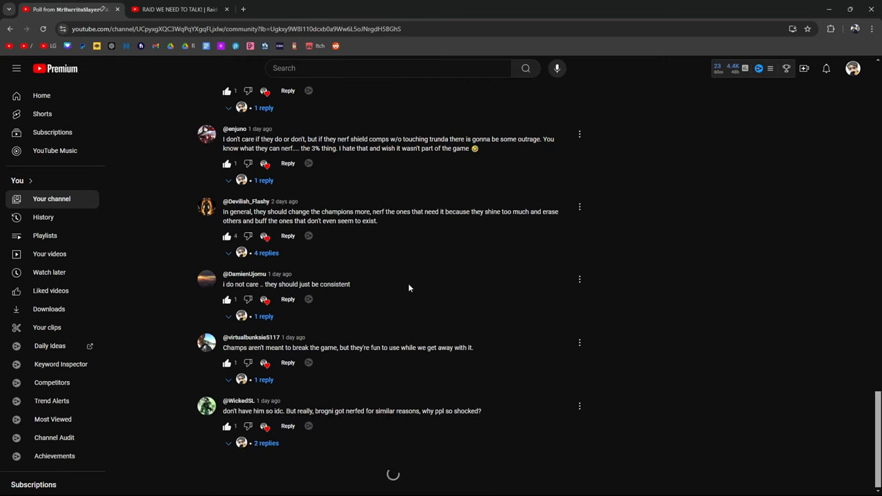
scroll(down, 3)
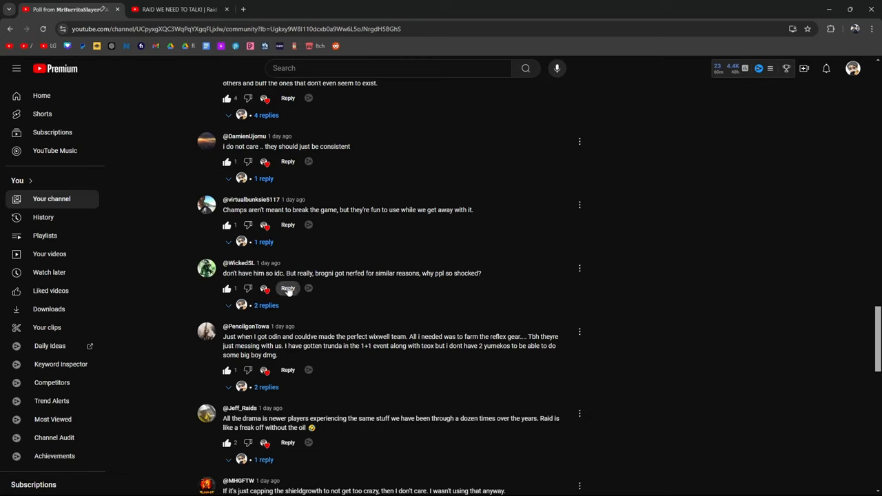
mouse_move(364, 292)
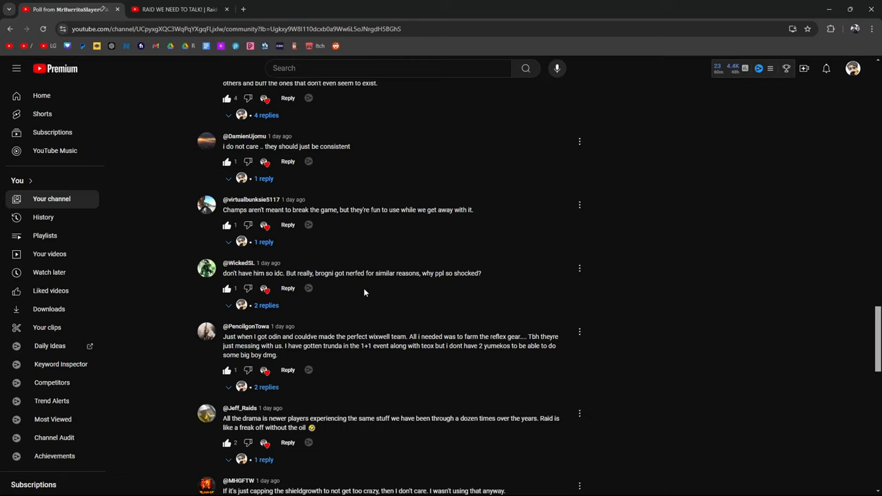
drag(440, 273, 481, 273)
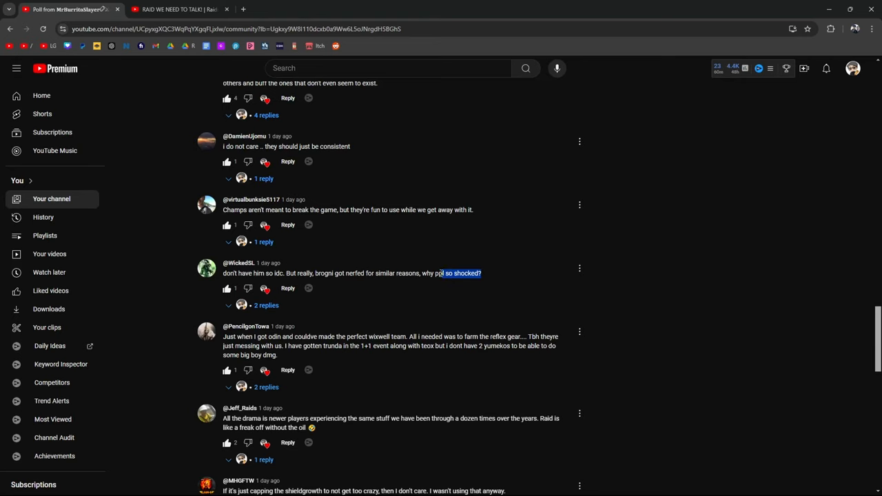
scroll(down, 3)
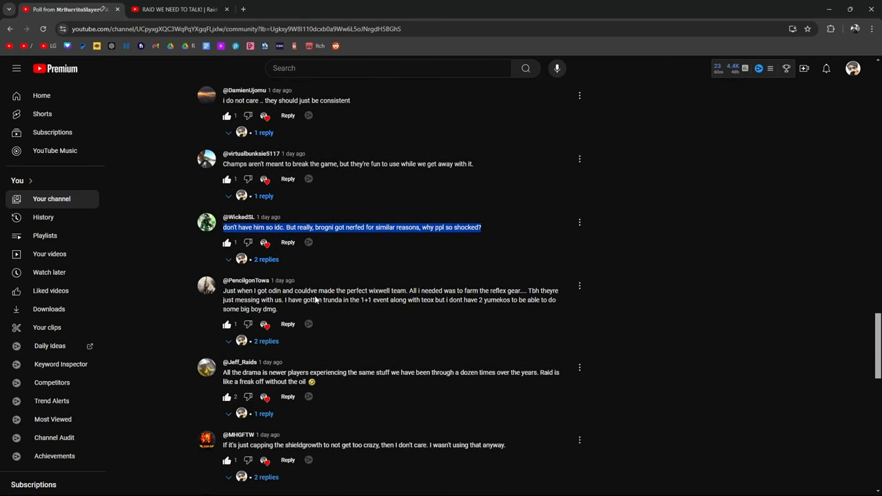
mouse_move(498, 300)
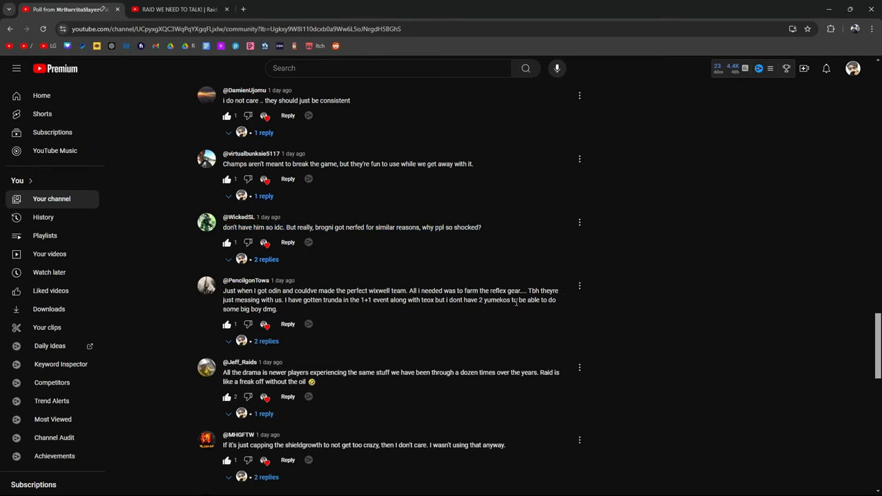
scroll(down, 3)
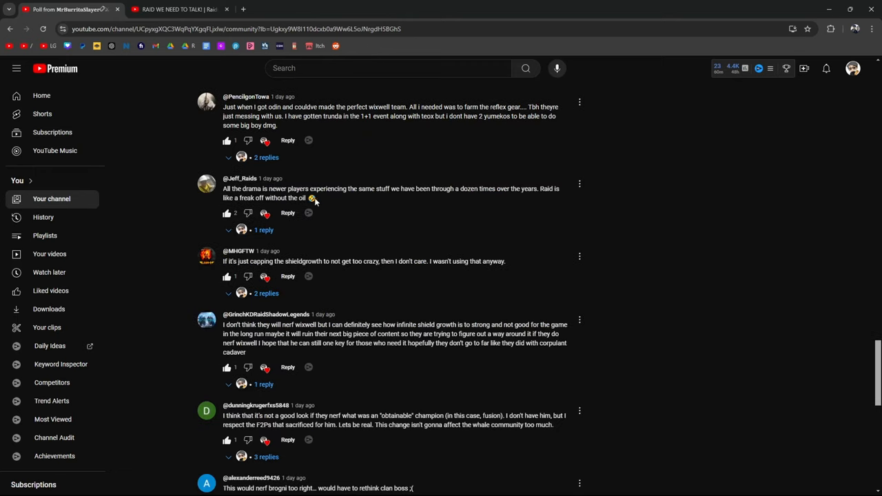
mouse_move(394, 192)
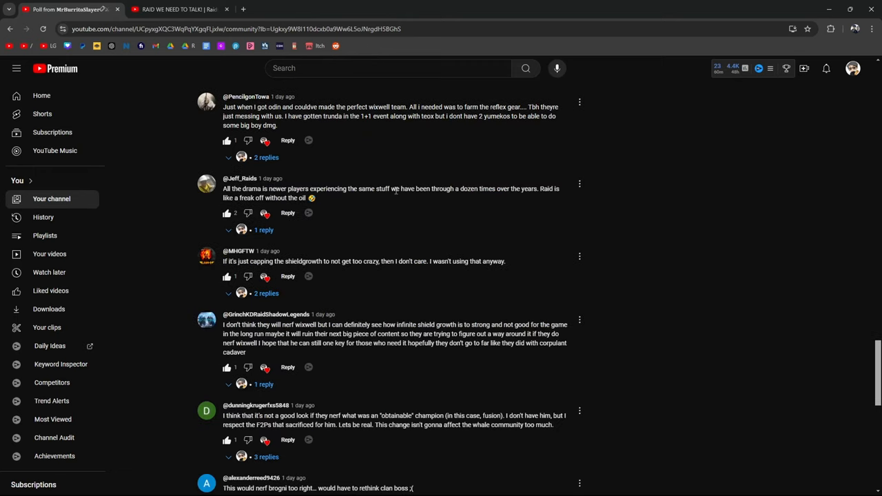
Step: Highlight the line about going through this for years and show the drama comment's reply
drag(398, 188, 551, 188)
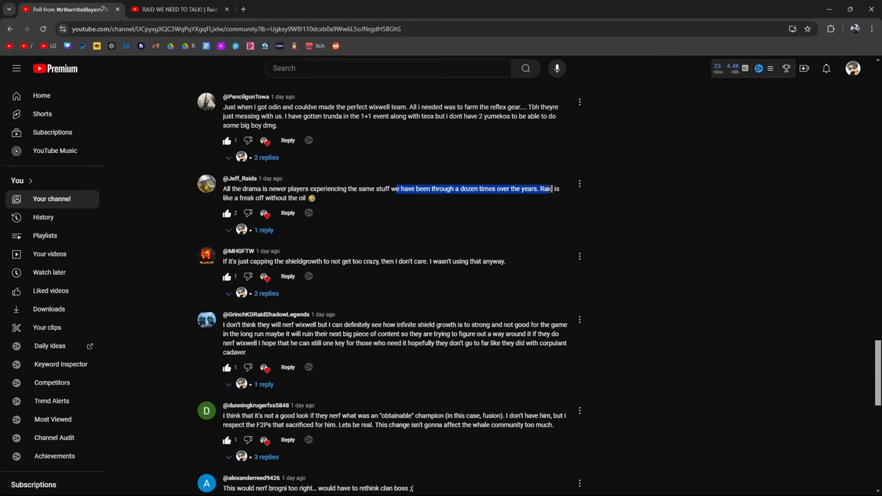
click(264, 229)
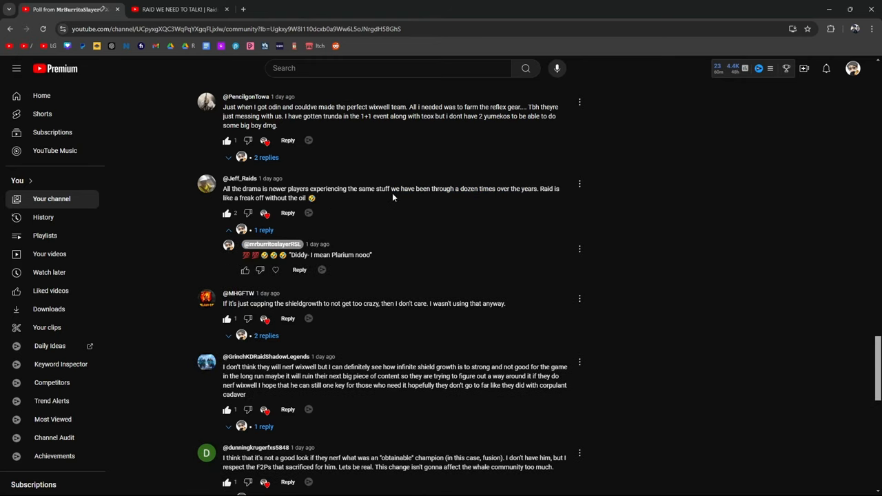
mouse_move(537, 203)
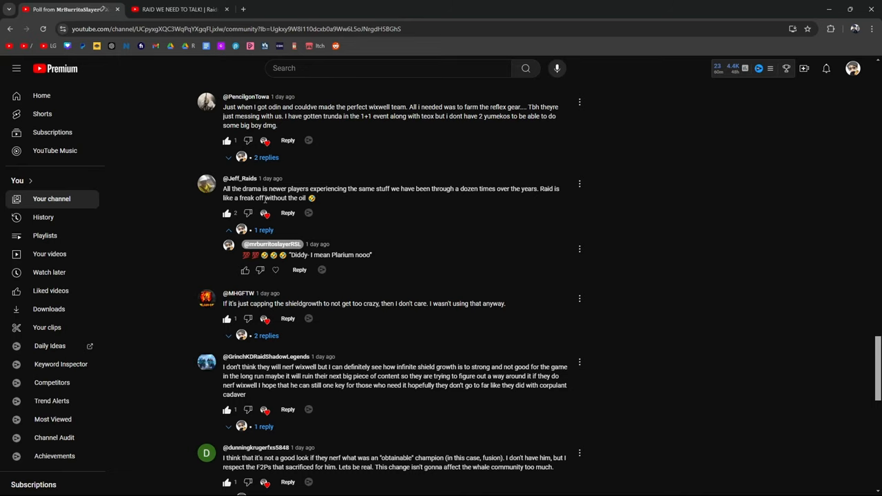
mouse_move(349, 204)
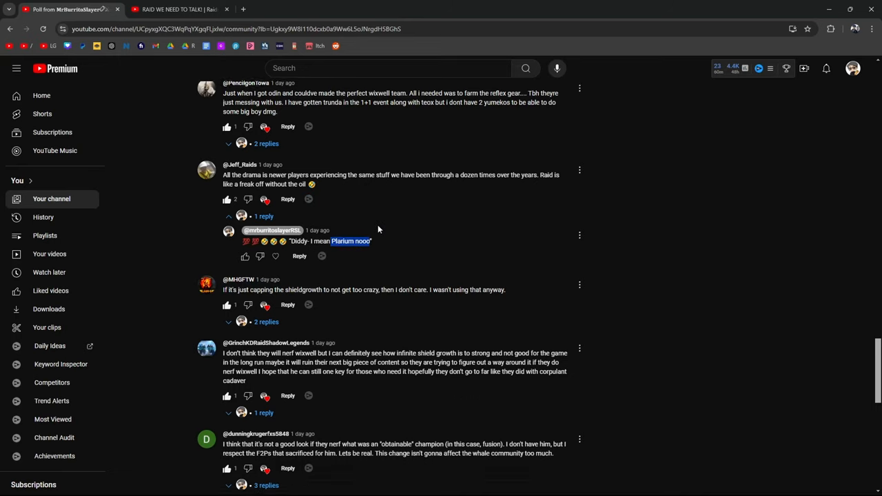
scroll(down, 3)
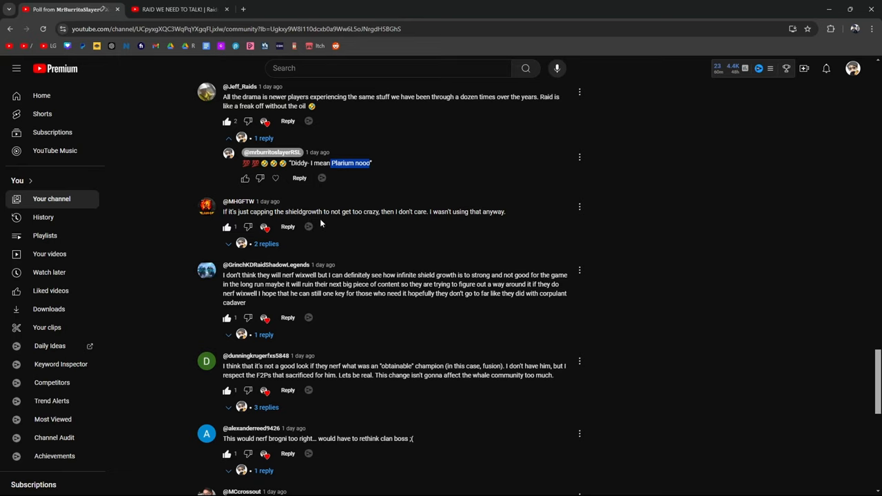
mouse_move(443, 224)
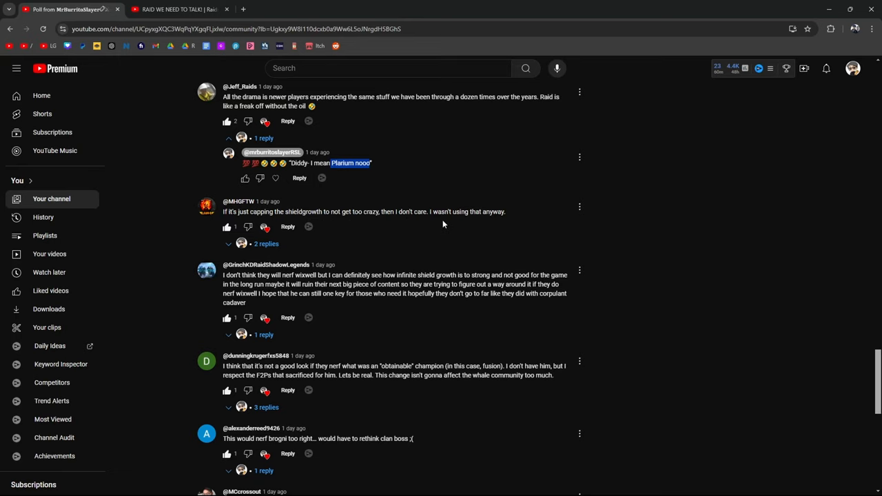
scroll(down, 3)
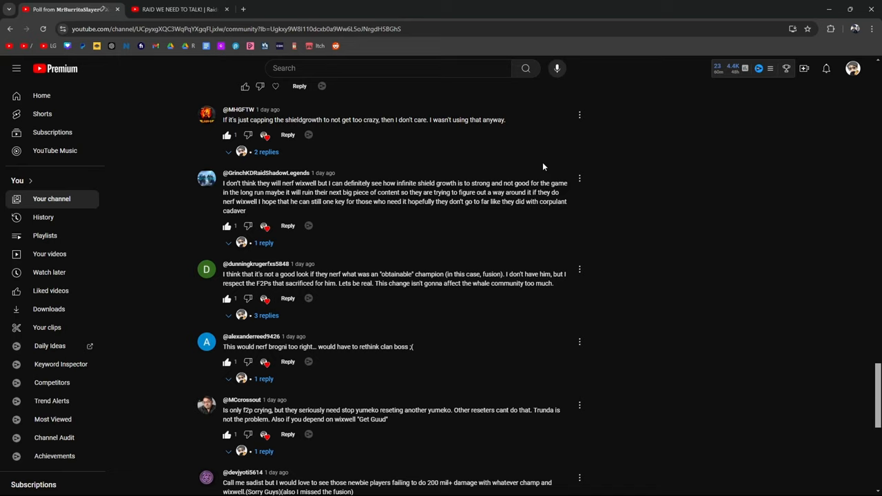
Step: Highlight lines in the shield growth comment, then start selecting the obtainable-champion passage
drag(411, 193, 484, 192)
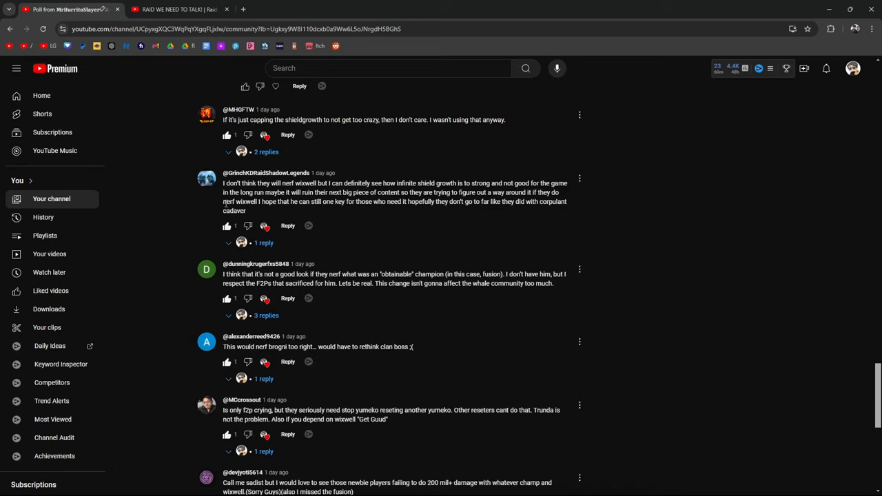
drag(222, 201, 355, 201)
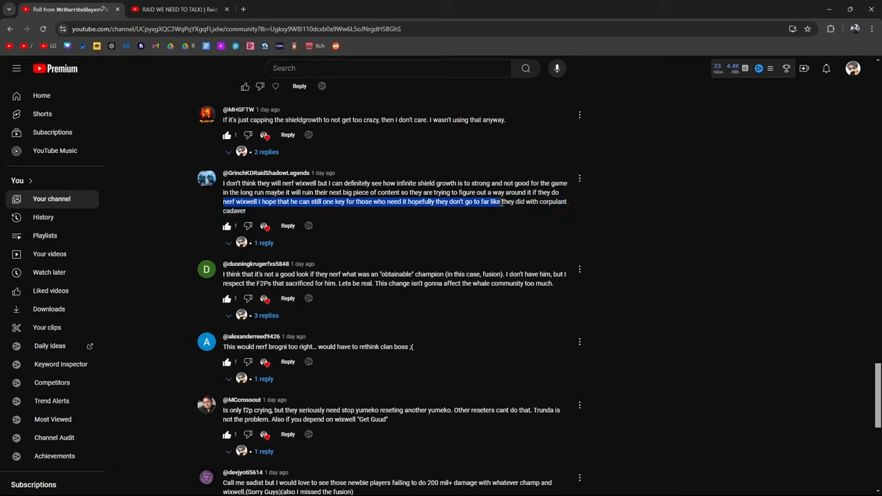
click(281, 283)
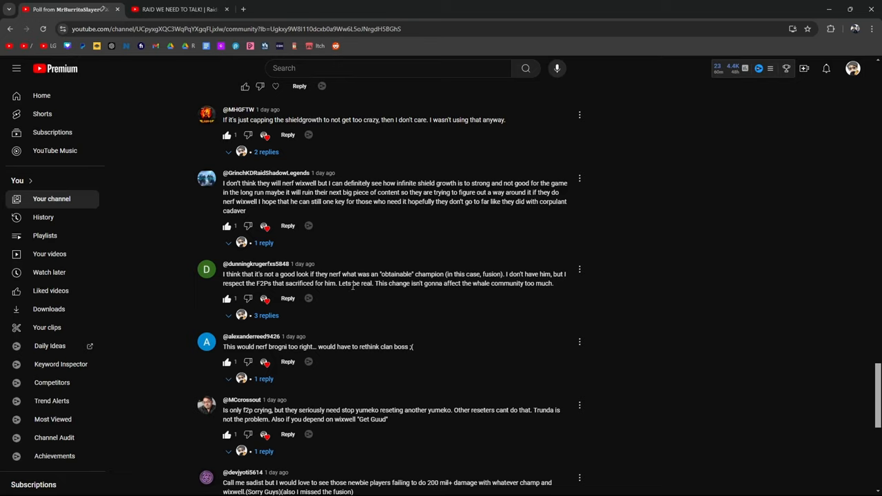
double_click(362, 283)
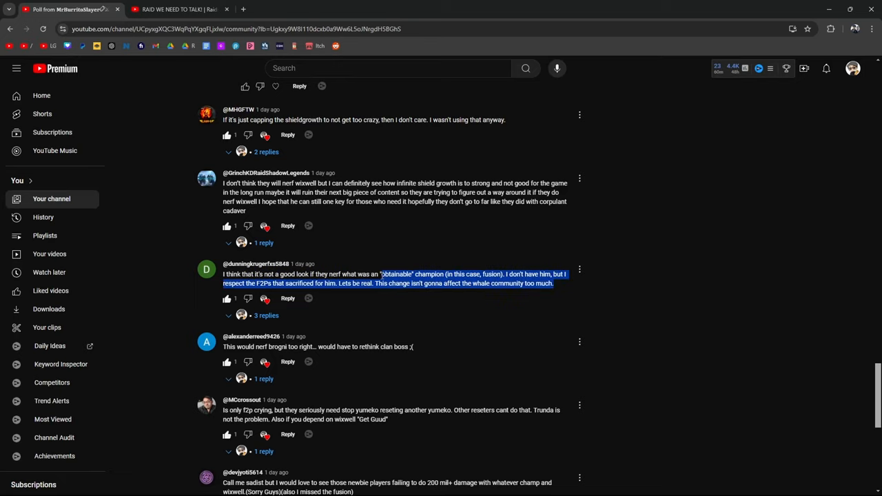
scroll(down, 3)
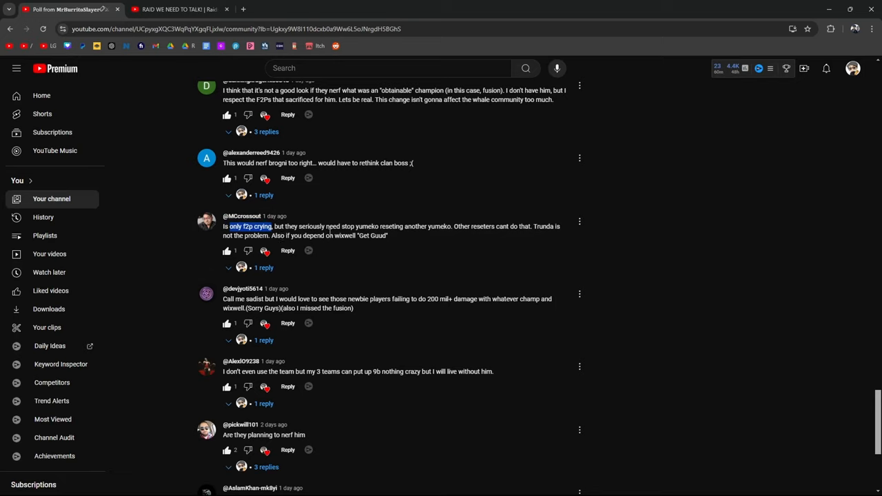
mouse_move(427, 242)
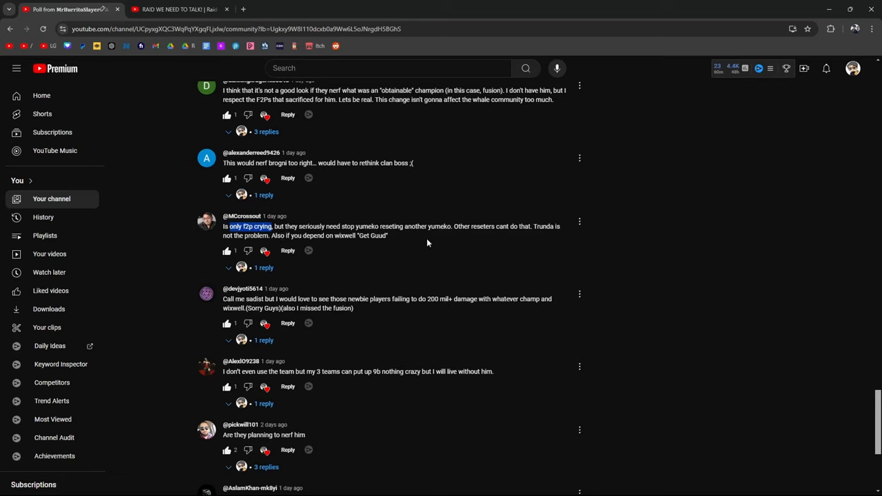
mouse_move(538, 240)
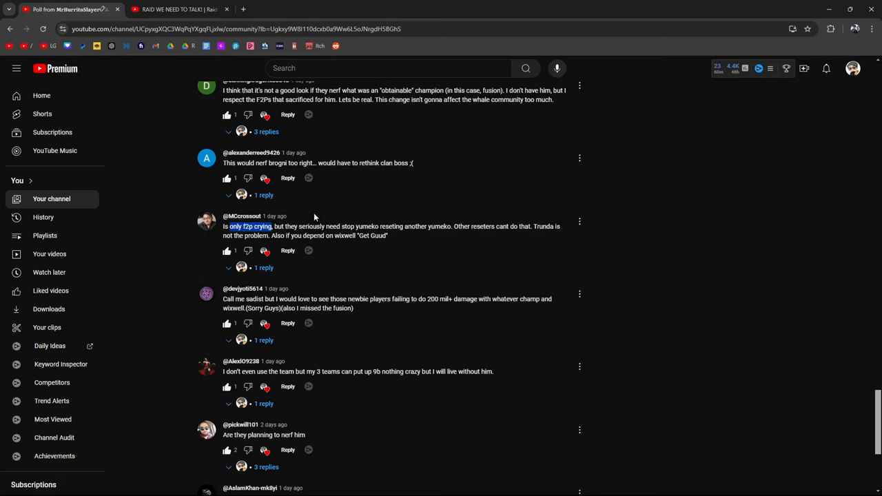
mouse_move(389, 239)
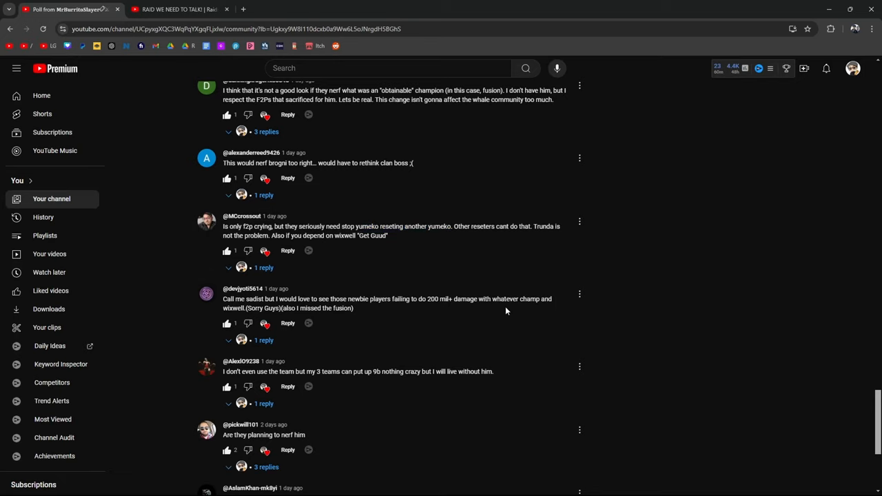
mouse_move(369, 313)
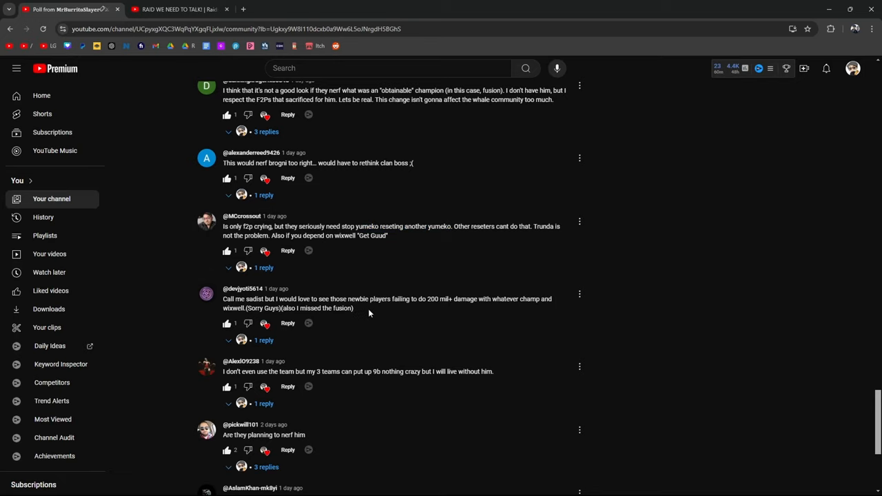
scroll(down, 3)
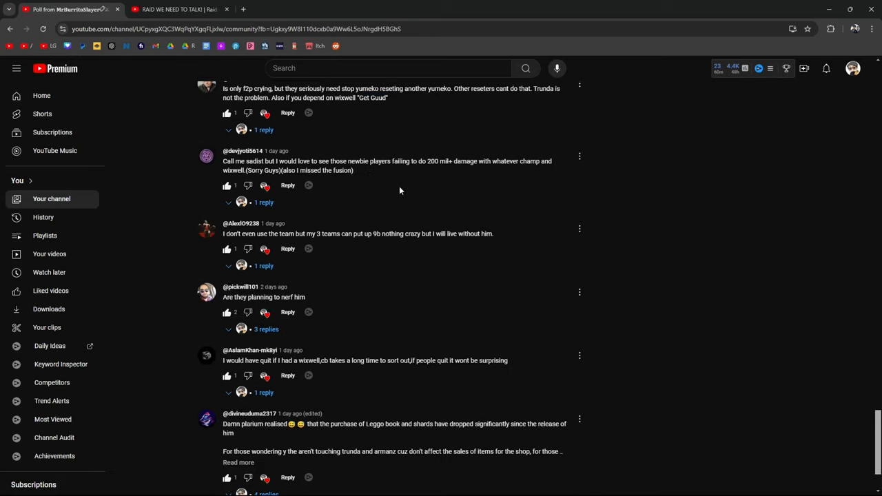
mouse_move(374, 237)
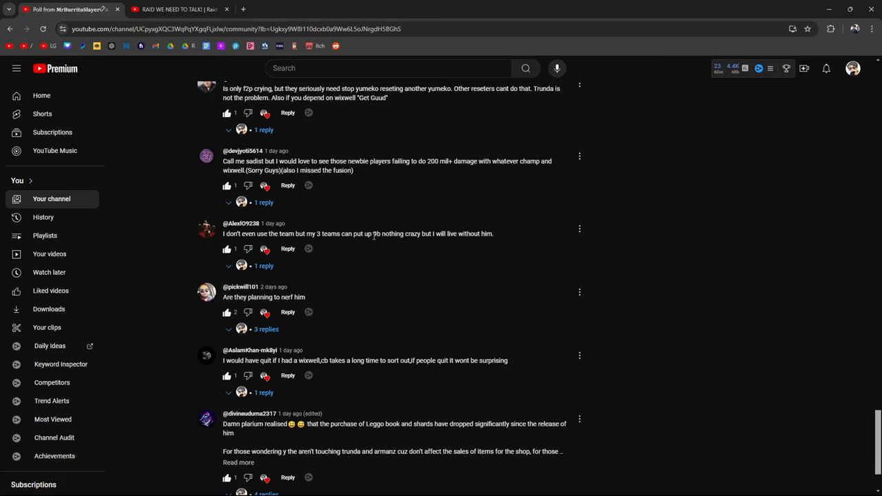
Step: Highlight '9b nothing crazy but I will live without him' and expand the Leggo book-sales comment
drag(373, 233, 494, 234)
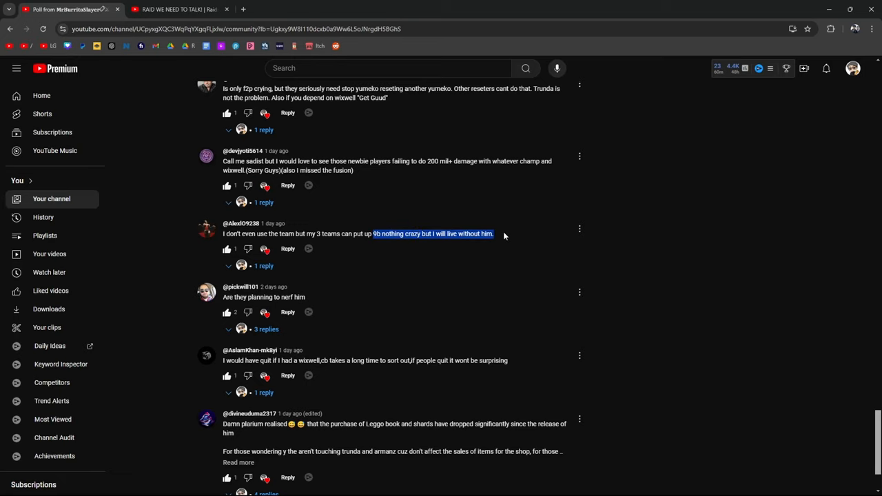
scroll(down, 3)
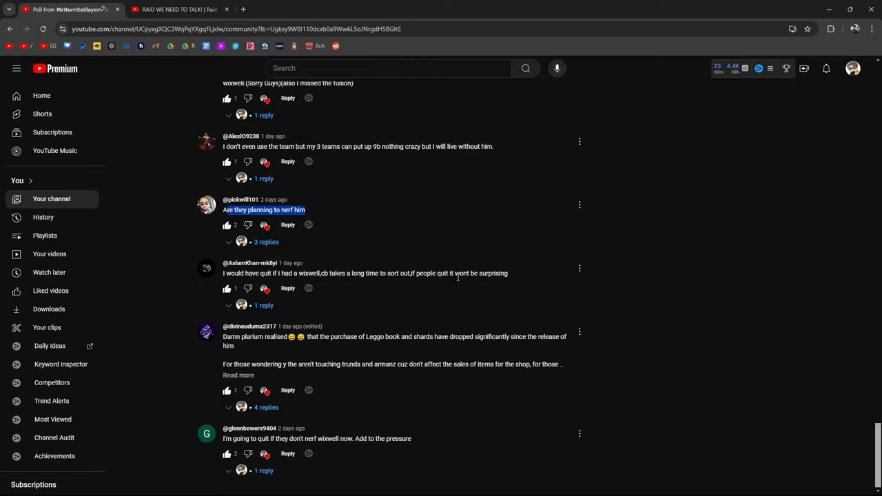
mouse_move(294, 349)
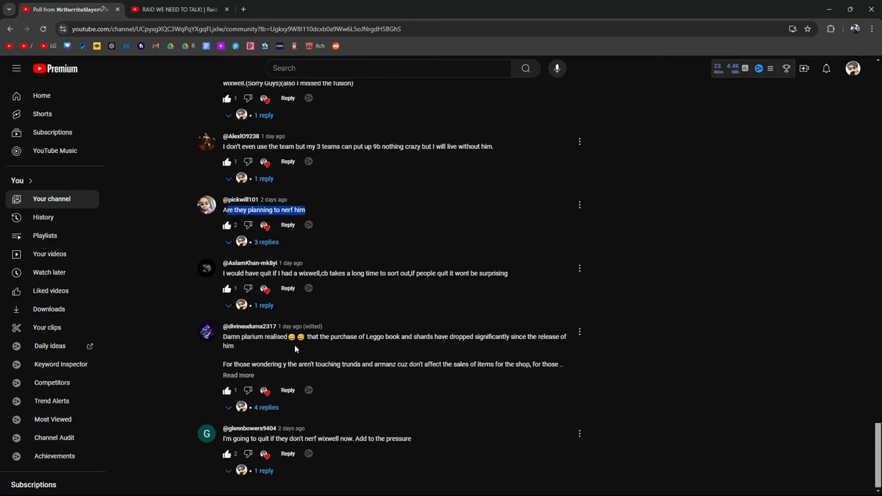
mouse_move(475, 348)
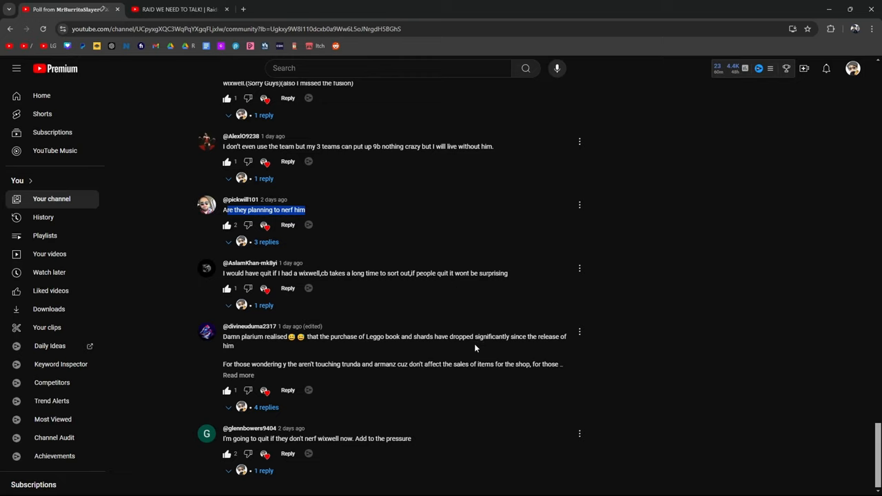
click(238, 375)
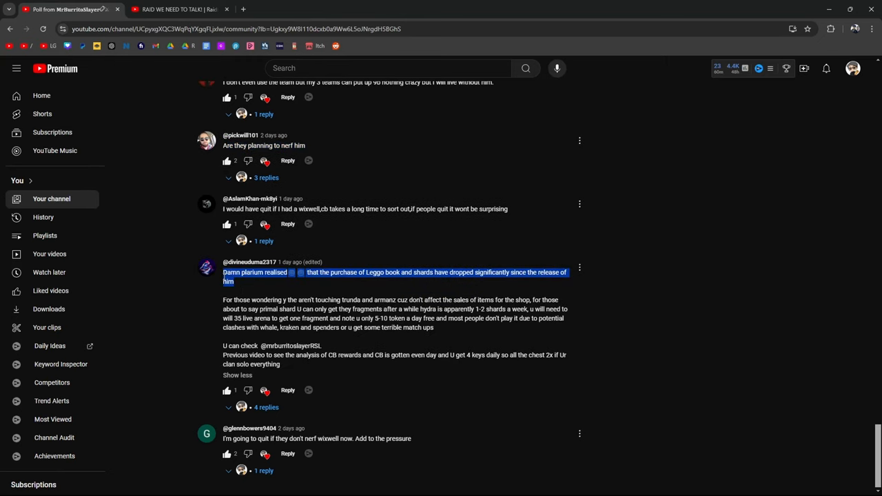
mouse_move(692, 290)
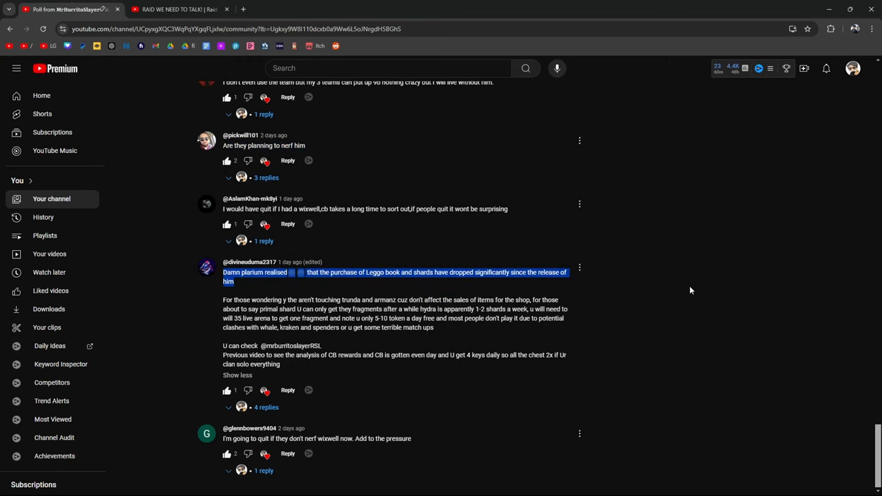
mouse_move(560, 393)
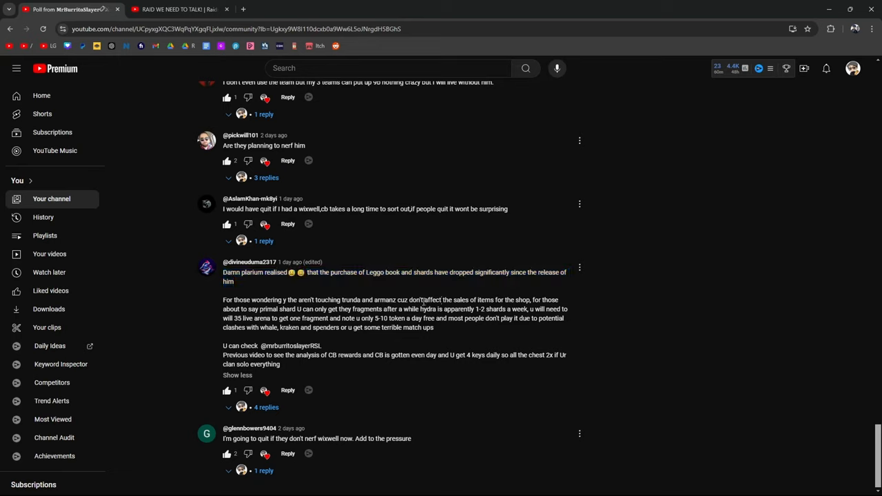
mouse_move(387, 450)
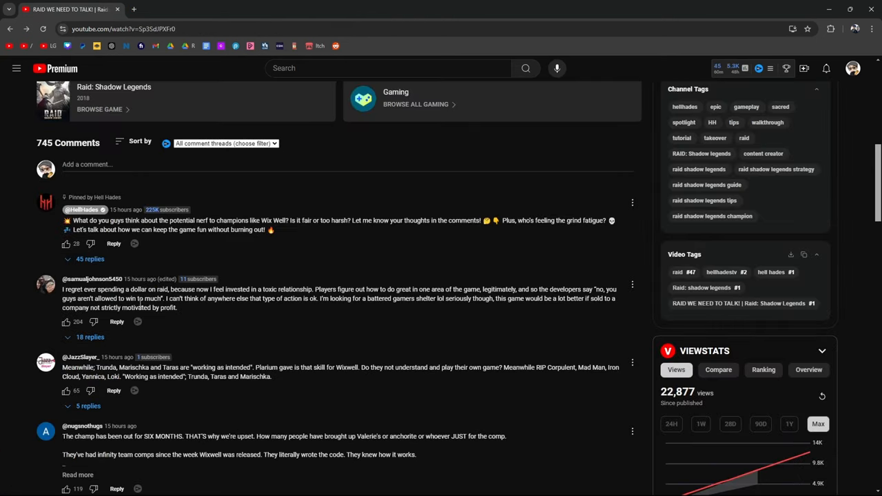
mouse_move(213, 307)
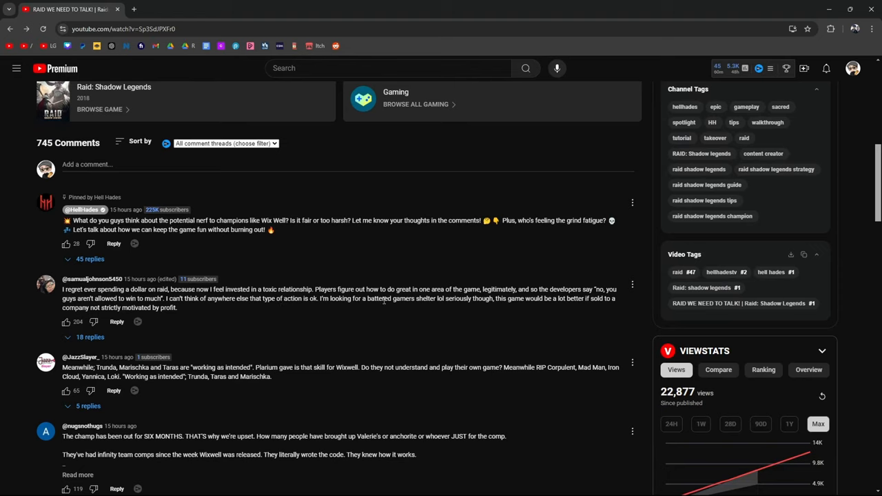
mouse_move(475, 314)
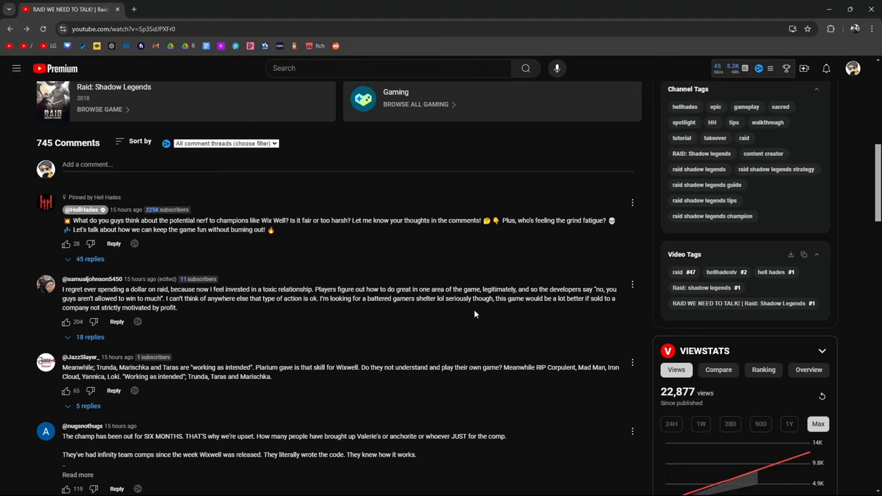
mouse_move(565, 309)
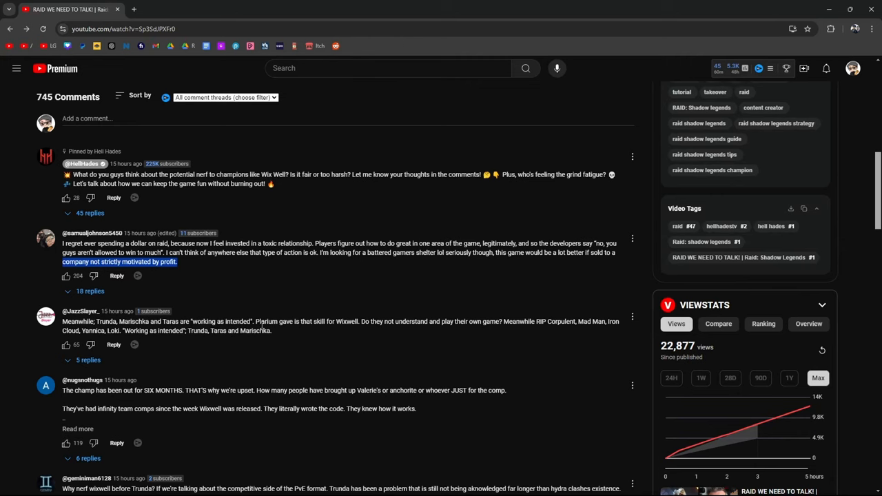
Step: Read further down the comments and highlight the Demon Lord words in one
scroll(down, 3)
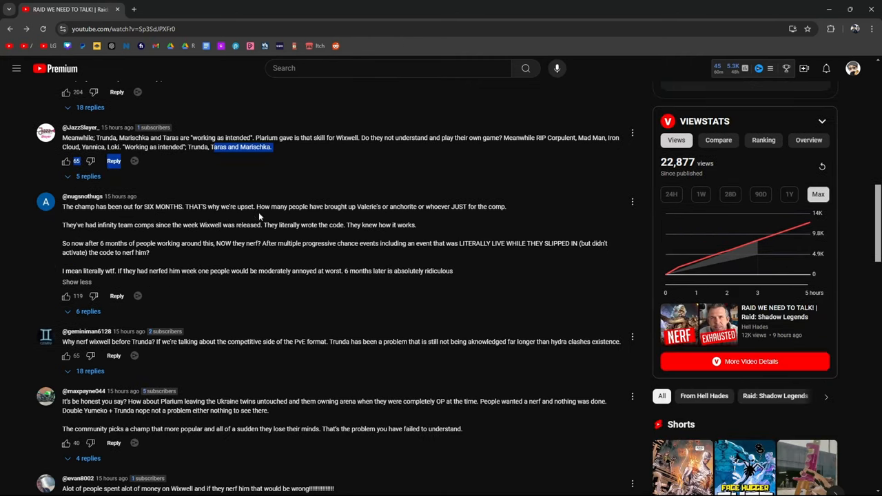
mouse_move(350, 216)
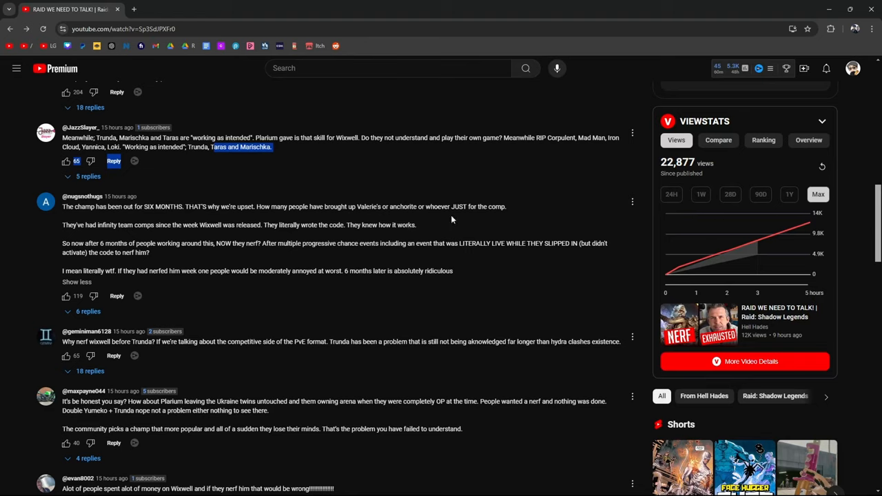
mouse_move(140, 235)
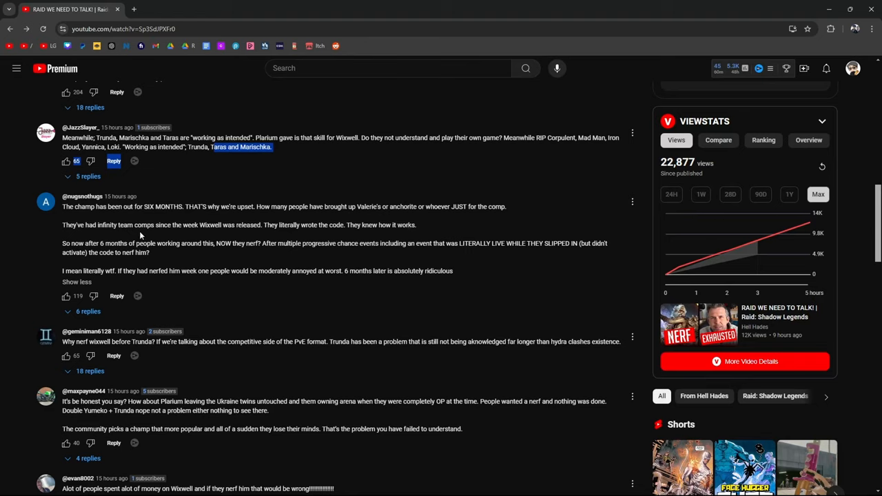
mouse_move(220, 234)
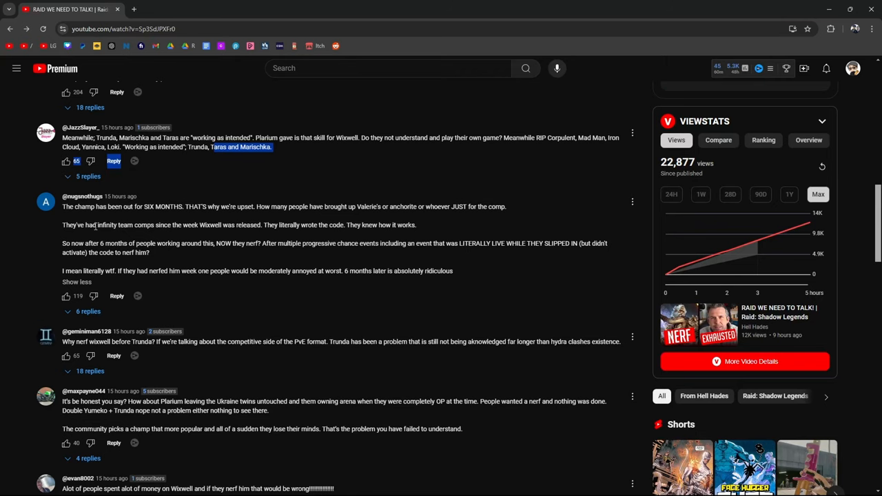
scroll(down, 3)
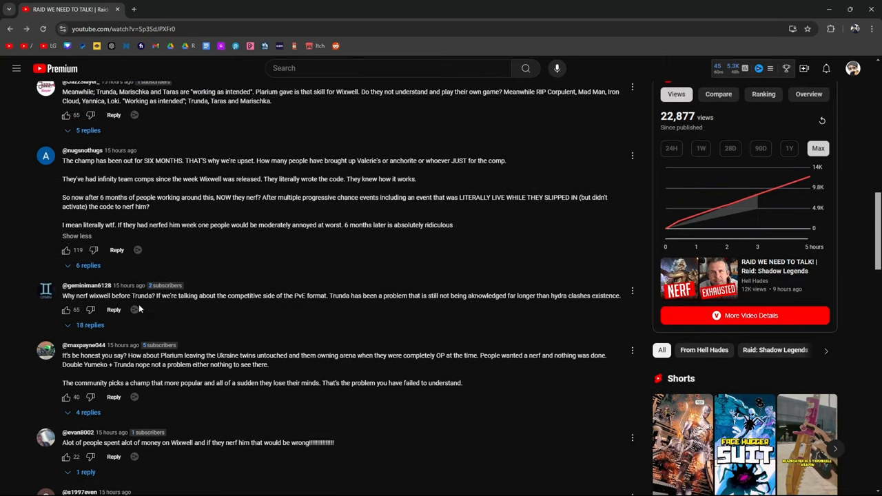
mouse_move(252, 308)
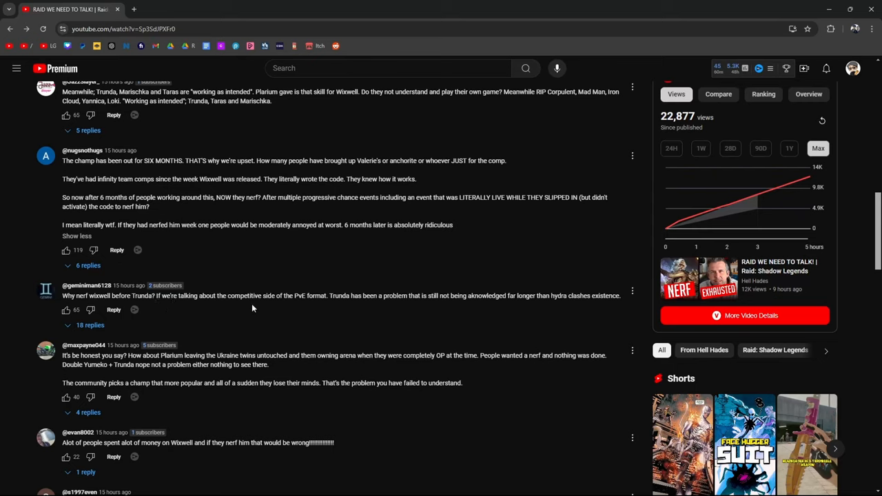
mouse_move(337, 305)
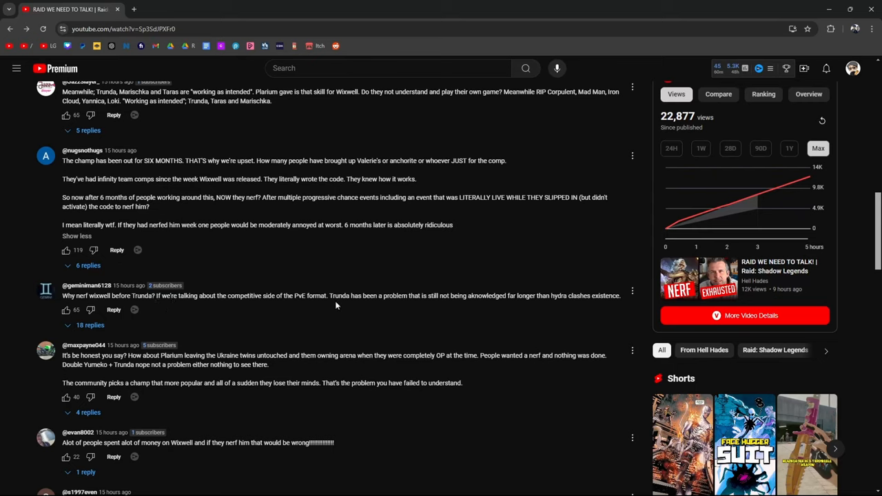
mouse_move(446, 297)
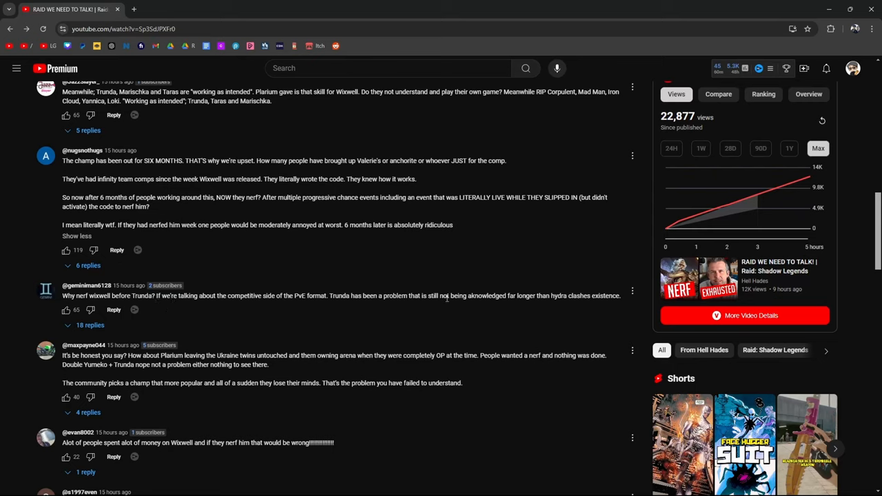
mouse_move(577, 296)
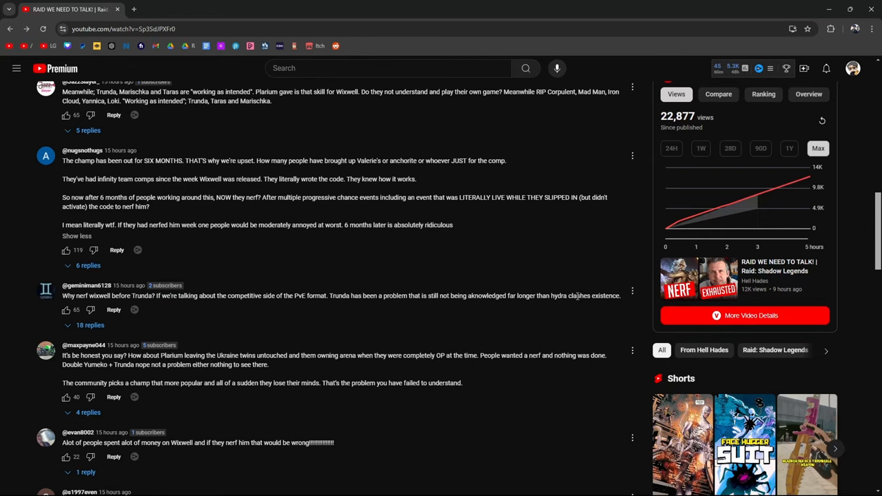
scroll(down, 3)
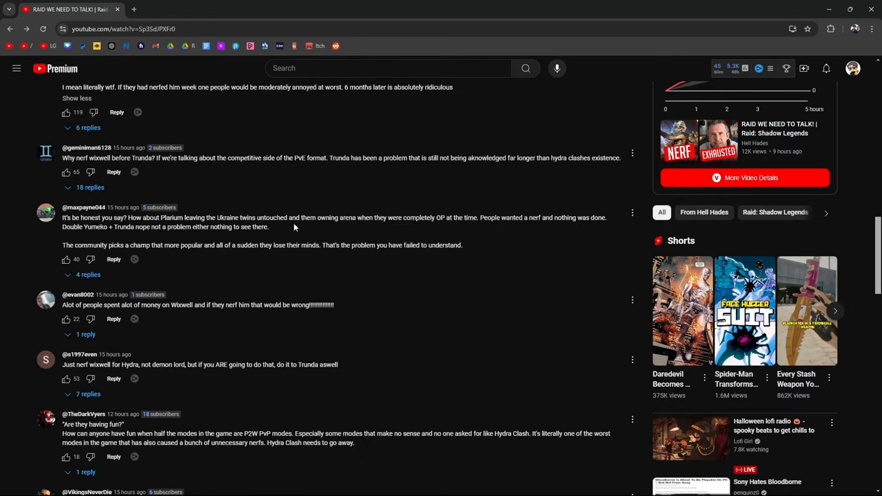
mouse_move(391, 229)
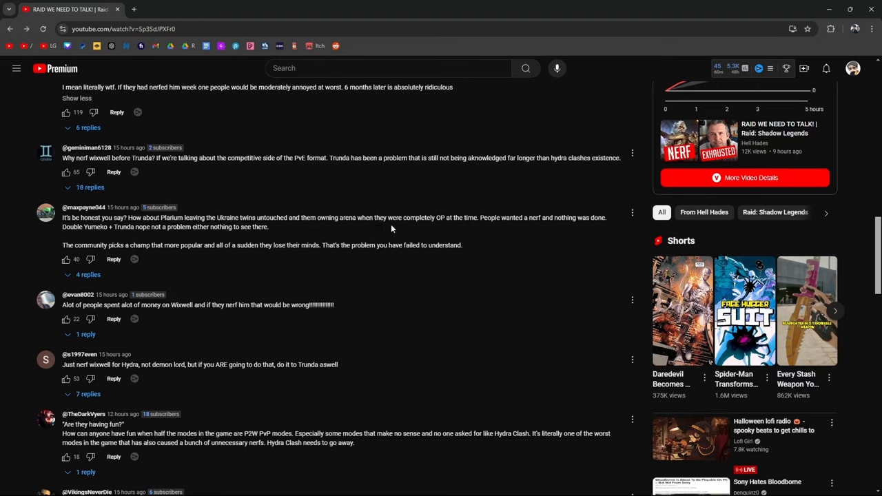
mouse_move(493, 227)
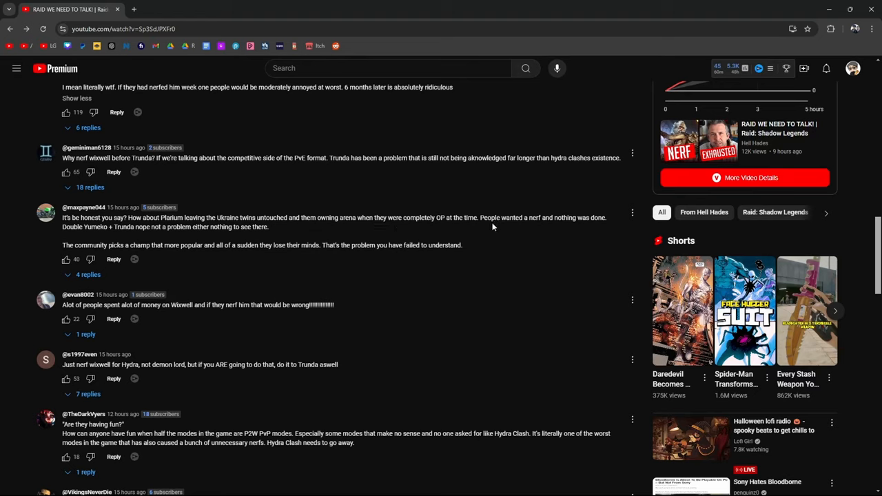
mouse_move(204, 226)
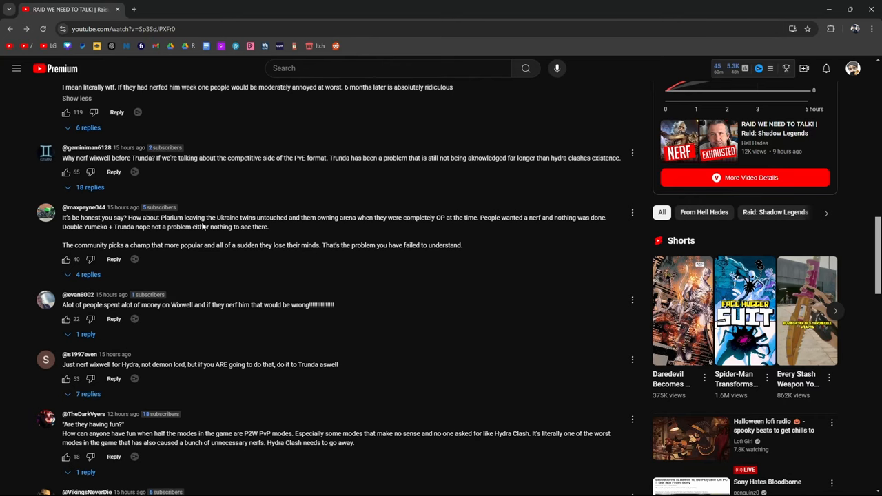
scroll(down, 3)
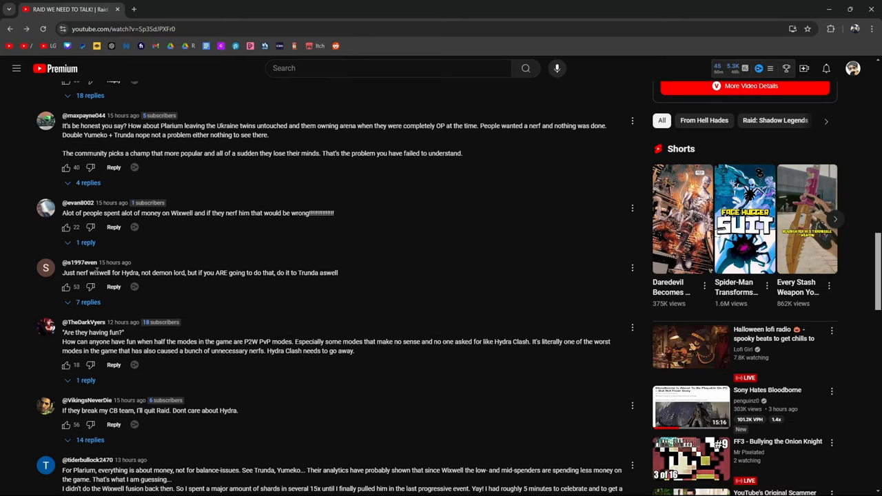
double_click(169, 273)
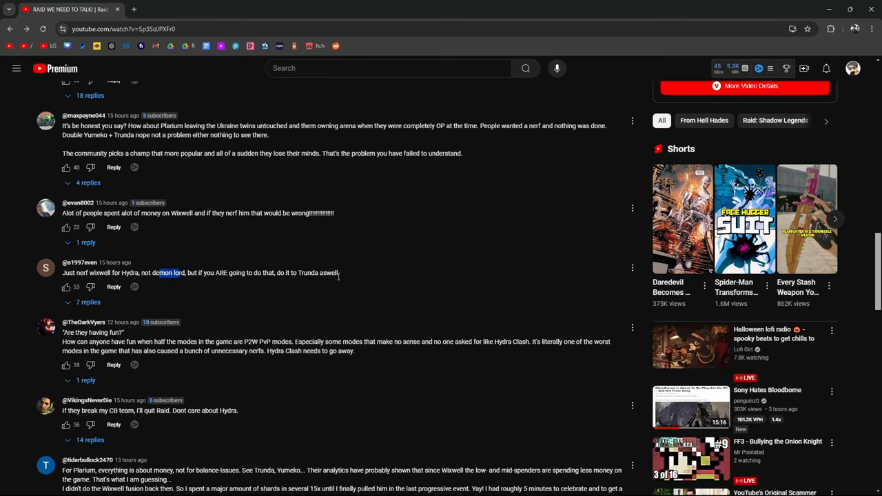
Step: Continue reading and highlight the line about finding out about the planned nerf
scroll(down, 3)
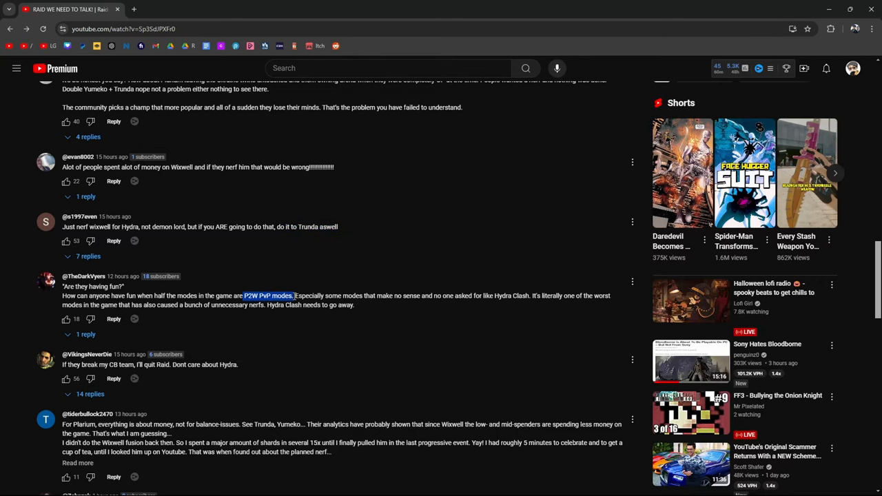
scroll(down, 3)
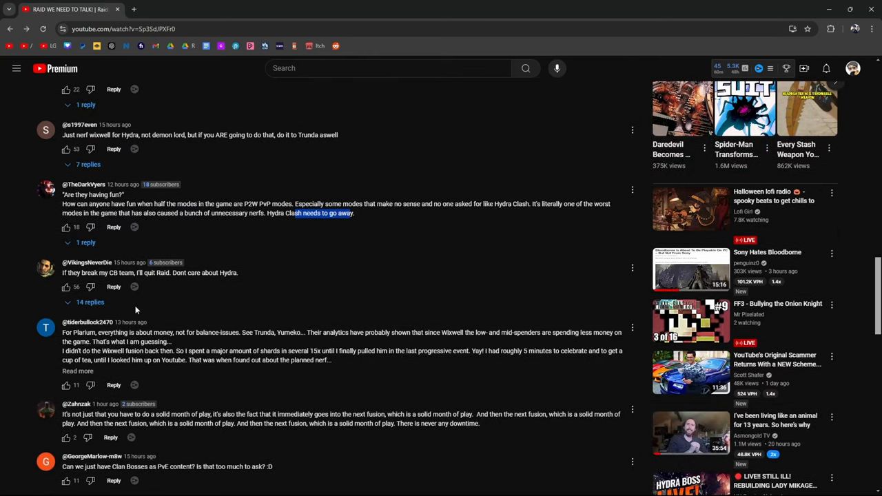
mouse_move(207, 281)
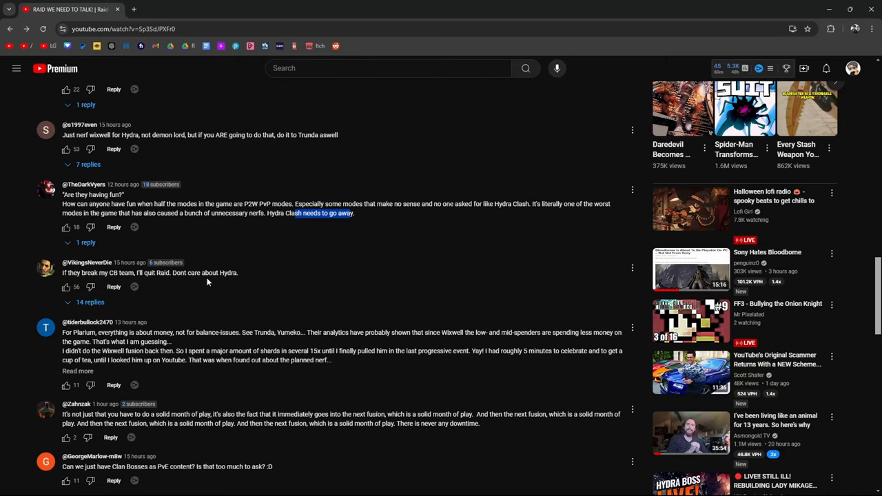
scroll(down, 3)
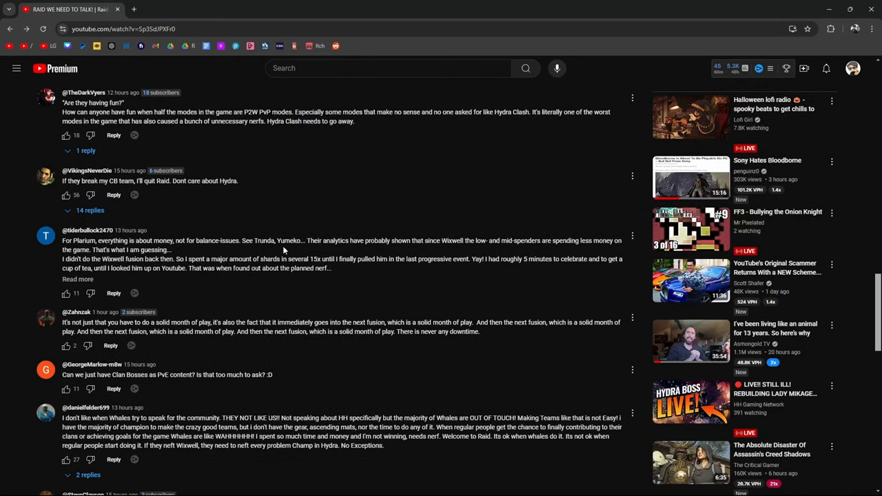
mouse_move(474, 251)
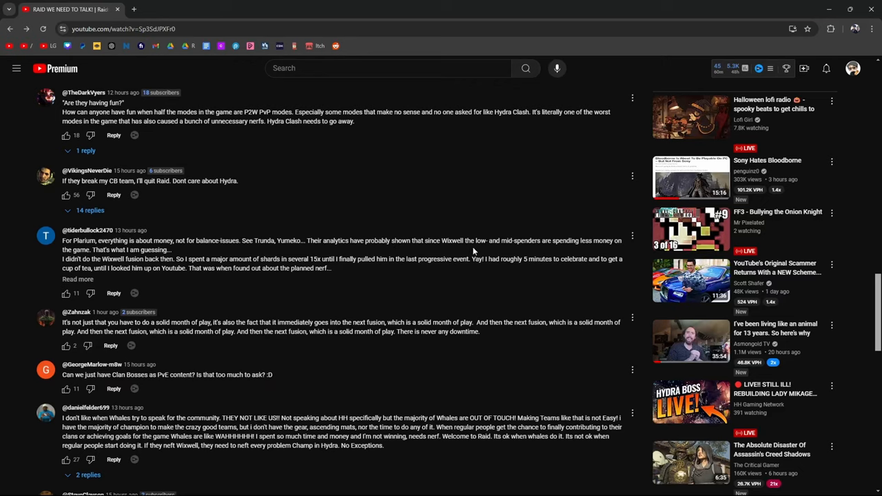
mouse_move(502, 253)
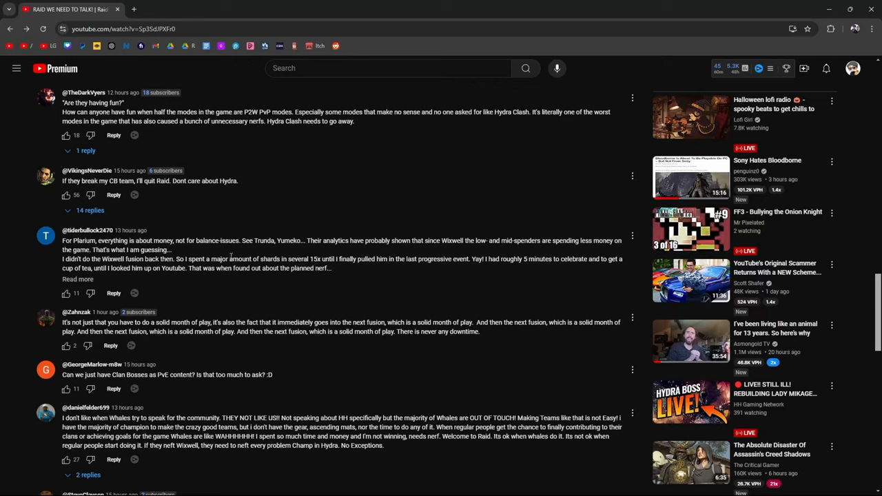
mouse_move(456, 270)
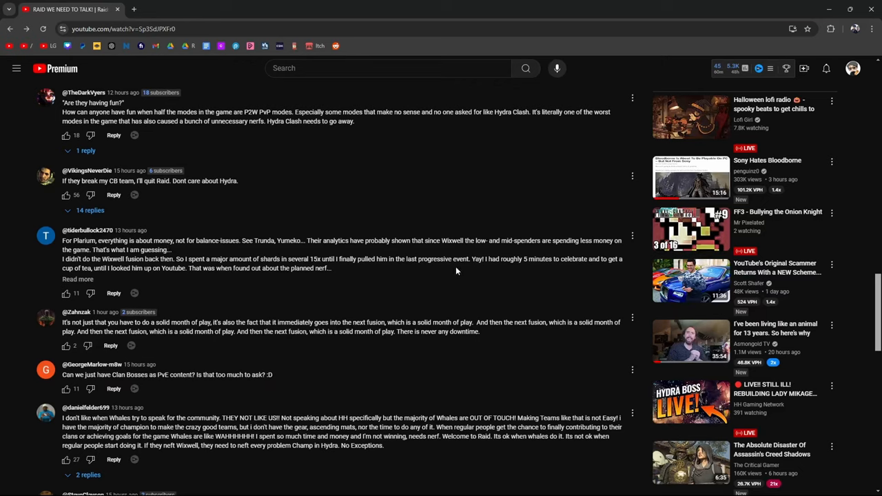
mouse_move(602, 269)
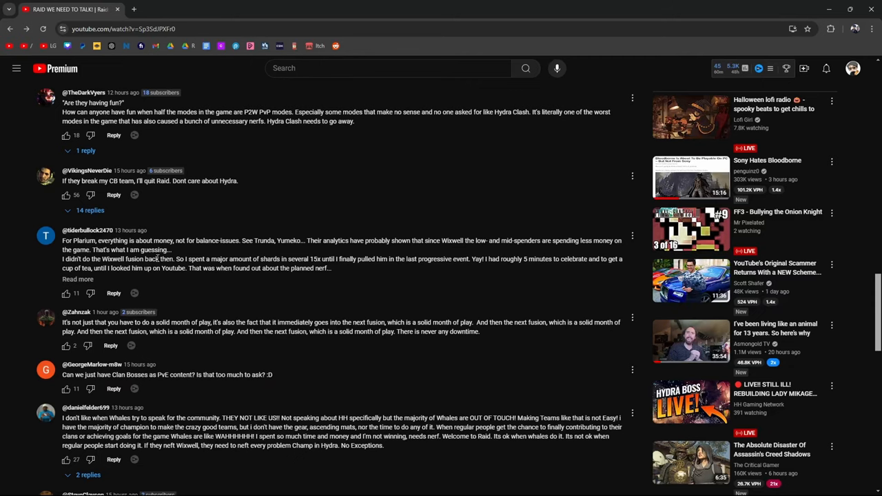
drag(228, 268, 329, 268)
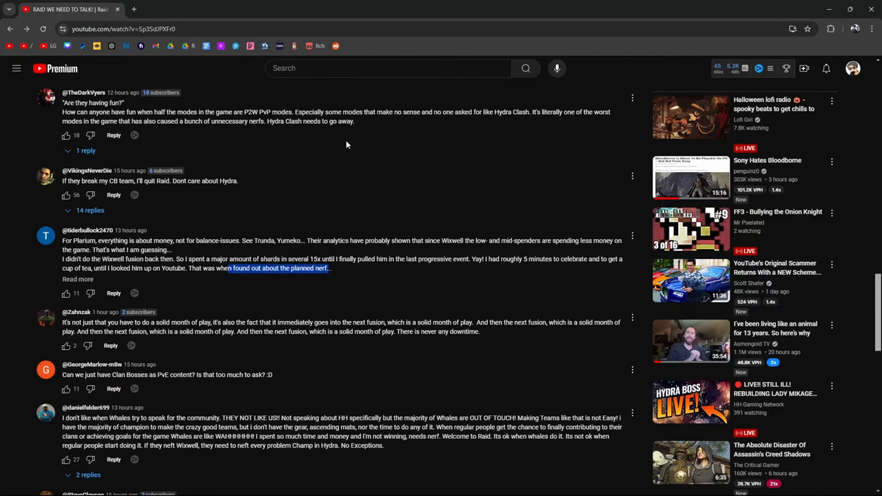
scroll(down, 3)
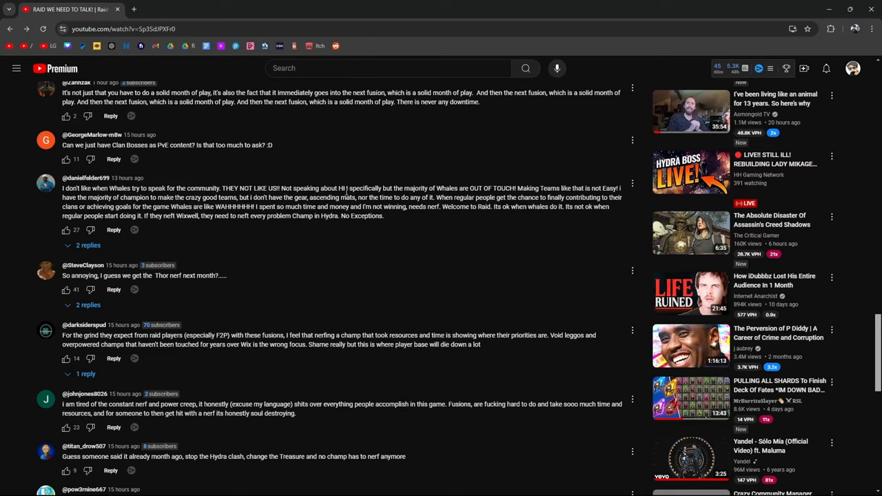
mouse_move(306, 225)
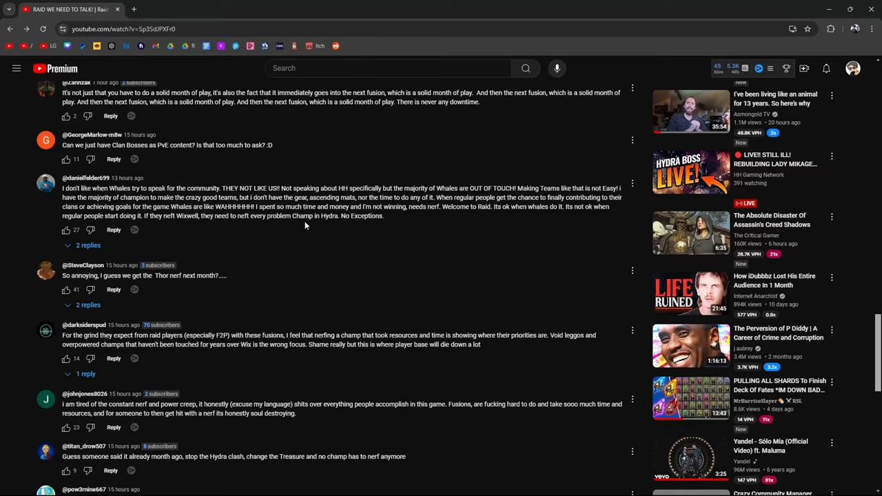
Step: Highlight YouTube comment quotes about the Thor nerf next month and making a living off the game
drag(324, 207, 369, 216)
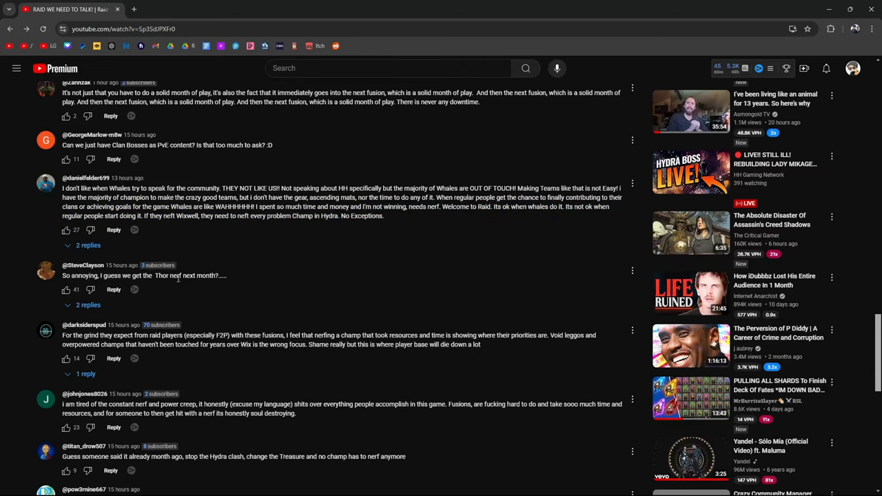
drag(153, 276, 226, 276)
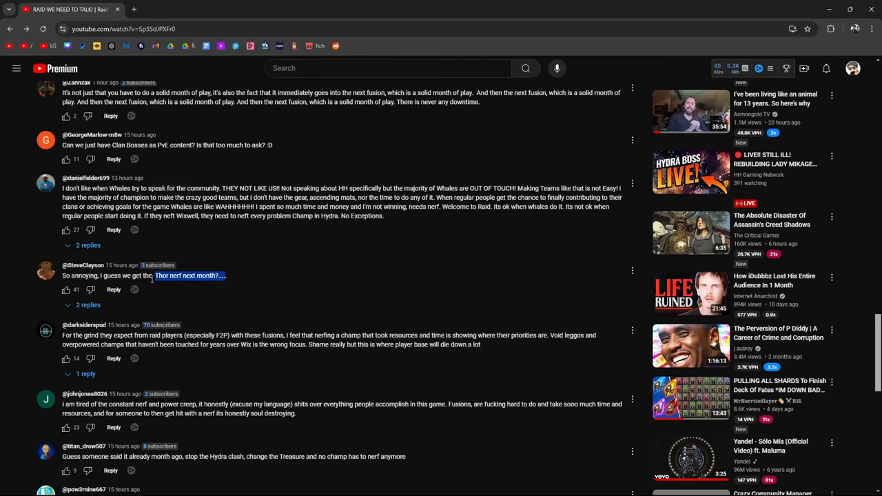
scroll(down, 3)
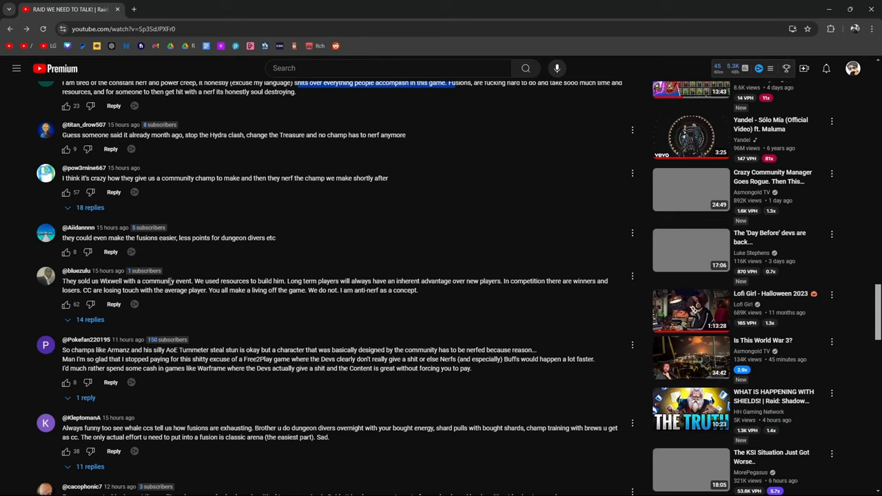
mouse_move(292, 281)
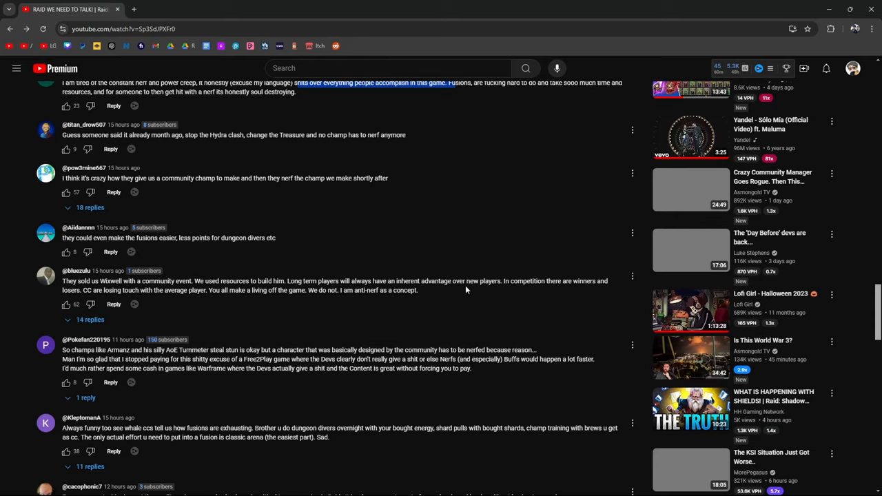
mouse_move(595, 290)
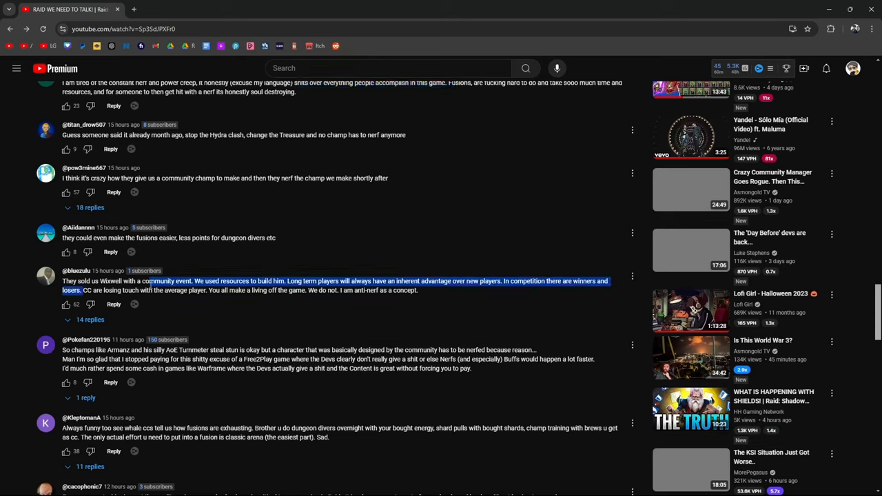
drag(219, 280, 311, 290)
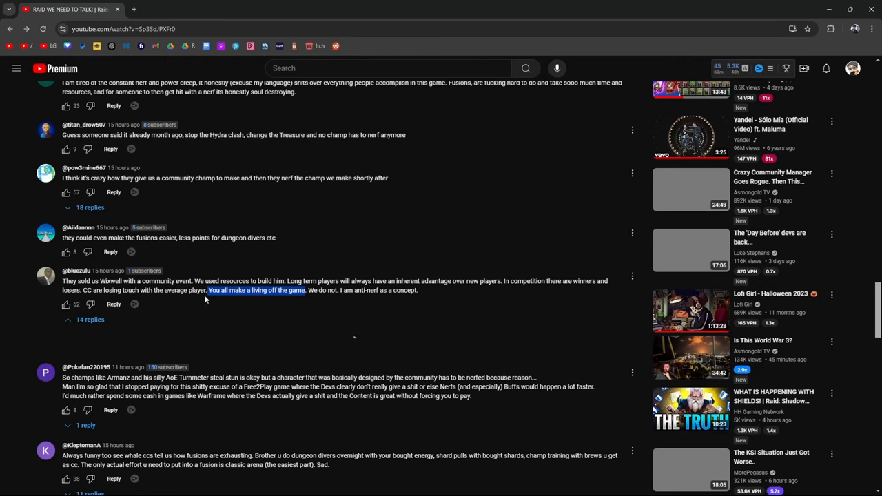
scroll(down, 3)
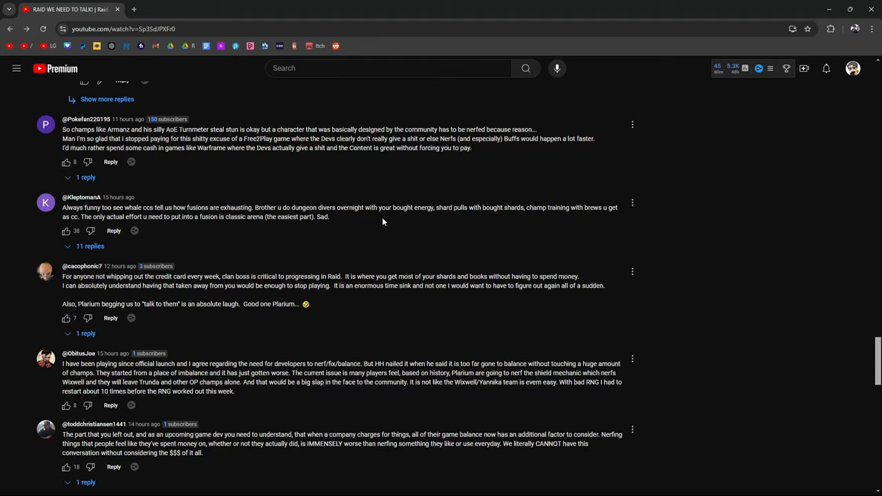
mouse_move(528, 211)
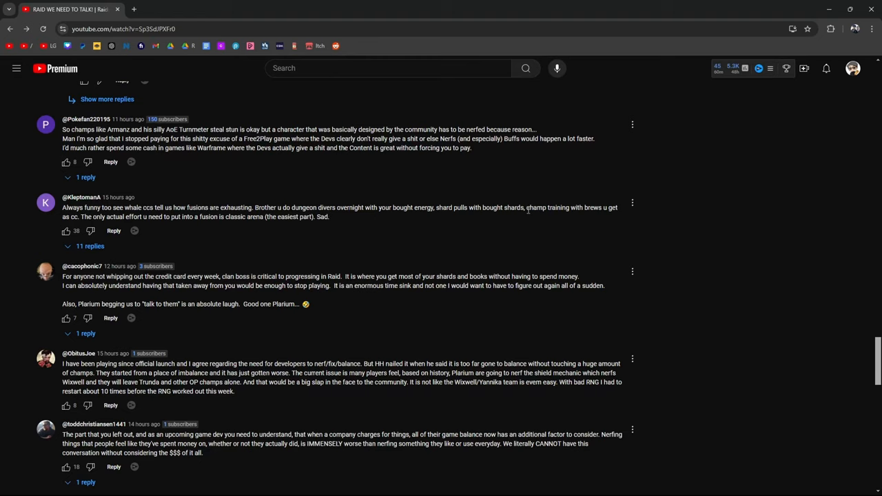
mouse_move(117, 204)
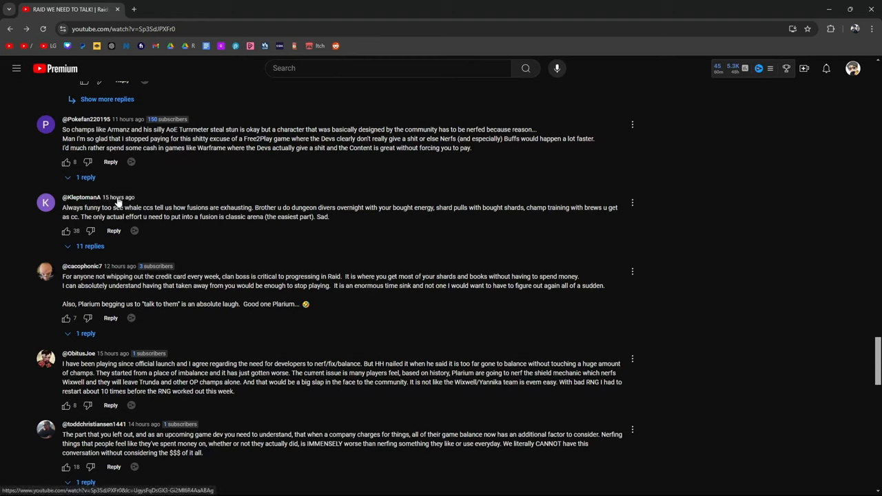
mouse_move(133, 195)
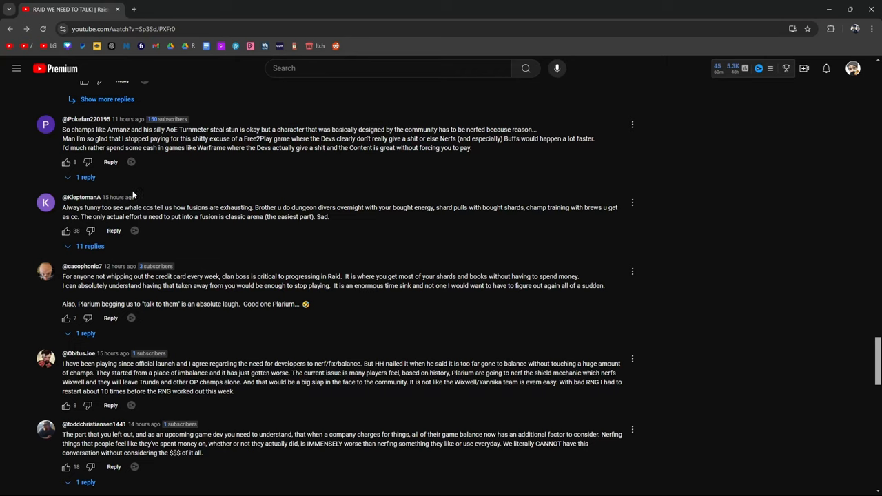
mouse_move(282, 229)
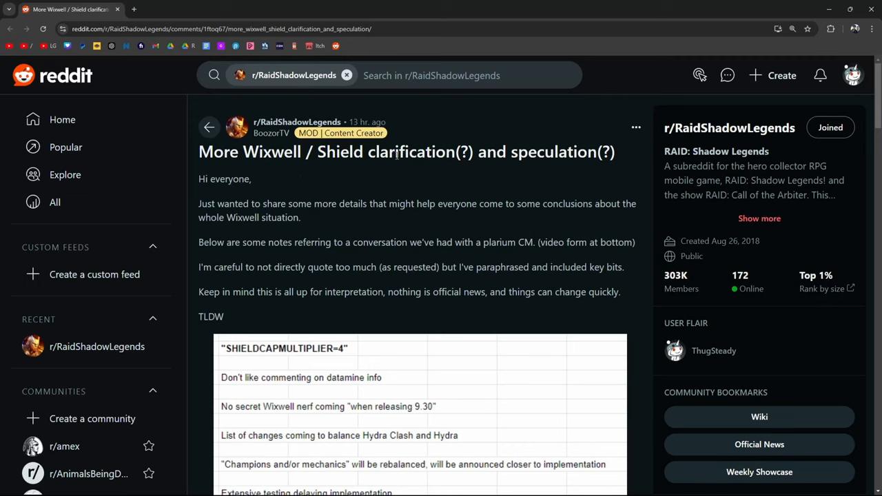
mouse_move(377, 214)
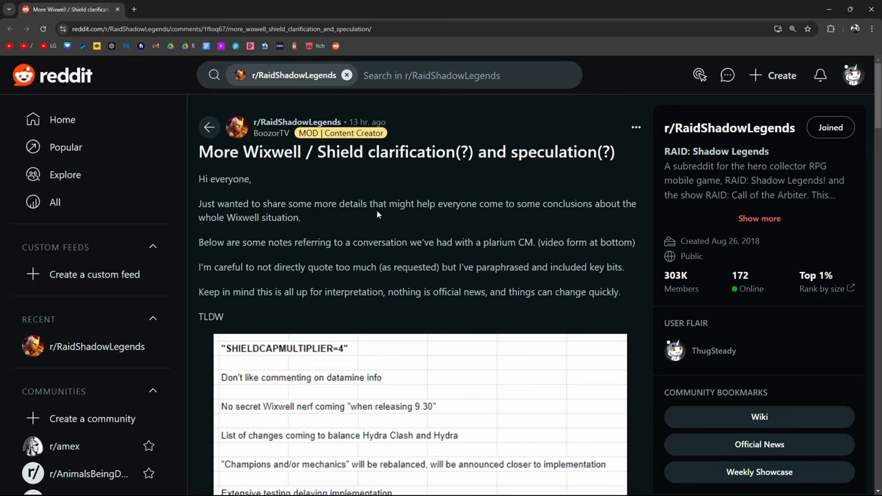
mouse_move(378, 214)
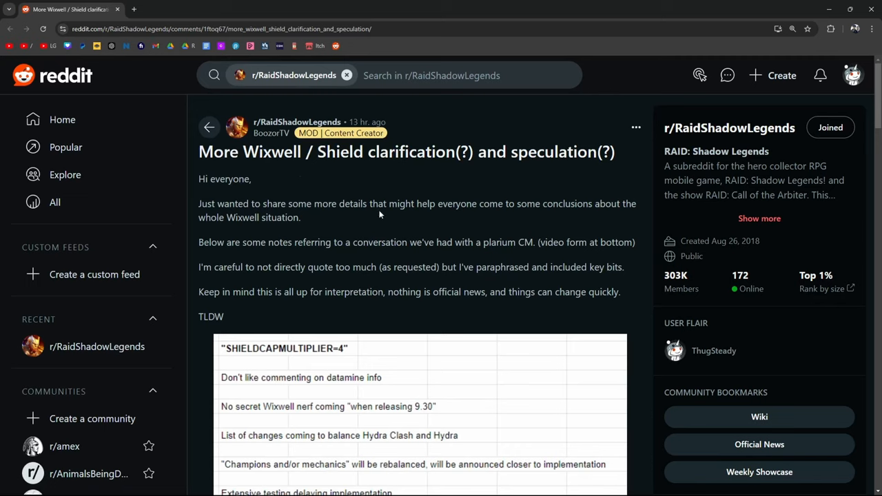
mouse_move(309, 290)
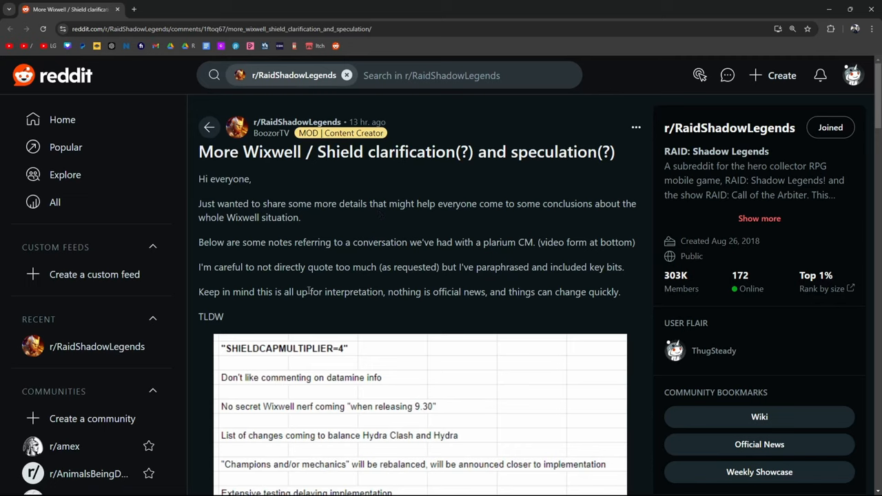
Step: Highlight 'things can change quickly.' in the clarification post and scroll toward the comments
drag(310, 292, 488, 292)
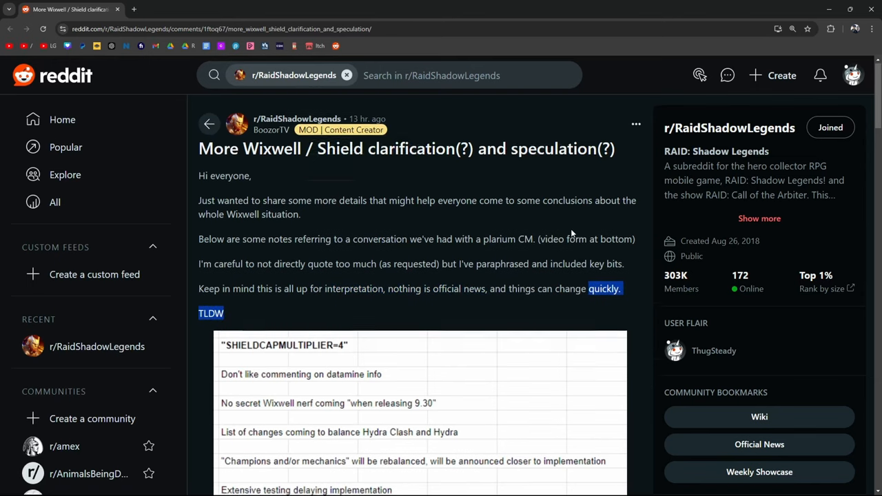
scroll(down, 3)
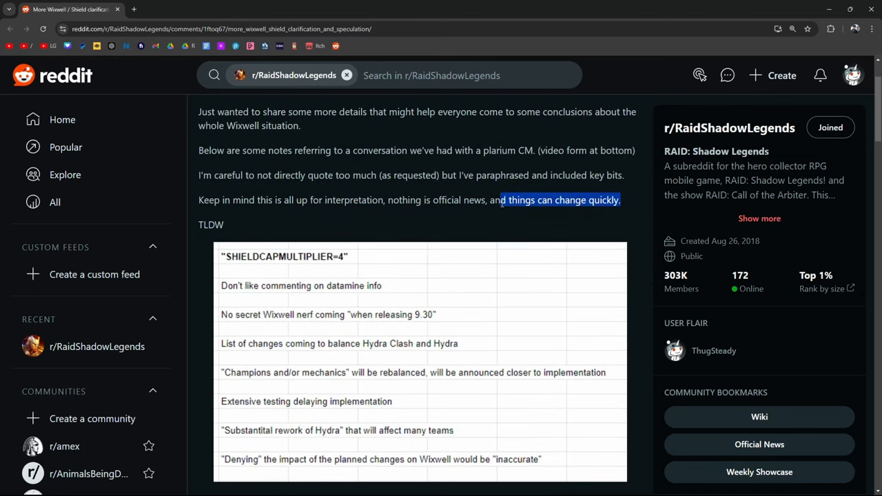
scroll(down, 3)
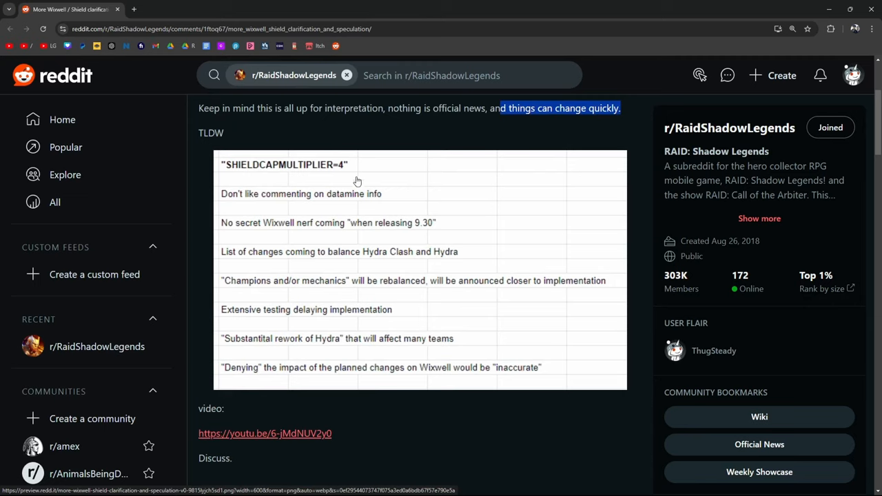
mouse_move(261, 210)
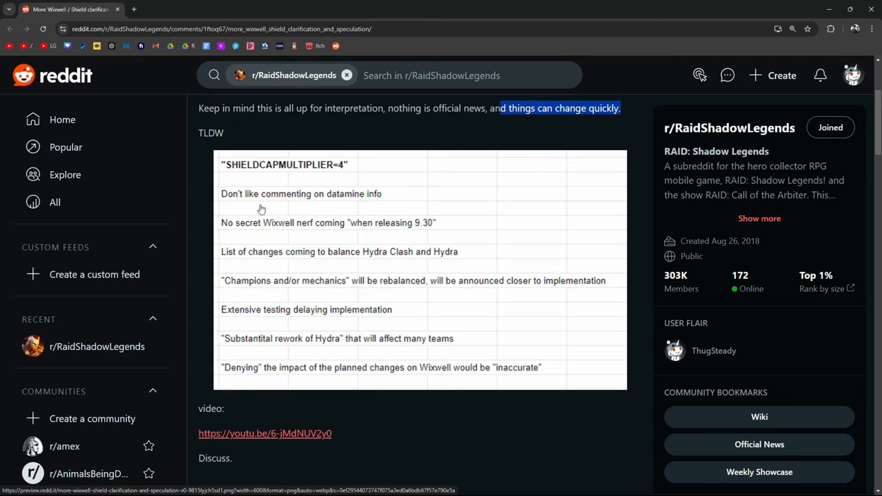
mouse_move(227, 200)
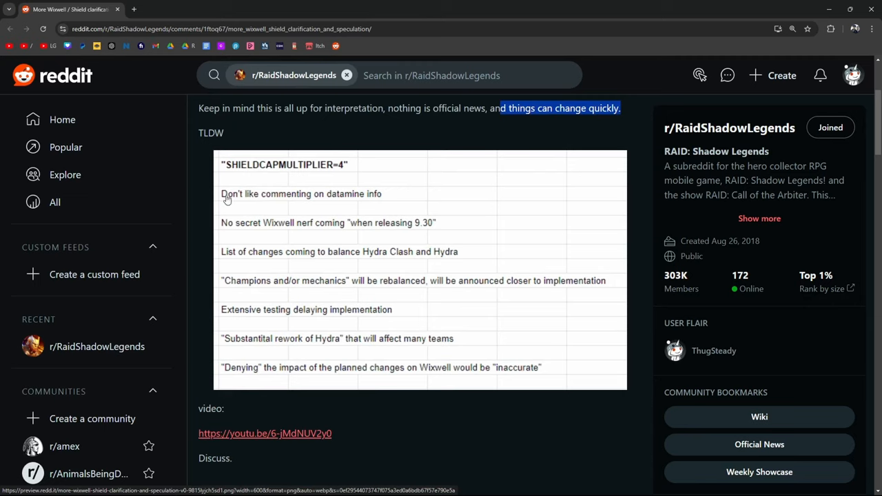
mouse_move(363, 208)
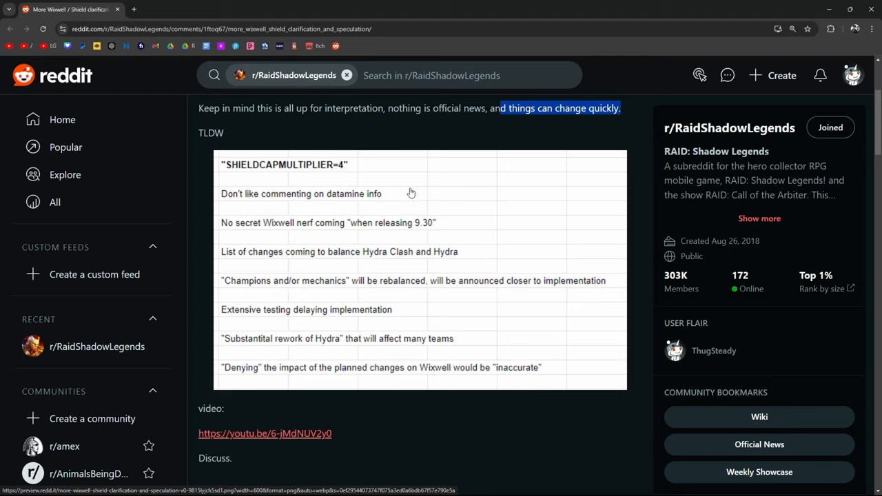
mouse_move(410, 192)
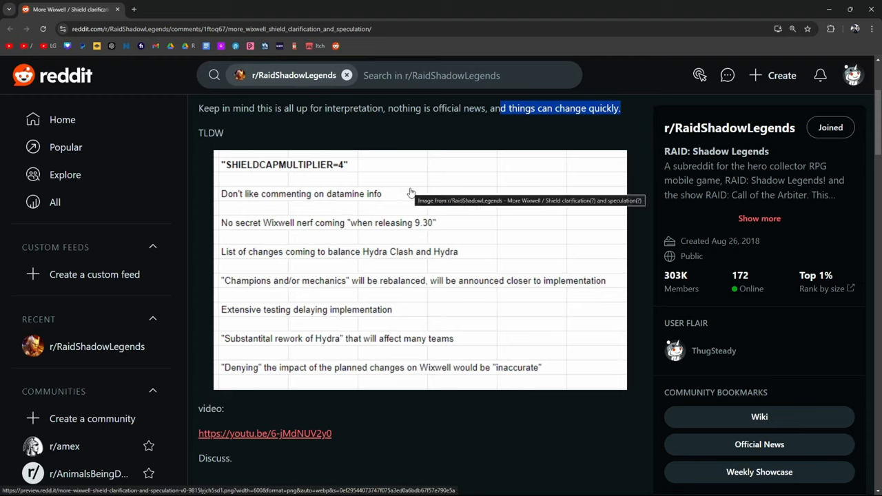
mouse_move(432, 128)
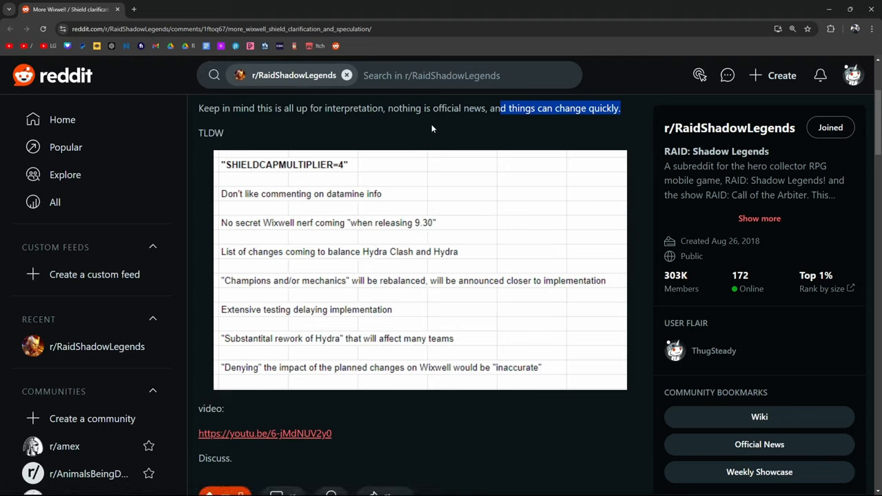
mouse_move(414, 131)
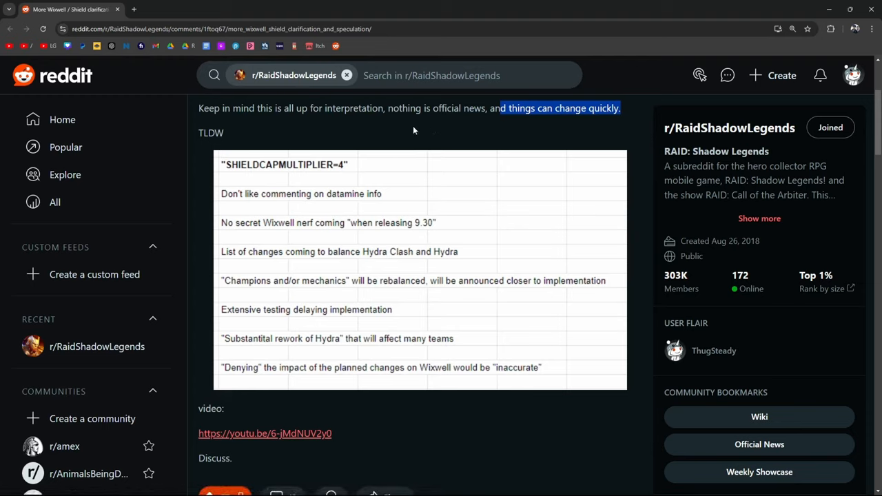
mouse_move(441, 138)
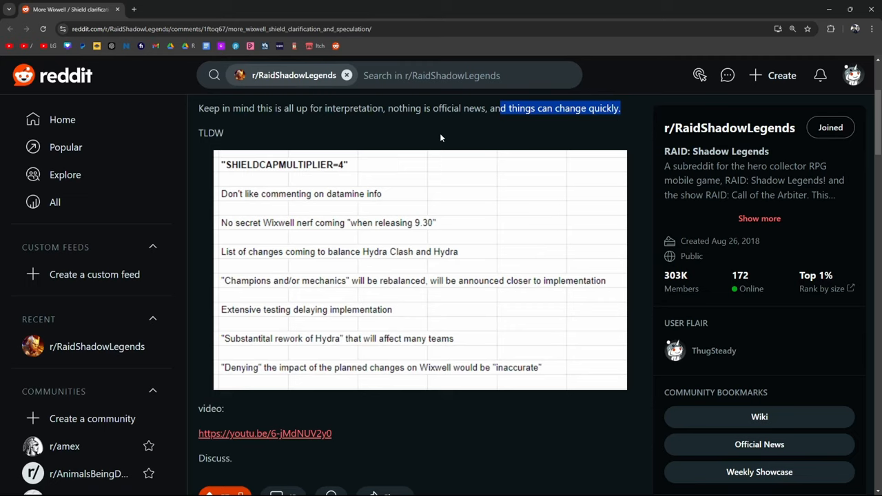
mouse_move(405, 239)
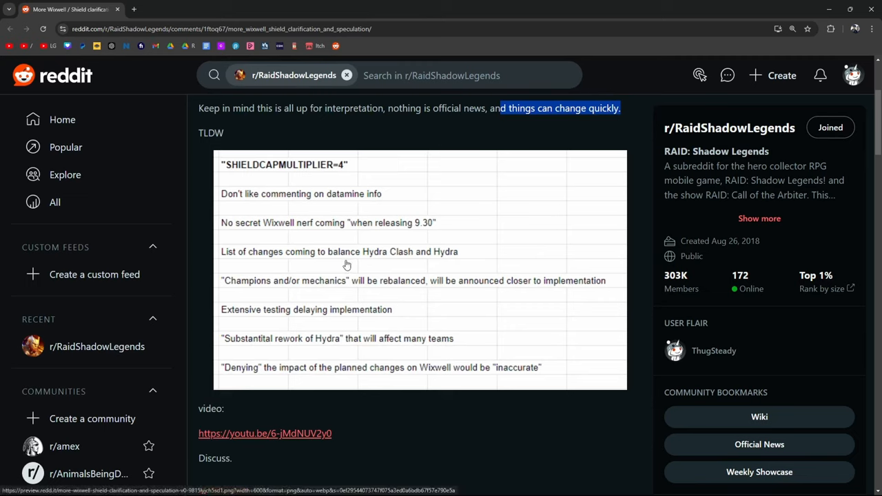
mouse_move(452, 242)
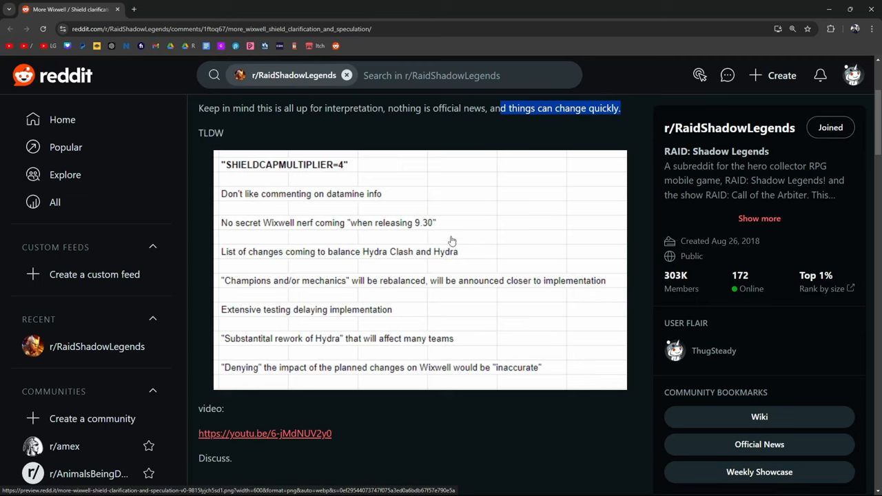
mouse_move(335, 301)
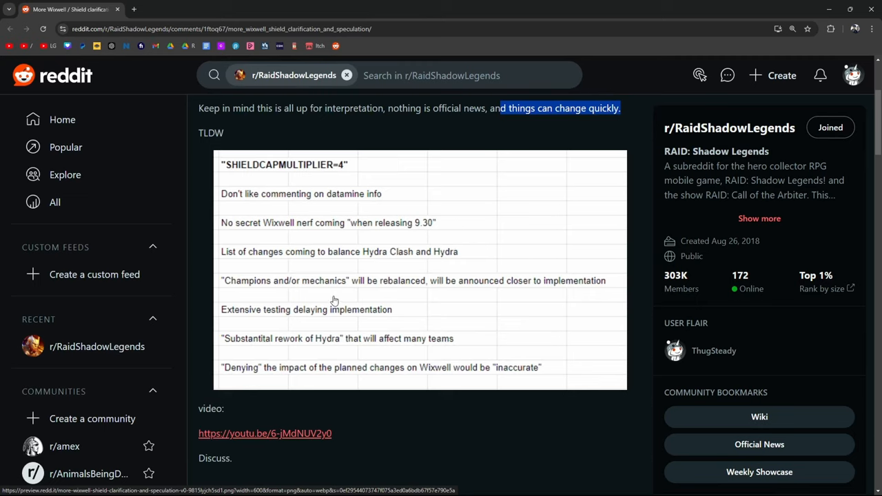
mouse_move(459, 295)
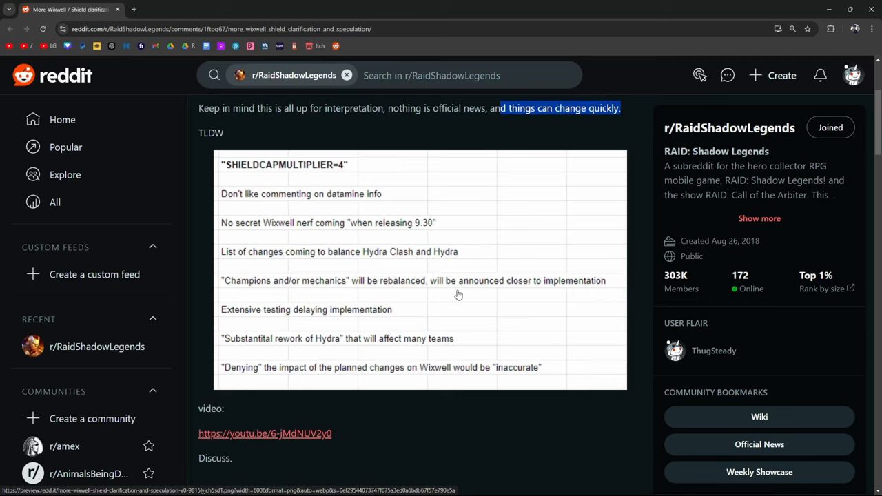
mouse_move(624, 297)
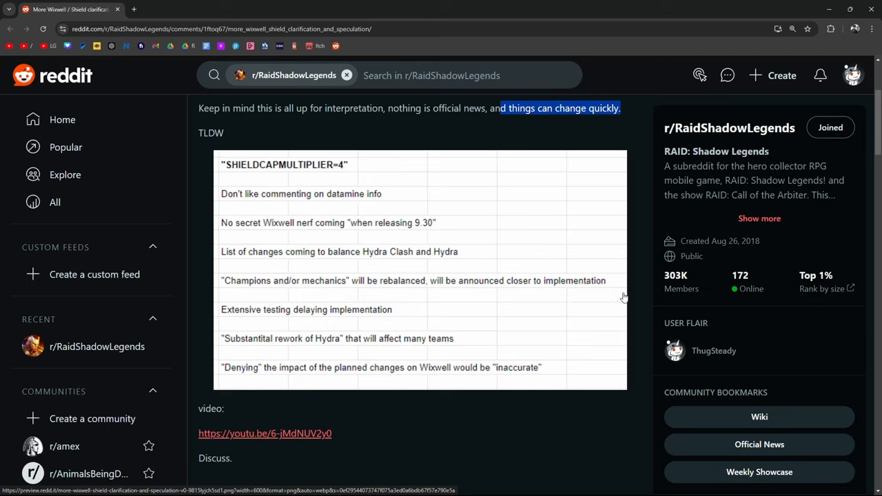
mouse_move(337, 327)
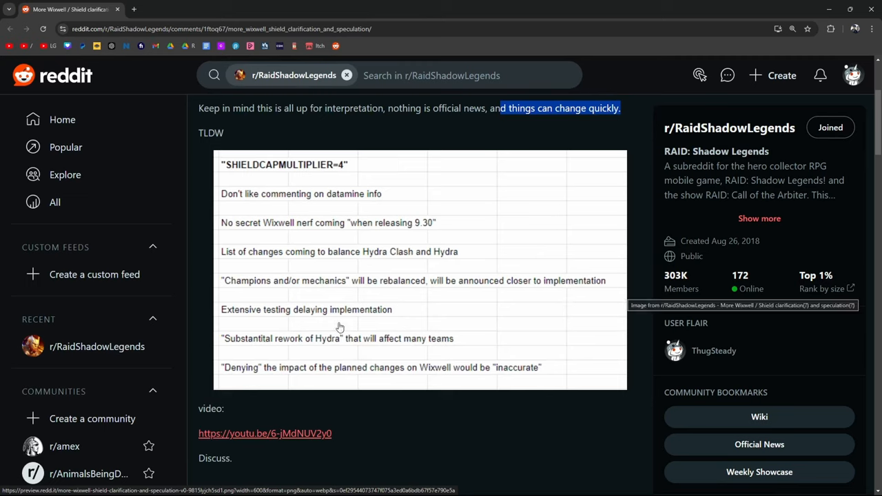
mouse_move(303, 336)
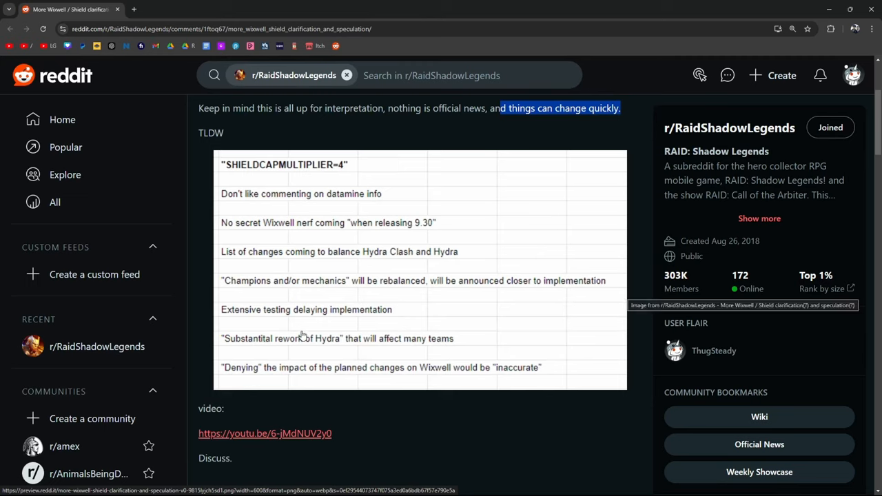
mouse_move(452, 355)
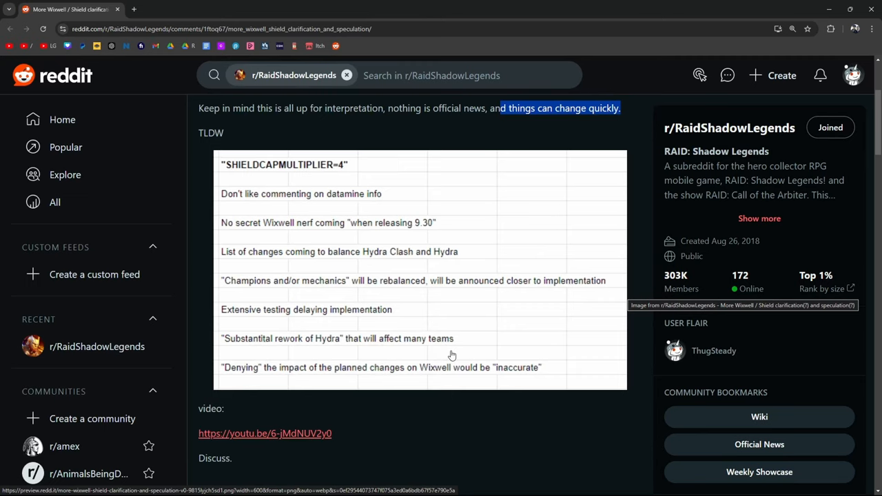
mouse_move(380, 348)
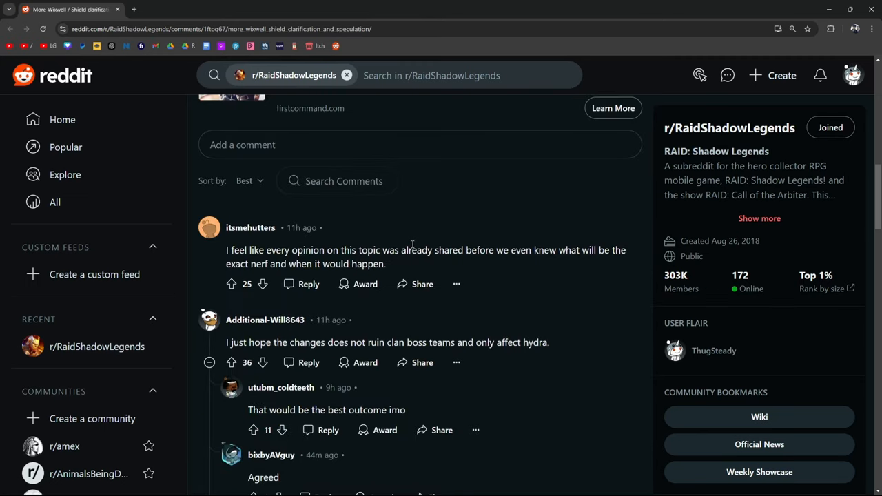
mouse_move(454, 231)
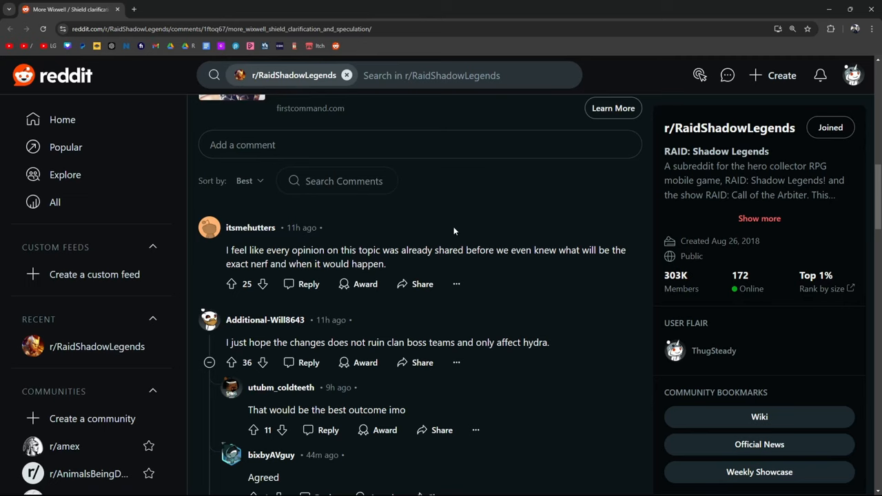
Step: Scroll into the comments and highlight the quote about misinformation and wild speculation
scroll(down, 3)
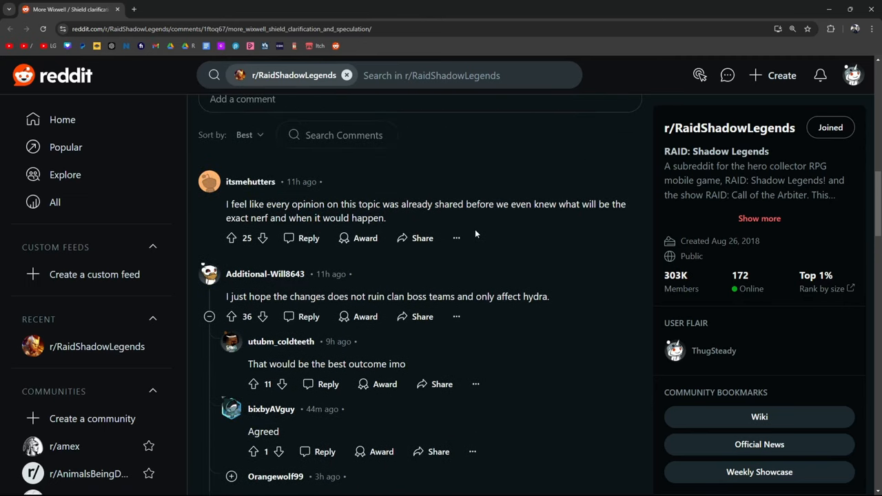
scroll(down, 3)
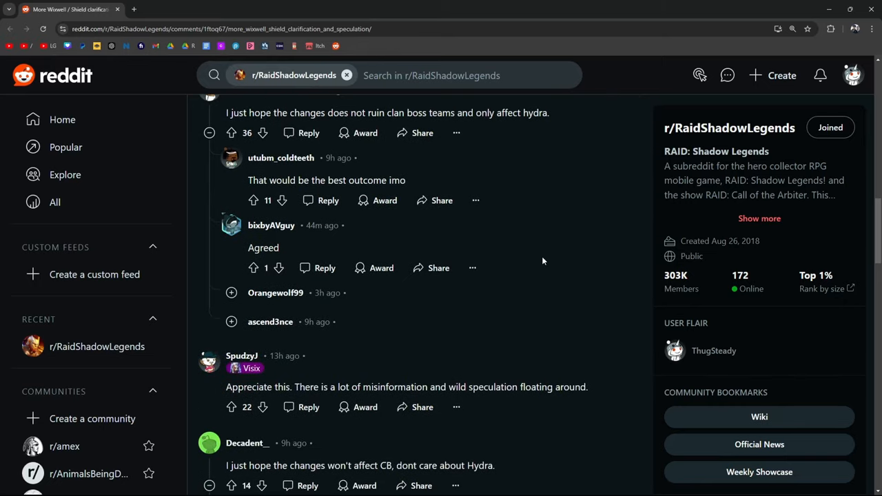
scroll(down, 3)
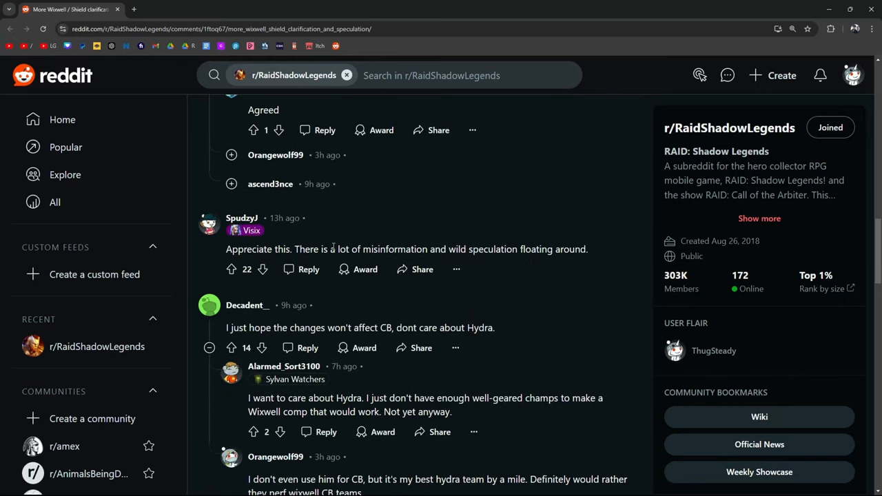
drag(331, 249, 587, 249)
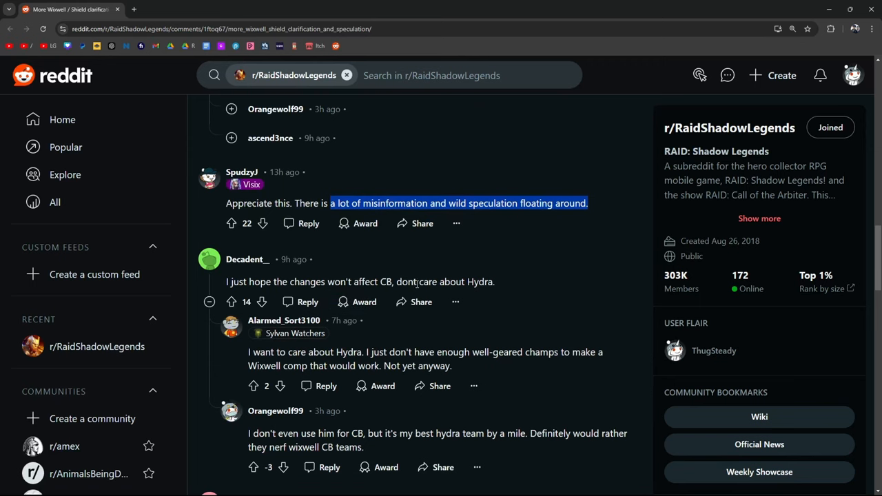
scroll(down, 3)
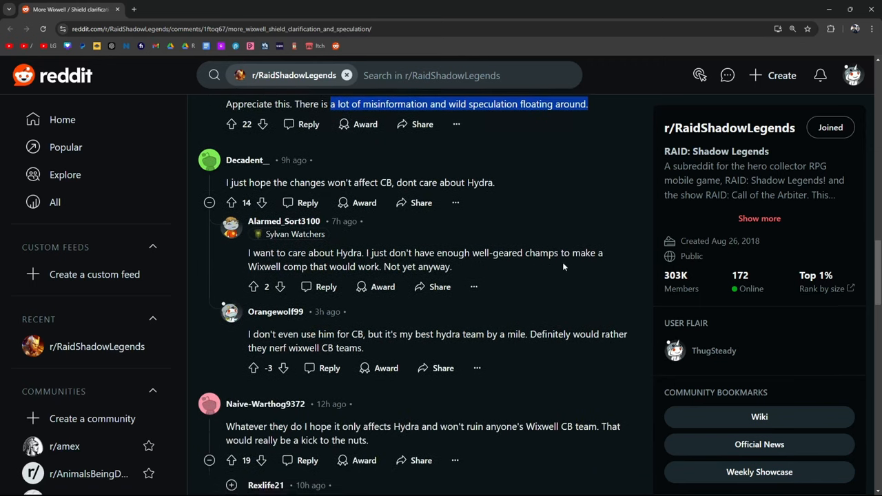
scroll(down, 3)
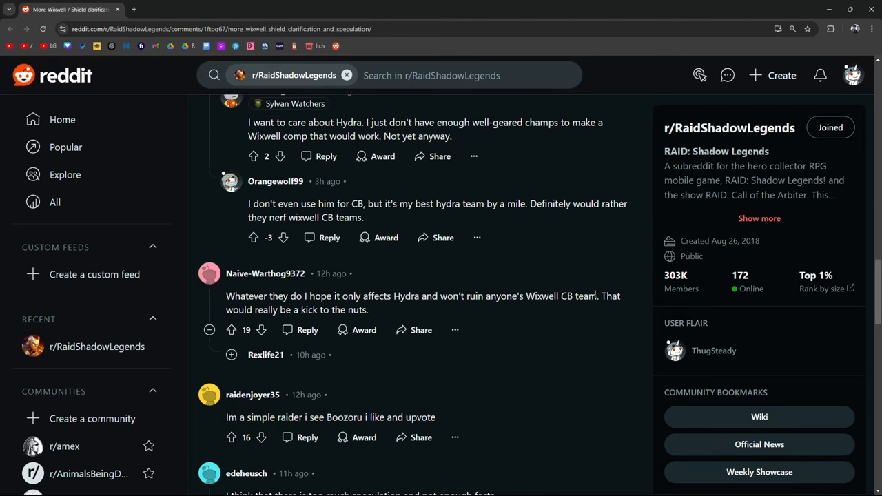
scroll(down, 3)
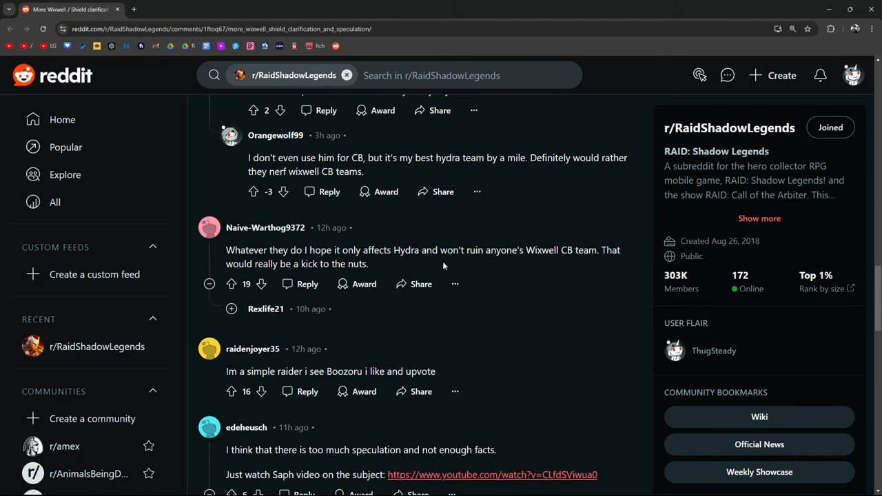
scroll(down, 3)
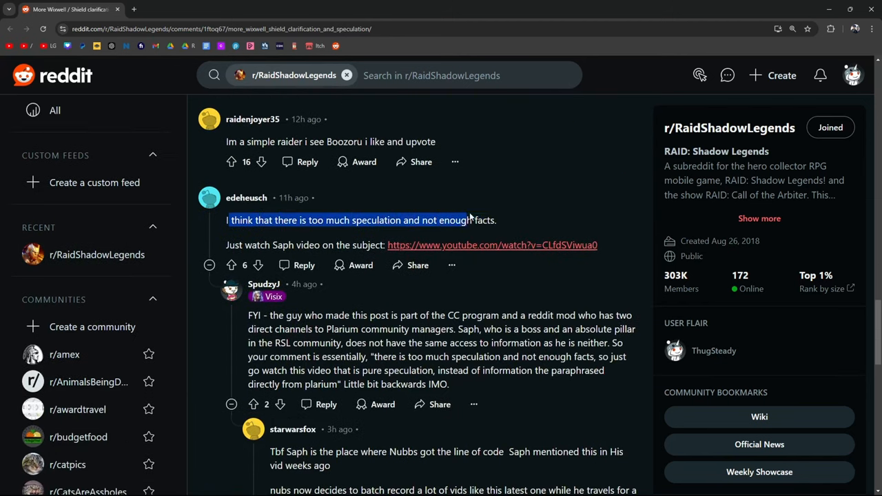
scroll(down, 3)
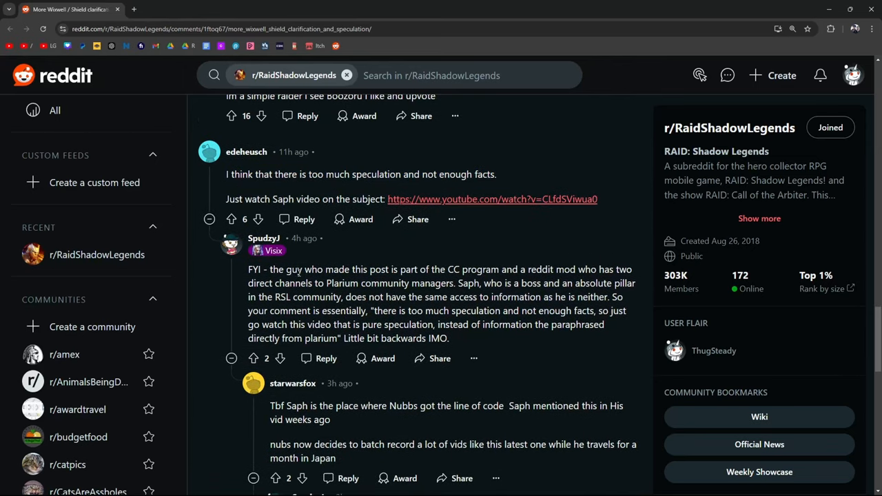
Step: Highlight the reply about the poster's CC role, community managers and Saph's lack of access
drag(296, 269, 507, 269)
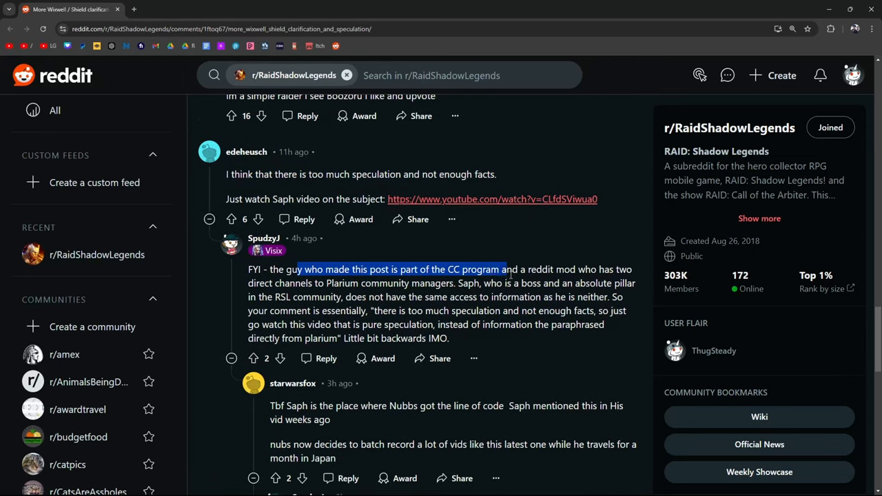
drag(505, 269, 329, 283)
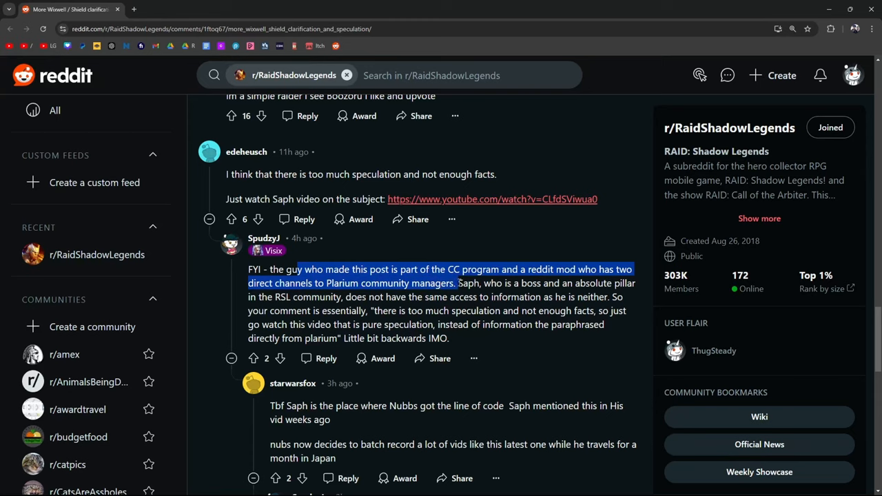
drag(455, 283, 396, 297)
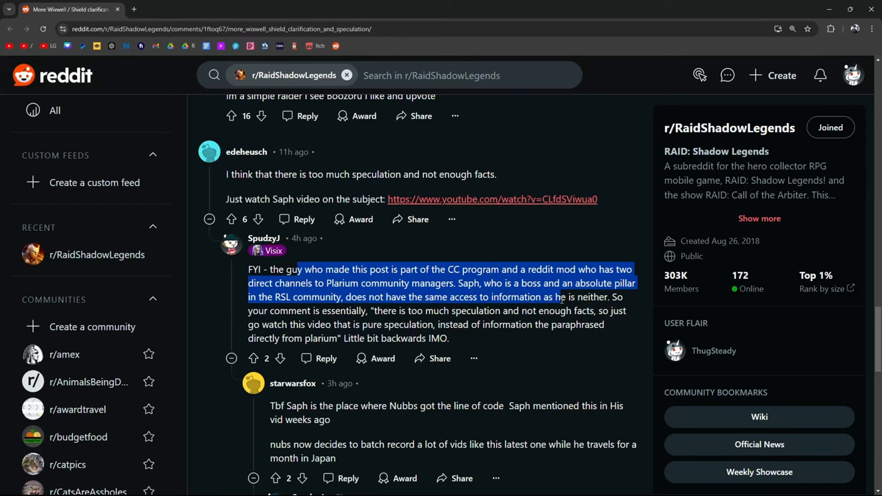
scroll(down, 3)
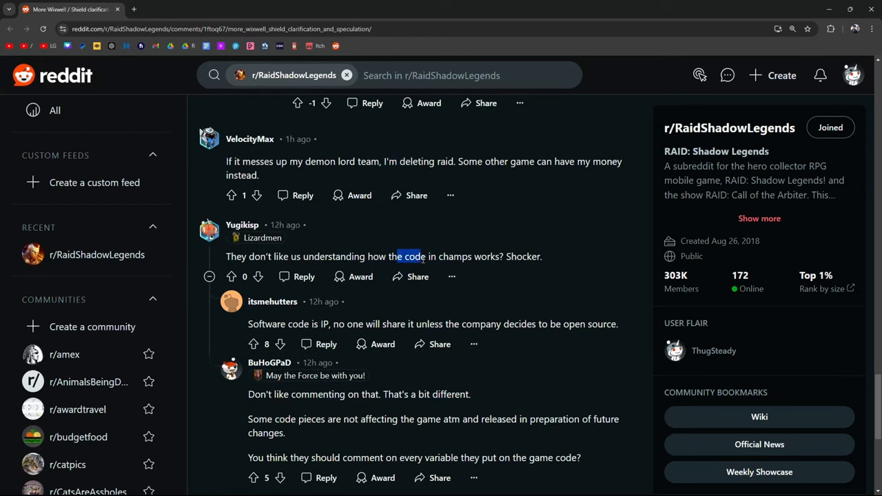
scroll(down, 3)
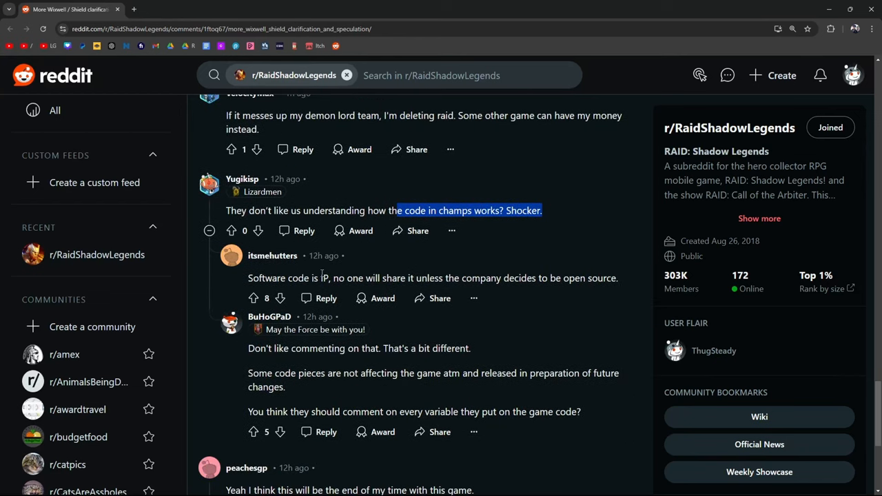
scroll(down, 3)
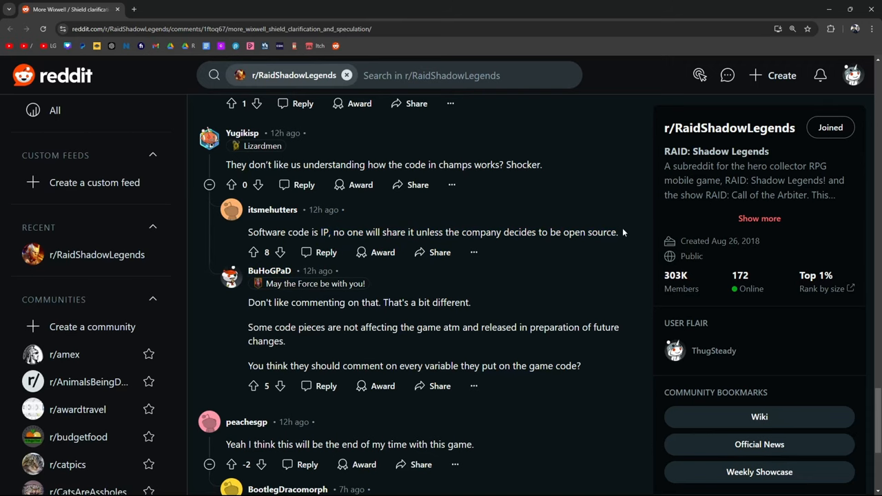
scroll(down, 3)
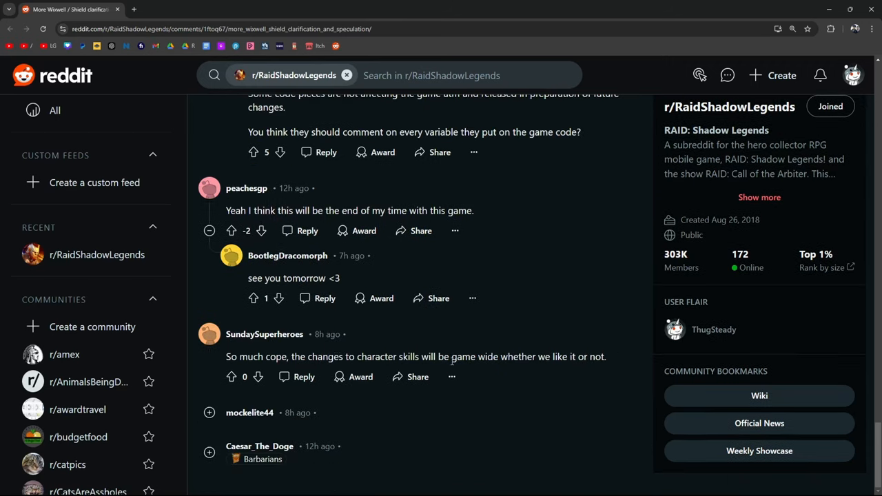
mouse_move(361, 377)
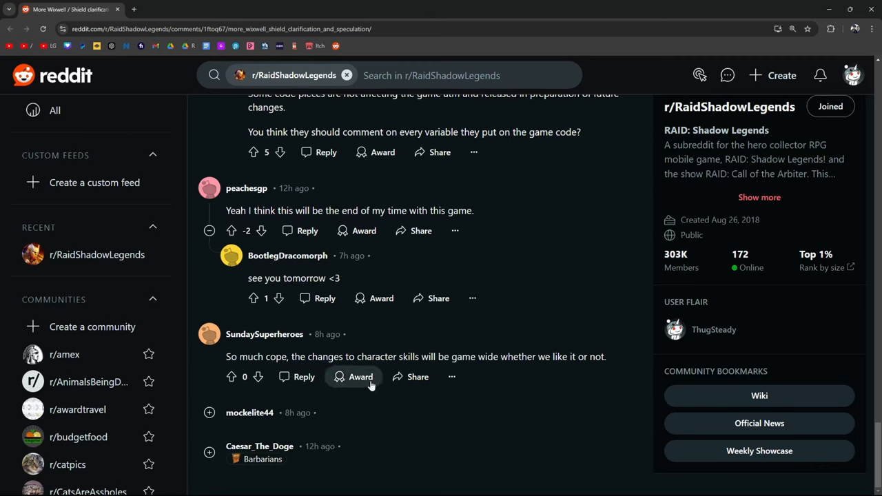
scroll(down, 3)
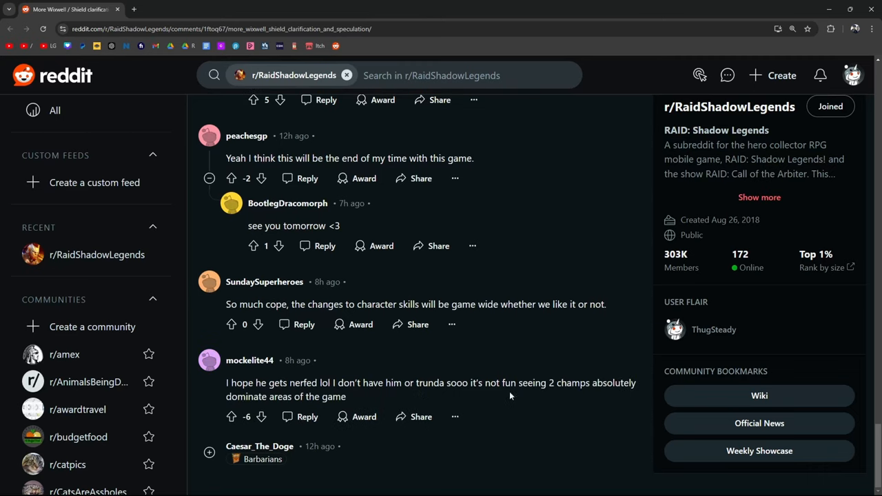
mouse_move(637, 400)
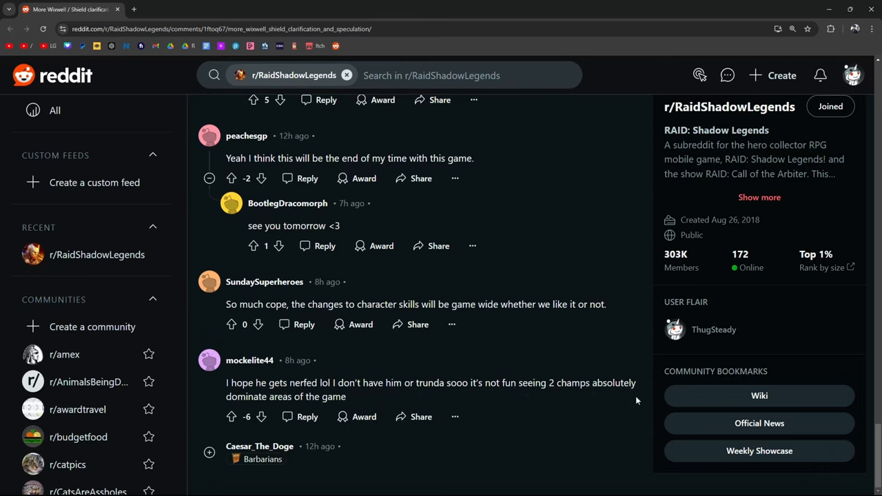
scroll(down, 3)
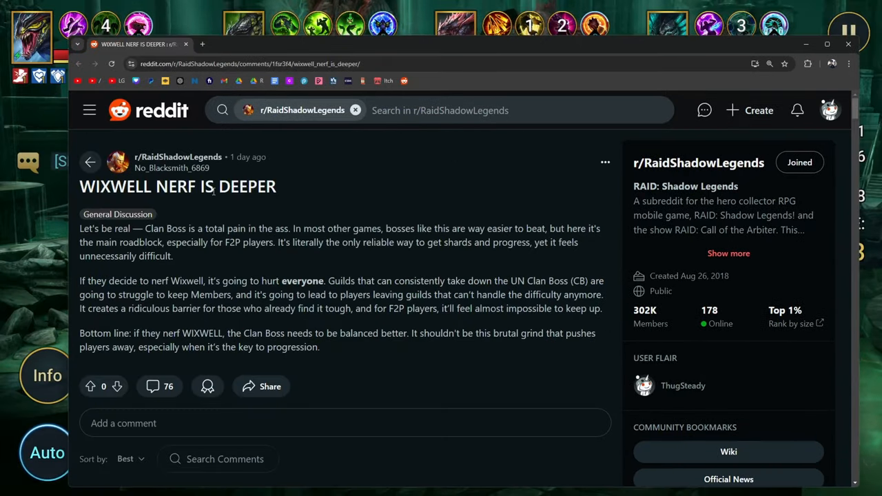
mouse_move(461, 127)
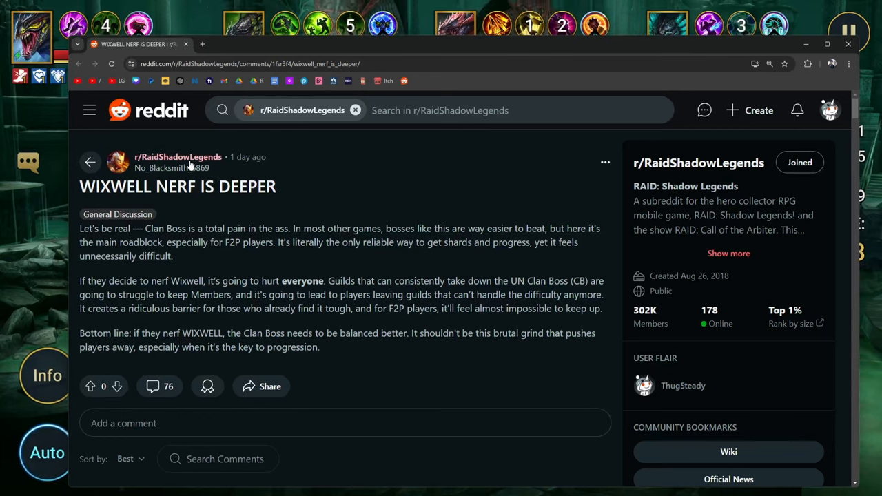
mouse_move(339, 260)
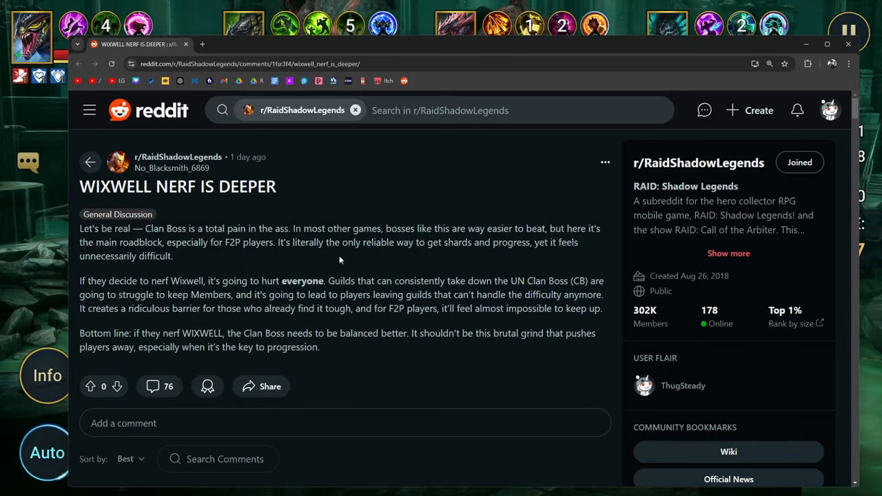
mouse_move(404, 260)
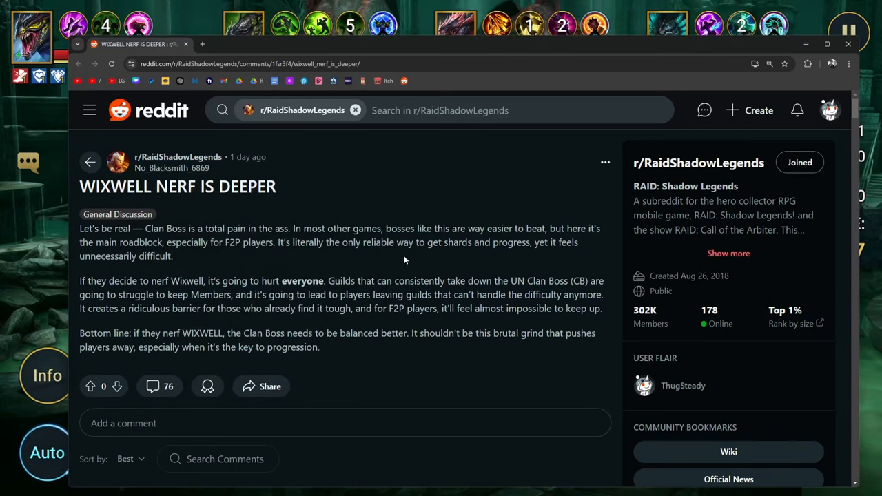
mouse_move(266, 241)
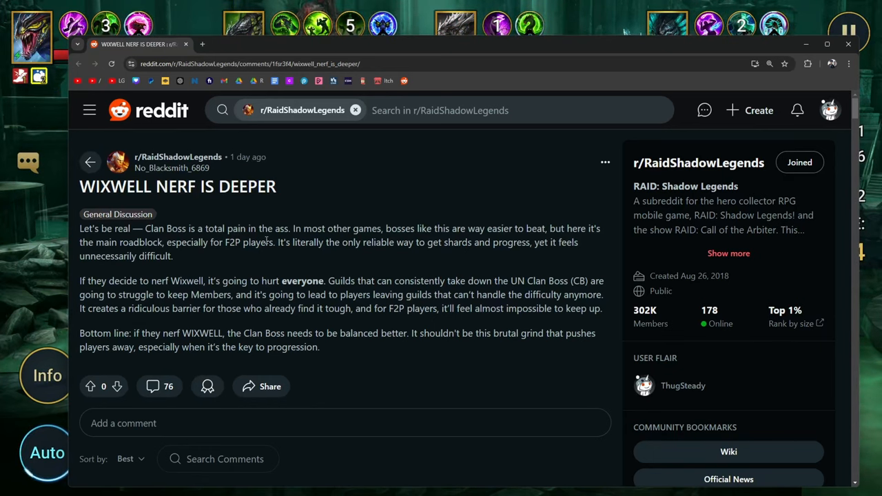
Step: Highlight the post's closing sentence about the brutal grind, then scroll to the first comment
scroll(down, 3)
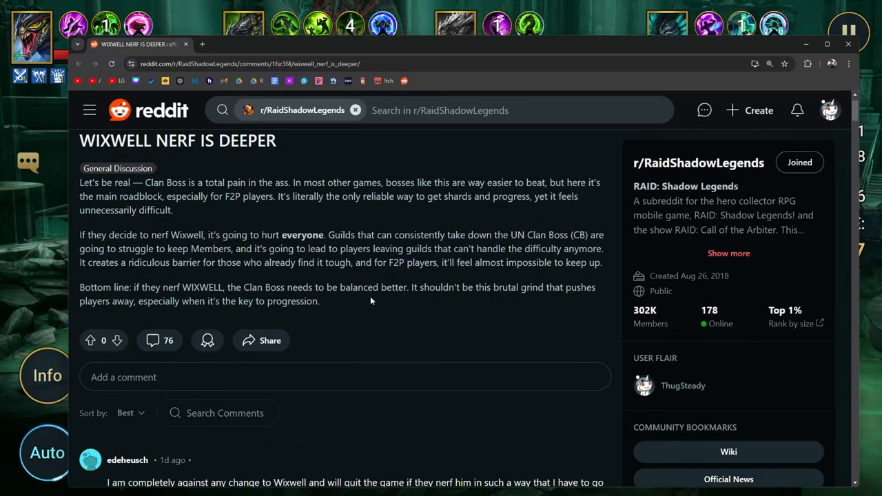
drag(429, 287, 587, 287)
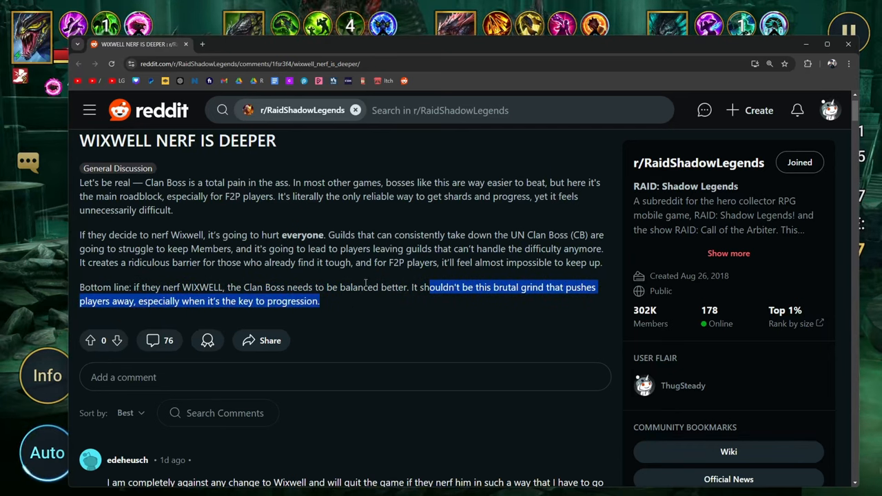
scroll(down, 3)
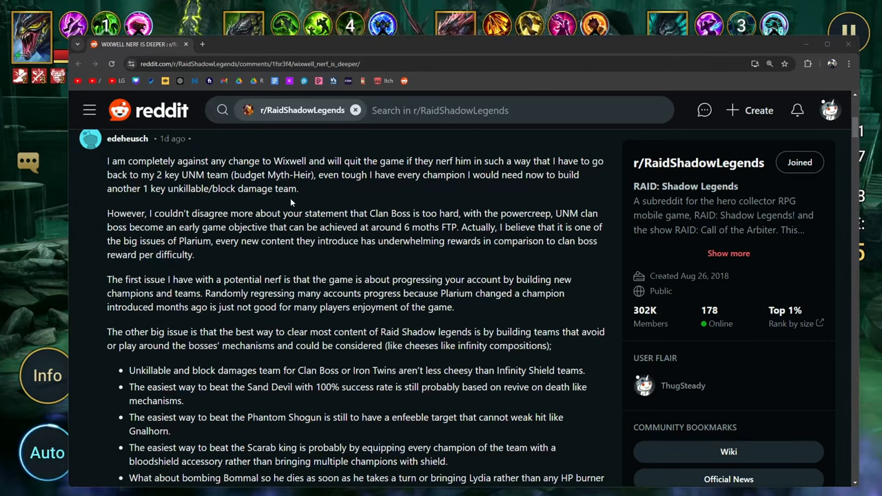
mouse_move(443, 204)
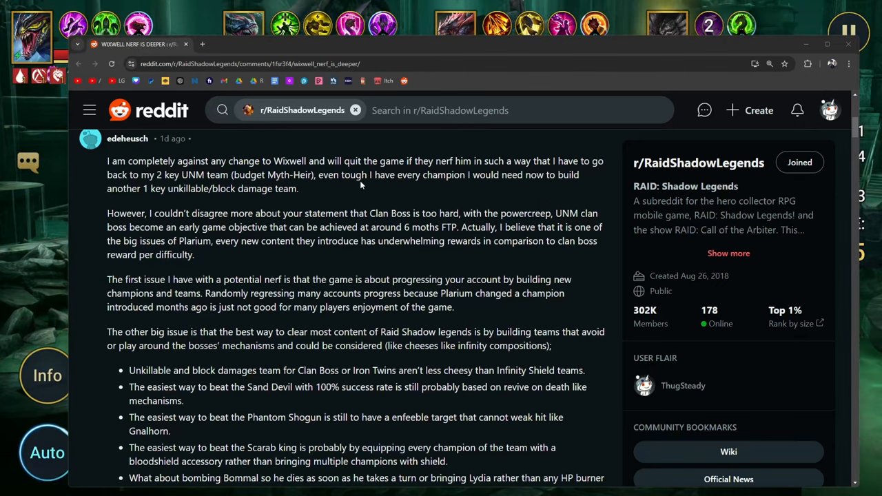
scroll(down, 3)
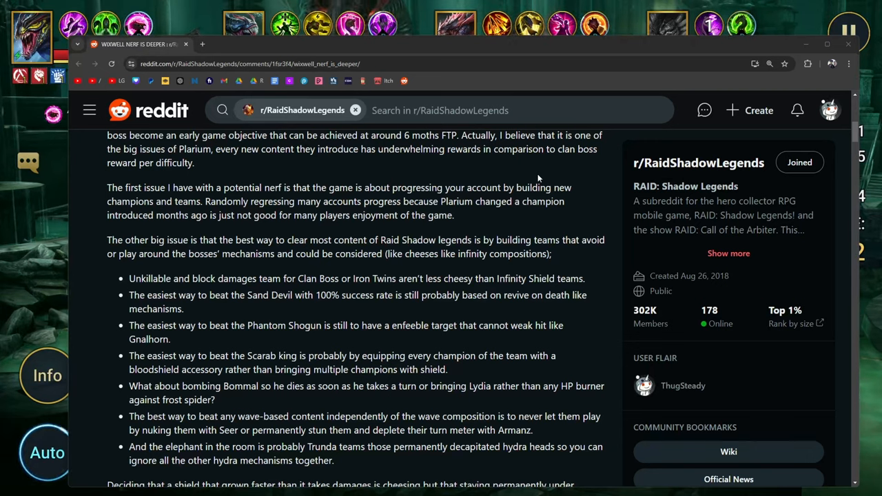
mouse_move(850, 81)
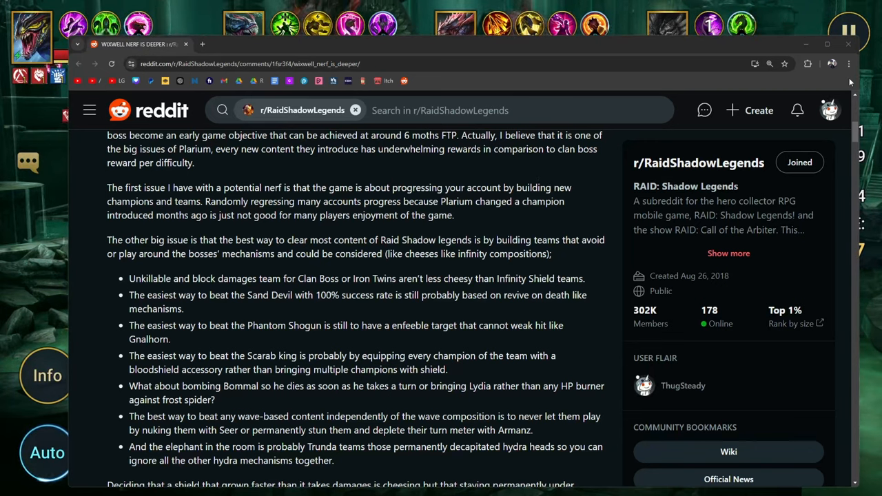
scroll(down, 3)
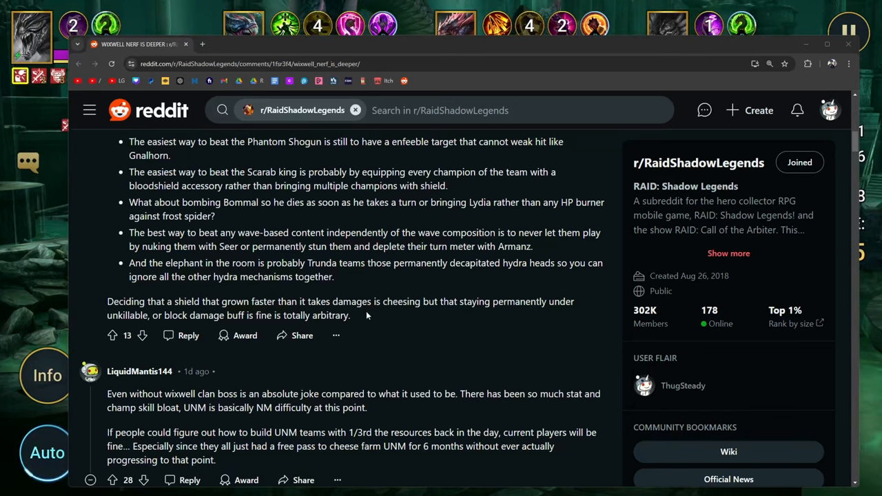
mouse_move(483, 311)
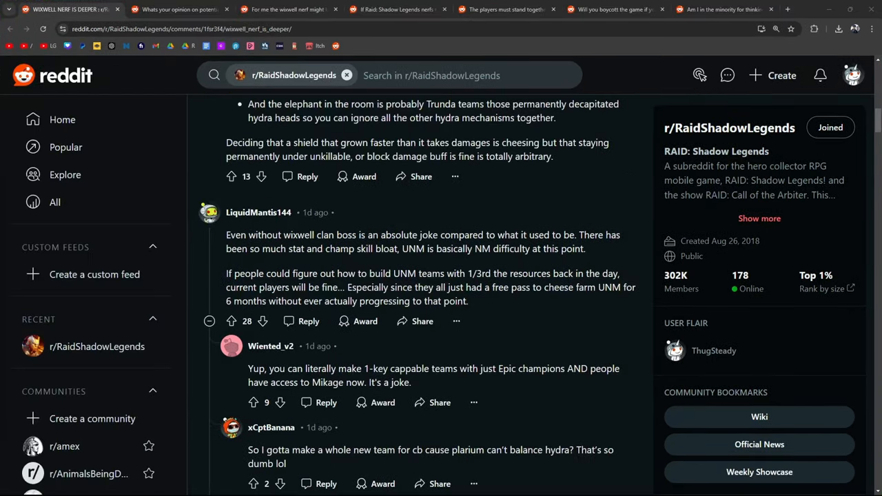
mouse_move(555, 237)
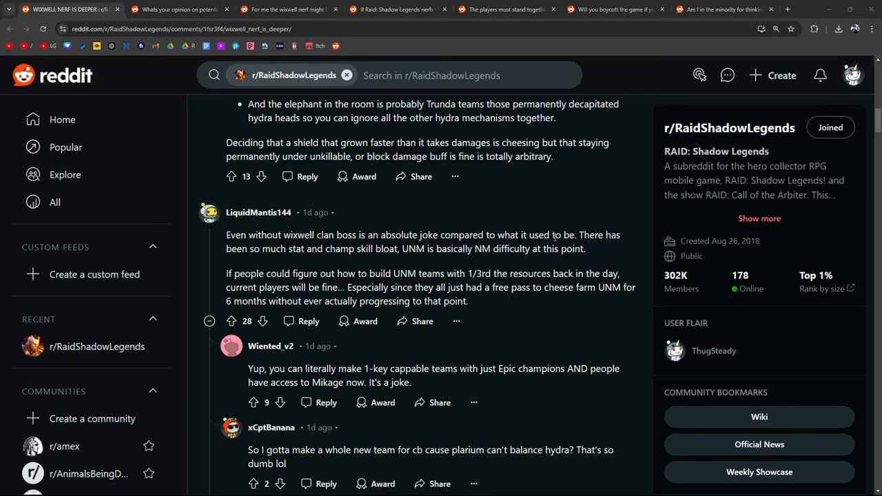
mouse_move(528, 290)
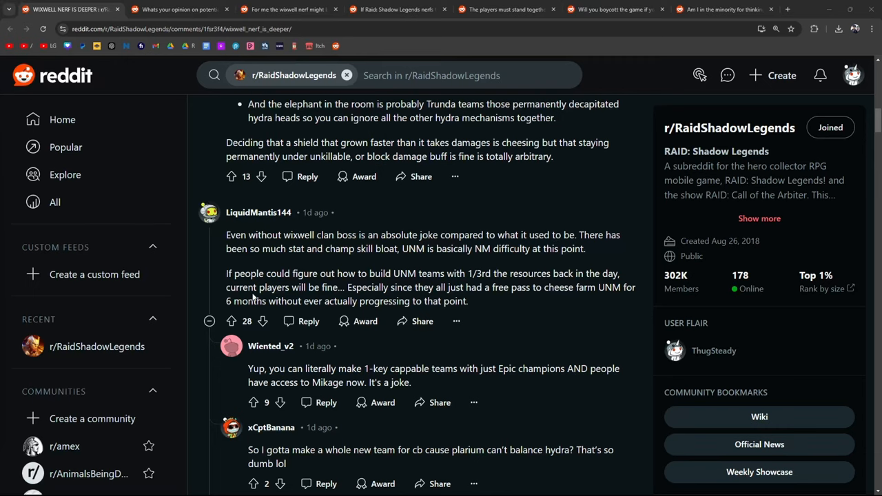
scroll(down, 3)
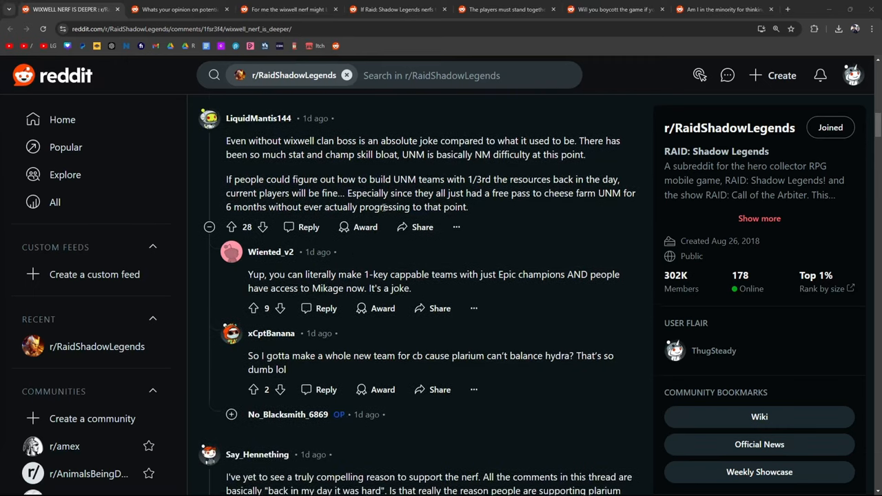
scroll(down, 3)
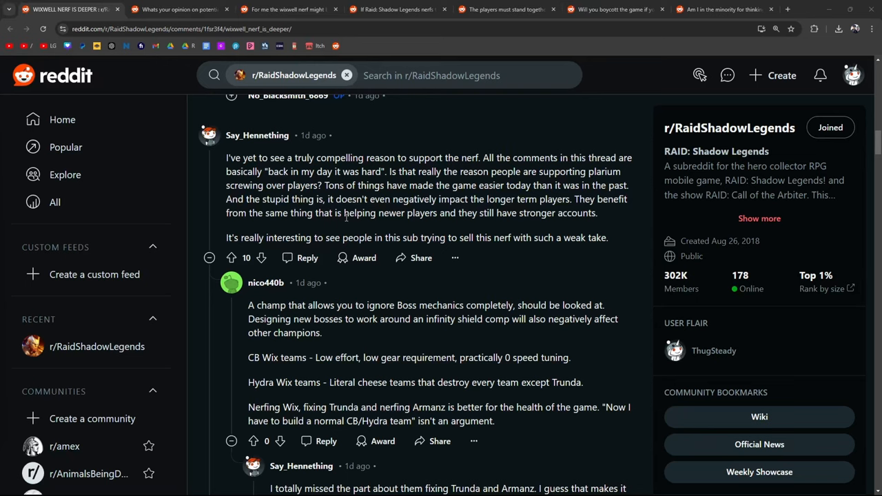
scroll(down, 3)
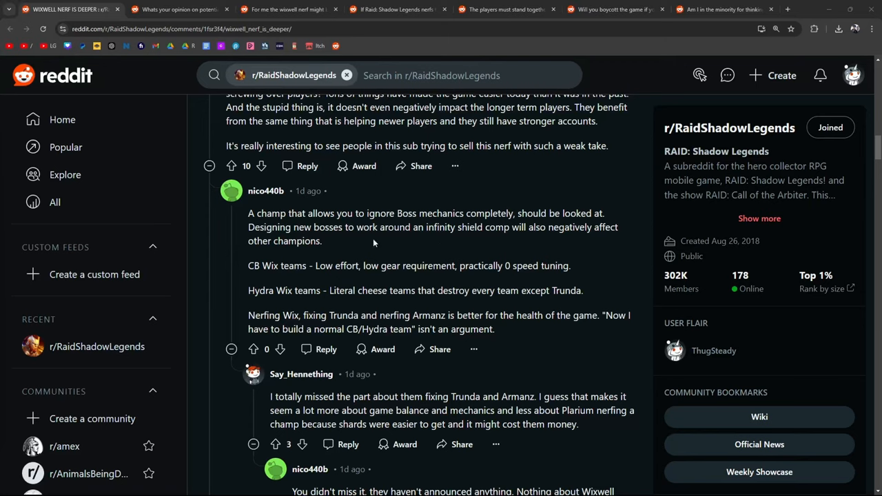
mouse_move(427, 248)
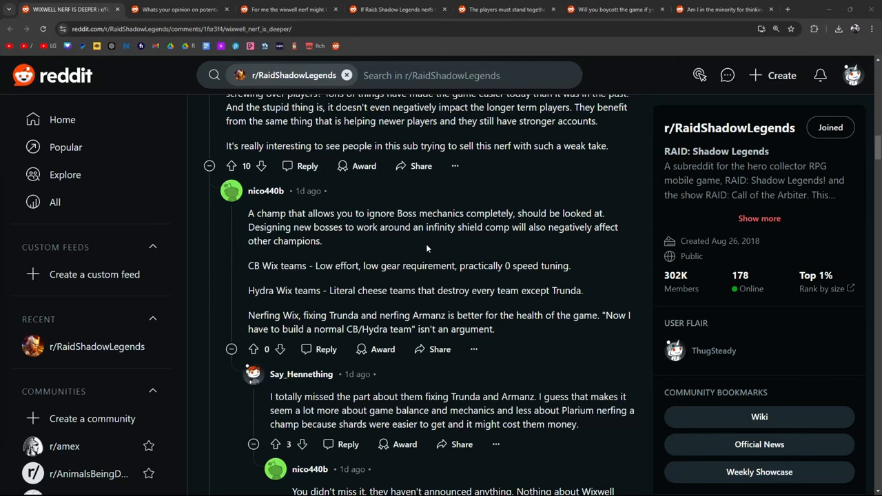
mouse_move(591, 246)
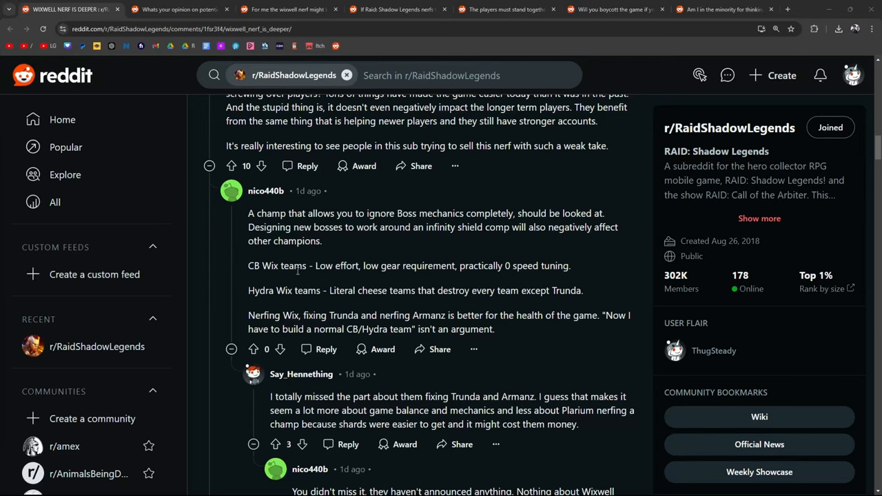
mouse_move(437, 275)
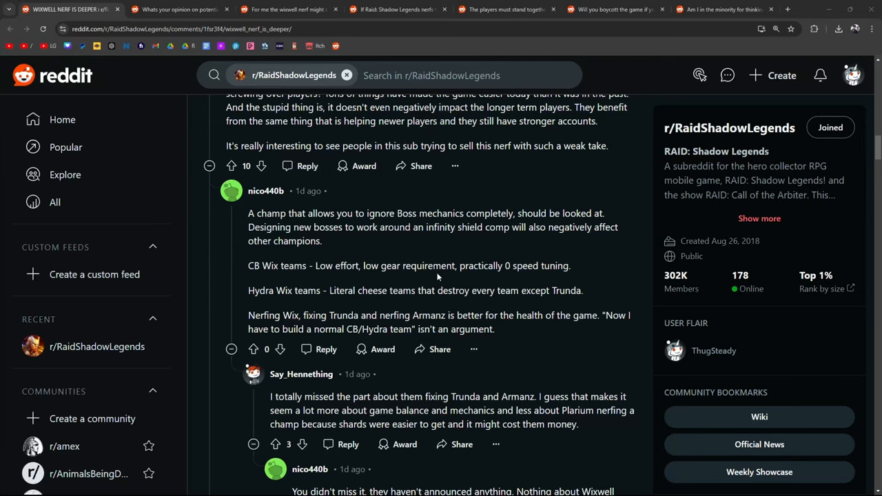
mouse_move(300, 307)
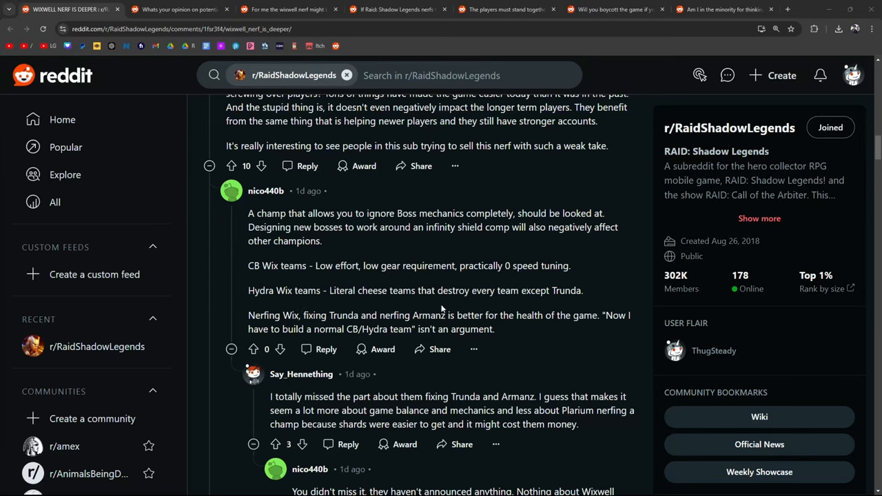
mouse_move(525, 304)
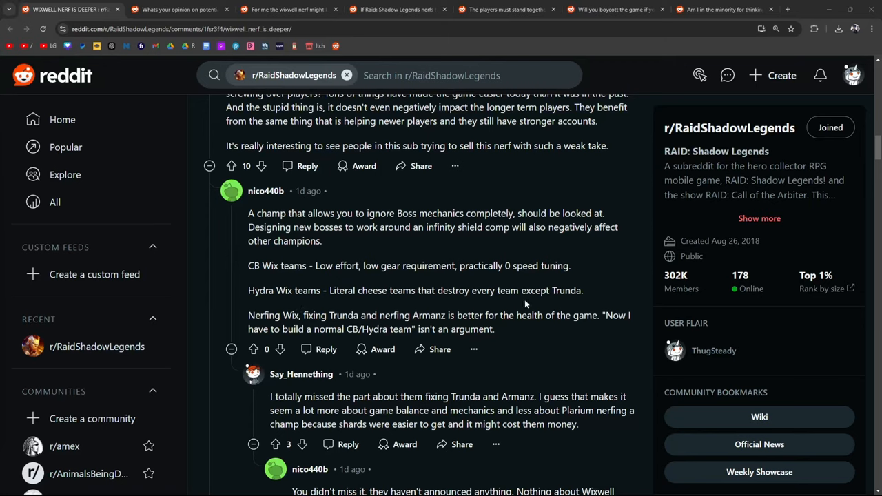
mouse_move(336, 307)
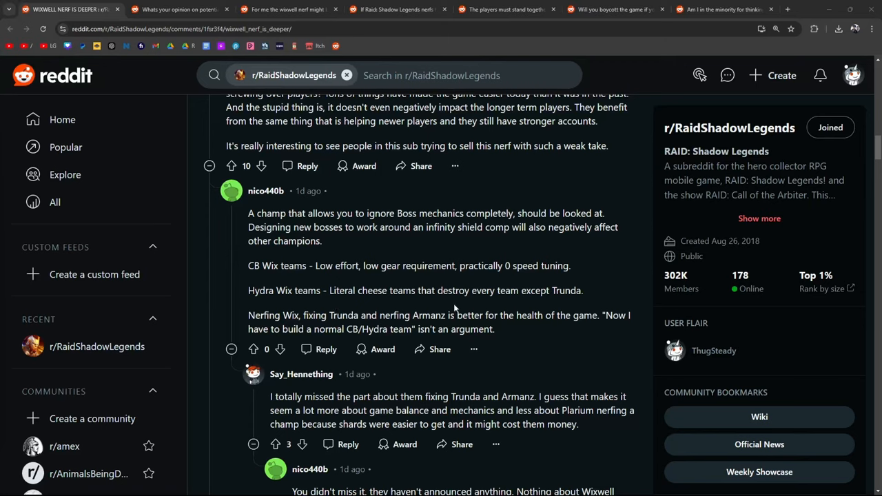
Step: Highlight the 'double maneaster or demytha' line before leaving the thread
scroll(down, 3)
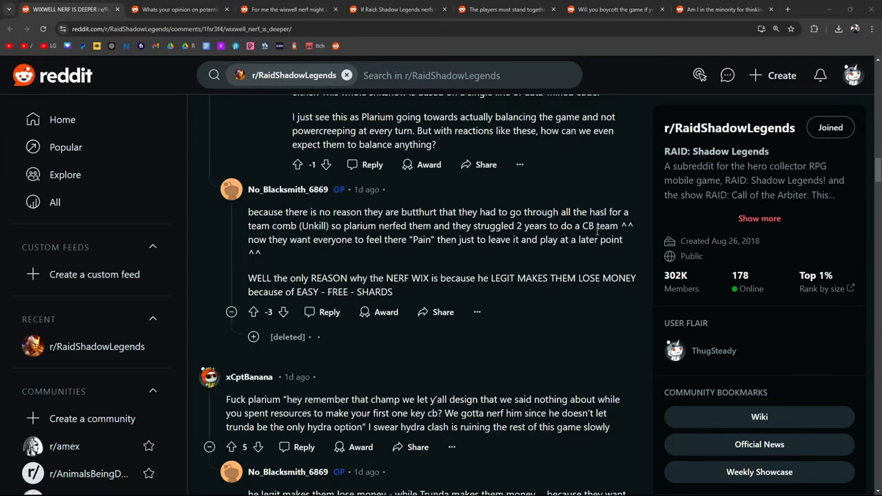
mouse_move(382, 240)
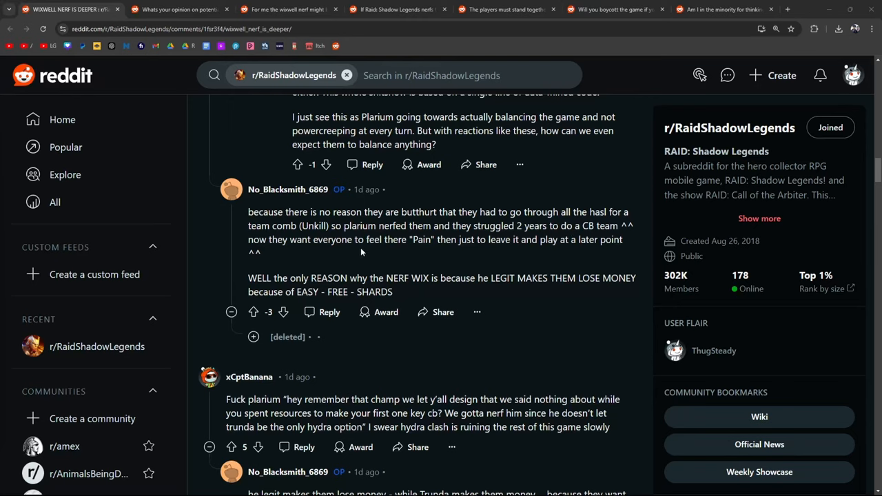
mouse_move(493, 259)
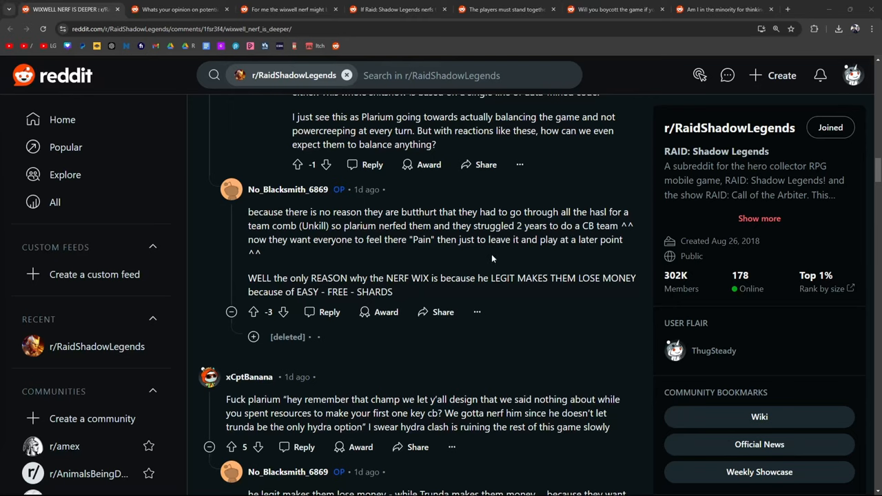
mouse_move(614, 257)
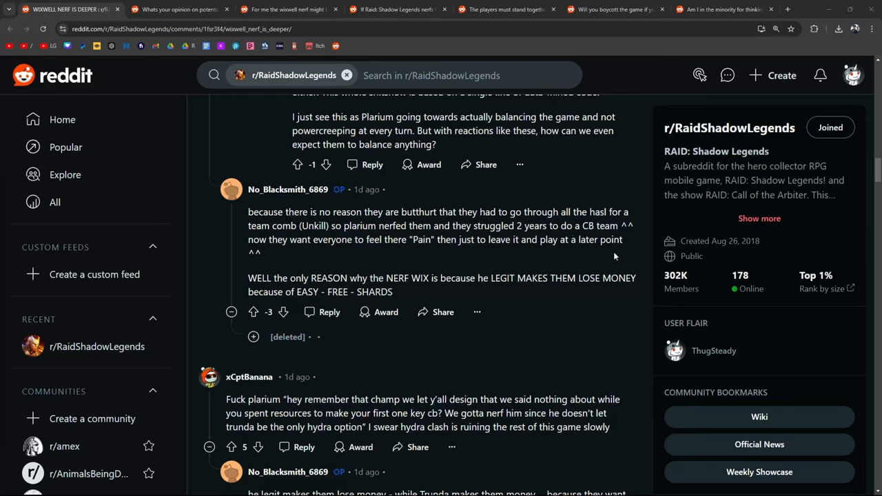
scroll(down, 3)
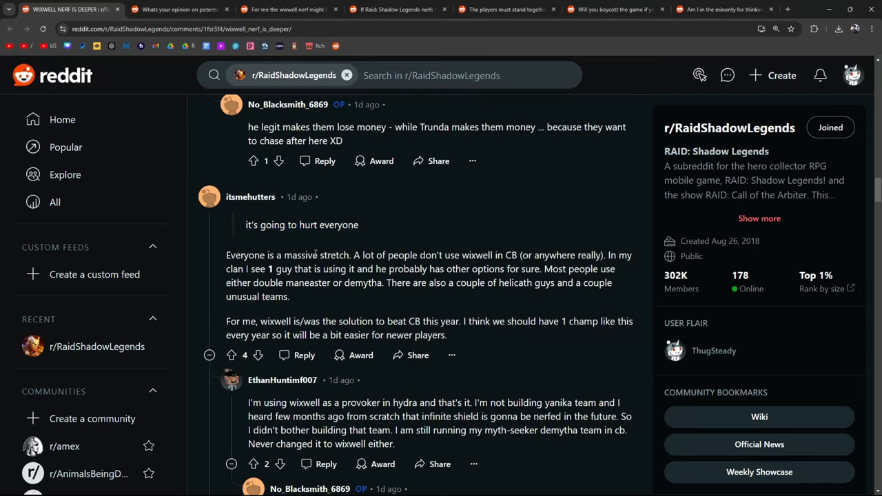
drag(437, 255, 532, 255)
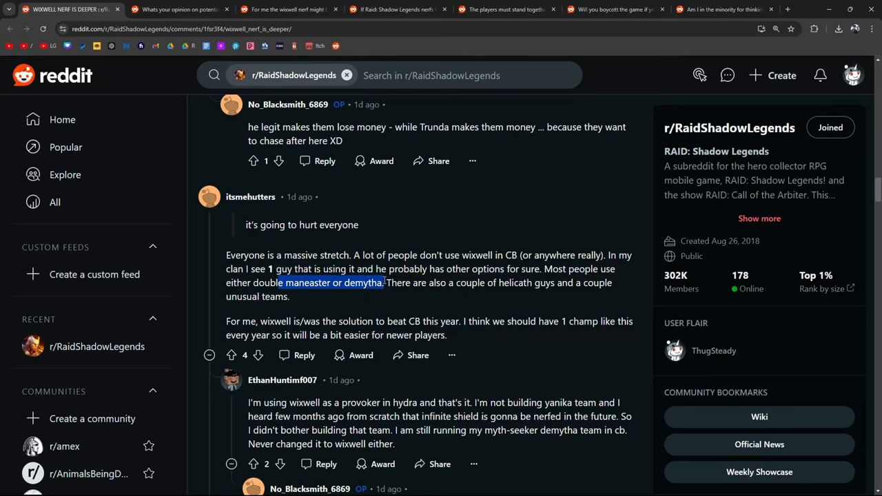
scroll(down, 3)
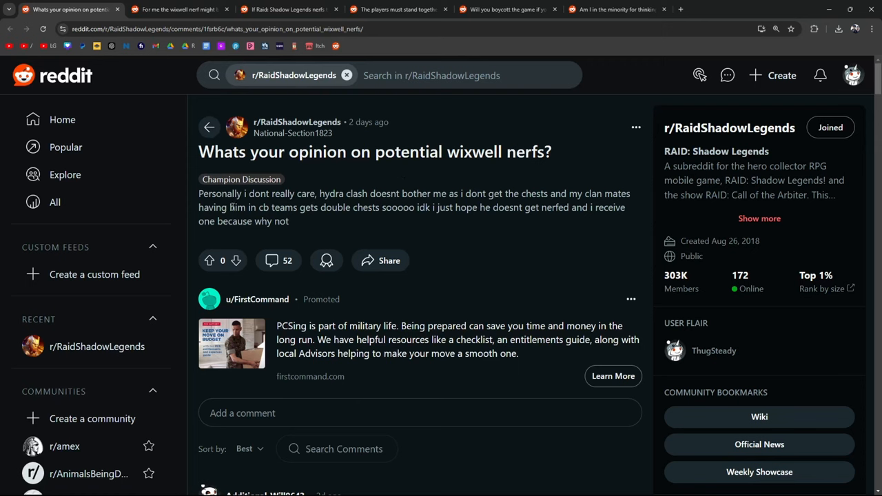
Step: Highlight the reply about the Yannica pair and read on to the matchmaking complaint
scroll(down, 3)
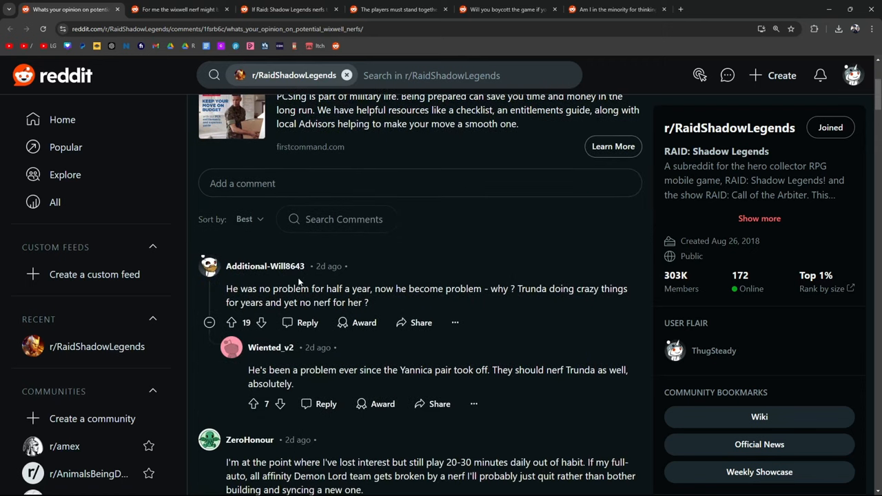
mouse_move(479, 216)
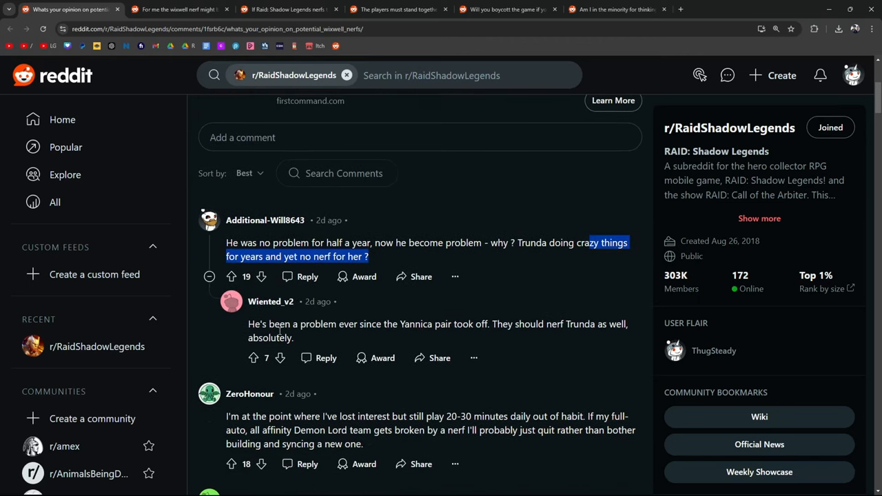
drag(280, 324, 473, 324)
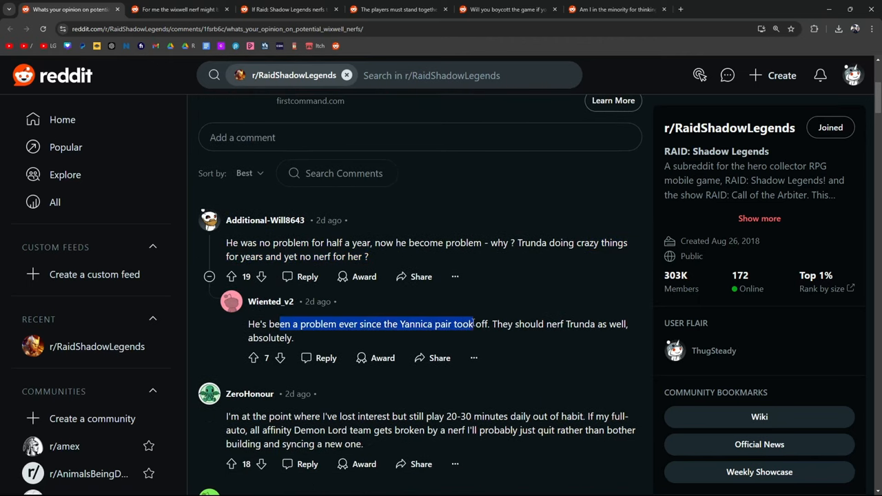
scroll(down, 3)
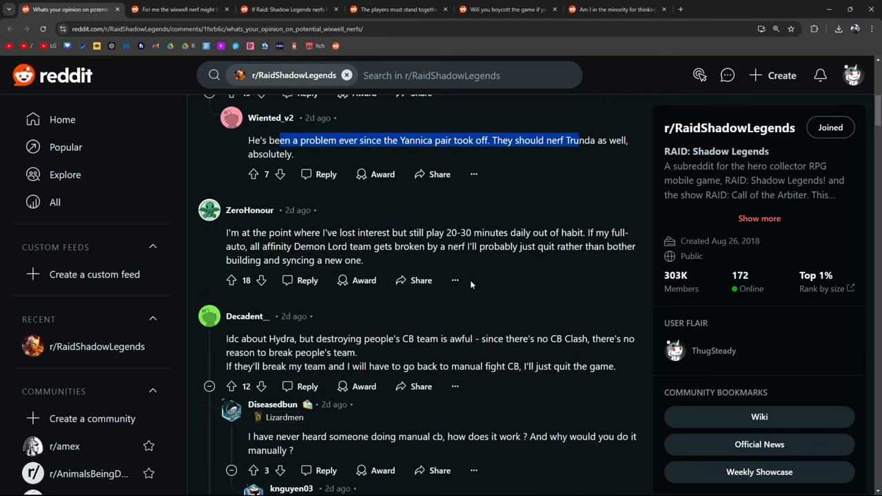
mouse_move(393, 248)
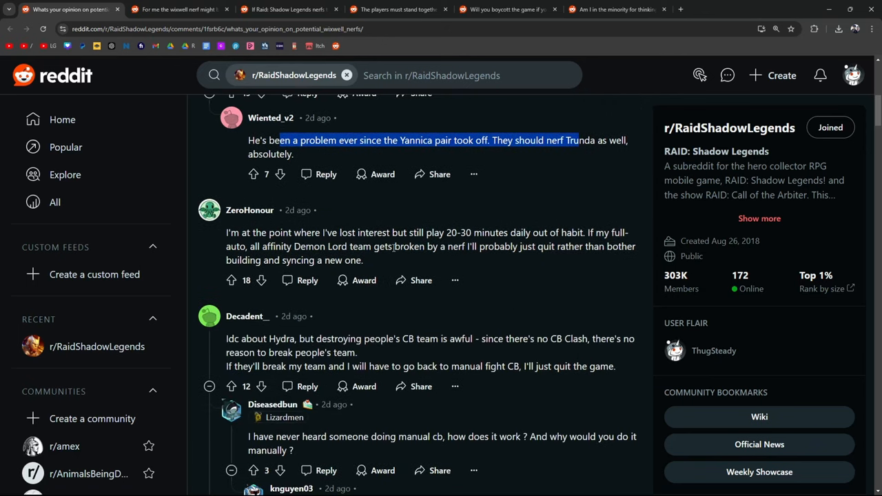
scroll(down, 3)
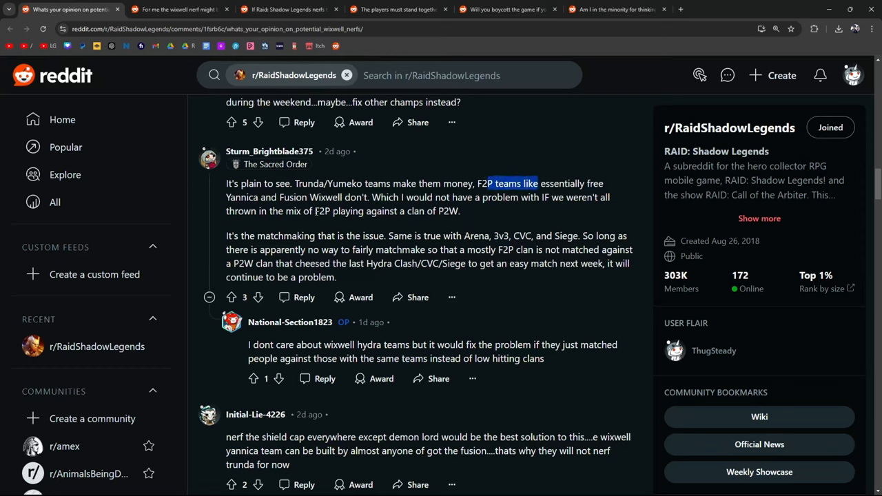
Step: Highlight the balancing comment's first paragraph, clear it, then highlight the Trunda line
drag(489, 184, 460, 211)
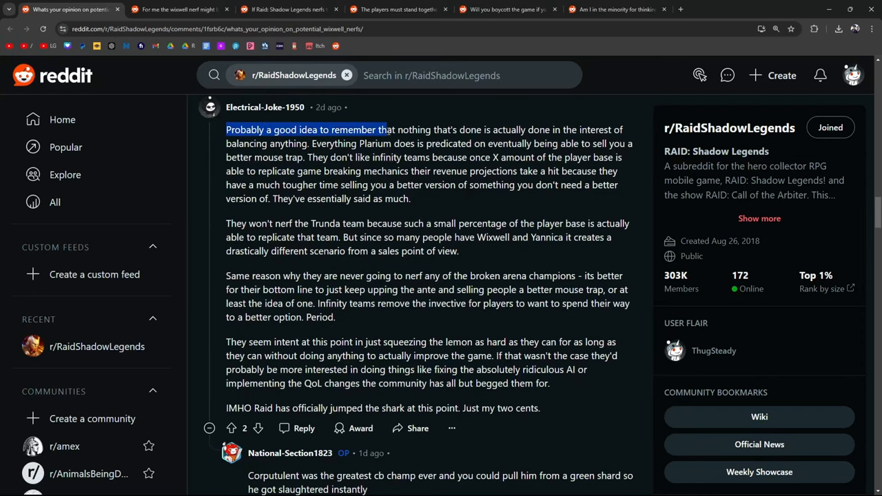
drag(388, 129, 303, 143)
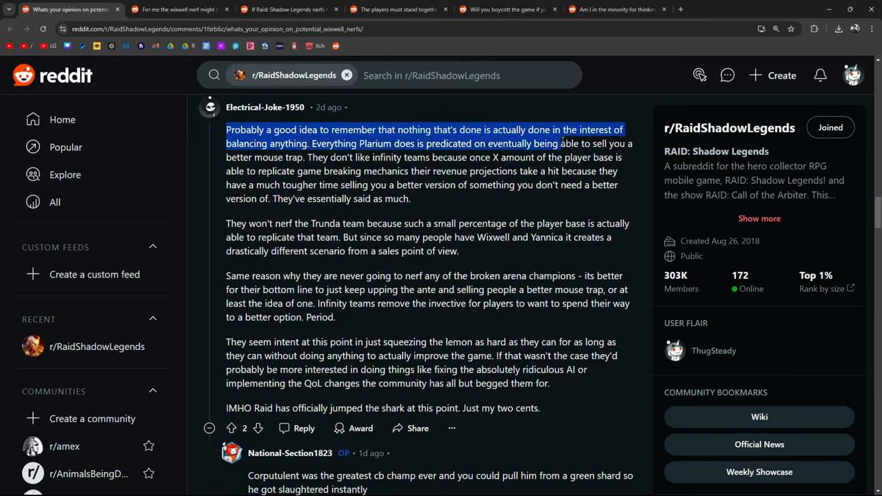
drag(560, 143, 329, 158)
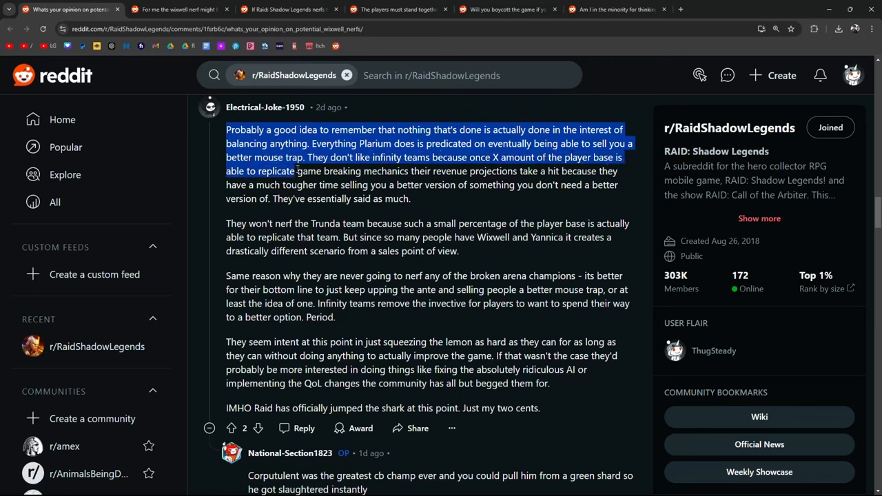
drag(295, 171, 517, 171)
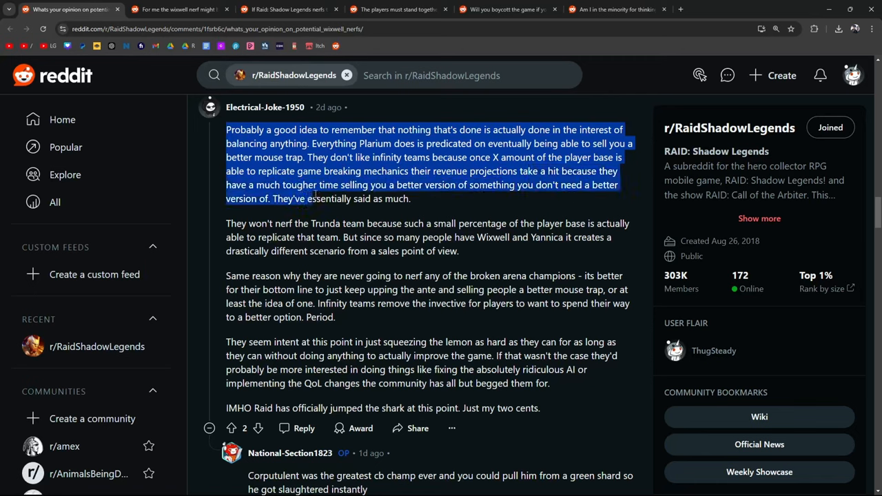
click(327, 220)
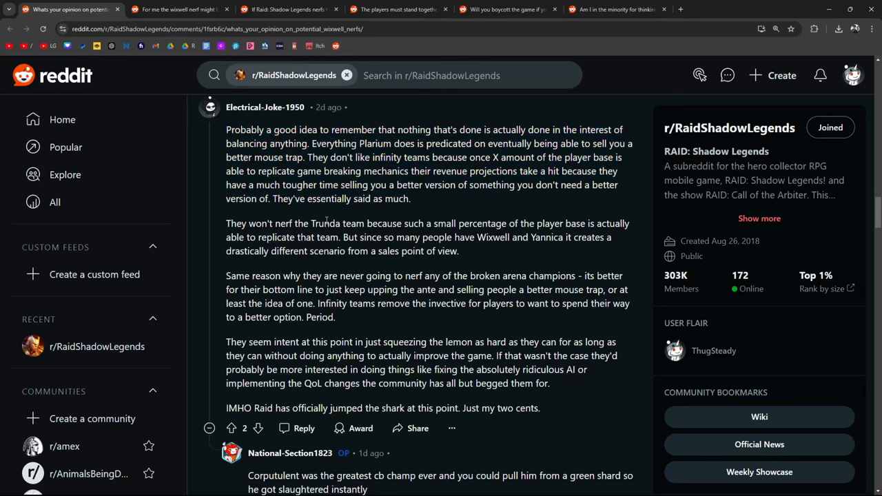
drag(322, 223, 563, 224)
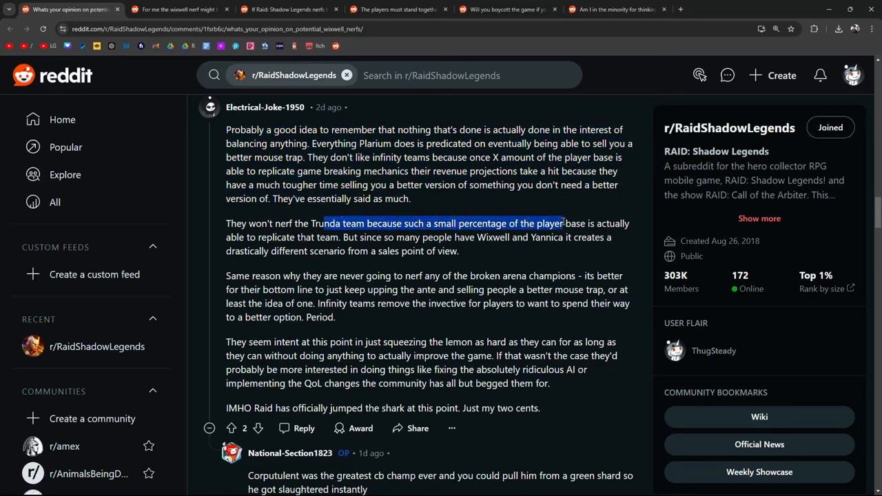
drag(563, 223, 339, 237)
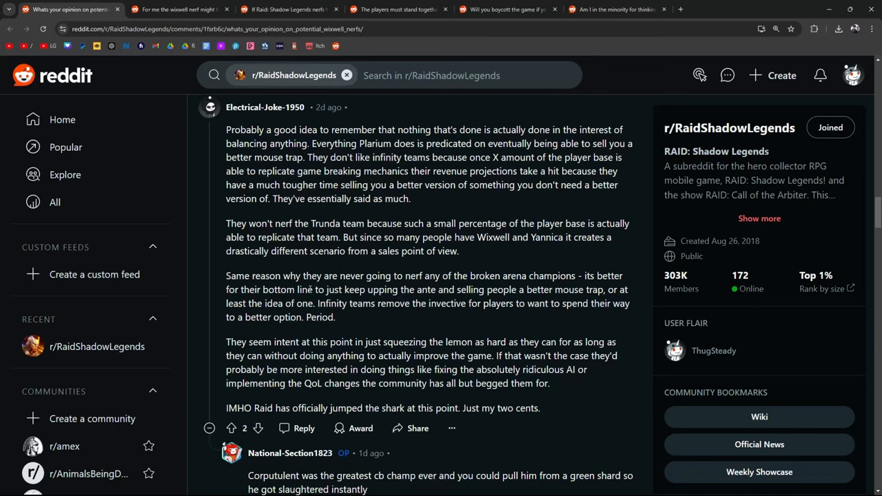
scroll(down, 3)
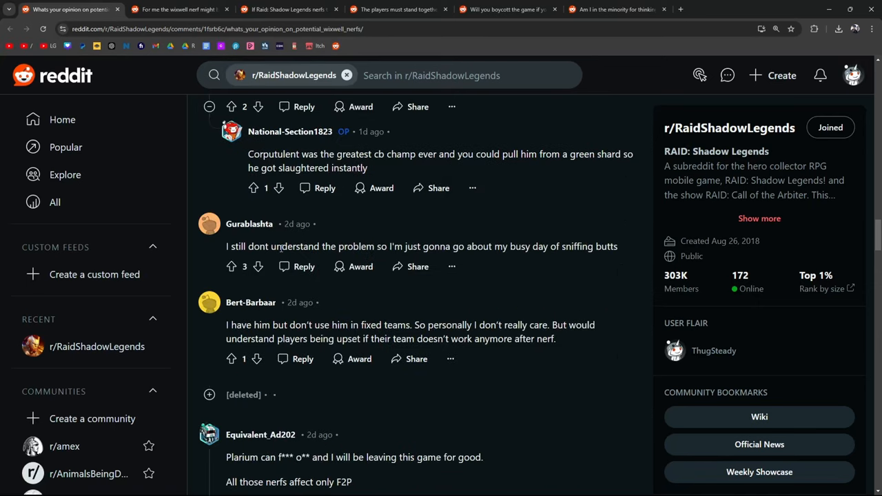
scroll(down, 3)
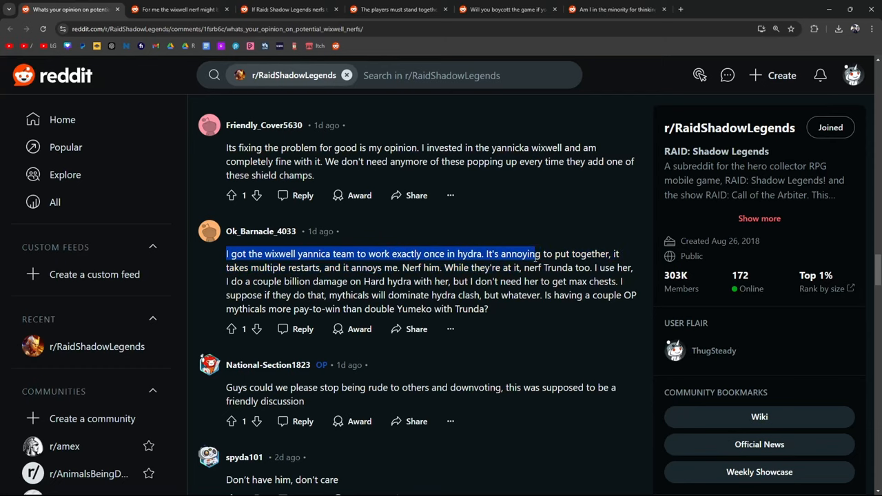
drag(535, 253, 351, 267)
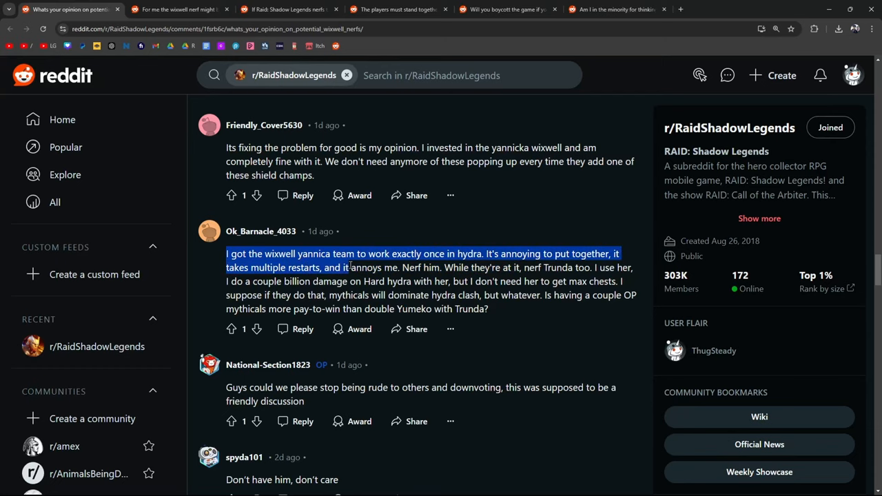
scroll(down, 3)
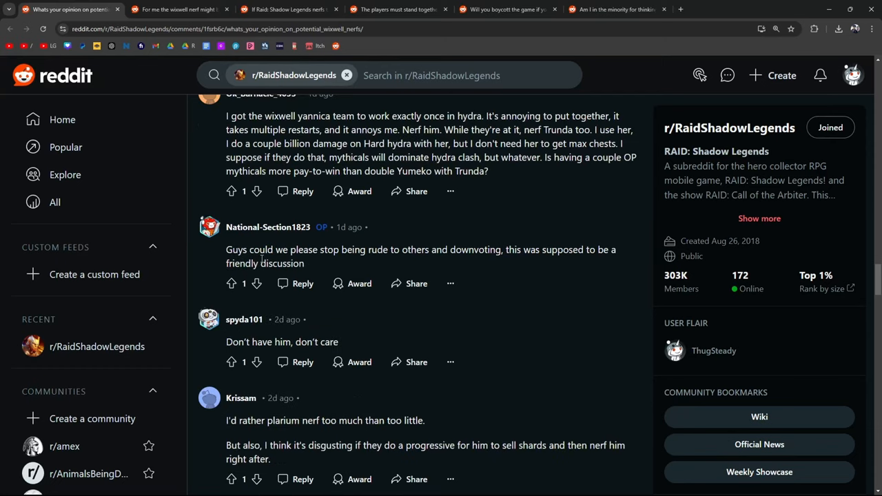
mouse_move(493, 261)
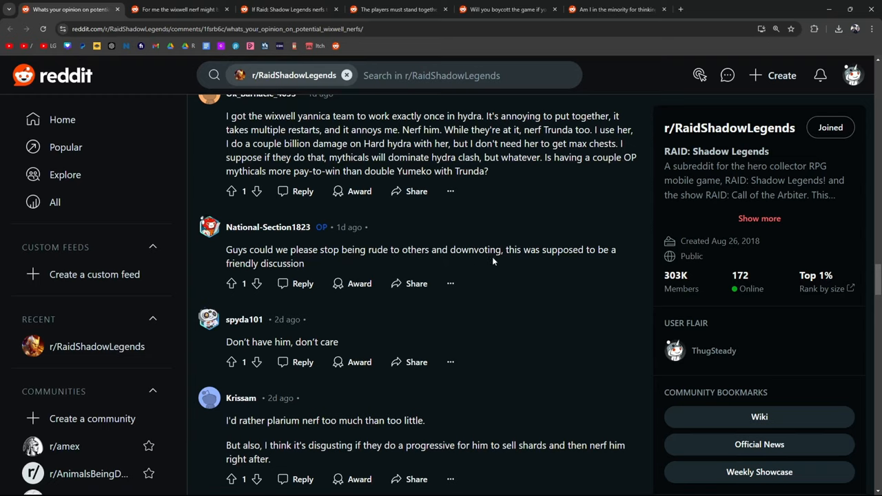
mouse_move(318, 263)
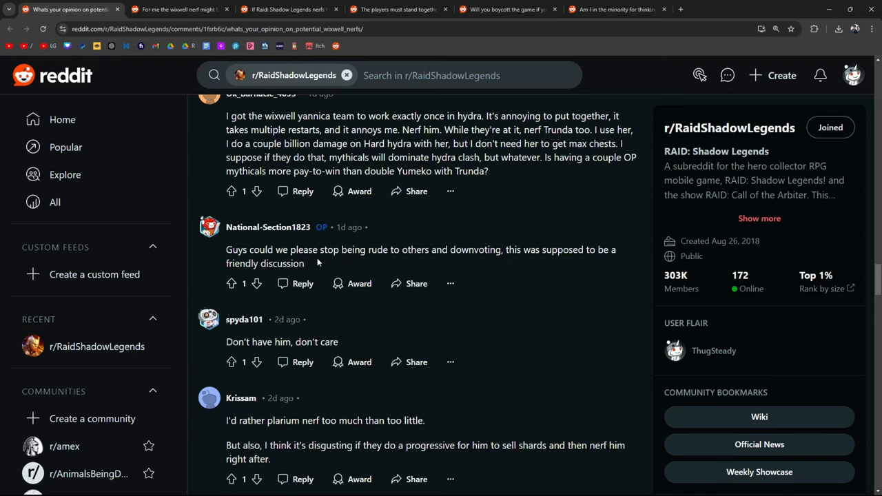
scroll(down, 3)
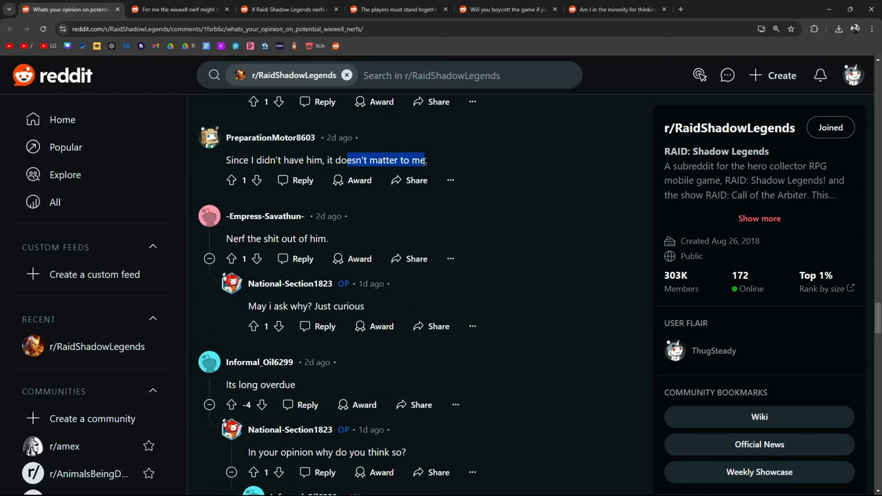
scroll(down, 3)
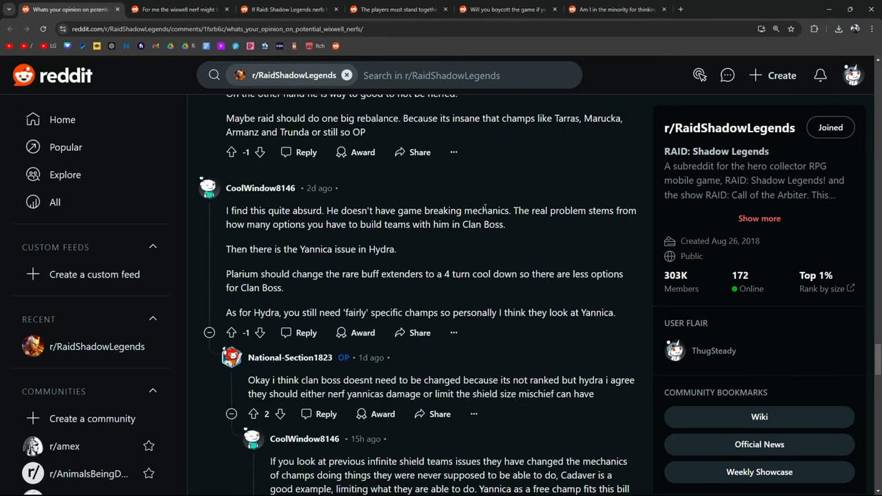
mouse_move(288, 231)
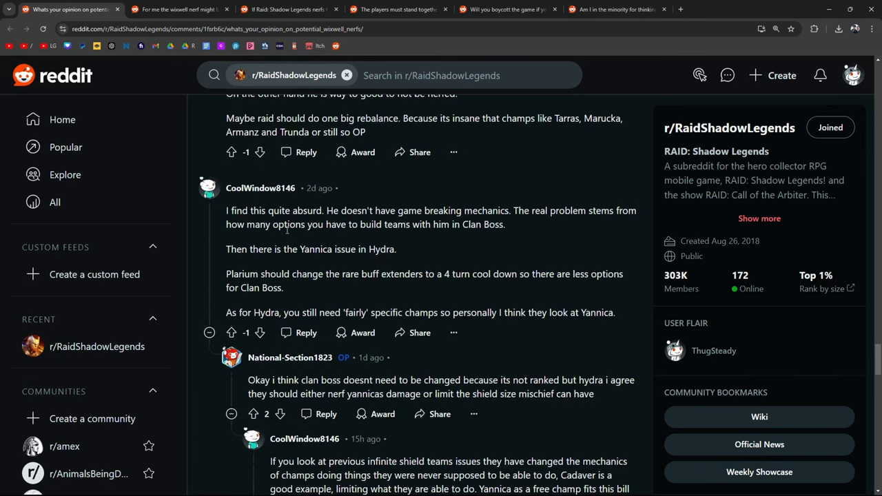
mouse_move(485, 226)
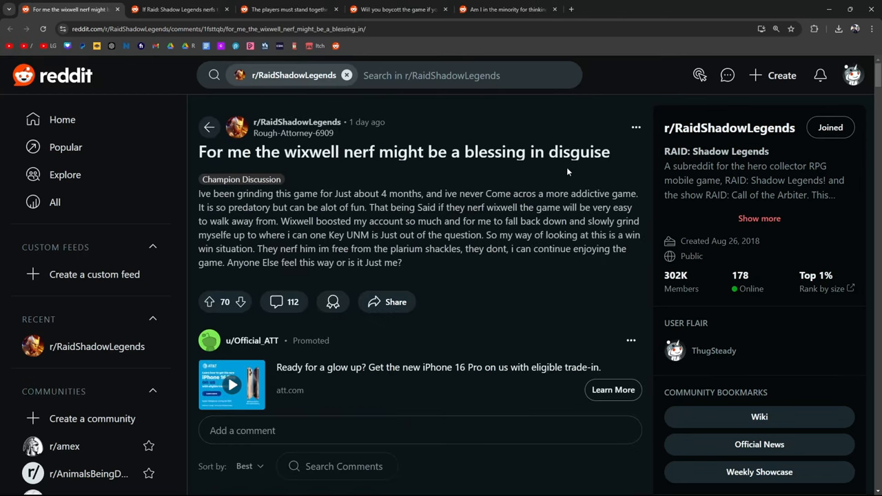
mouse_move(280, 212)
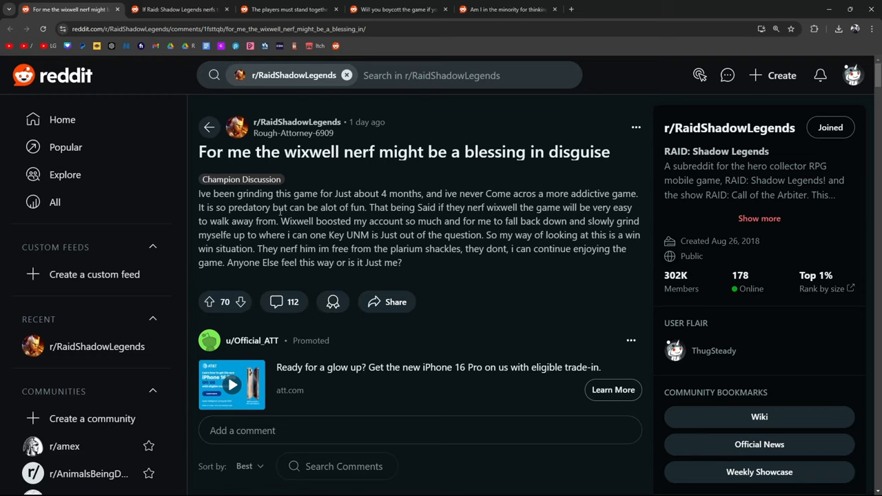
click(210, 302)
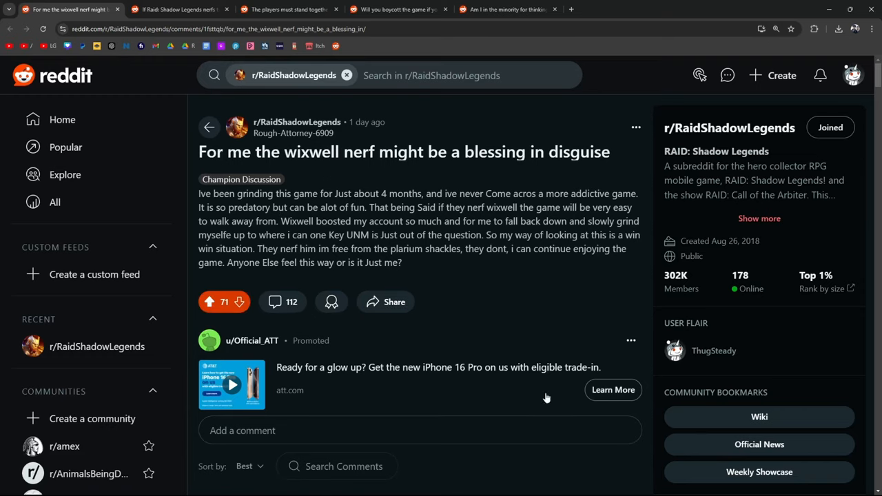
mouse_move(396, 188)
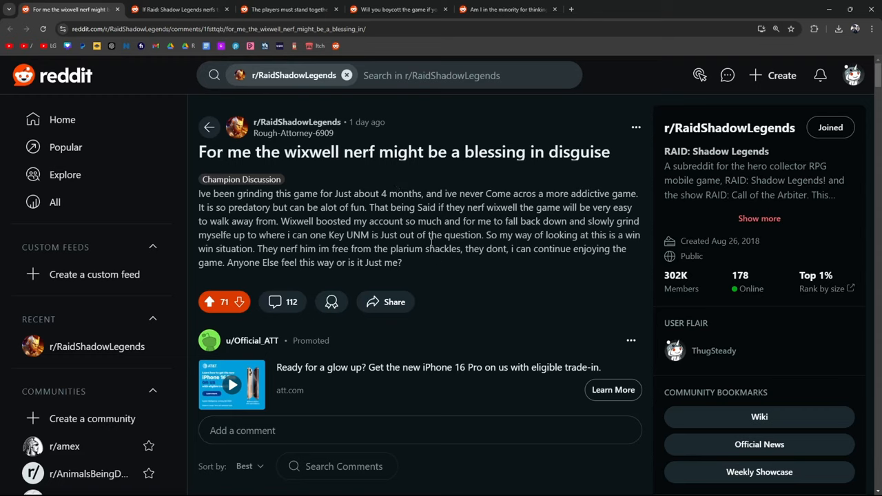
scroll(down, 3)
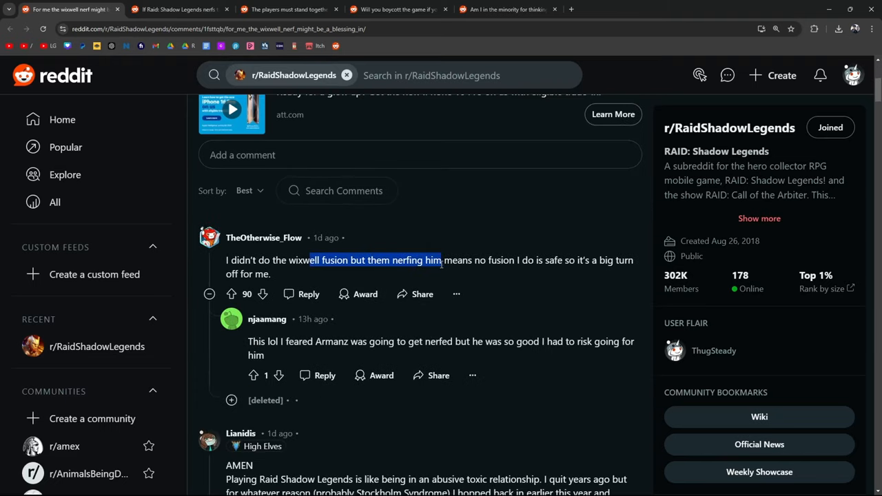
drag(441, 261, 603, 260)
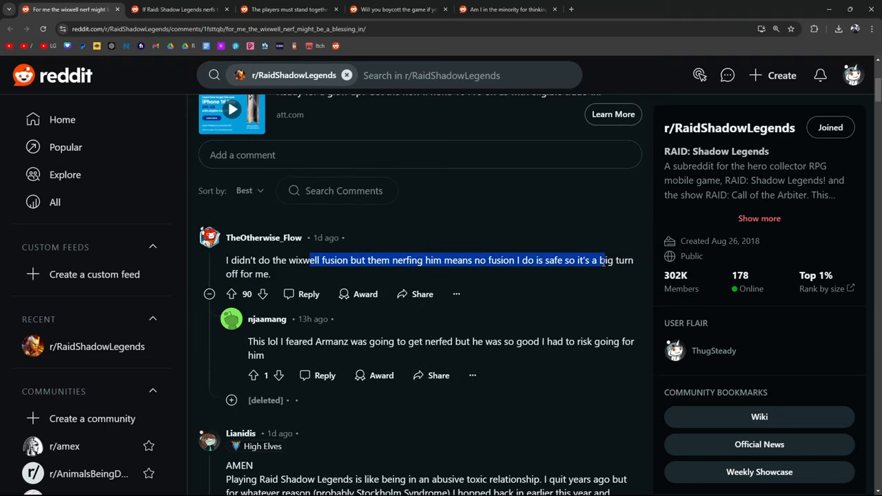
scroll(down, 3)
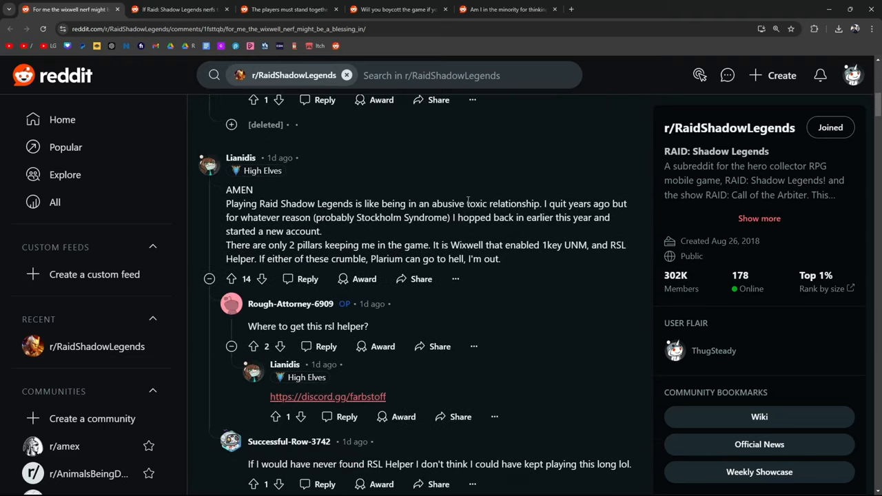
mouse_move(563, 215)
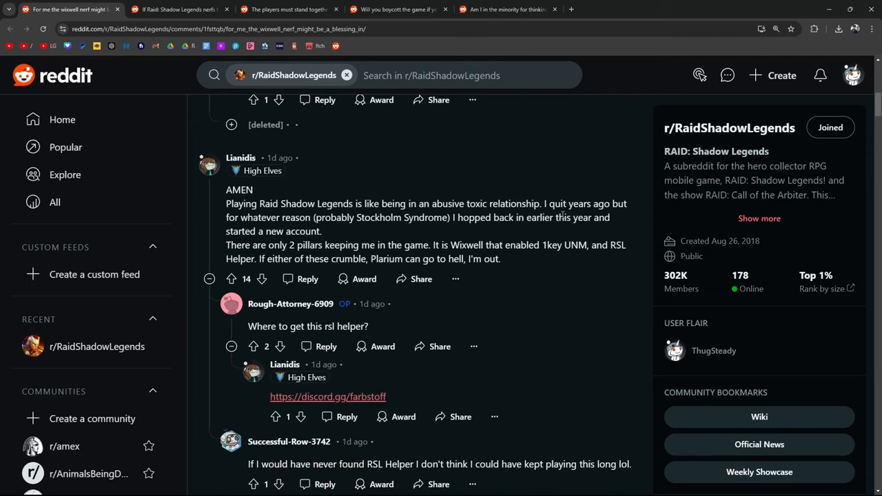
mouse_move(333, 229)
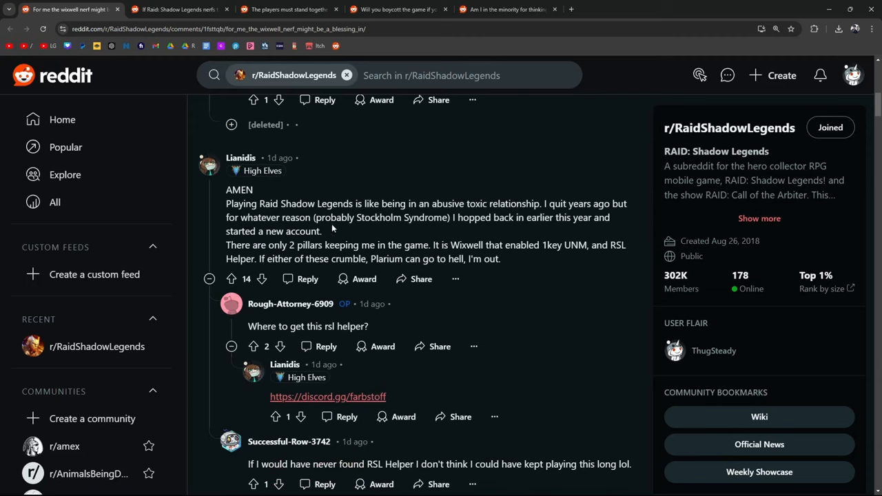
mouse_move(483, 218)
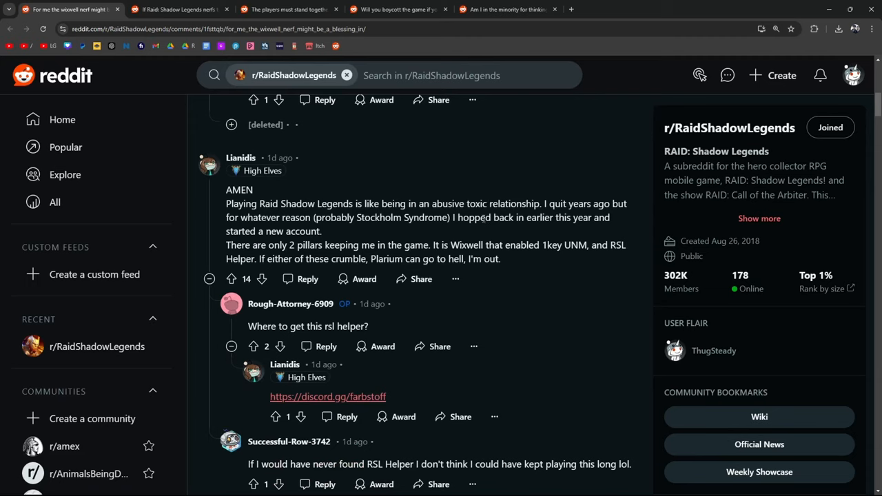
mouse_move(256, 231)
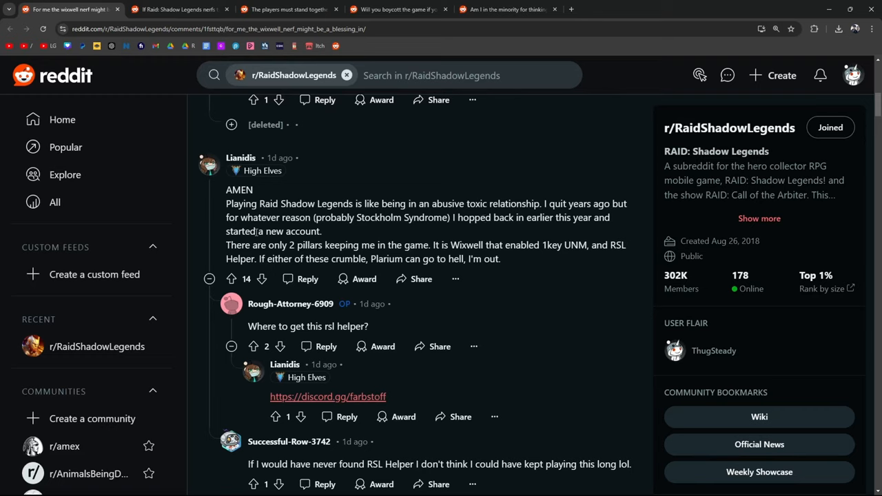
mouse_move(488, 256)
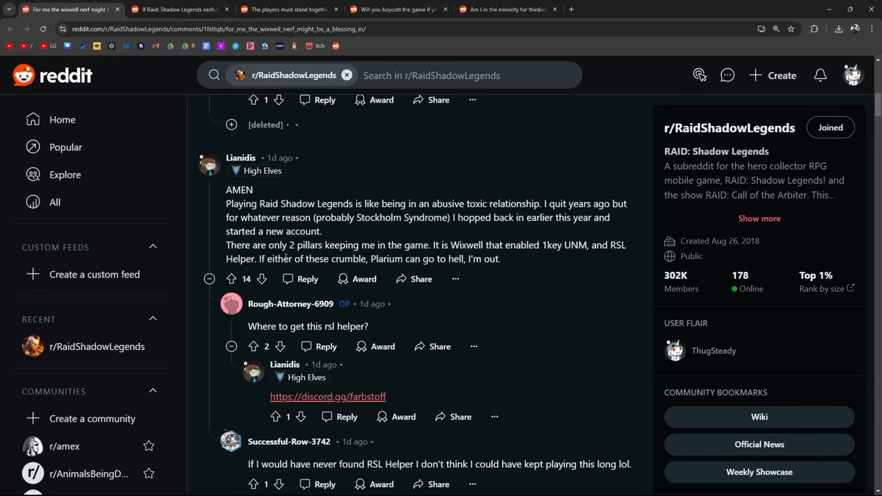
scroll(down, 3)
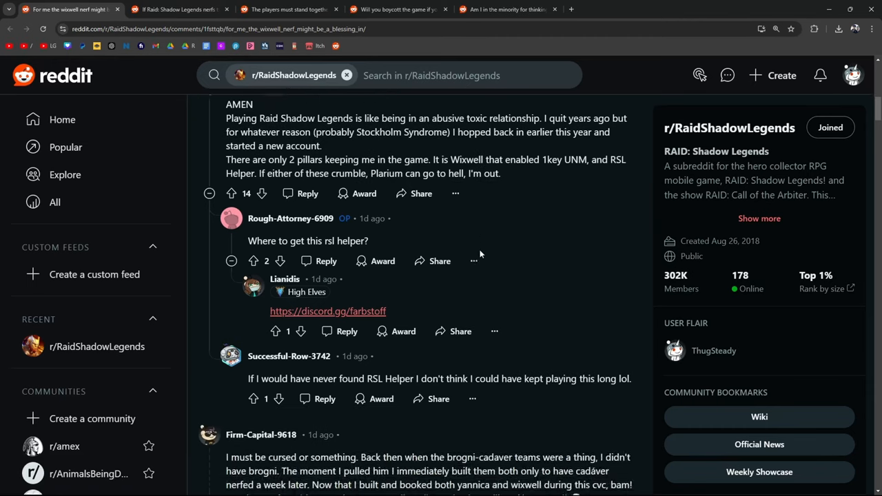
Step: Highlight 'Hydra Clash', 'Wixwell is FTP friendly' and the line about nerfing Wixwell helping people quit
scroll(down, 3)
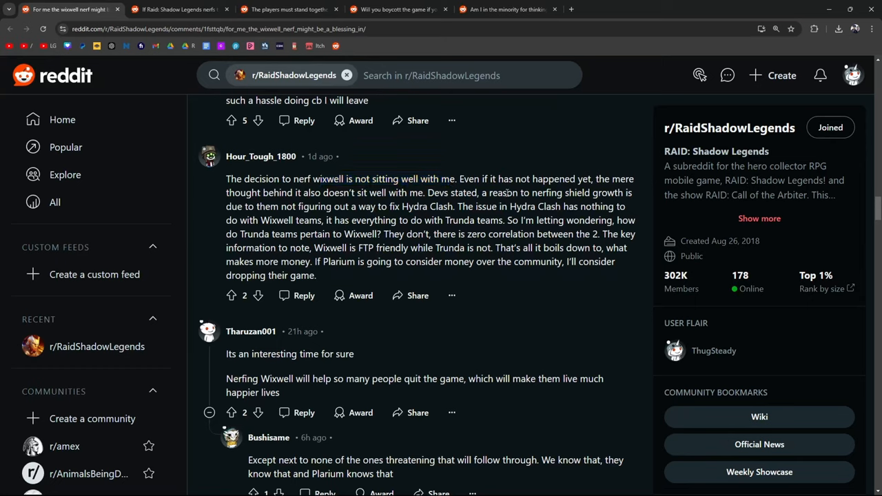
double_click(427, 206)
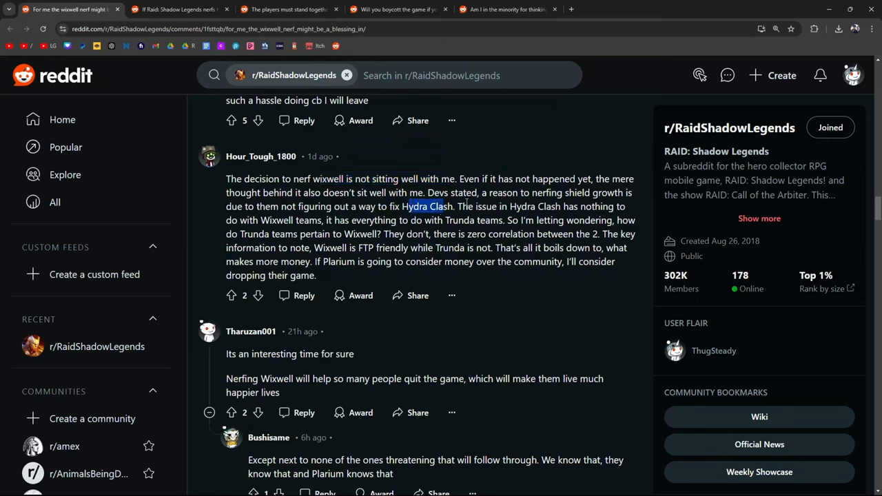
drag(402, 206, 561, 206)
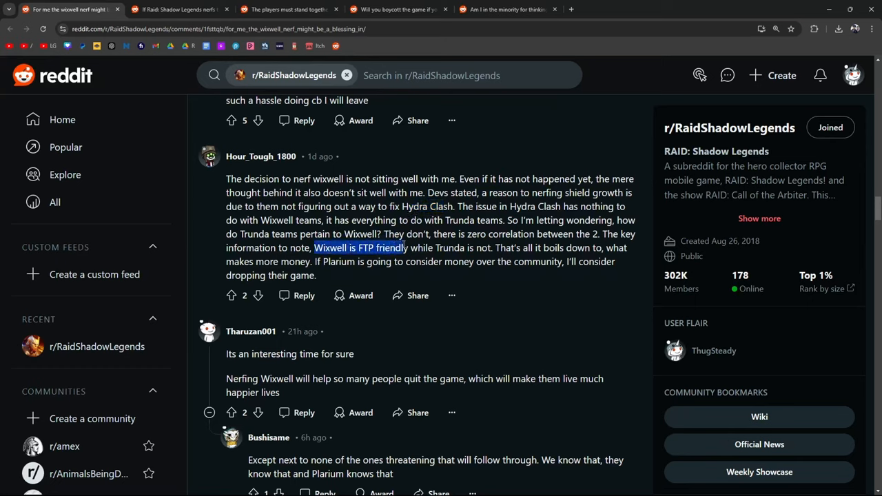
drag(326, 261, 465, 261)
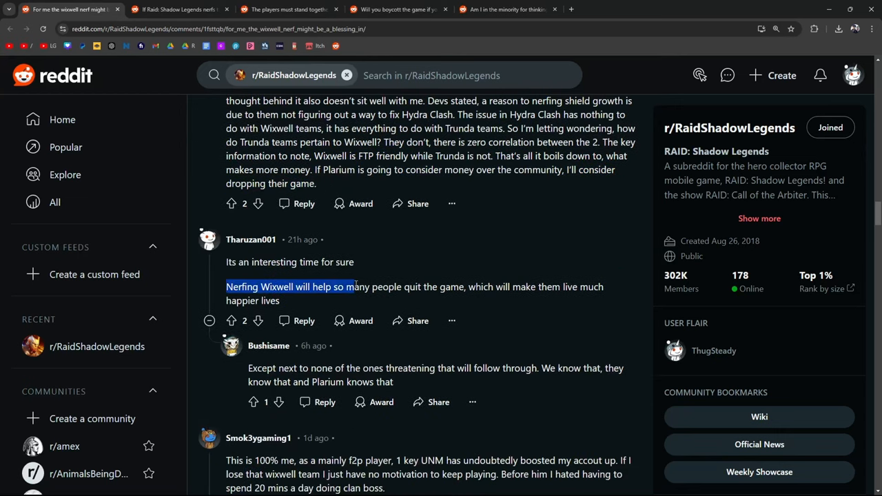
scroll(down, 3)
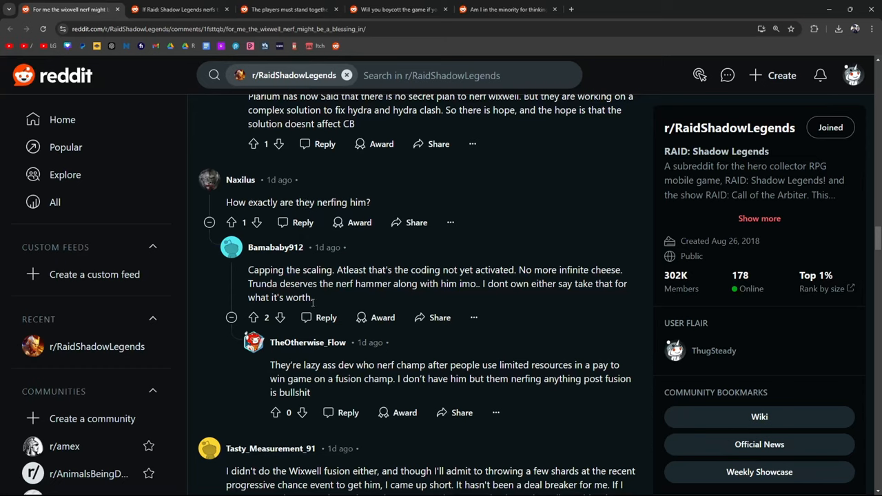
mouse_move(288, 263)
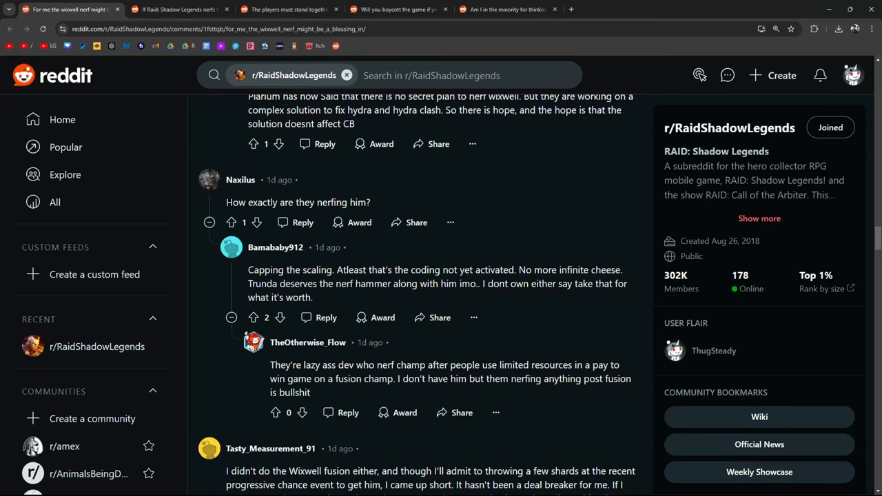
mouse_move(520, 258)
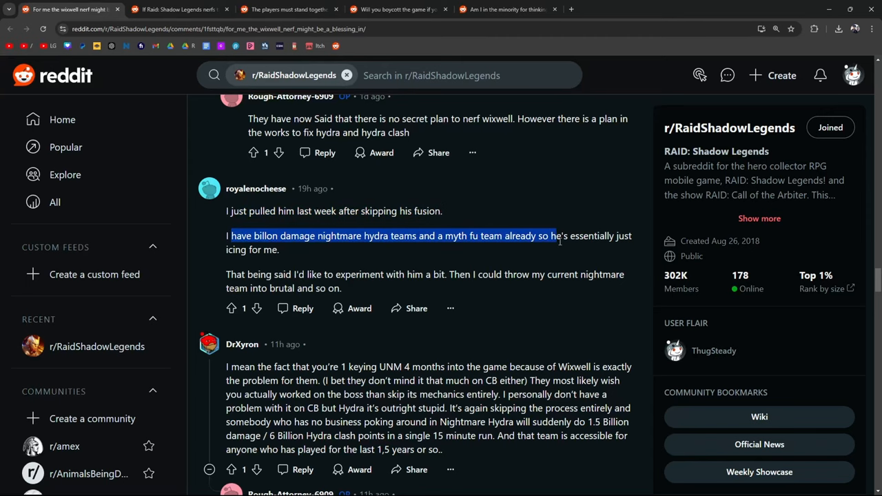
scroll(down, 3)
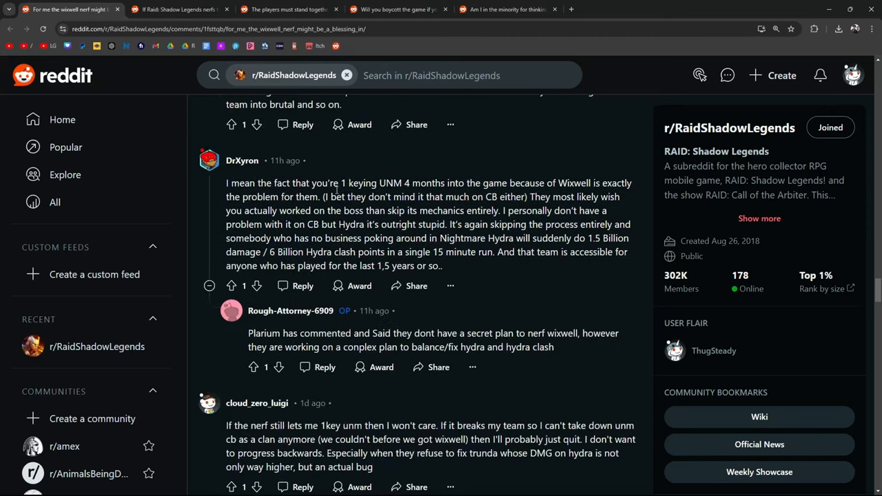
drag(404, 183, 465, 182)
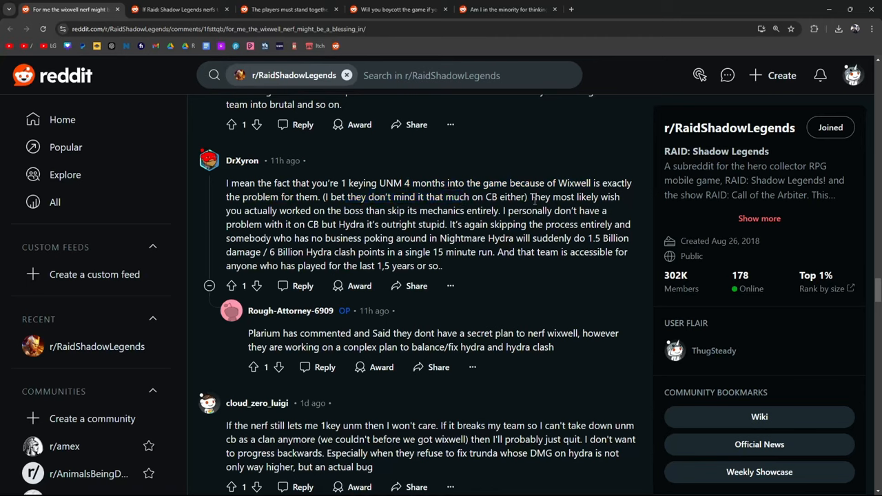
drag(530, 197, 382, 210)
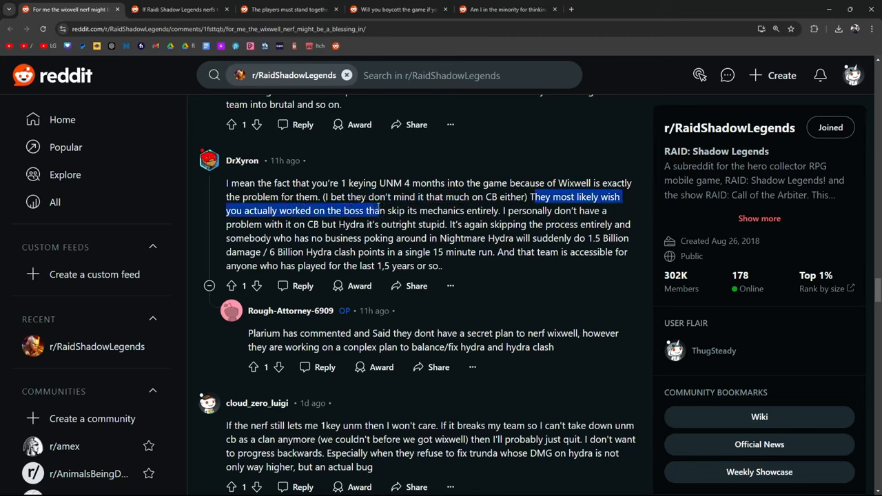
drag(378, 211, 503, 211)
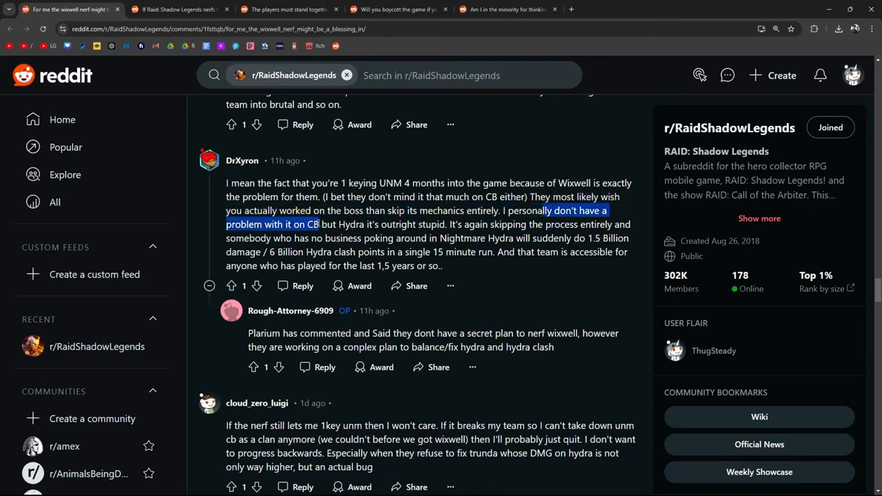
drag(313, 224, 447, 224)
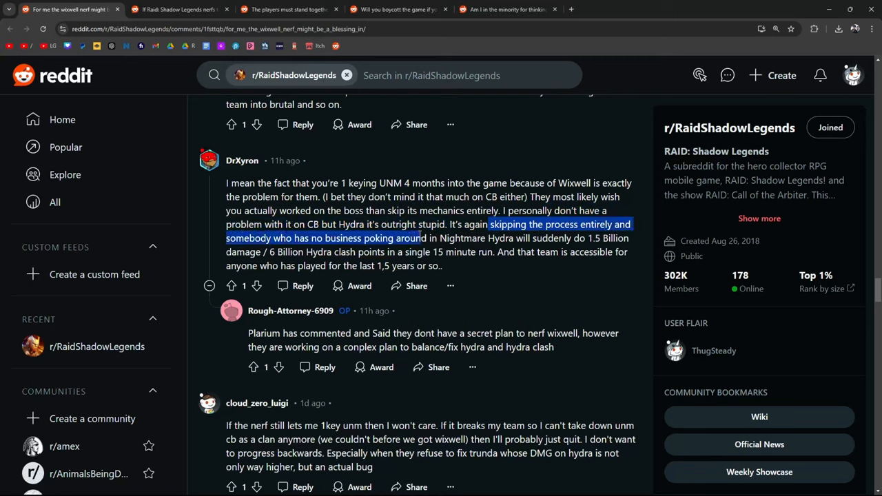
drag(415, 238, 614, 238)
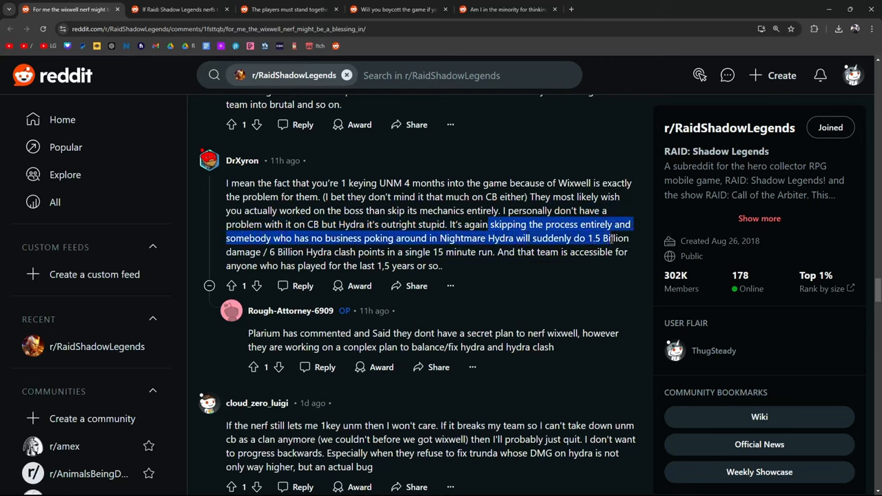
click(371, 248)
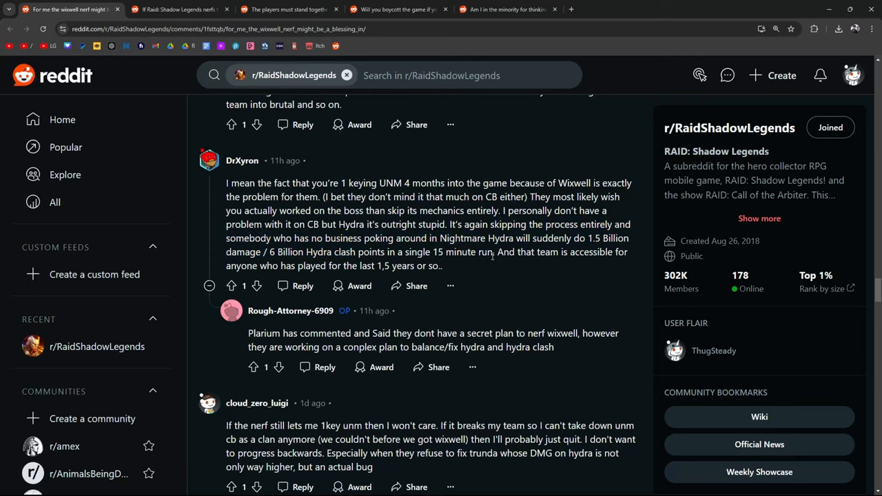
drag(563, 333, 440, 347)
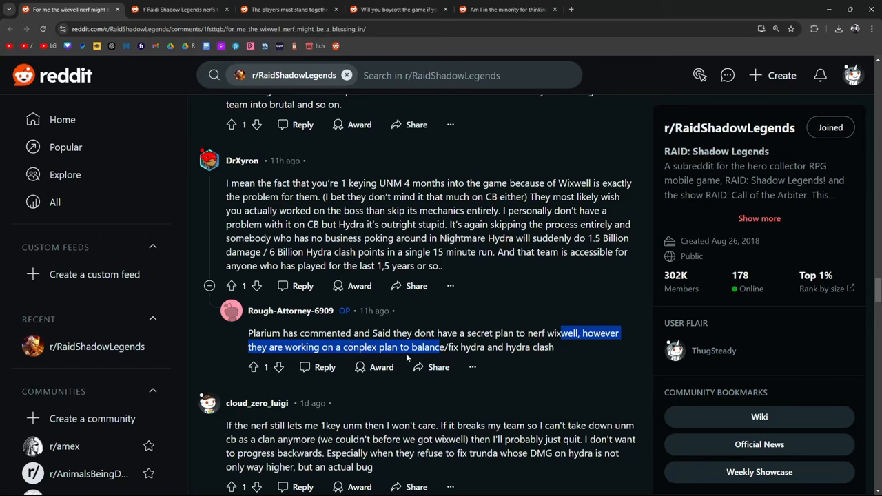
mouse_move(556, 350)
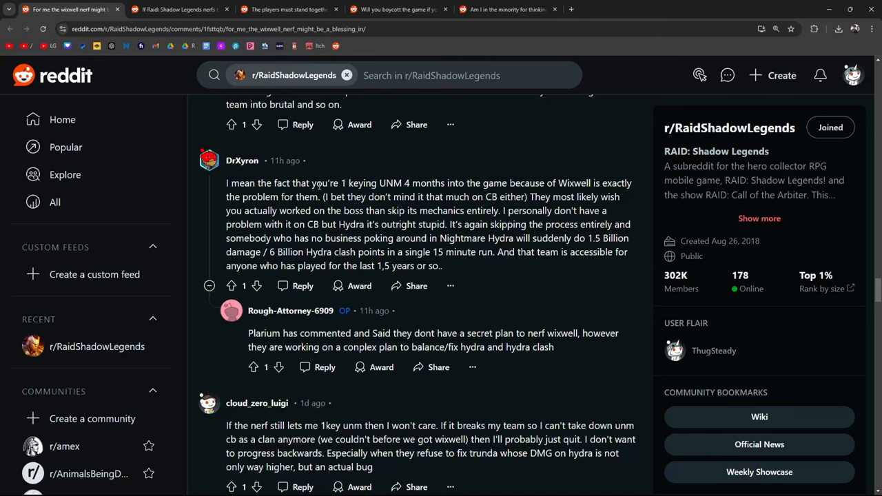
scroll(down, 3)
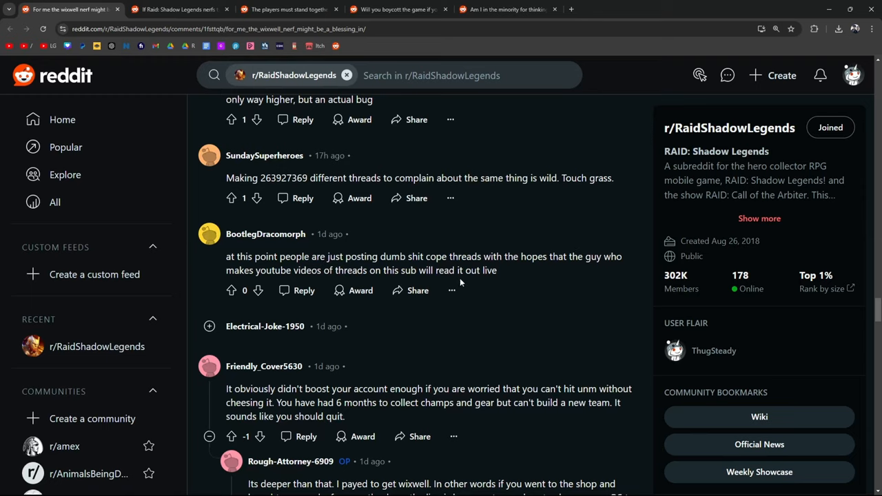
drag(276, 257, 496, 271)
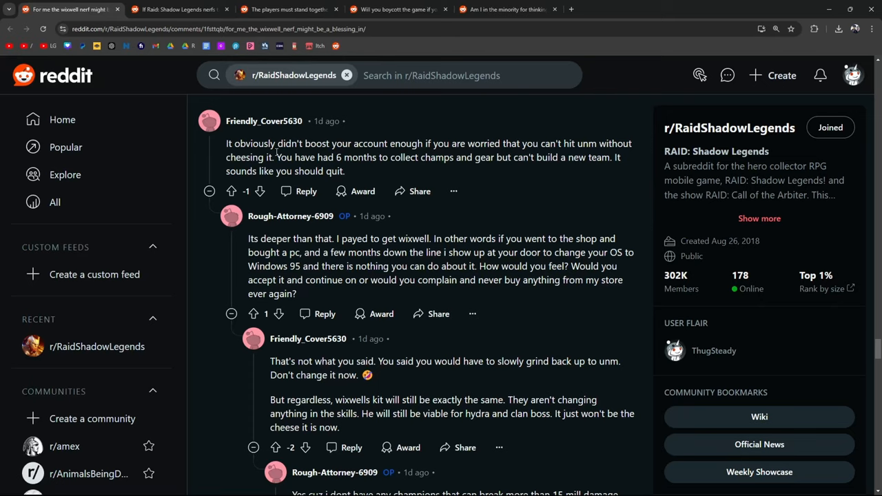
mouse_move(435, 240)
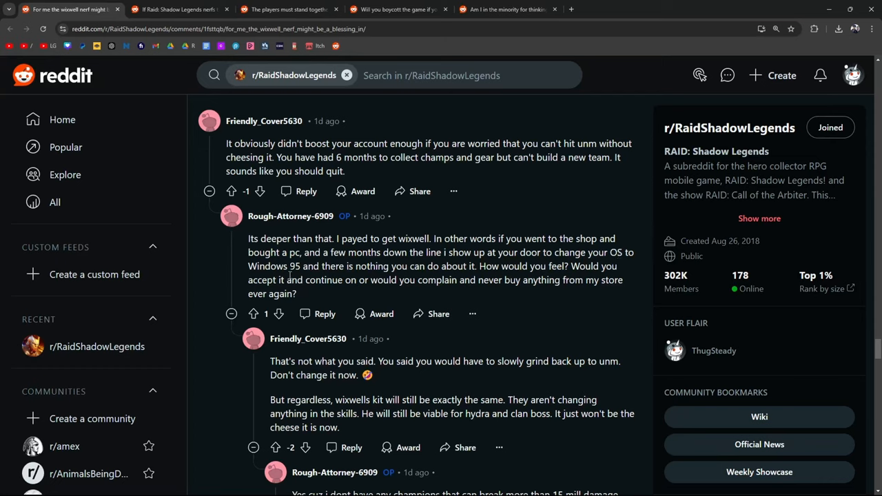
mouse_move(454, 286)
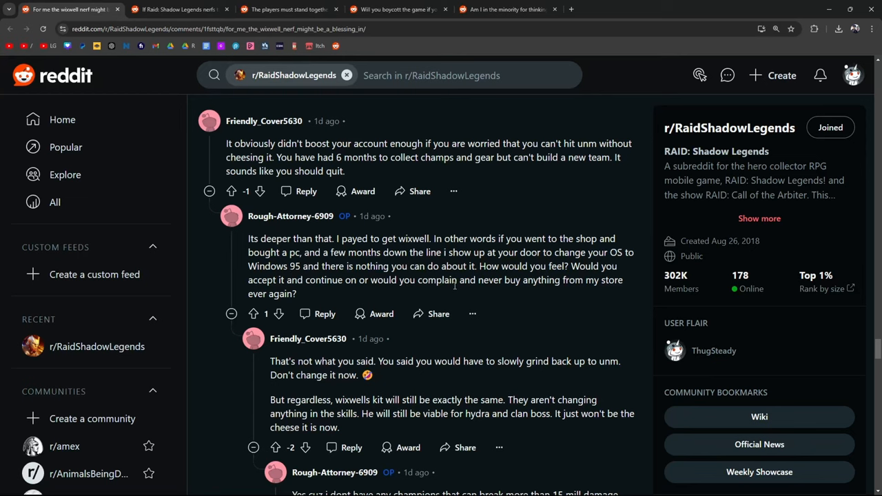
scroll(down, 3)
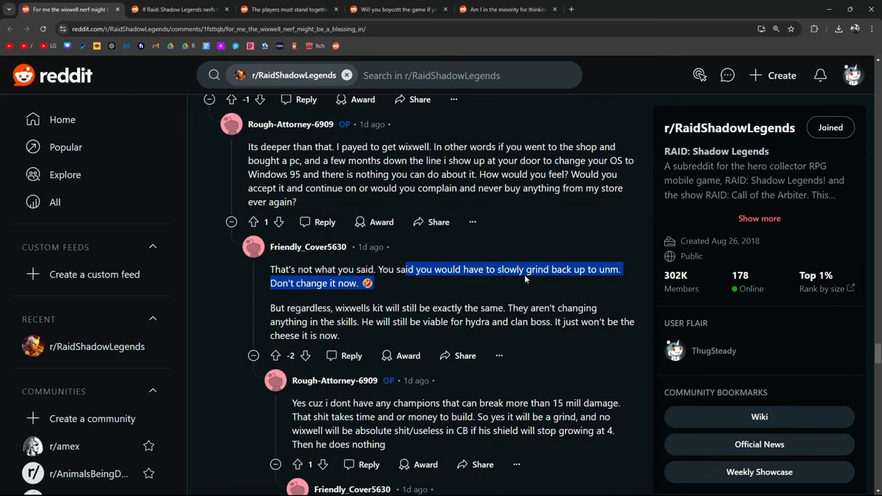
mouse_move(324, 281)
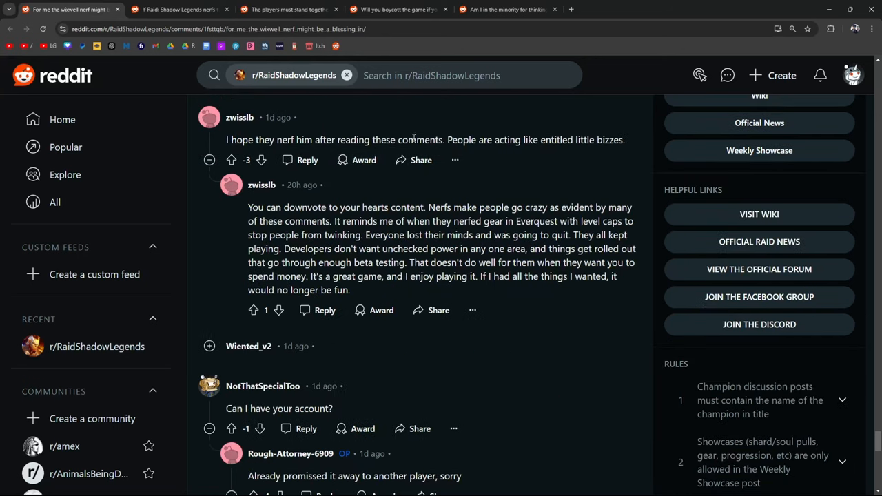
mouse_move(612, 140)
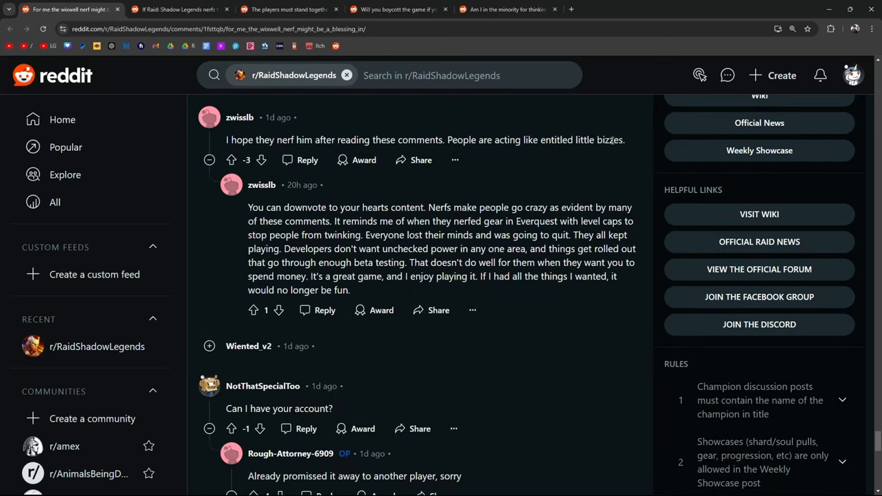
scroll(down, 3)
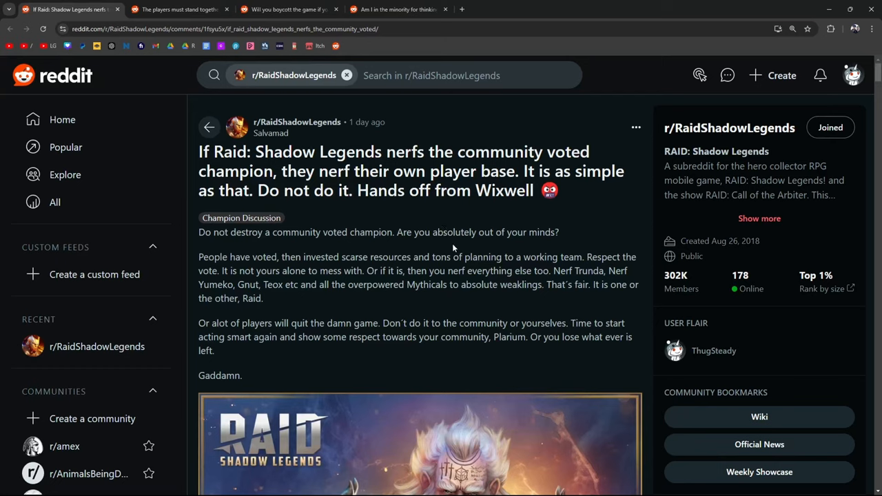
mouse_move(338, 354)
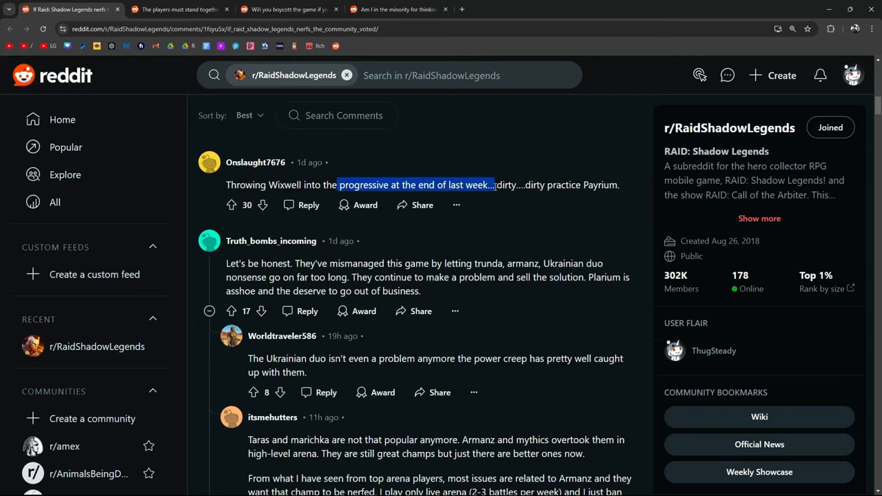
Step: Highlight the lines about Trunda, Armanz and the Ukrainian duo in the thread
drag(493, 185, 619, 184)
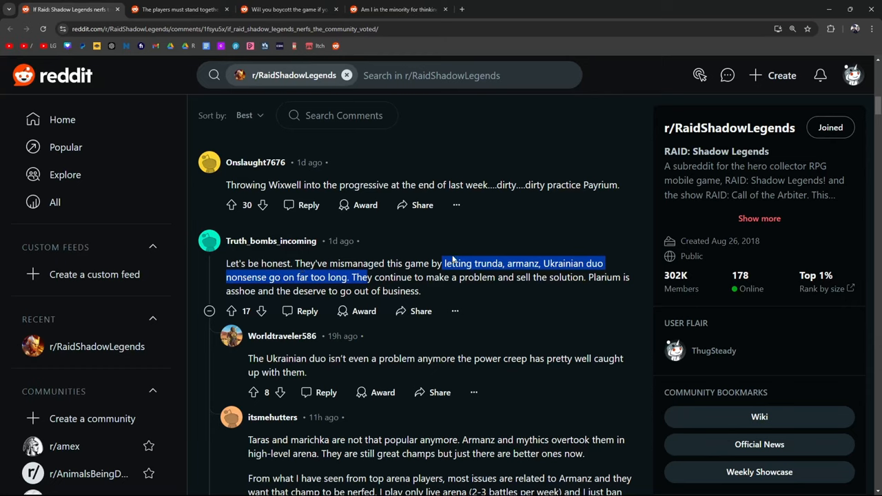
drag(444, 263, 586, 277)
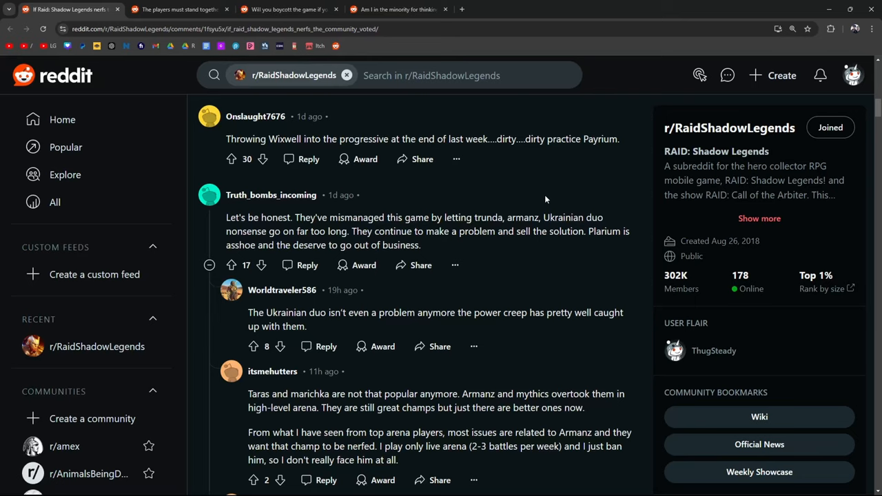
Step: Highlight the eighth-champion comment about getting excited and then facing nerfs, then clear it
scroll(down, 3)
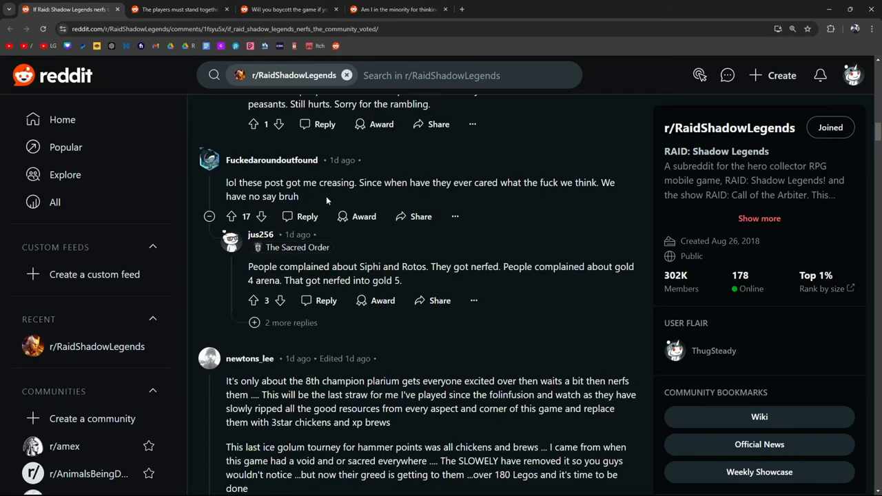
mouse_move(464, 202)
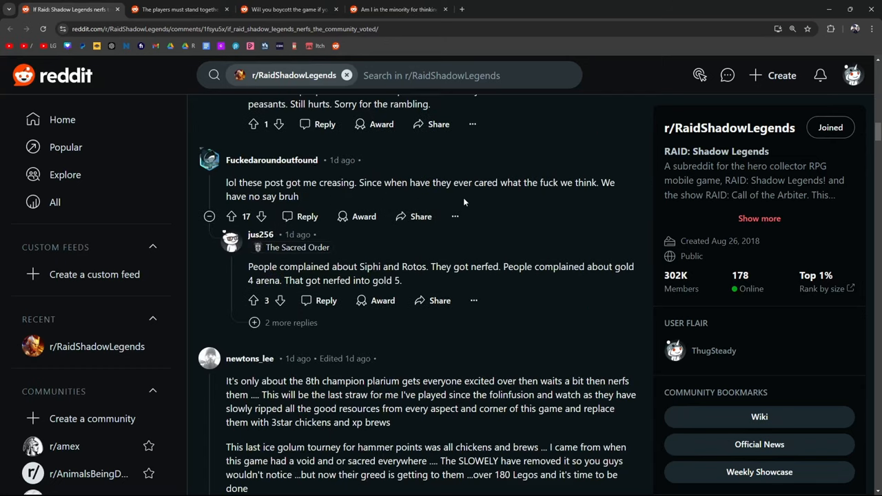
mouse_move(380, 202)
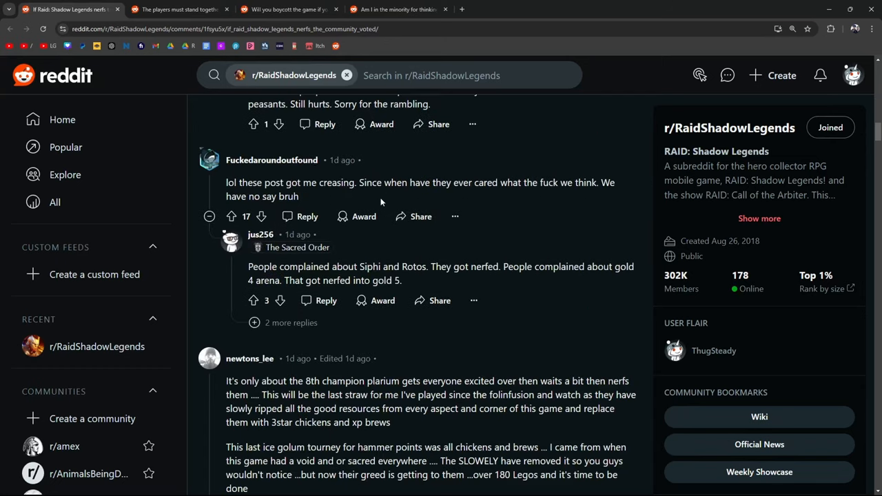
scroll(down, 3)
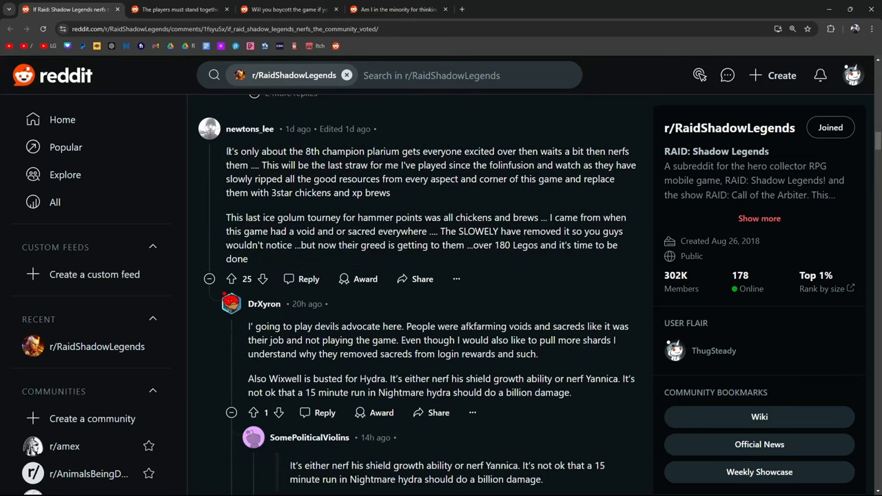
drag(228, 151, 482, 151)
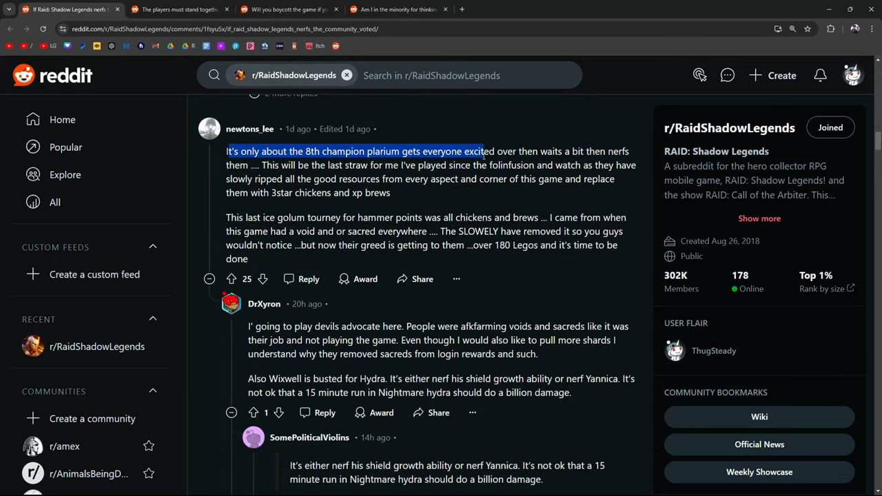
drag(482, 151, 269, 165)
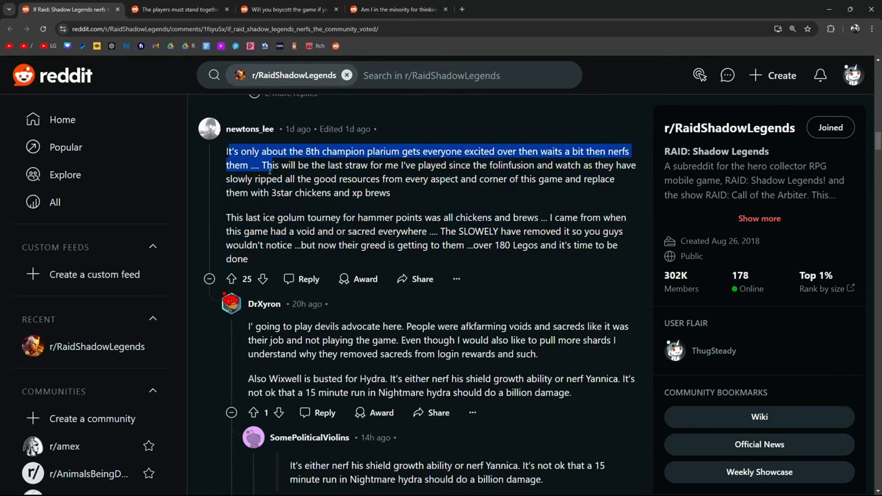
click(315, 179)
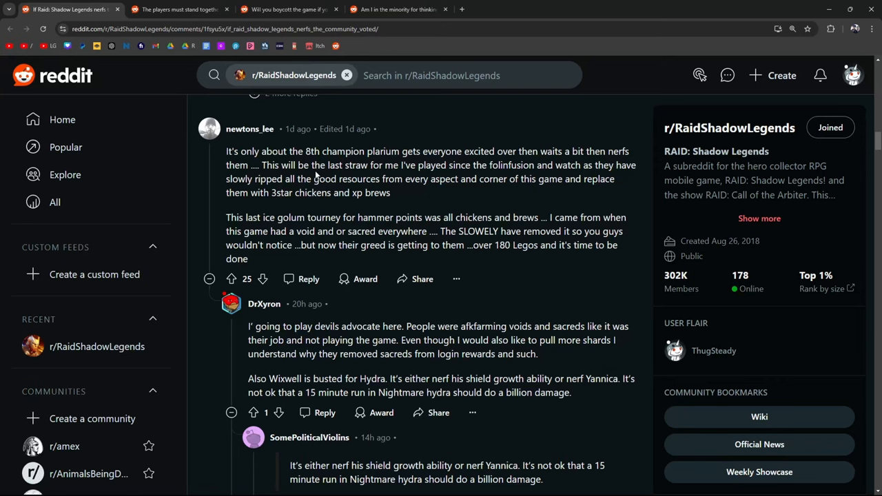
Step: Highlight the exchange on whether players are smarter and the phrase about accessible ways to play
scroll(down, 3)
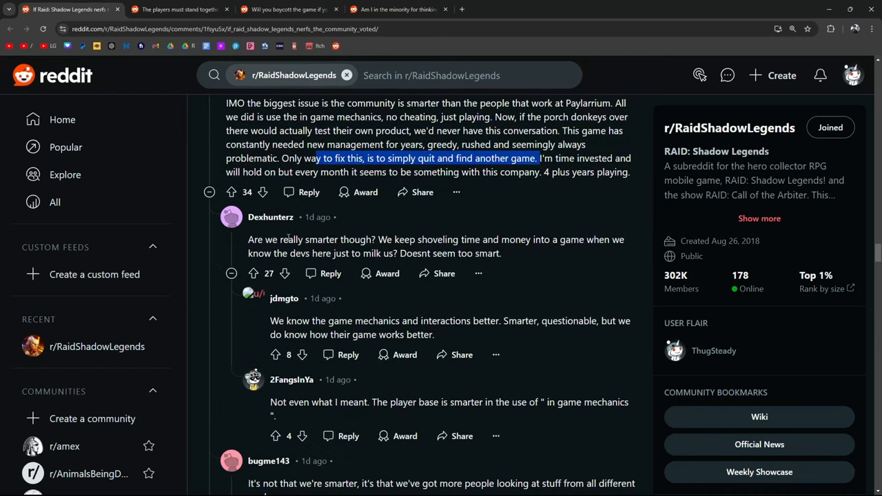
drag(249, 239, 531, 239)
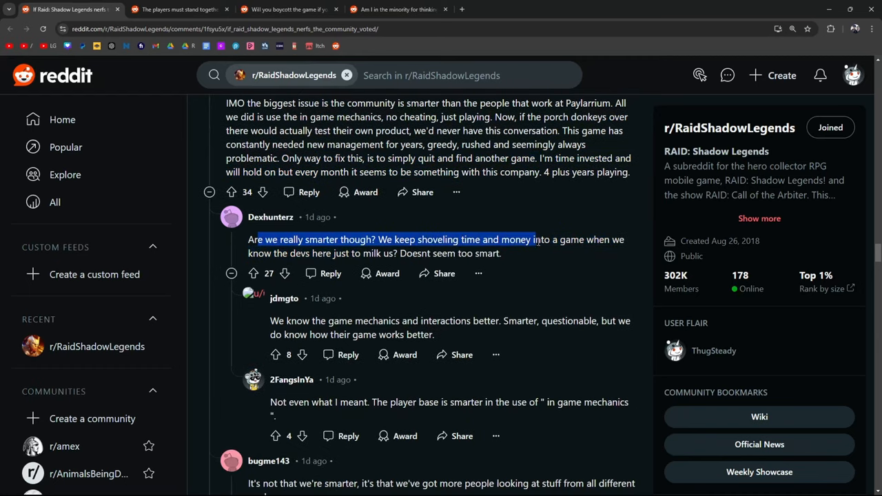
drag(531, 239, 396, 253)
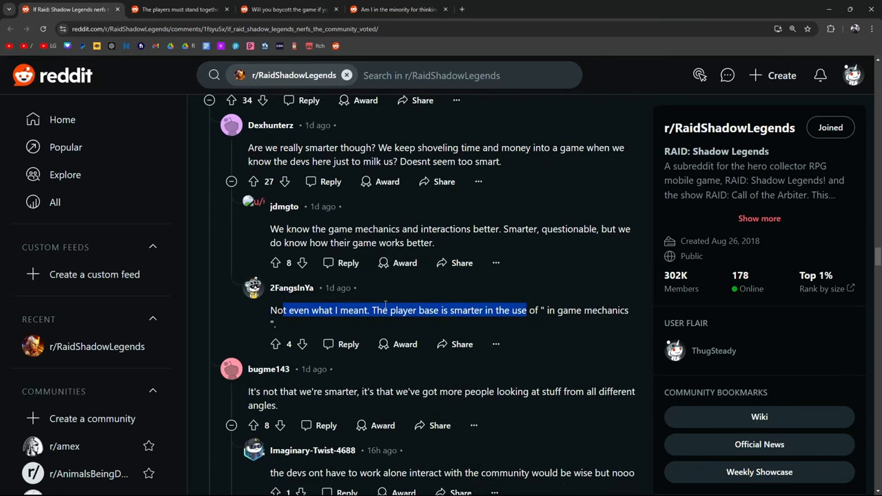
click(561, 312)
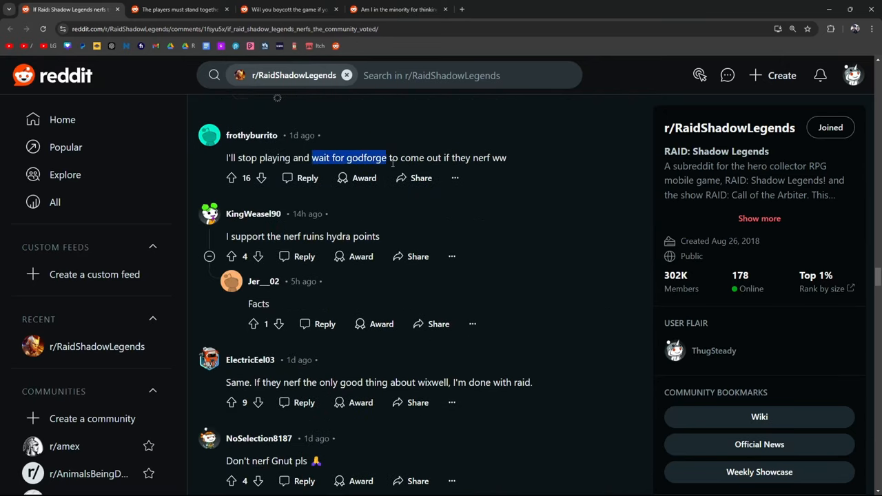
scroll(down, 3)
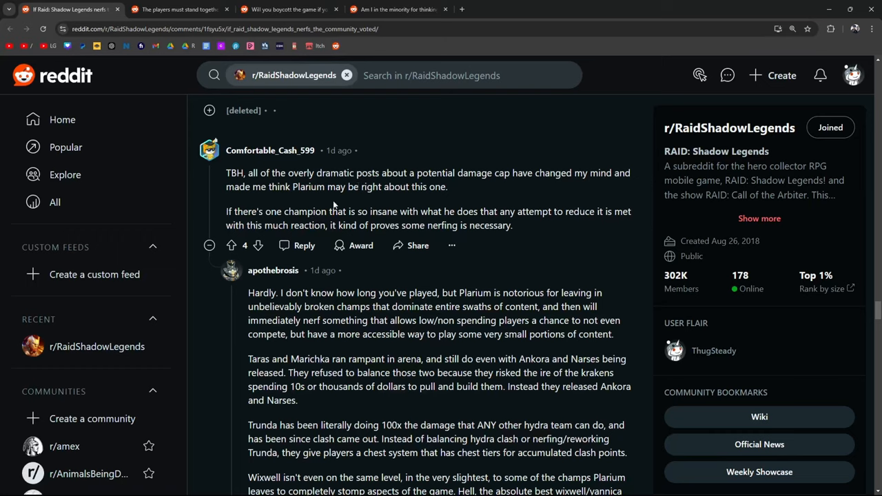
mouse_move(536, 186)
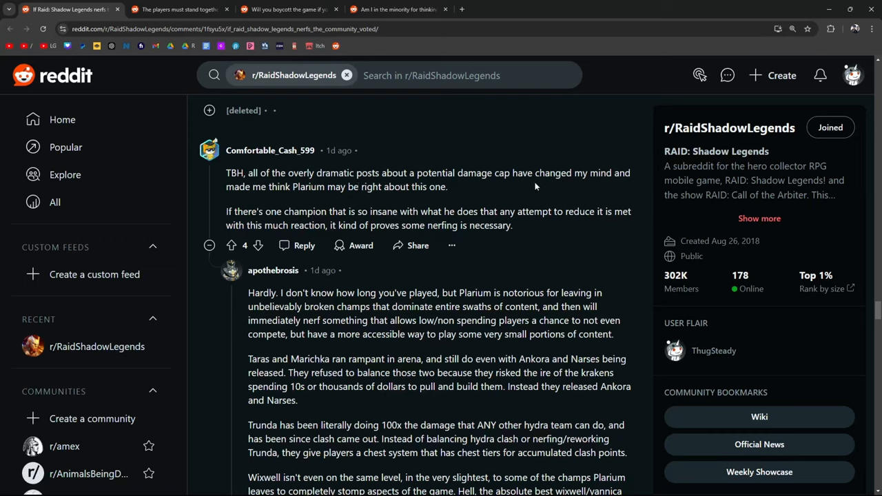
mouse_move(357, 201)
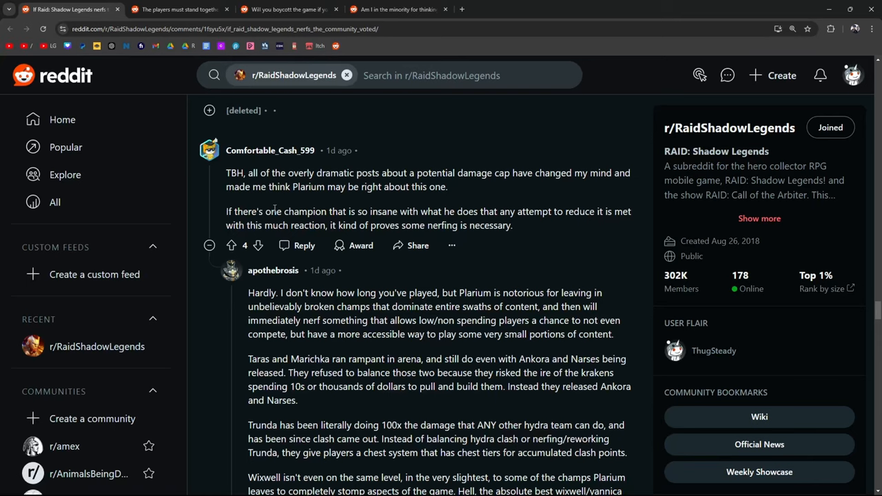
mouse_move(485, 212)
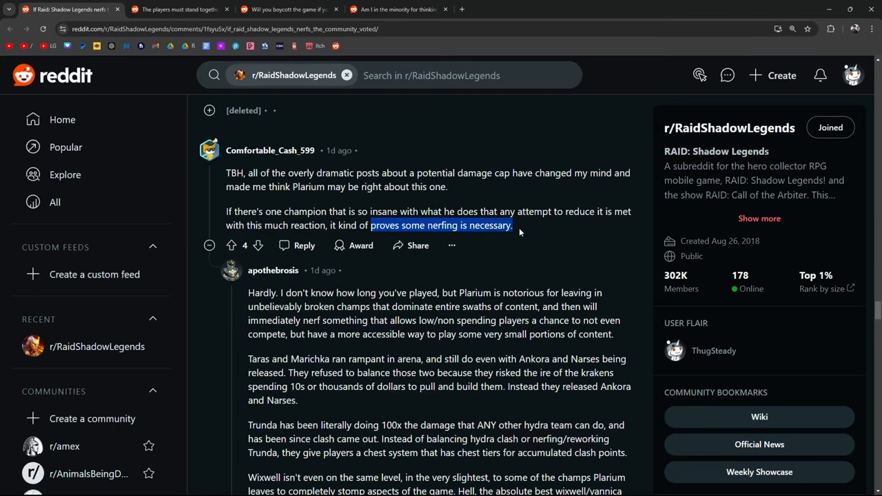
scroll(down, 3)
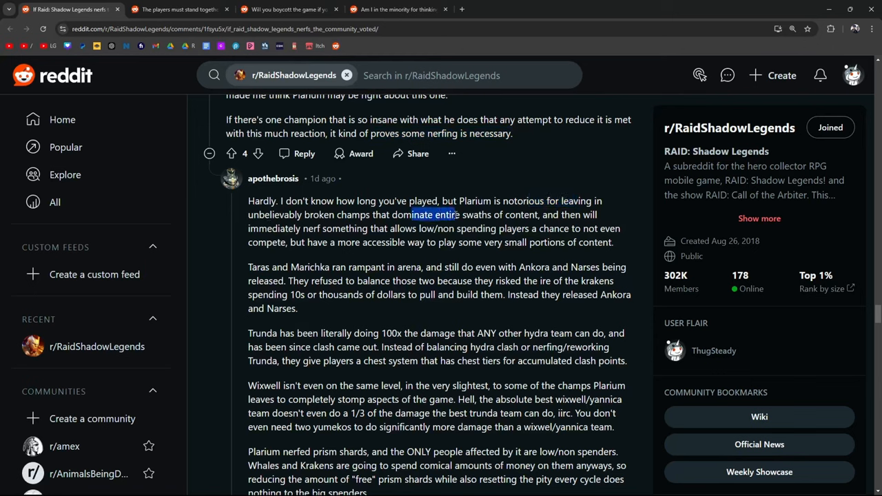
drag(412, 214, 539, 214)
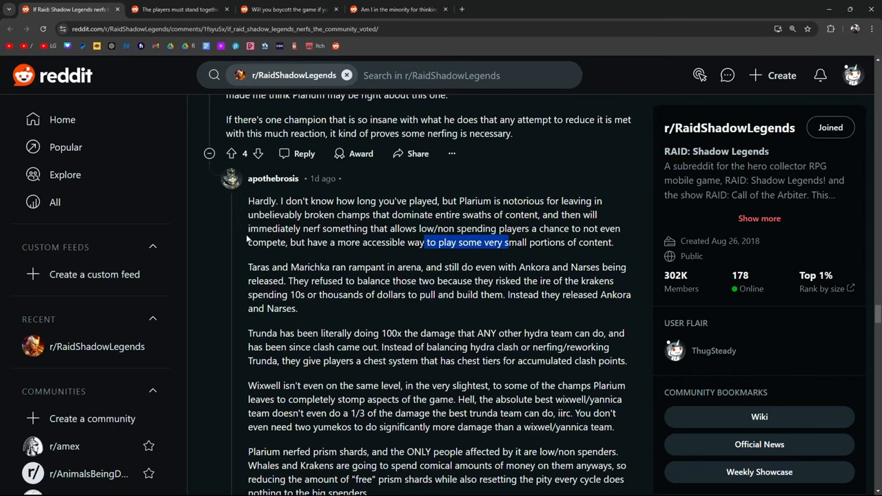
Step: Highlight the comment ending about the playerbase getting damaged
scroll(down, 3)
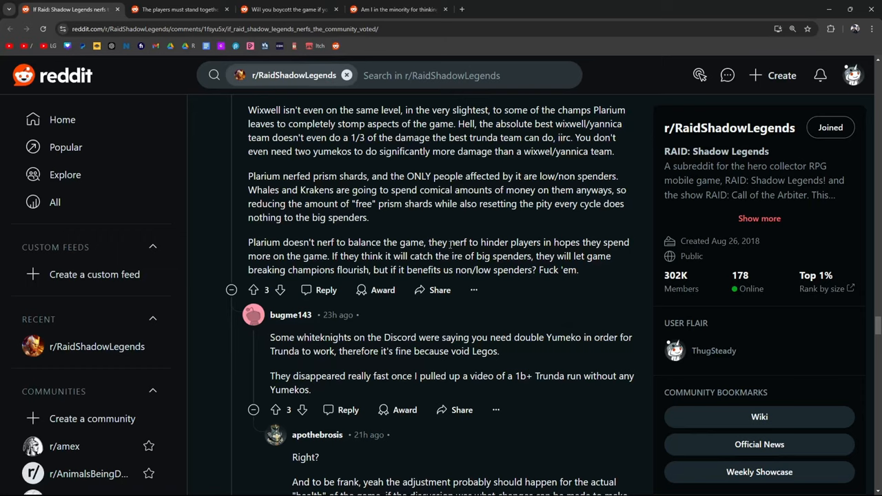
mouse_move(300, 267)
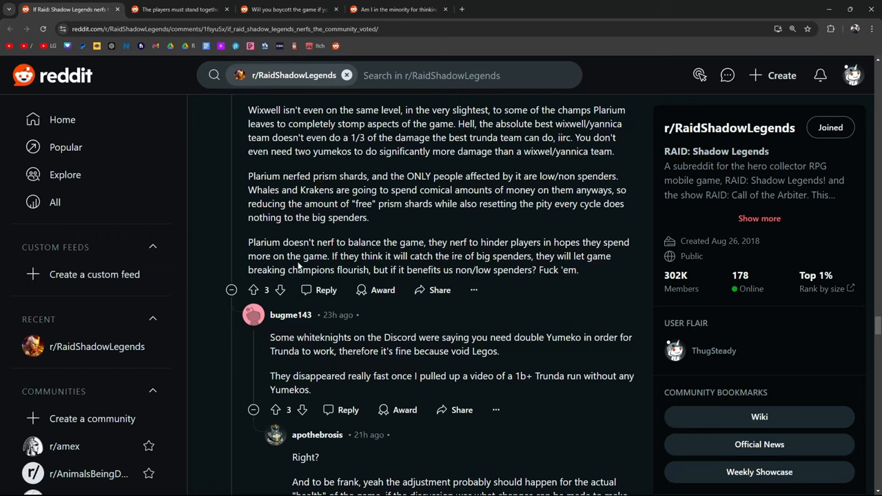
mouse_move(477, 259)
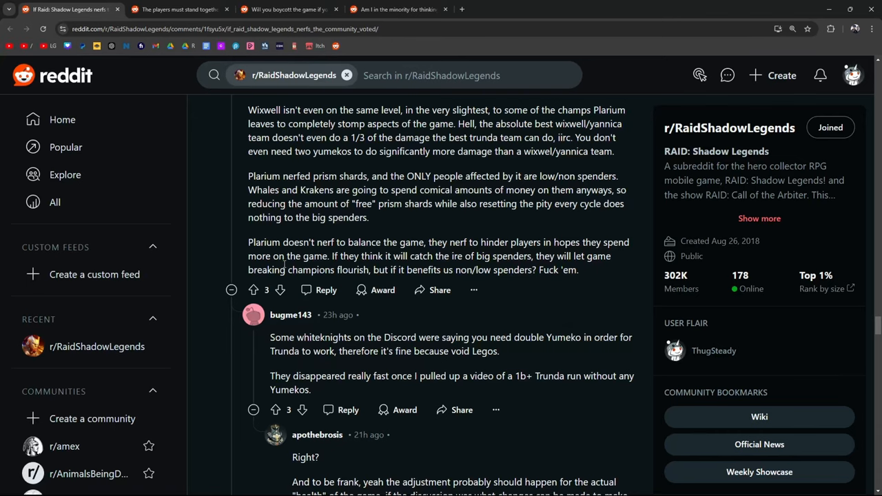
mouse_move(444, 281)
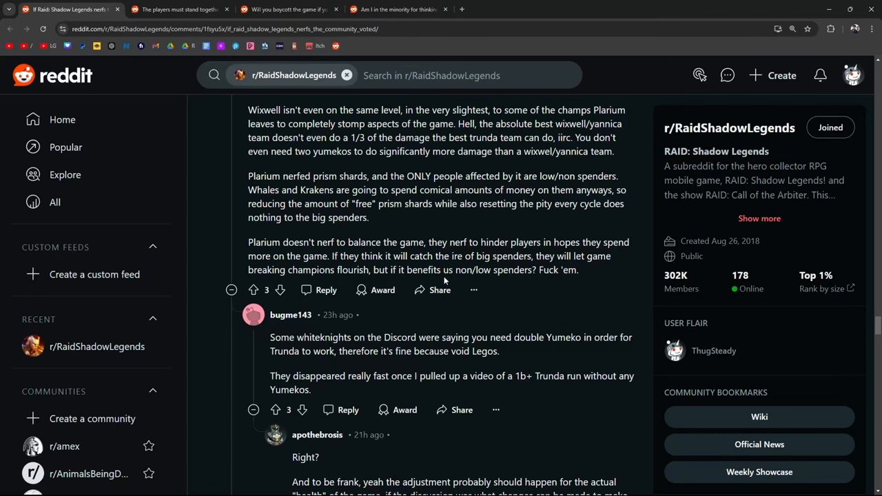
scroll(down, 3)
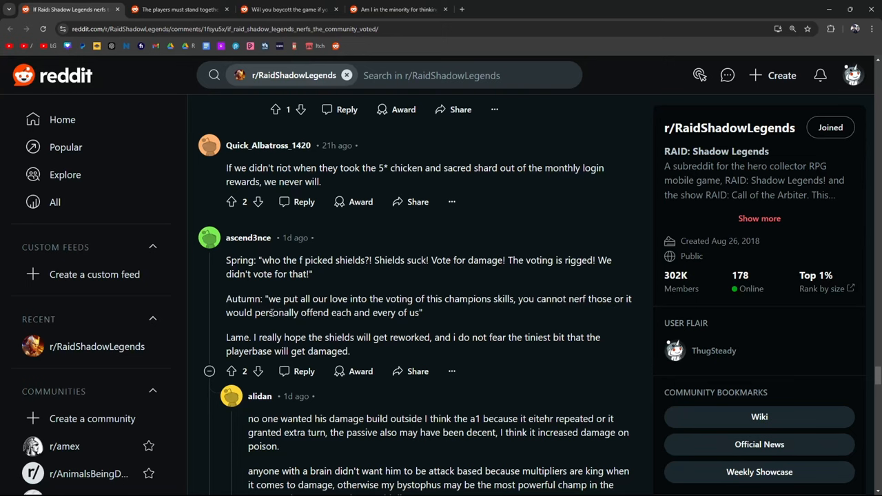
scroll(down, 3)
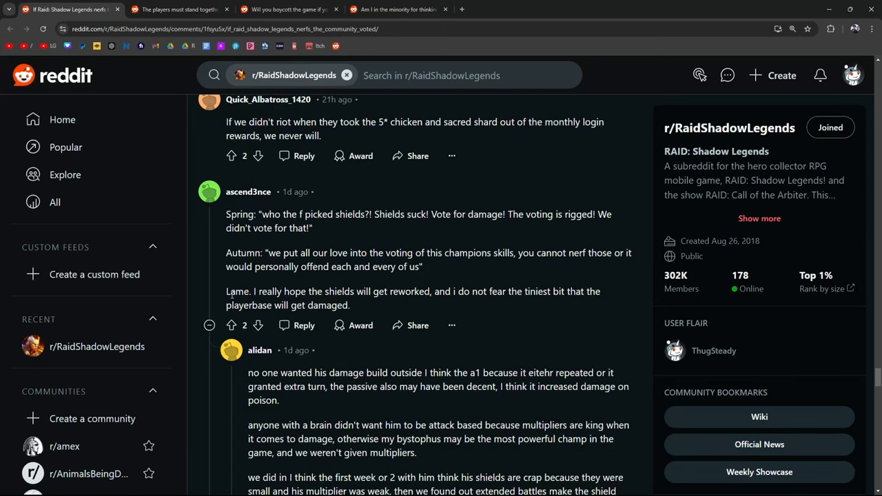
double_click(409, 291)
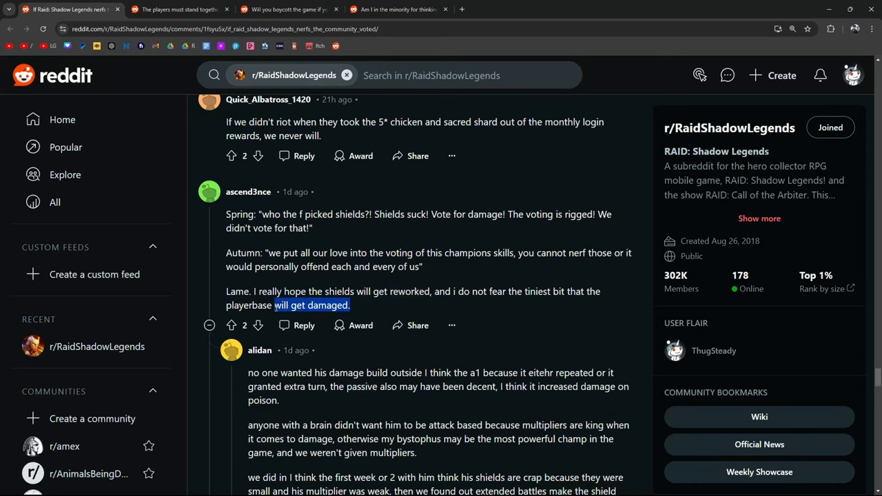
Step: Highlight the whole gacha game comment and read on to 'we speak for the community'
scroll(down, 3)
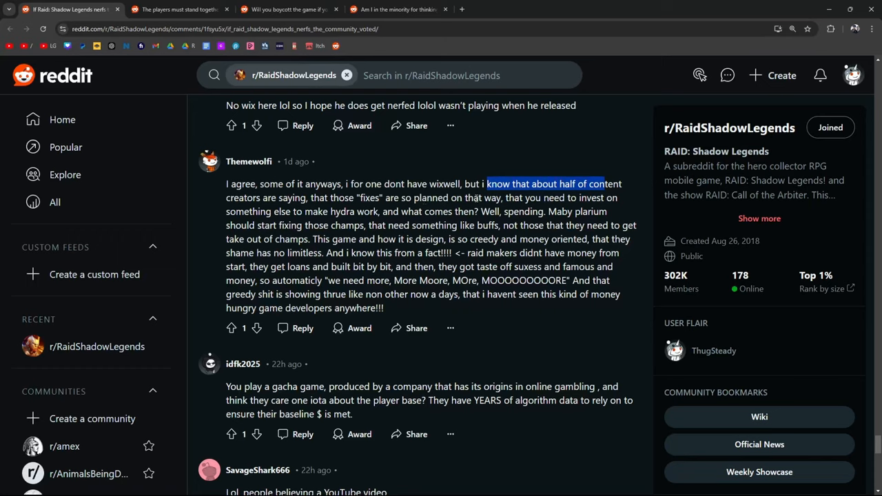
mouse_move(543, 211)
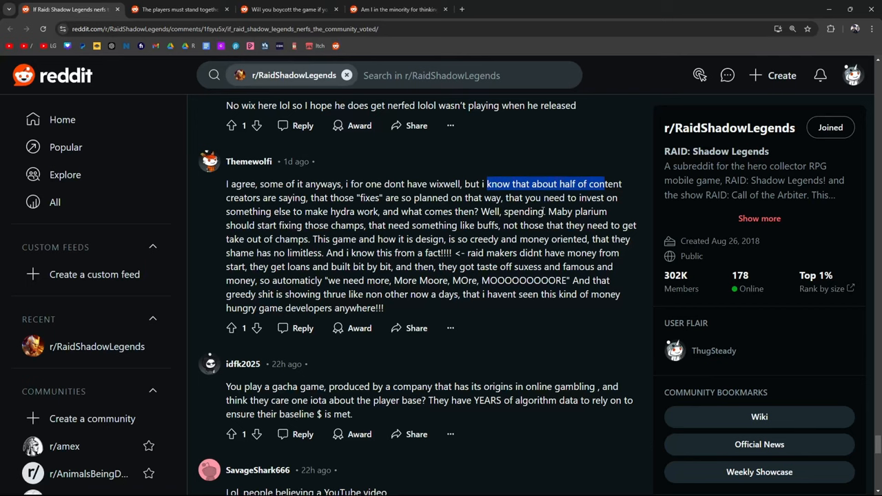
scroll(down, 3)
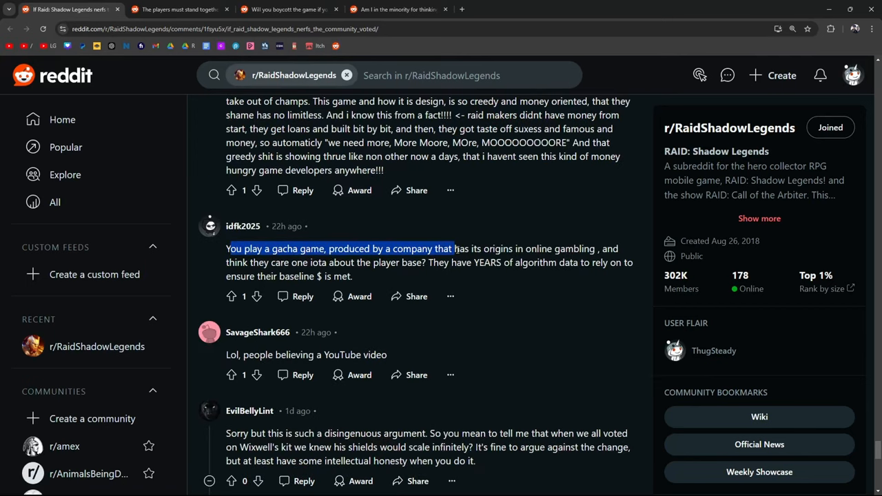
drag(451, 249, 545, 248)
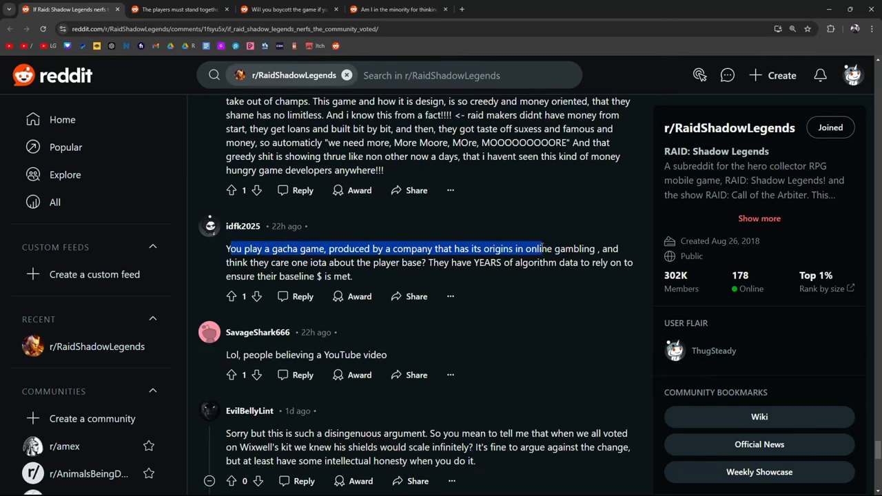
drag(541, 248, 354, 262)
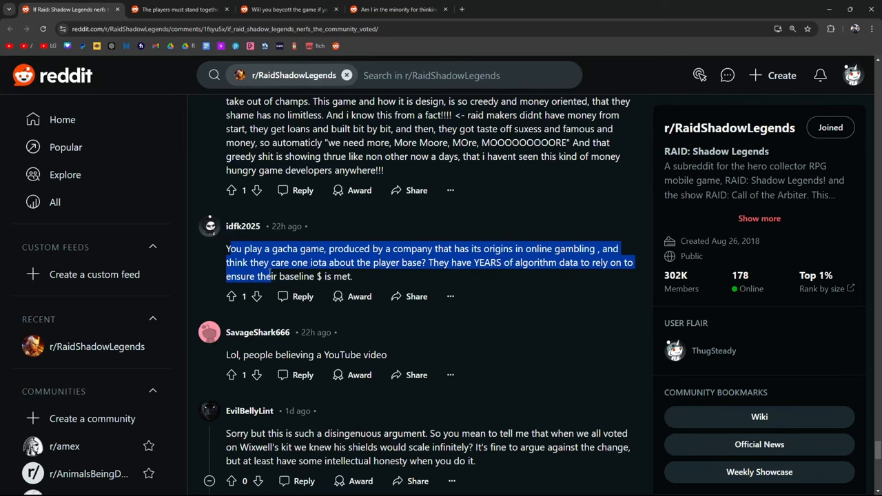
scroll(down, 3)
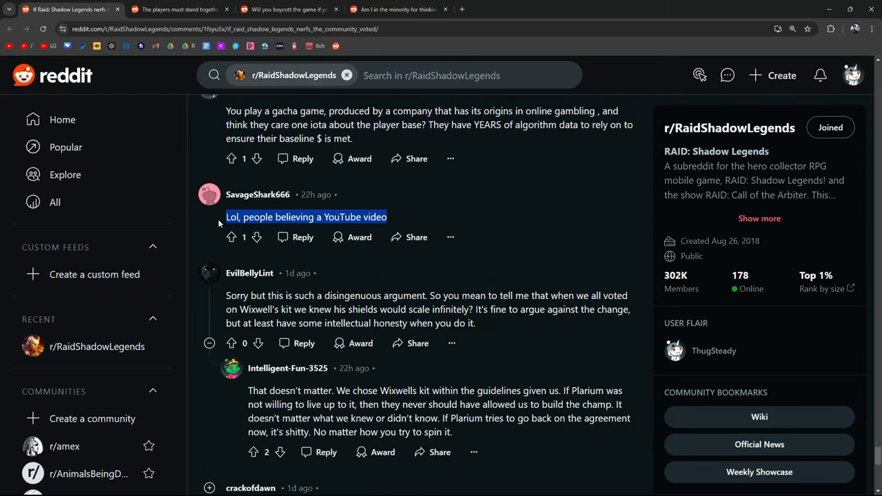
scroll(down, 3)
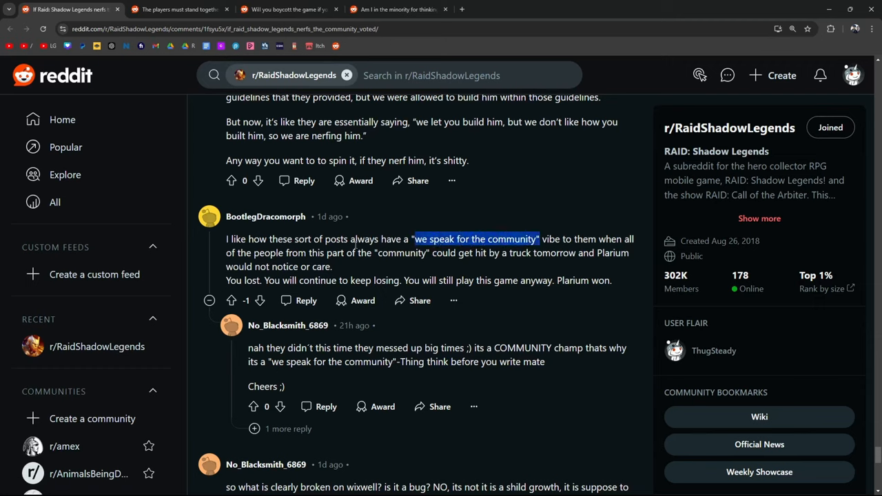
mouse_move(454, 264)
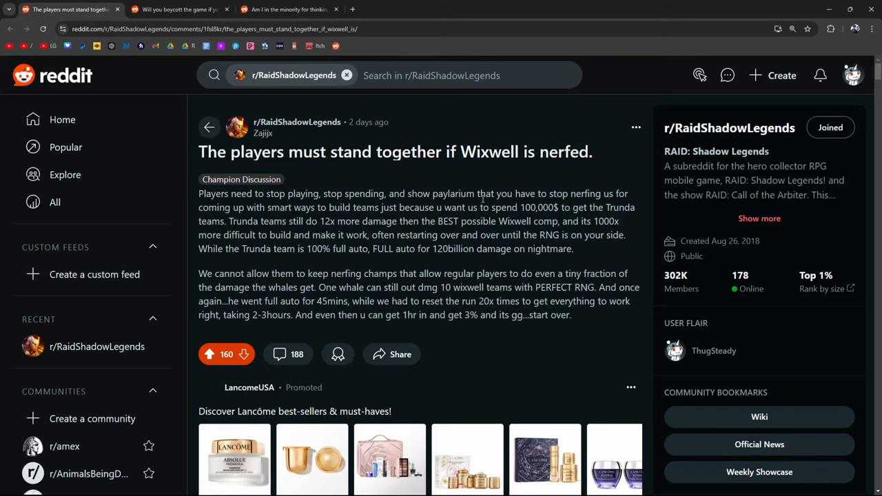
Step: Mark the Trunda hydra-damage and Wixwell CB lines, then highlight the quote about pulling a single meta champ
scroll(down, 3)
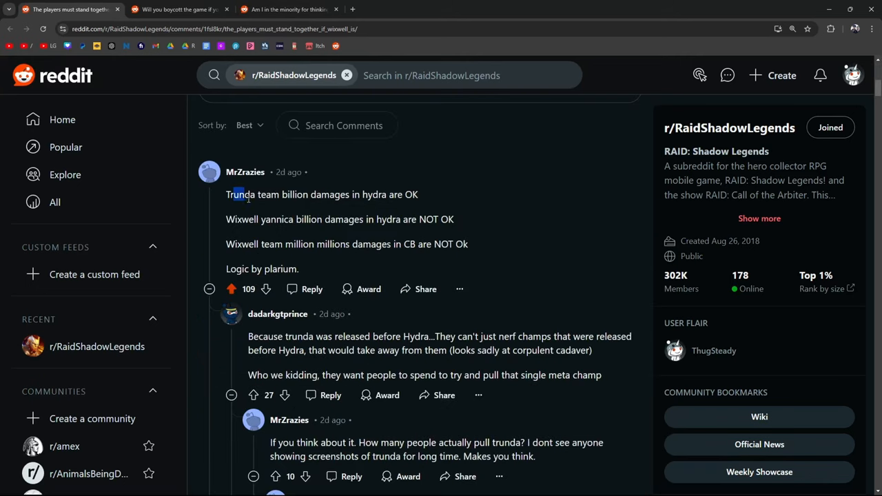
drag(234, 195, 402, 194)
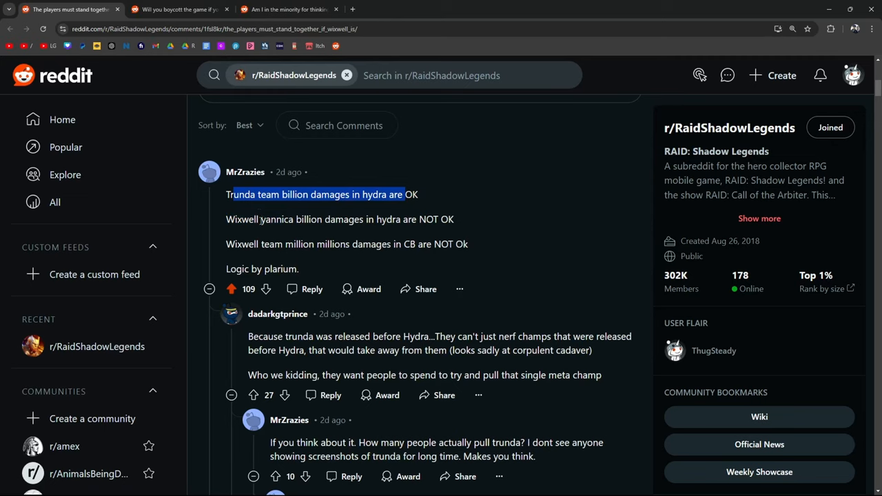
click(226, 244)
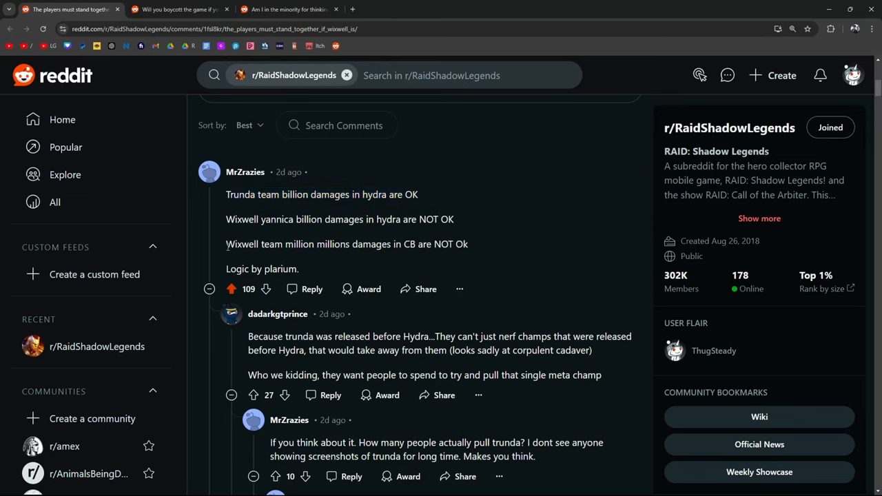
double_click(348, 244)
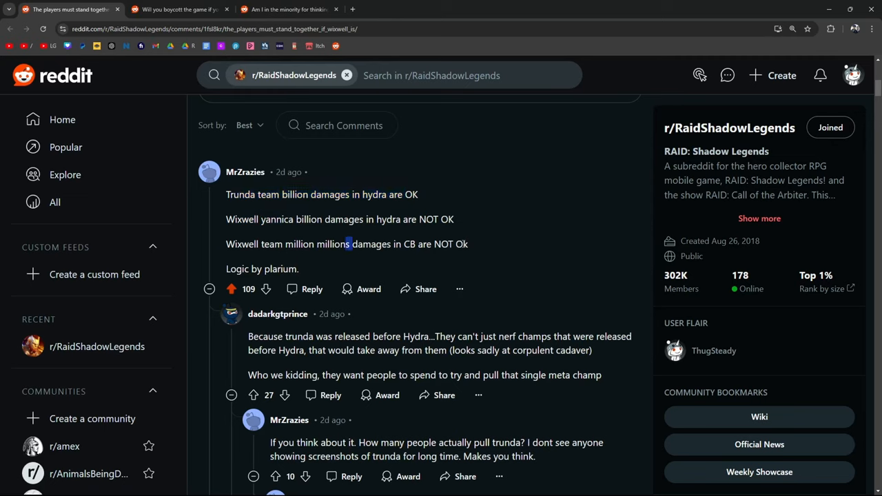
scroll(down, 3)
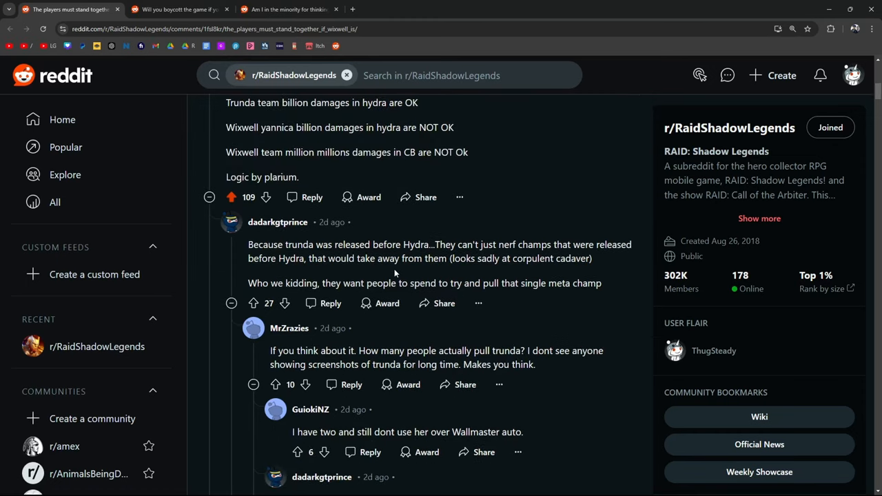
drag(495, 259, 591, 258)
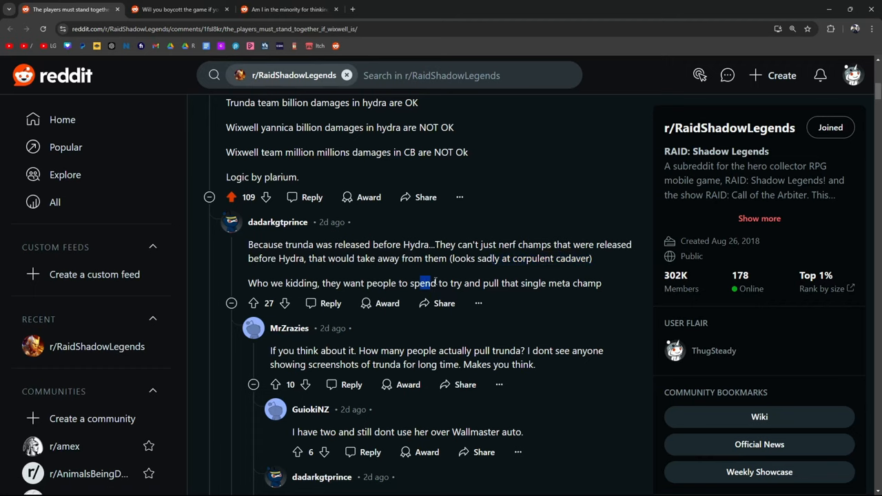
drag(423, 283, 601, 284)
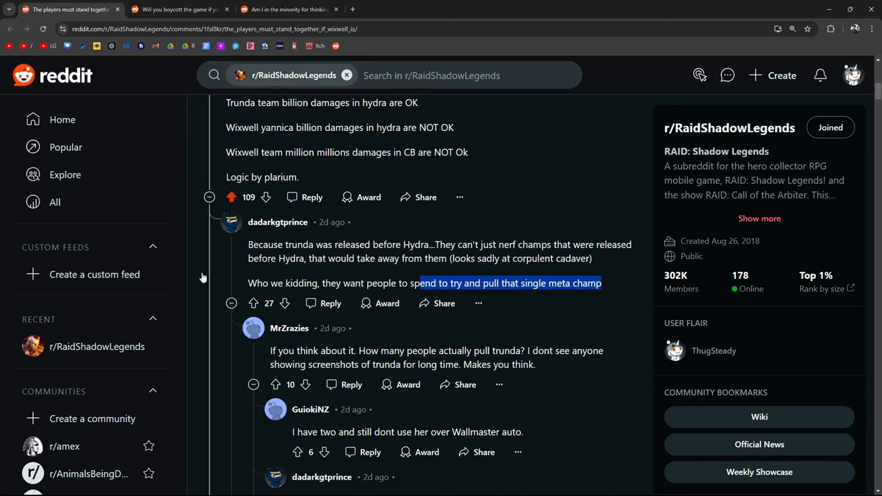
Step: Highlight 'Plarium focuses on the spenders', then 'F2P players are not Plarium's focus and never will be.'
scroll(down, 3)
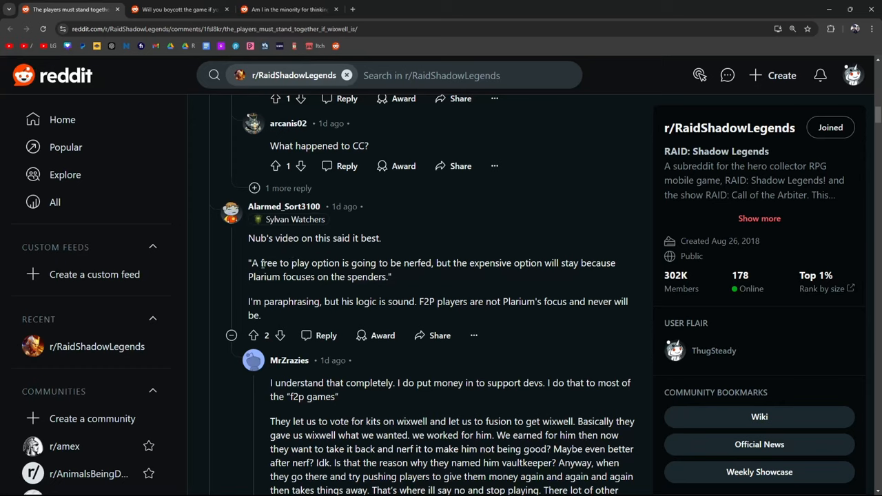
drag(513, 263, 565, 262)
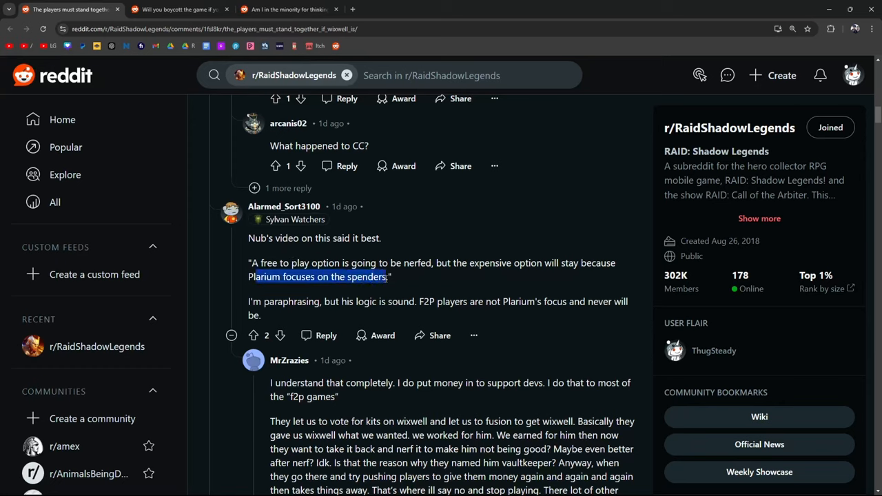
click(356, 302)
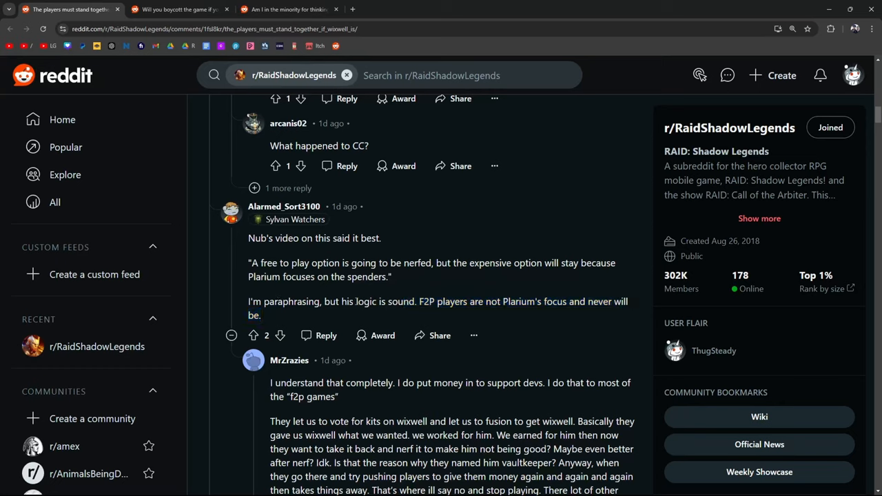
drag(420, 301, 571, 302)
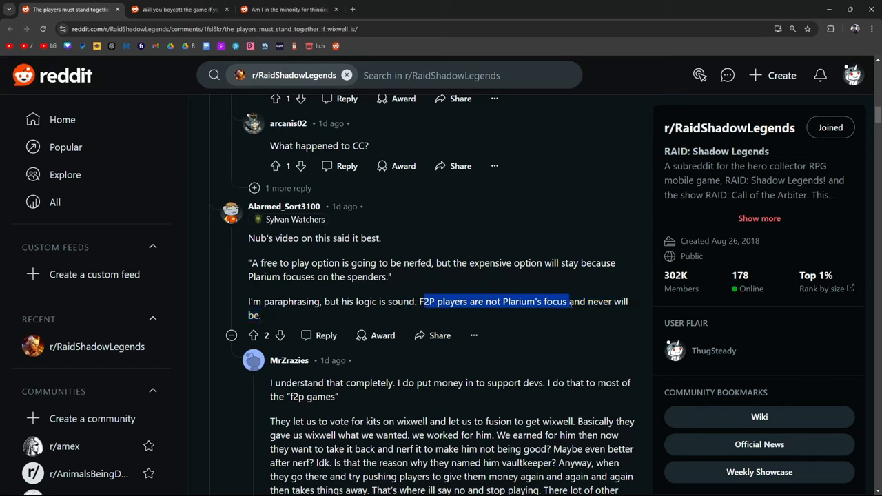
drag(569, 302, 262, 315)
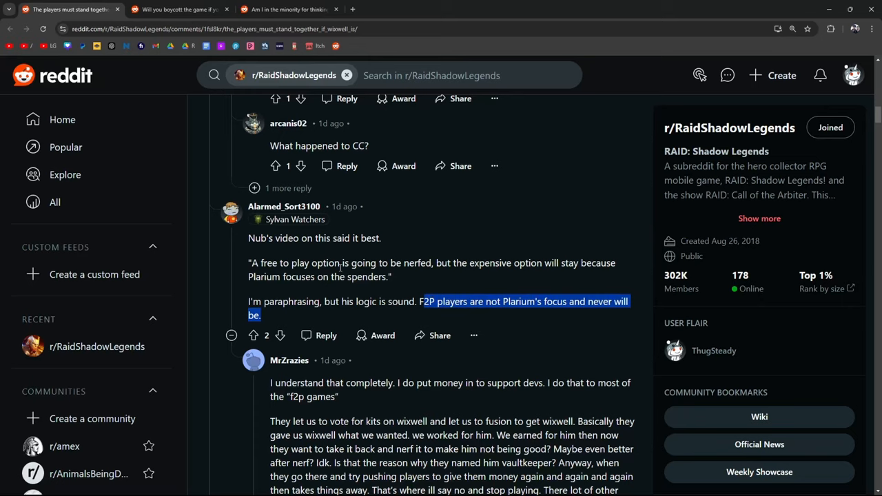
scroll(down, 3)
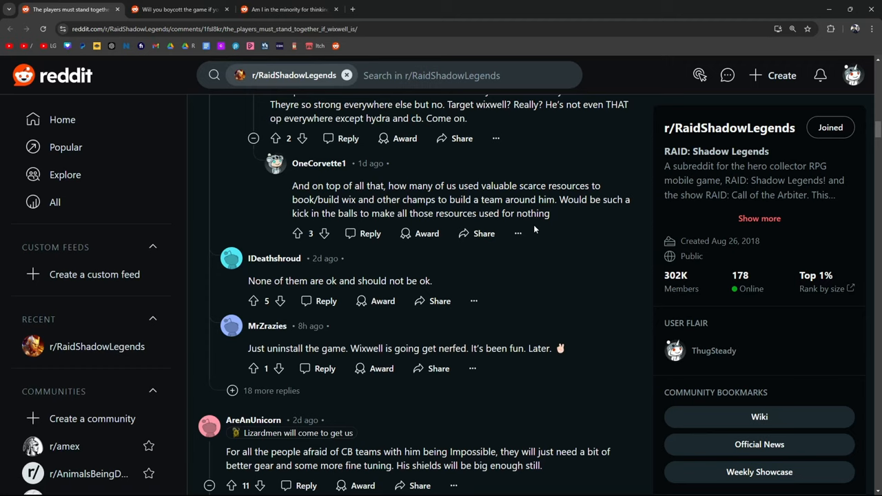
Step: Highlight the comment about killing Wixwell teams, then the 'biggest slap in the face' quote
scroll(down, 3)
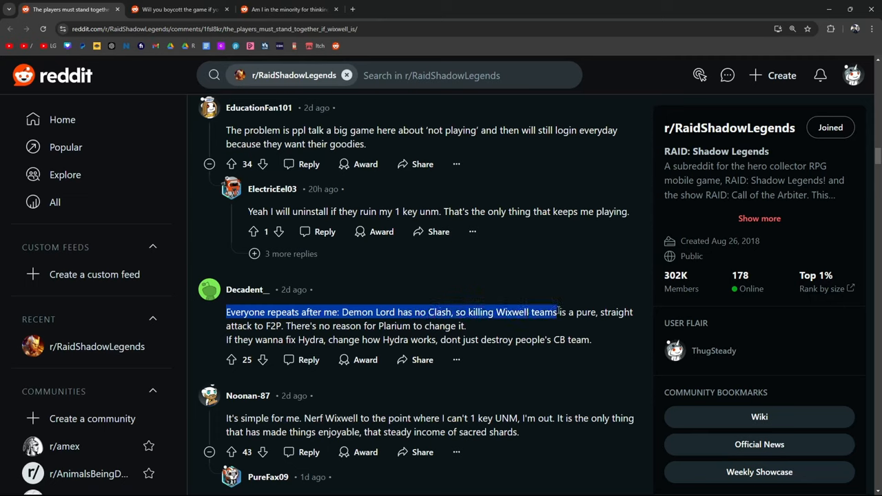
drag(557, 313, 255, 326)
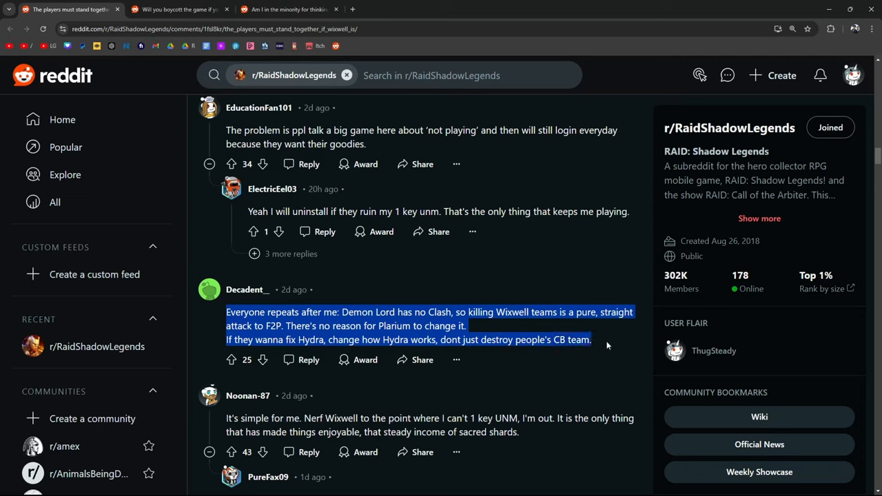
click(603, 346)
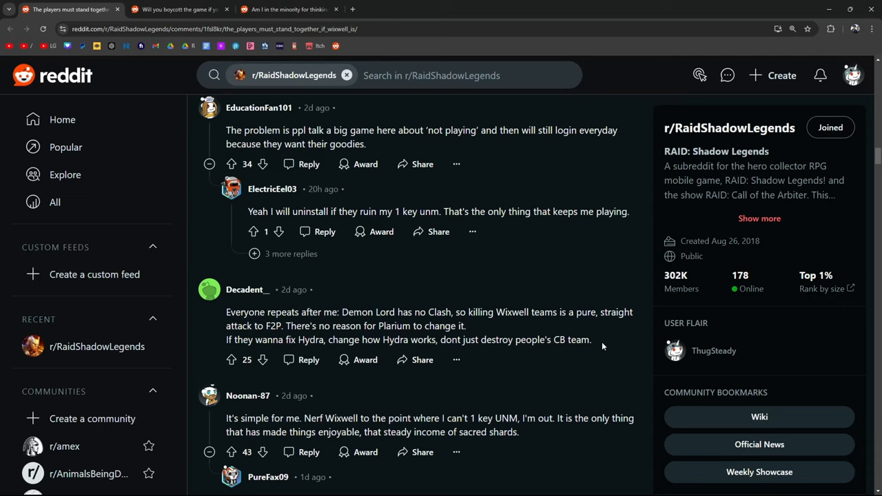
scroll(down, 3)
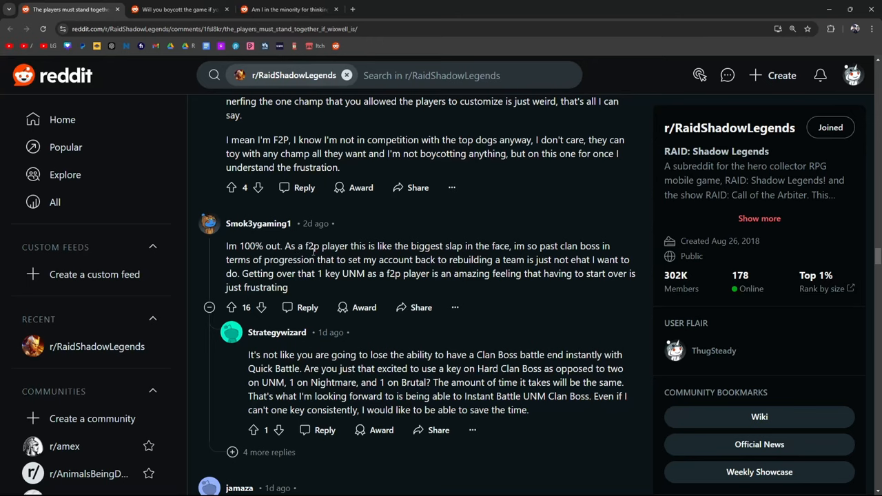
drag(306, 246, 544, 259)
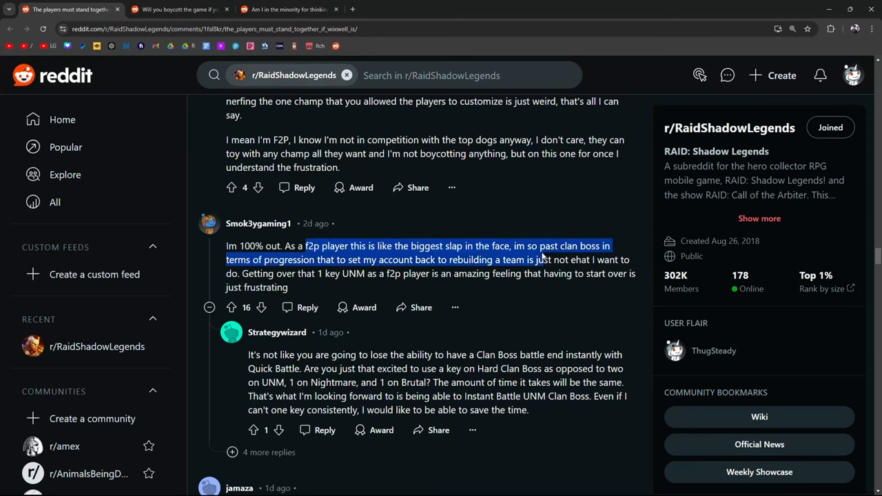
Step: Highlight the question about testing the nerf, 'nothing proved', and the 15B Hydra claim
scroll(down, 3)
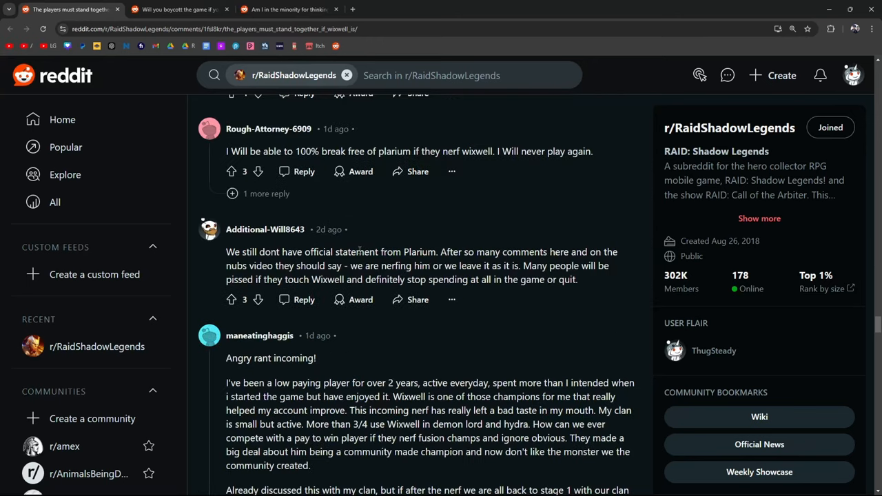
scroll(down, 3)
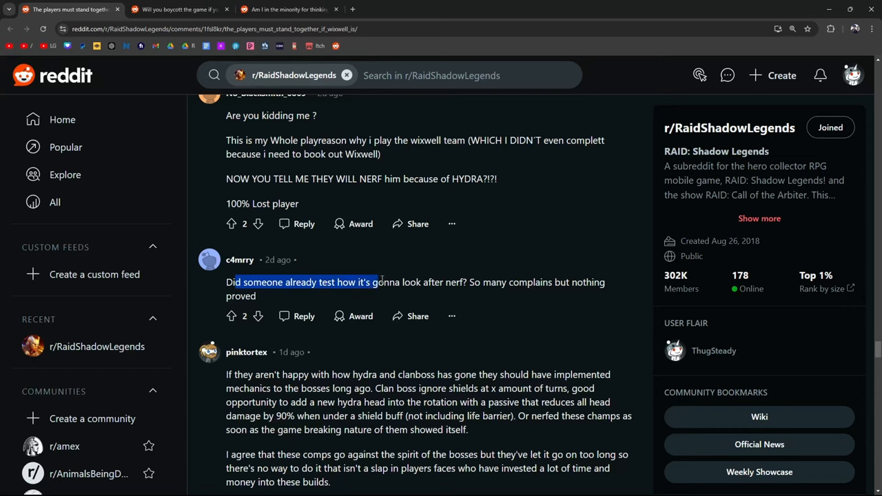
drag(378, 282, 562, 281)
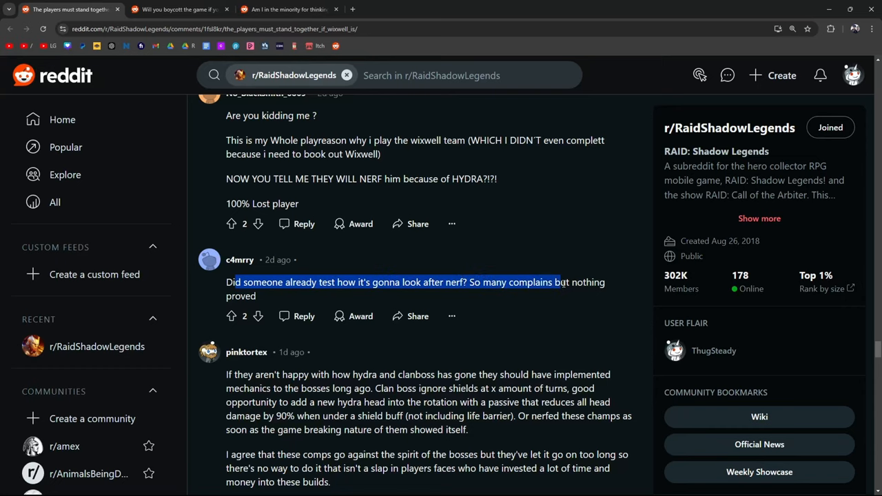
drag(558, 281, 256, 296)
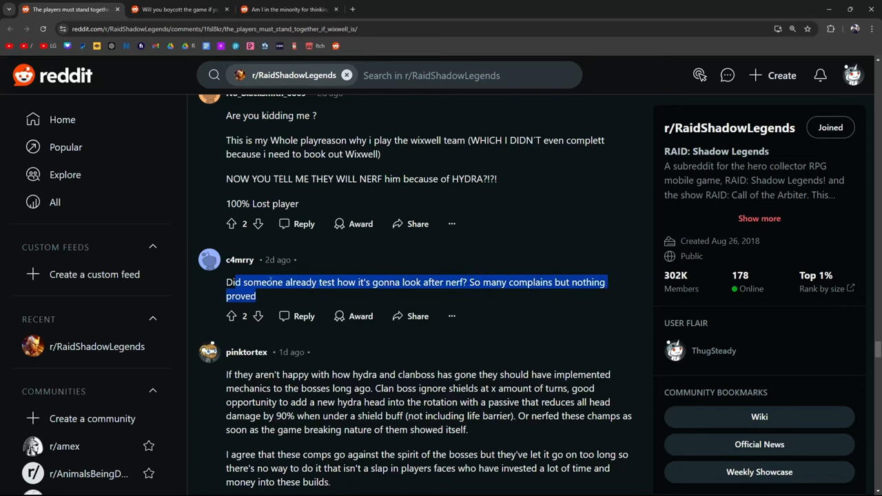
scroll(down, 3)
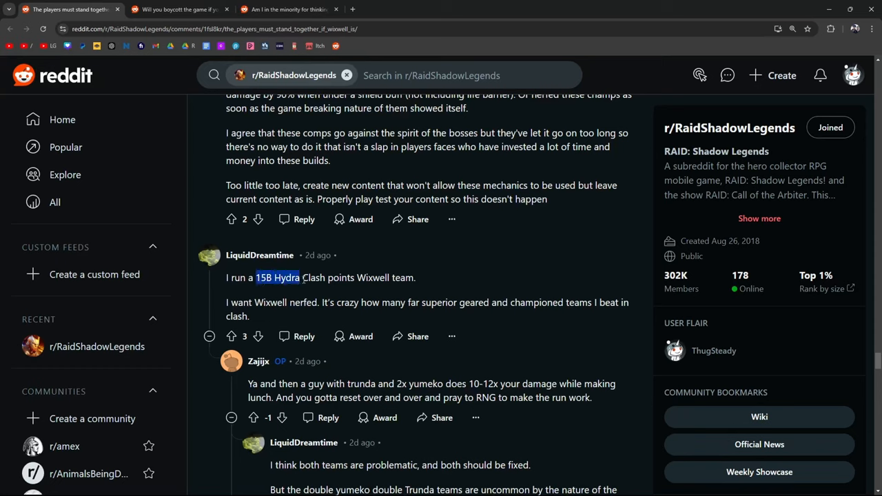
drag(255, 278, 389, 277)
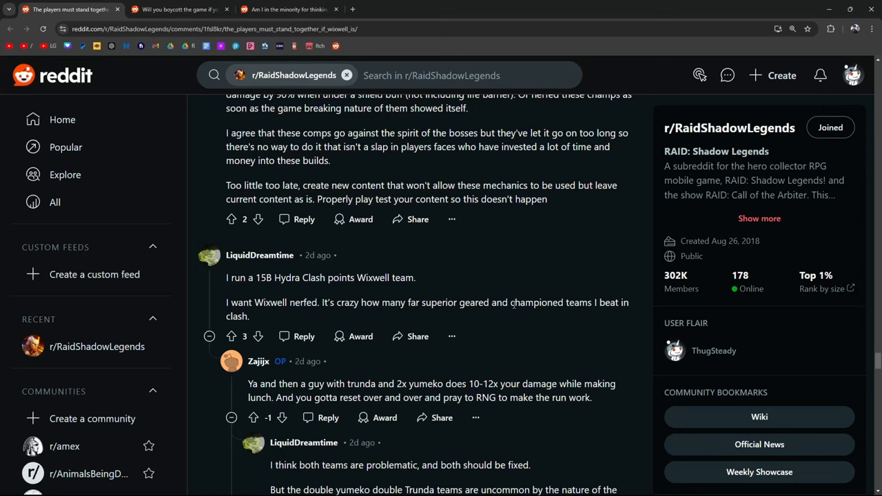
scroll(down, 3)
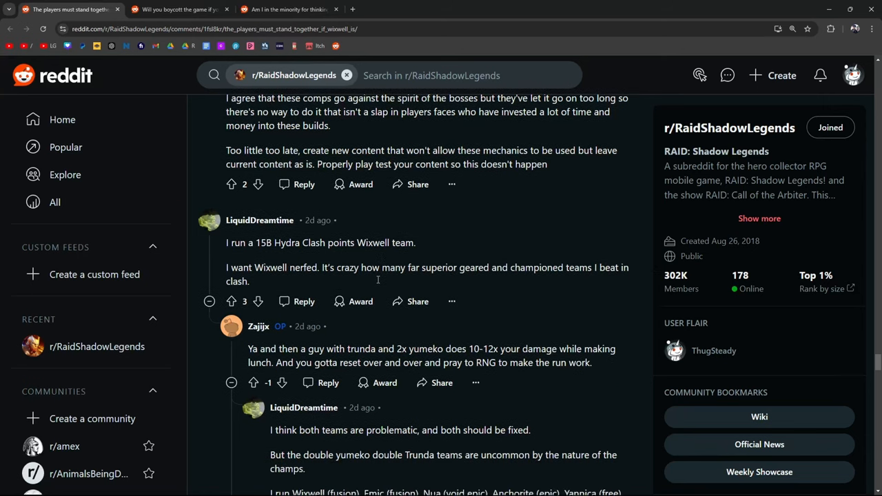
scroll(down, 3)
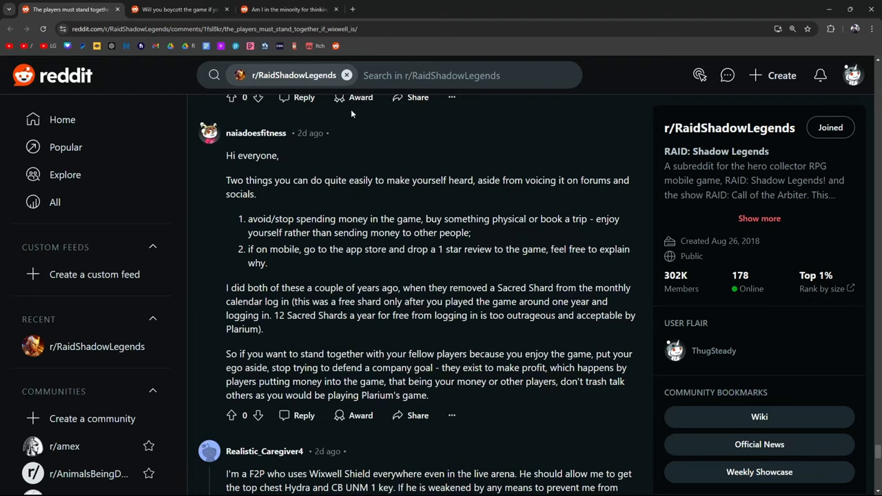
Step: Highlight words in the suggestions, including the one-star review suggestion
drag(411, 180, 472, 179)
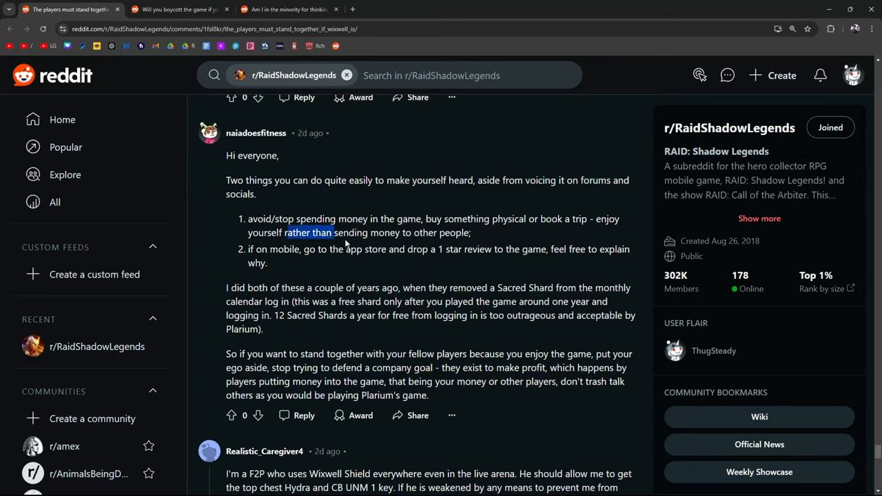
drag(286, 232, 471, 233)
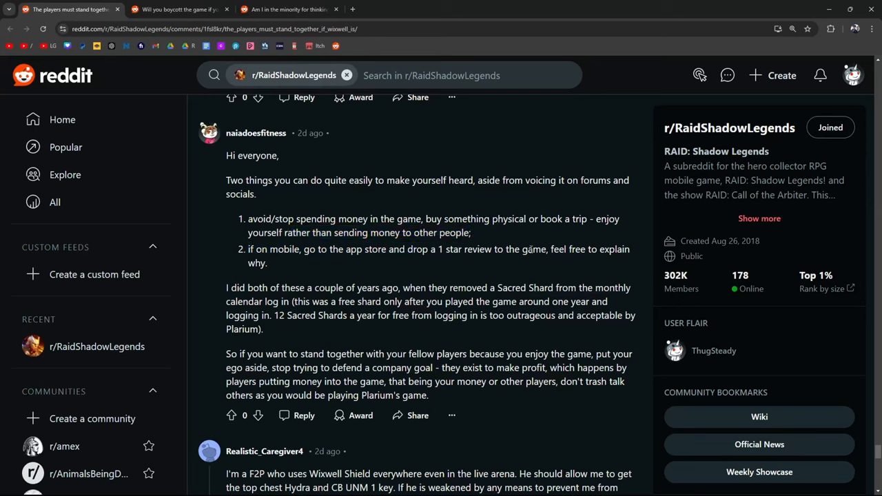
double_click(561, 248)
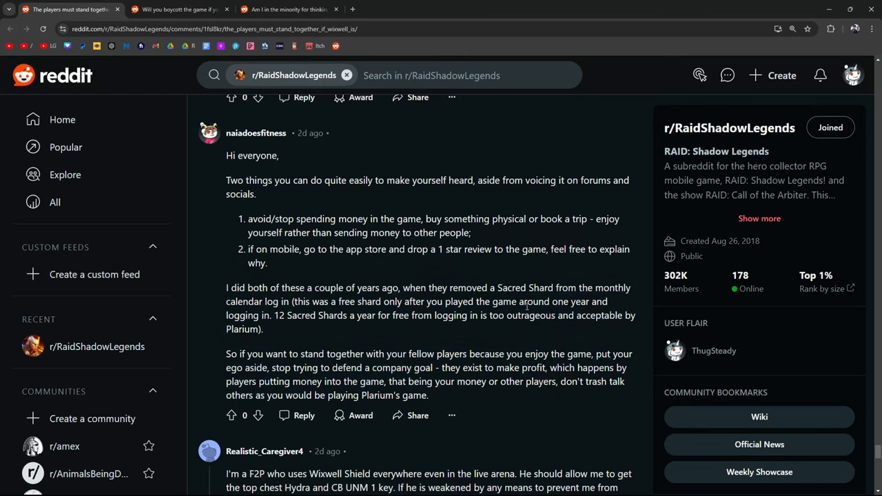
mouse_move(508, 245)
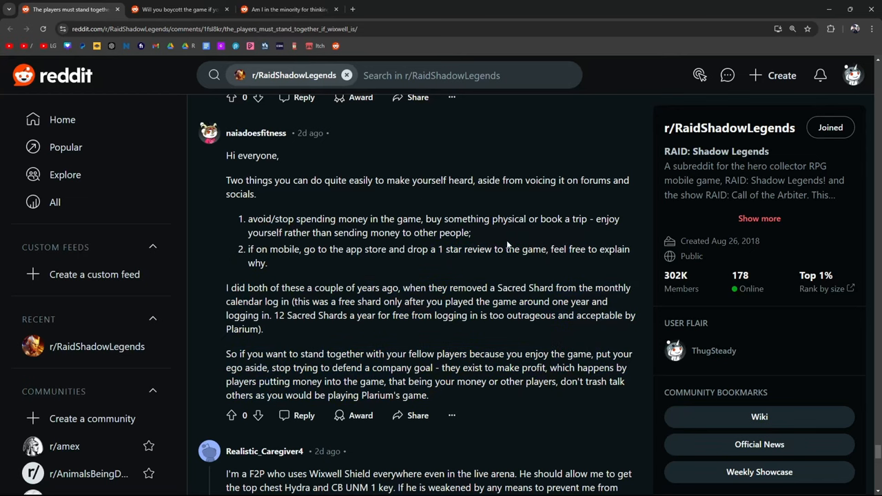
drag(439, 249, 547, 249)
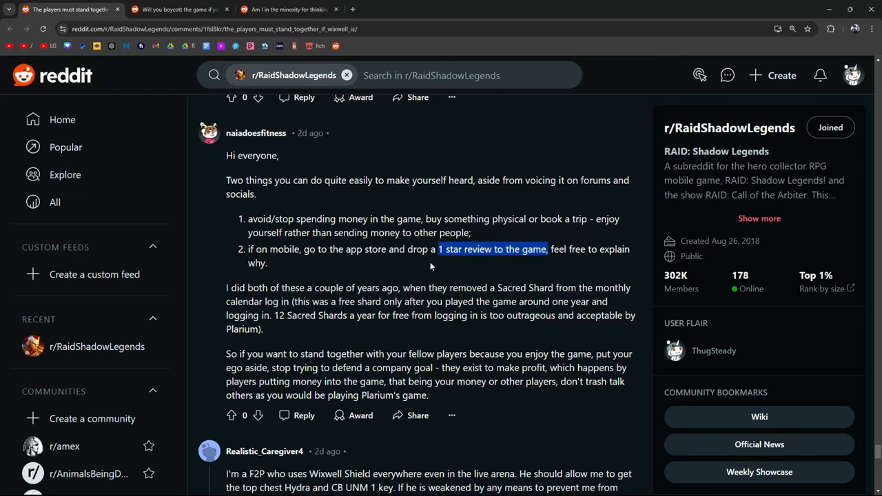
Step: Highlight 'Why would a for profit corporation care about users?' and scroll to the thread's end
scroll(down, 3)
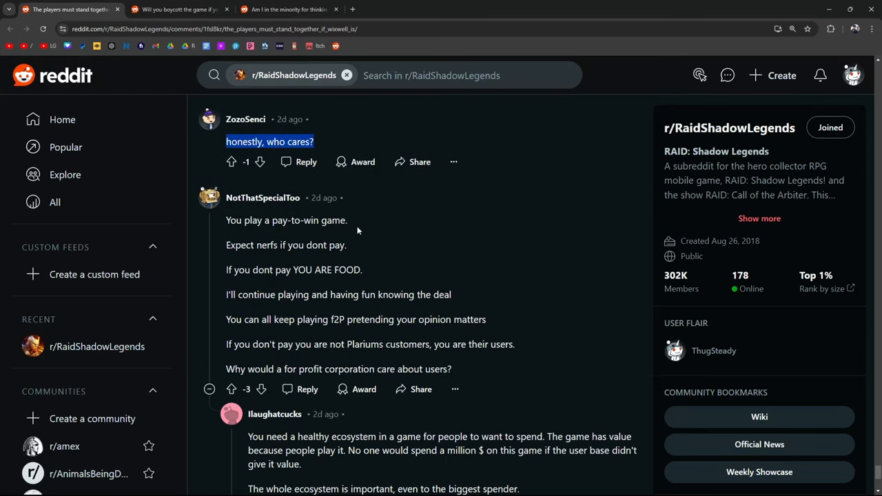
drag(226, 245, 300, 245)
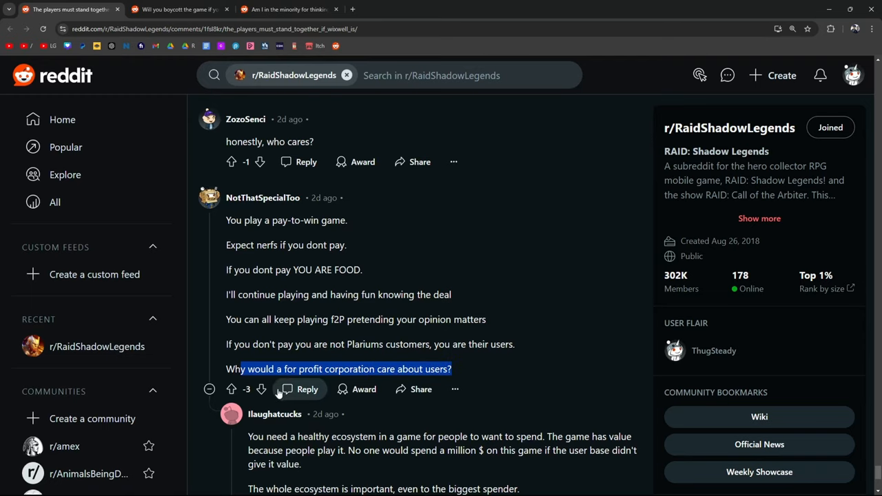
scroll(down, 3)
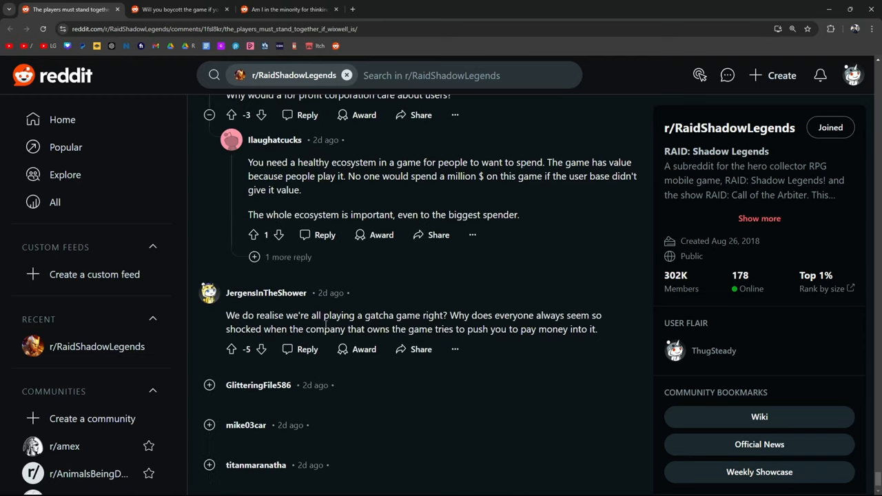
scroll(down, 3)
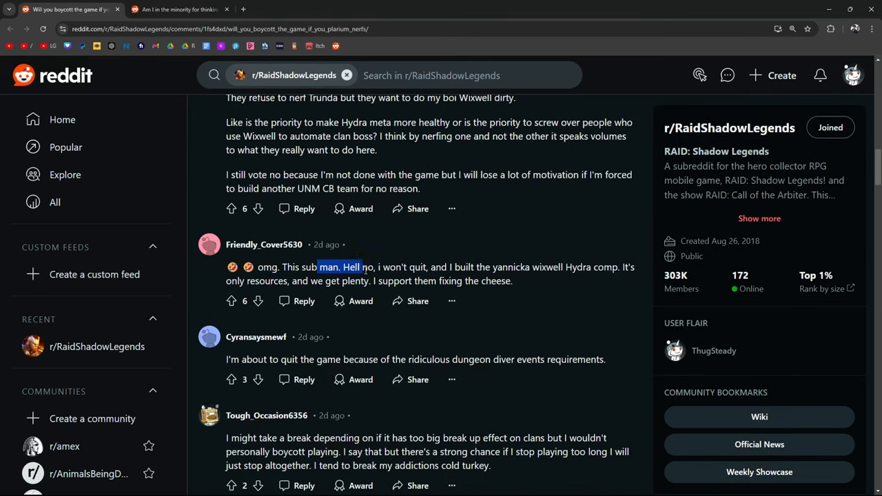
Step: Highlight the 'Hell no, i won't quit' reply, then scroll down through the boycott thread's replies
drag(319, 268, 611, 267)
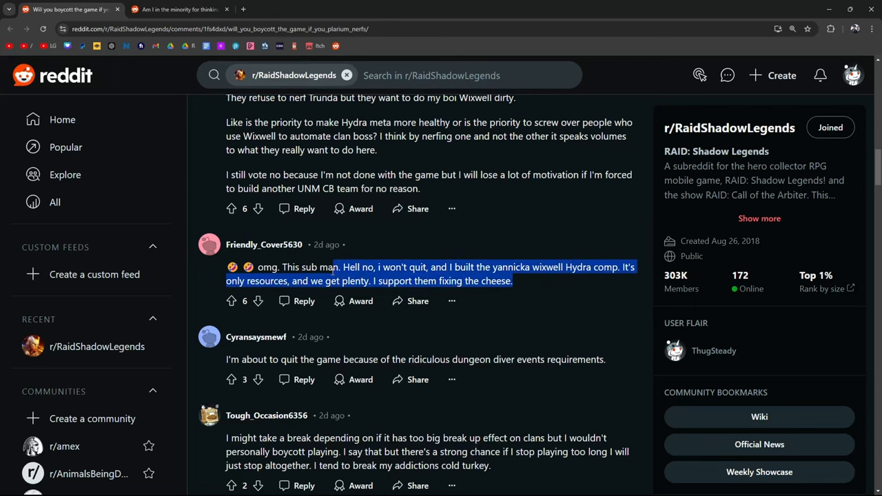
scroll(down, 3)
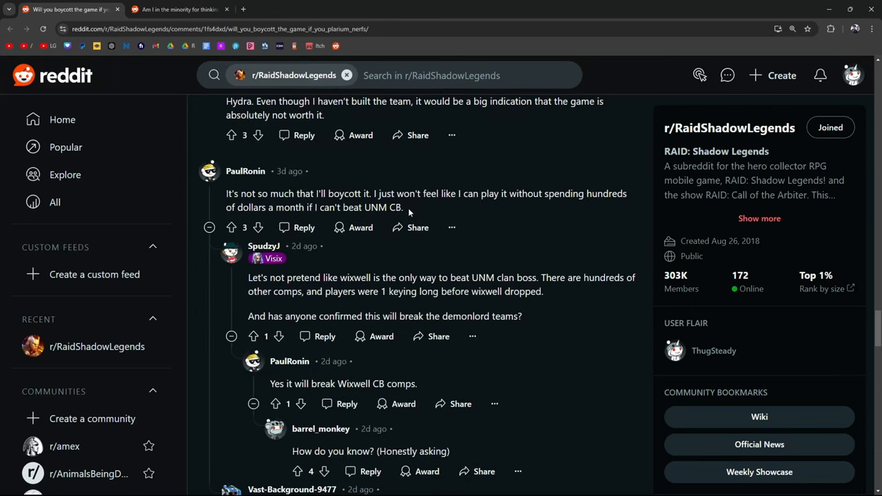
mouse_move(556, 210)
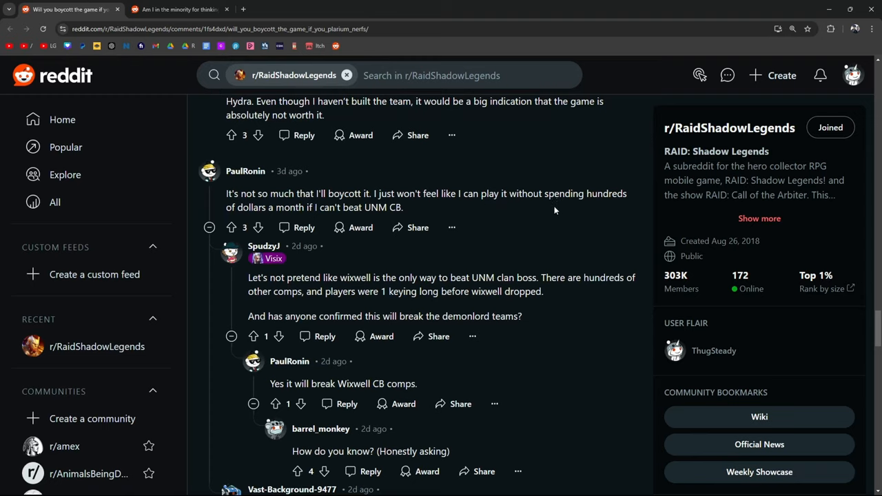
mouse_move(281, 206)
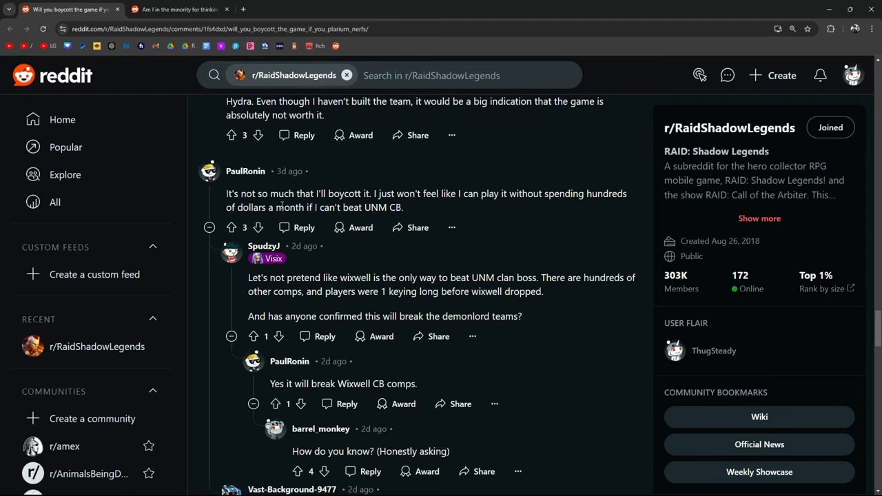
mouse_move(432, 212)
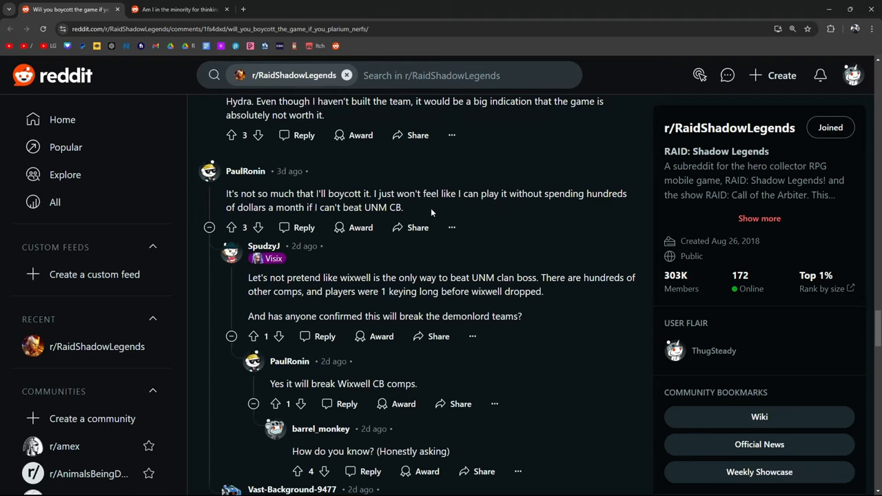
scroll(down, 3)
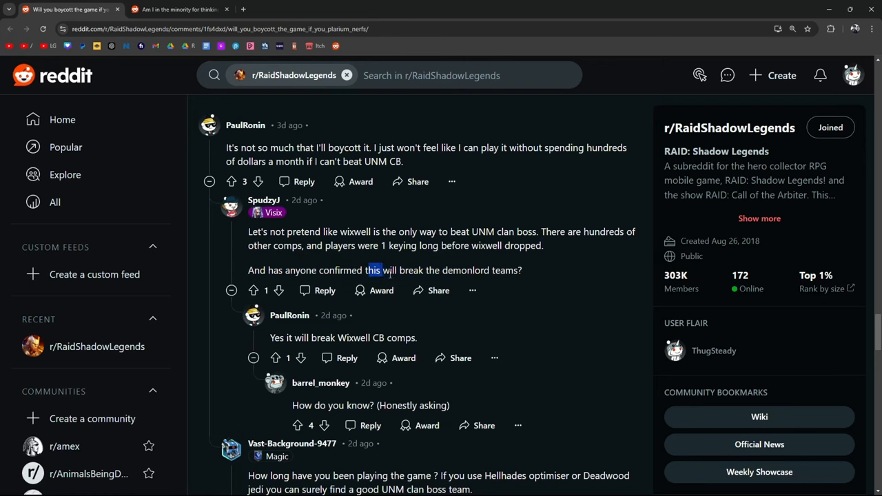
scroll(down, 3)
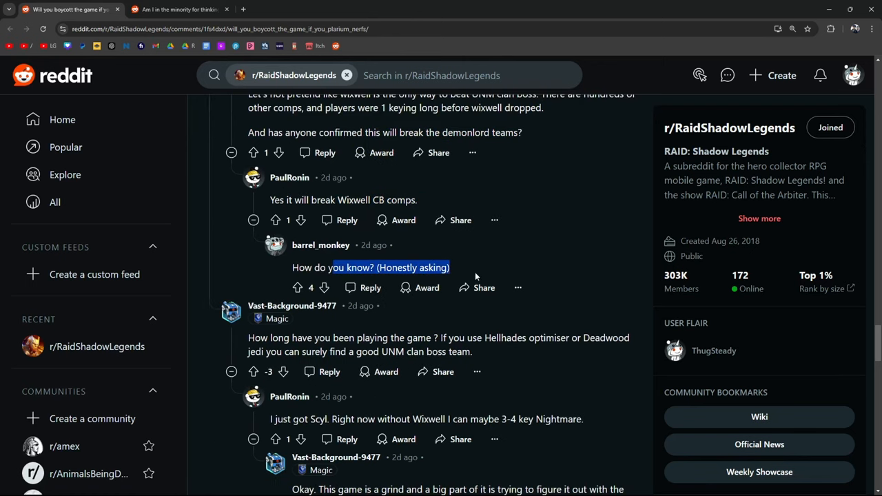
scroll(down, 3)
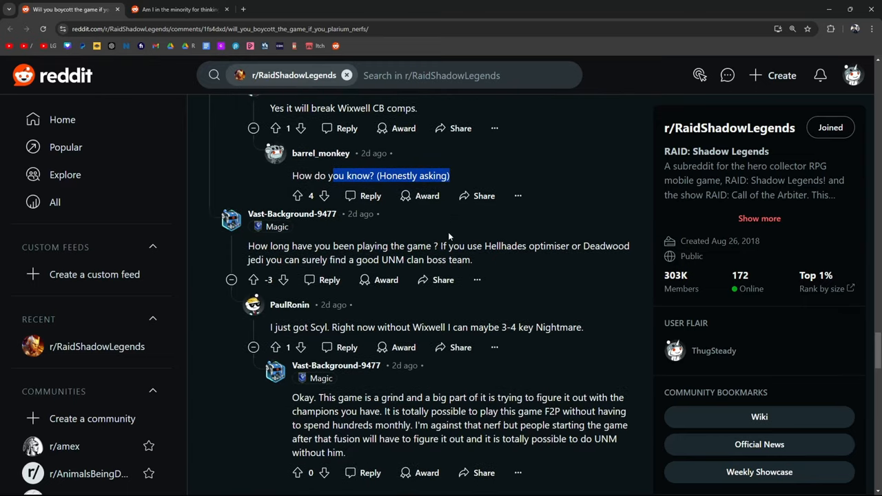
scroll(down, 3)
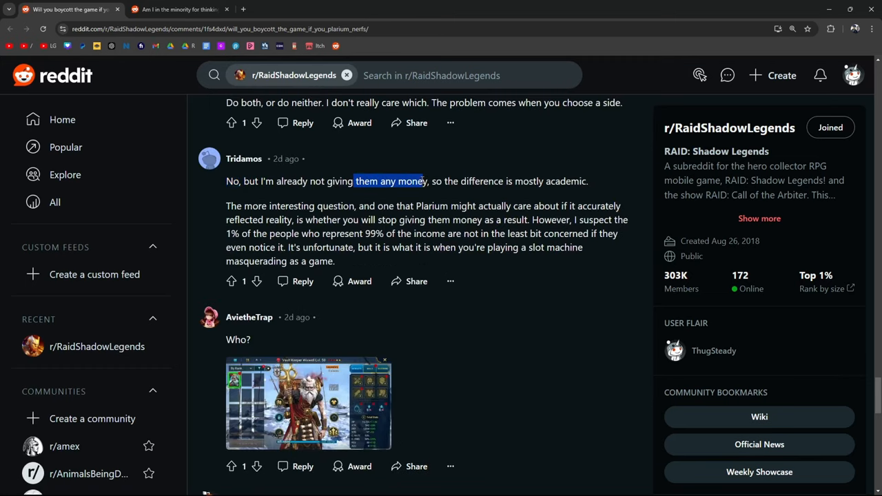
Step: In Tridamos's comment, reselect the stopping-payment and Plarium-cares passages, then highlight '1%' and '99% of the income'
click(238, 204)
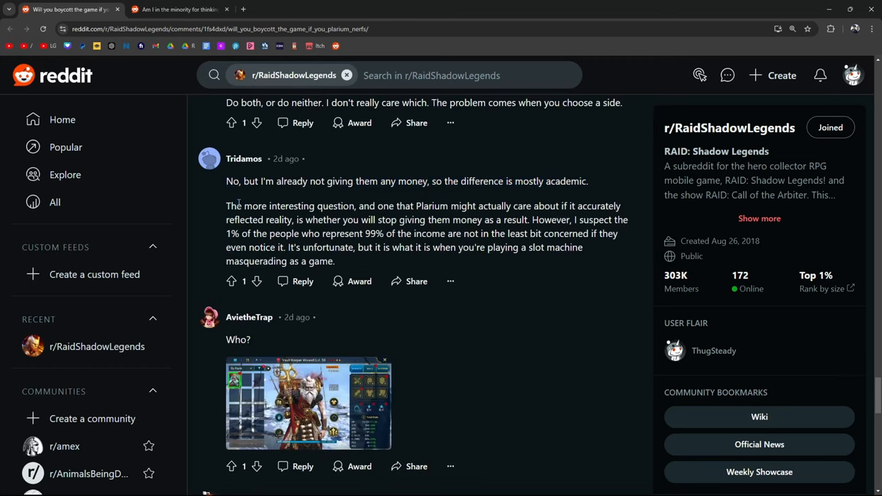
drag(437, 205, 525, 220)
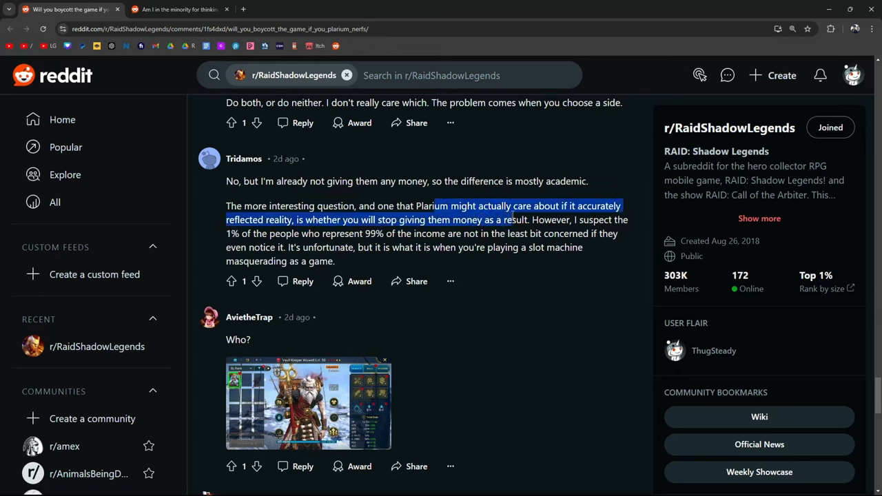
click(437, 193)
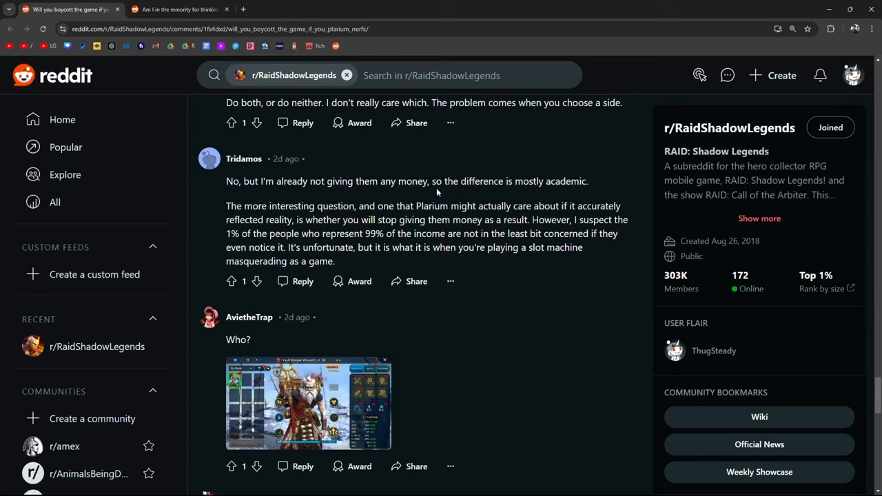
drag(437, 206, 297, 220)
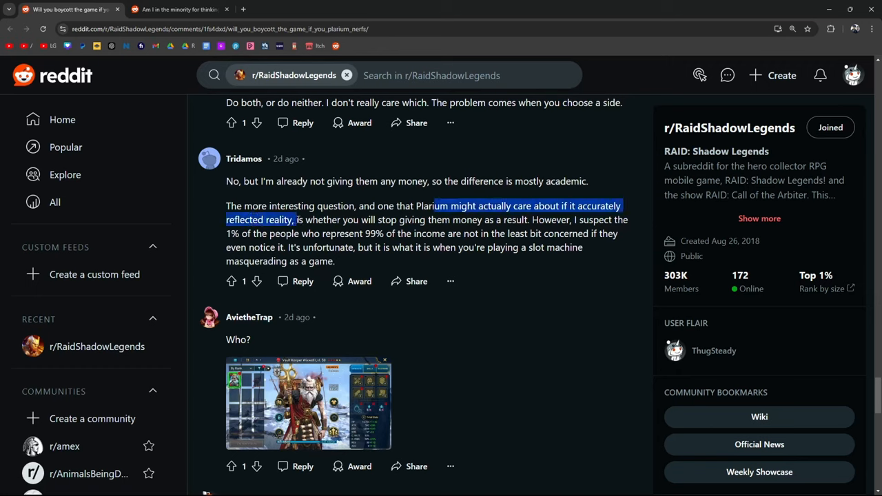
click(413, 211)
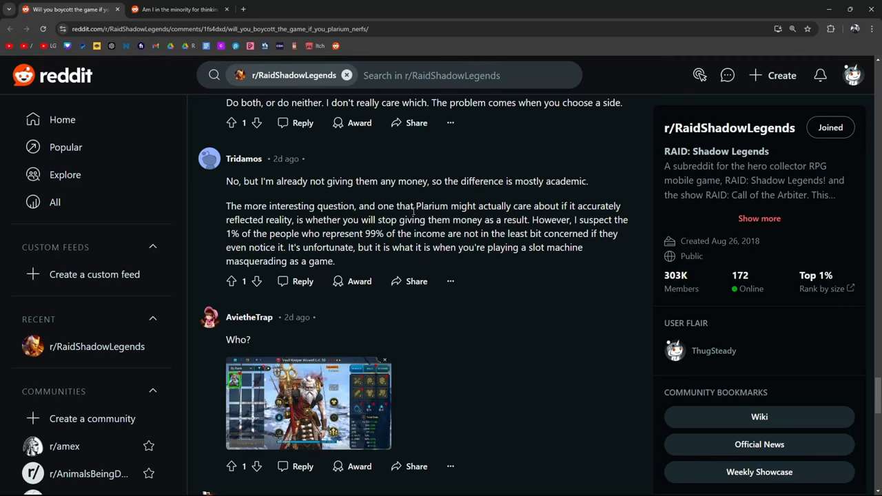
drag(506, 206, 572, 206)
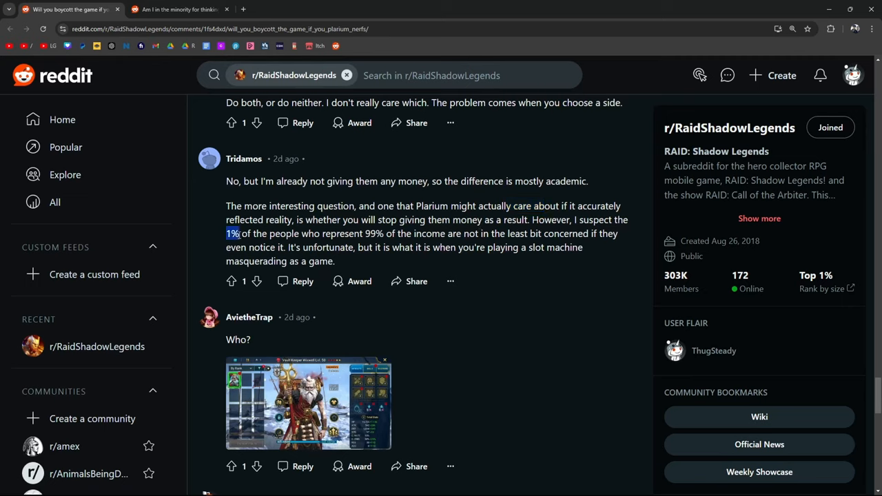
drag(227, 234, 444, 233)
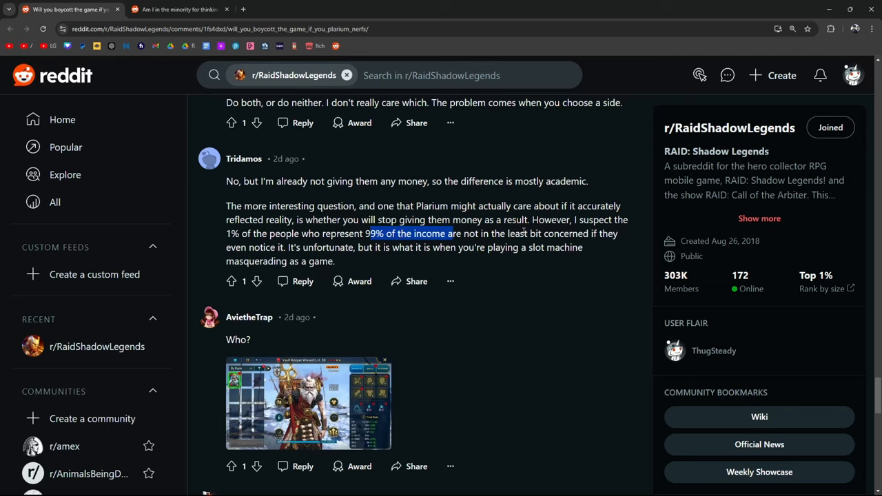
mouse_move(370, 264)
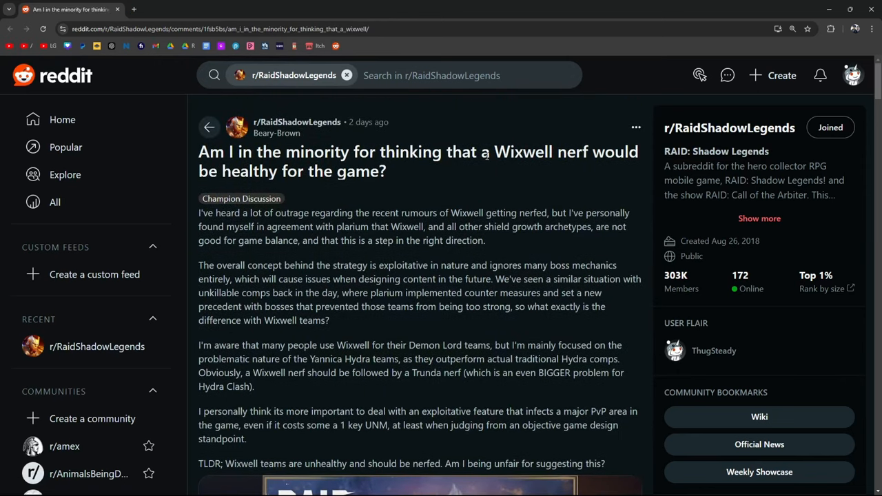
mouse_move(313, 143)
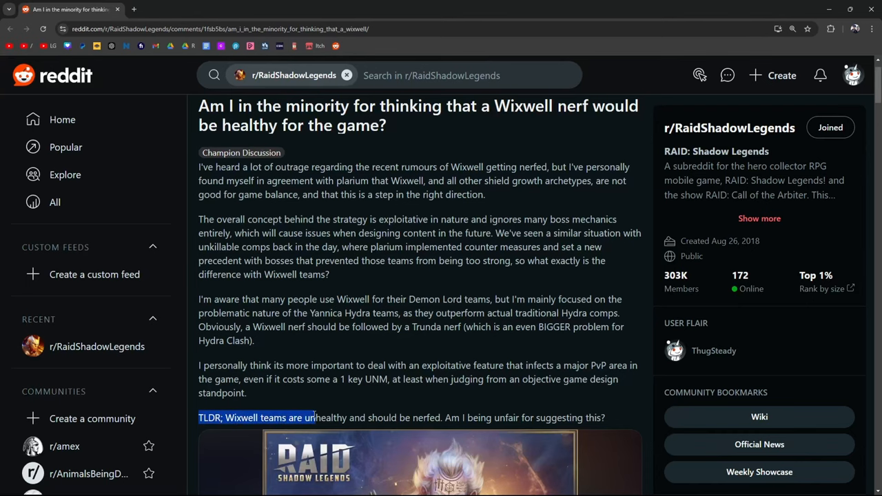
Step: Scroll through the comments of the 'Wixwell nerf would be healthy' thread
scroll(down, 3)
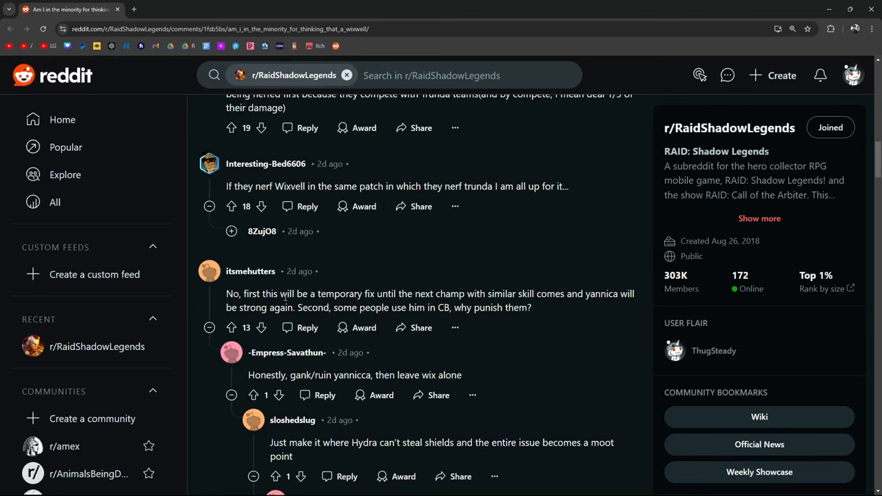
scroll(down, 3)
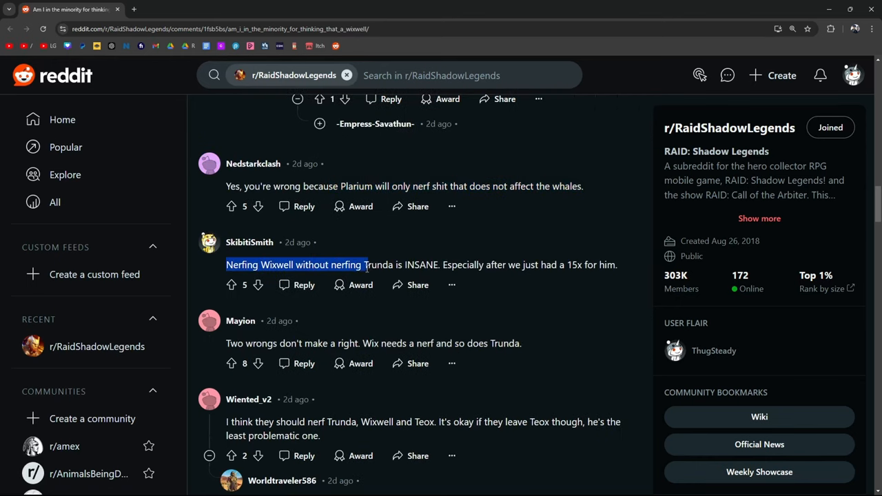
scroll(down, 3)
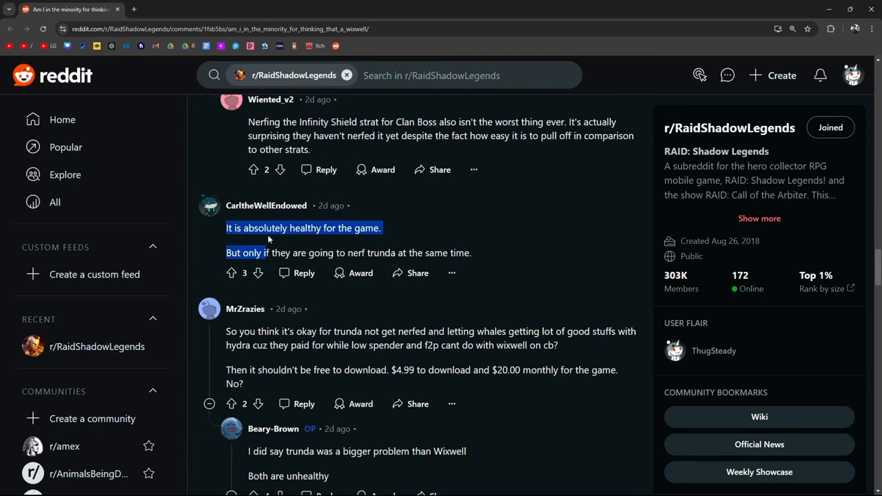